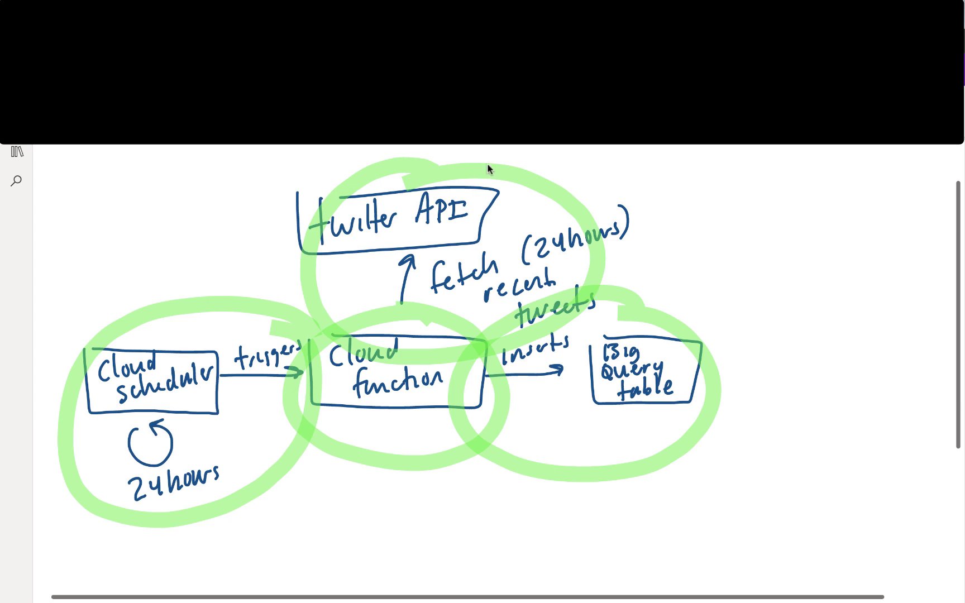
{"action": "mouse_move", "coordinate": [452, 259]}
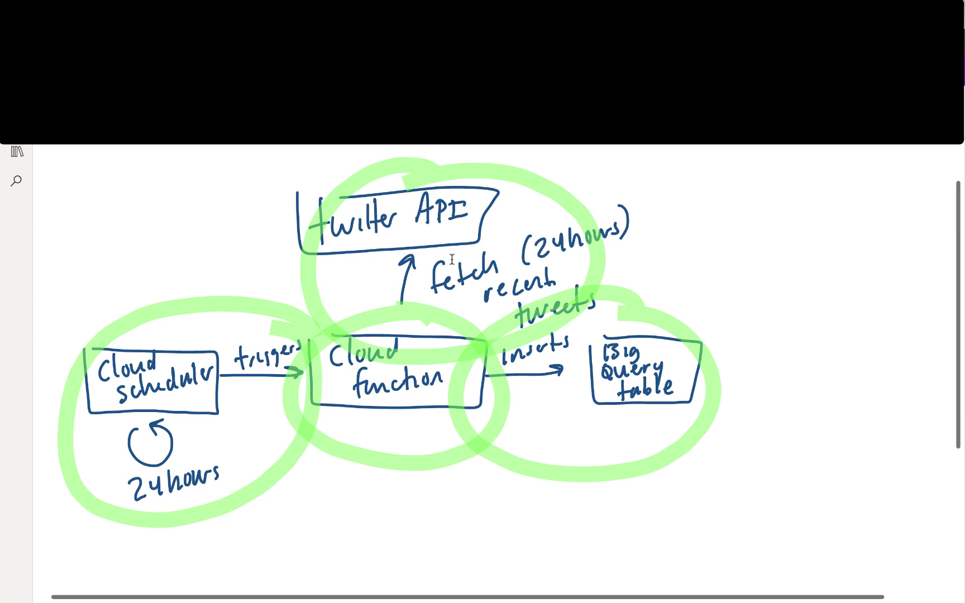
{"action": "mouse_move", "coordinate": [413, 369]}
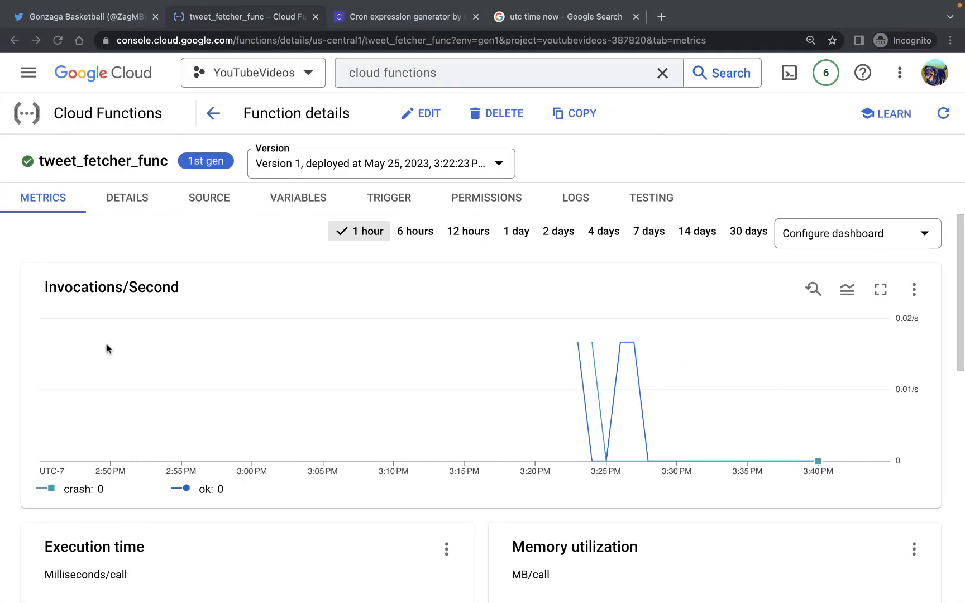
{"action": "mouse_move", "coordinate": [77, 172]}
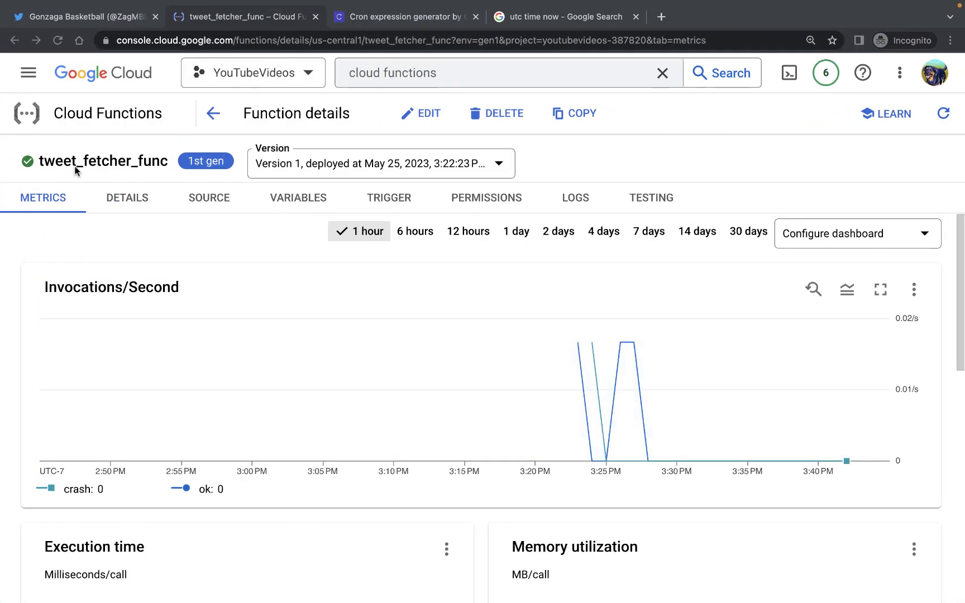
{"action": "mouse_move", "coordinate": [261, 181]}
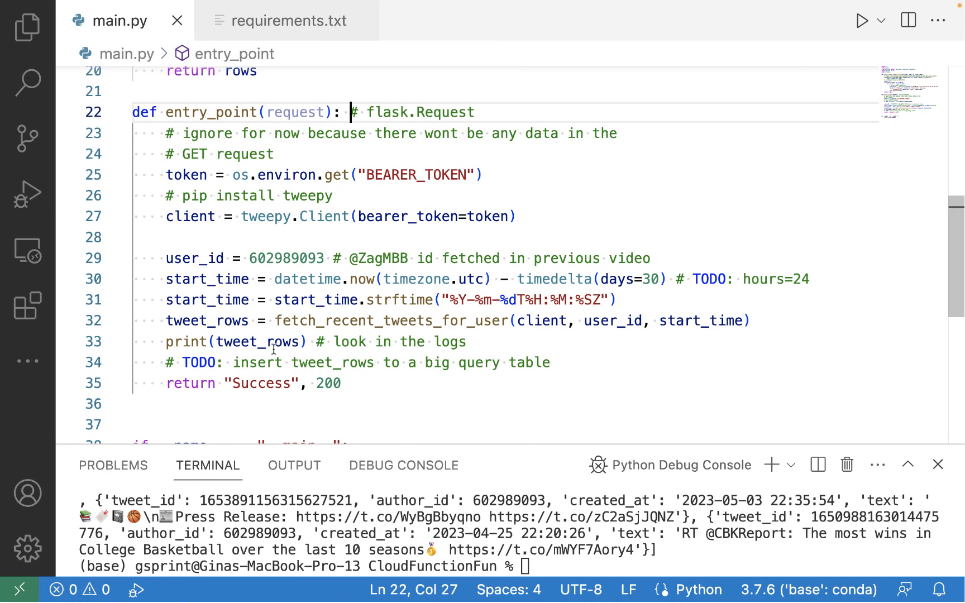
{"action": "mouse_move", "coordinate": [212, 112]}
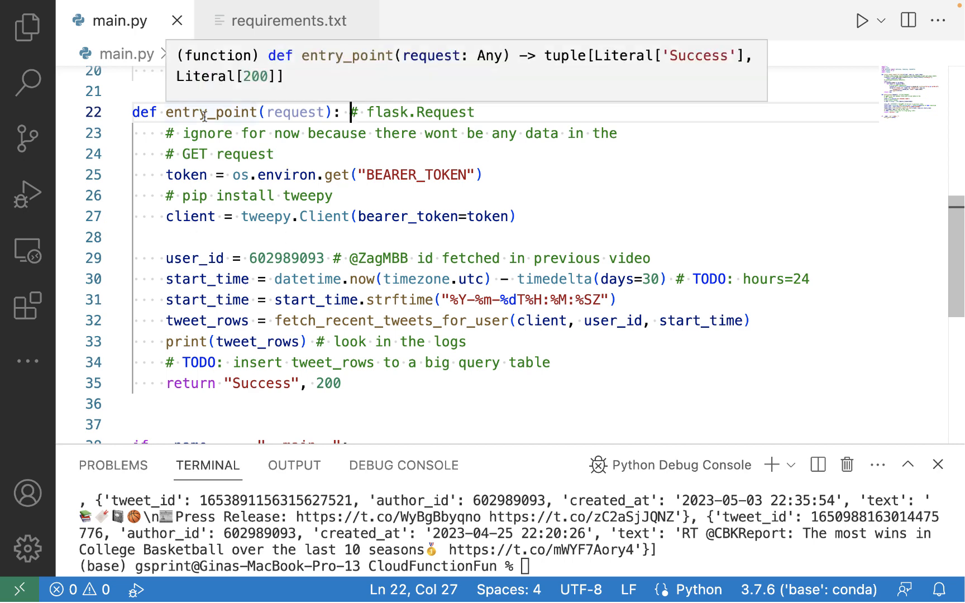
{"action": "mouse_move", "coordinate": [272, 279]}
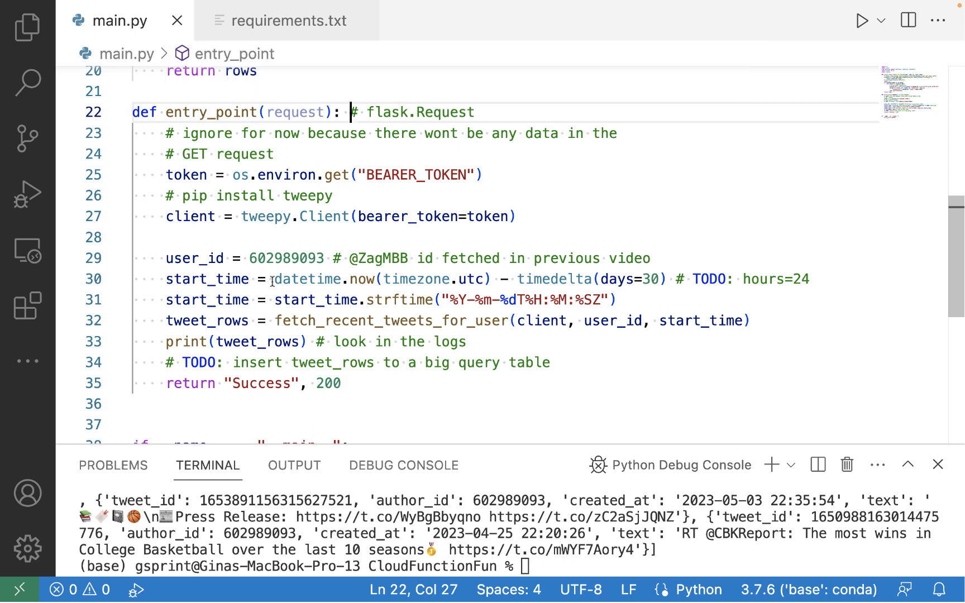
{"action": "mouse_move", "coordinate": [236, 342]}
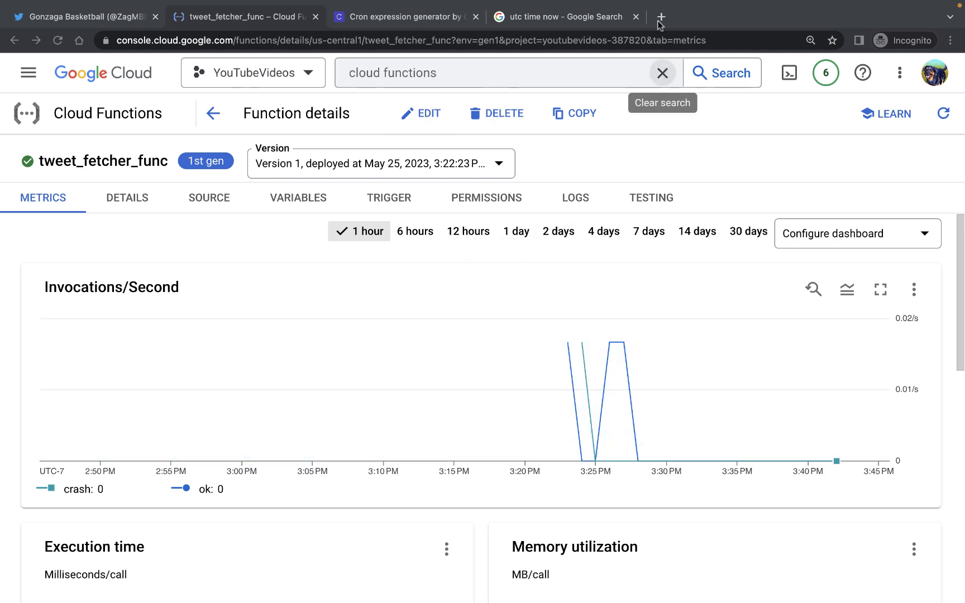
In a new tab, open the empty Cloud Scheduler Jobs page with the tutorial panel.
{"action": "left_click", "coordinate": [660, 17]}
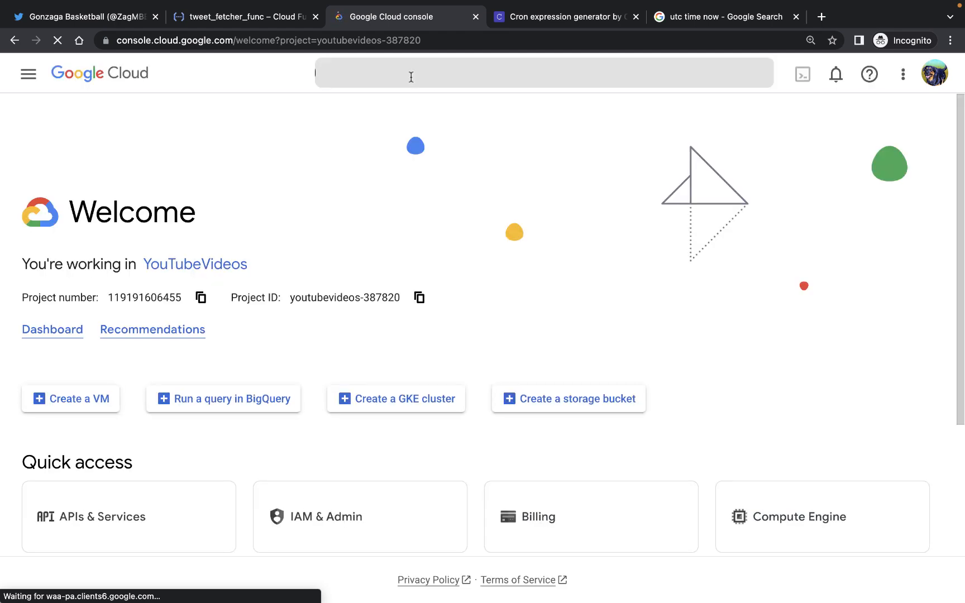
{"action": "type", "text": "cl"}
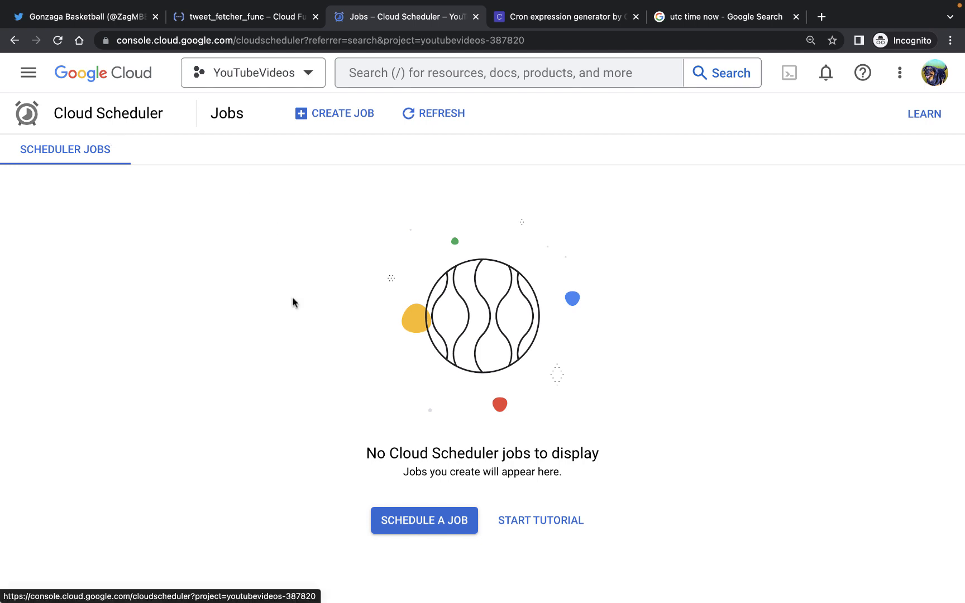
{"action": "left_click", "coordinate": [415, 520]}
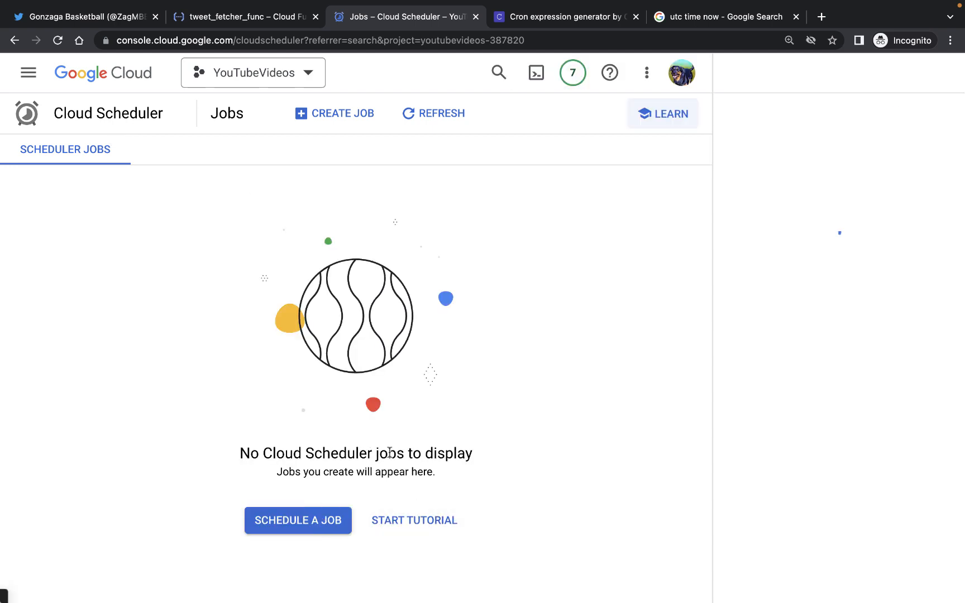
{"action": "left_click", "coordinate": [663, 113]}
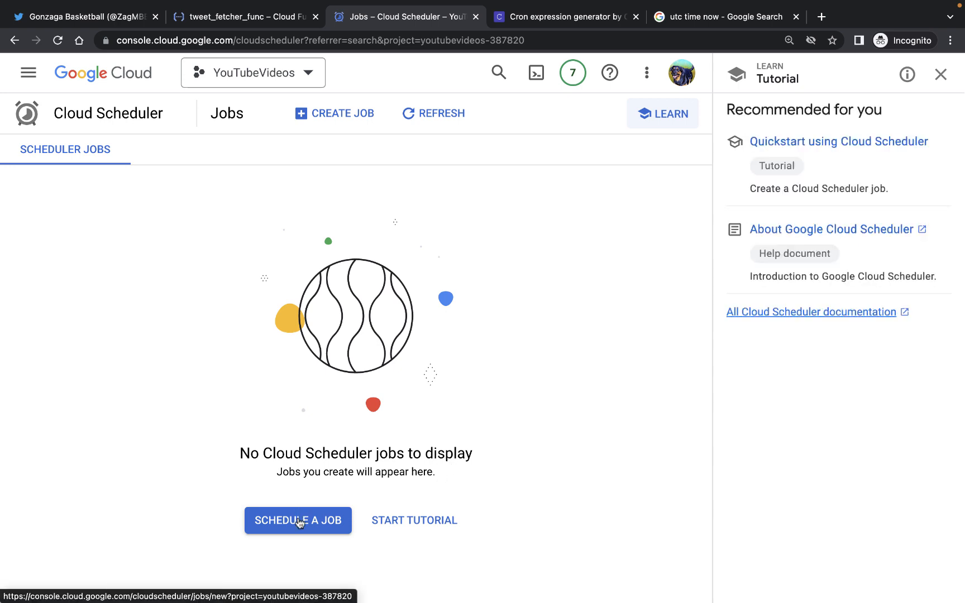
Start a new scheduler job named periodic_tweet_fetcher, dismissing the Workflows promotion.
{"action": "left_click", "coordinate": [298, 520]}
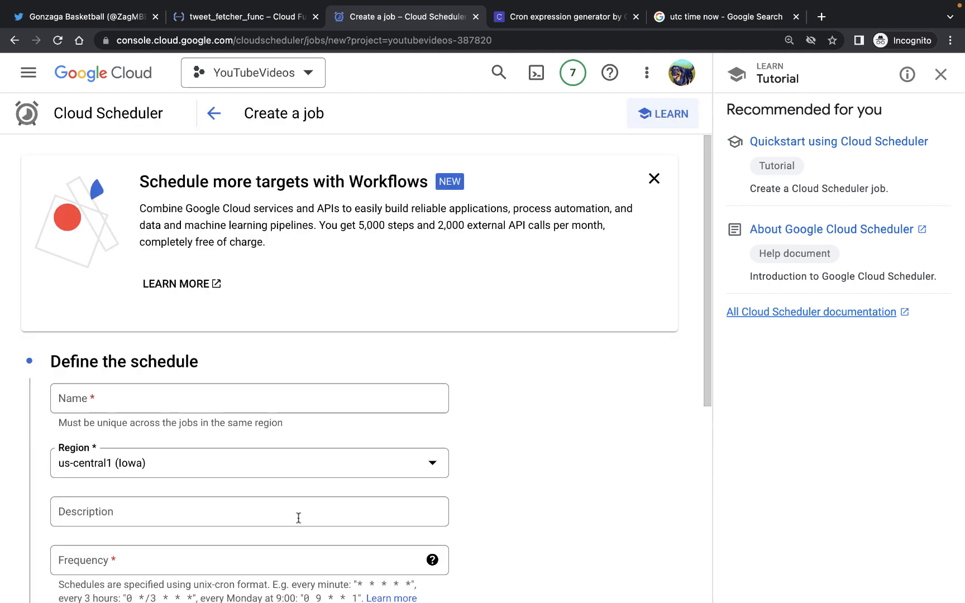
{"action": "mouse_move", "coordinate": [626, 228]}
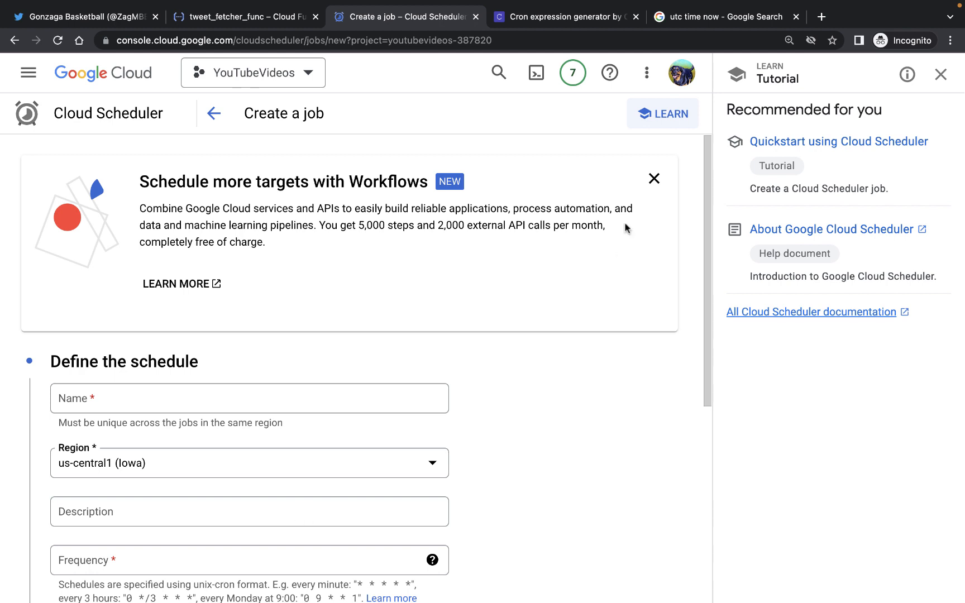
{"action": "left_click", "coordinate": [654, 179]}
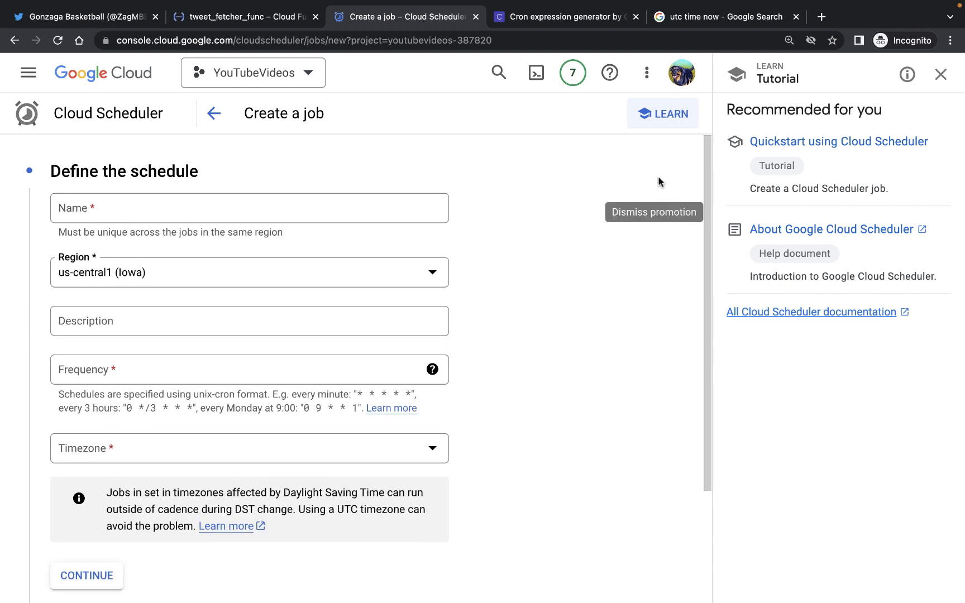
{"action": "left_click", "coordinate": [248, 207]}
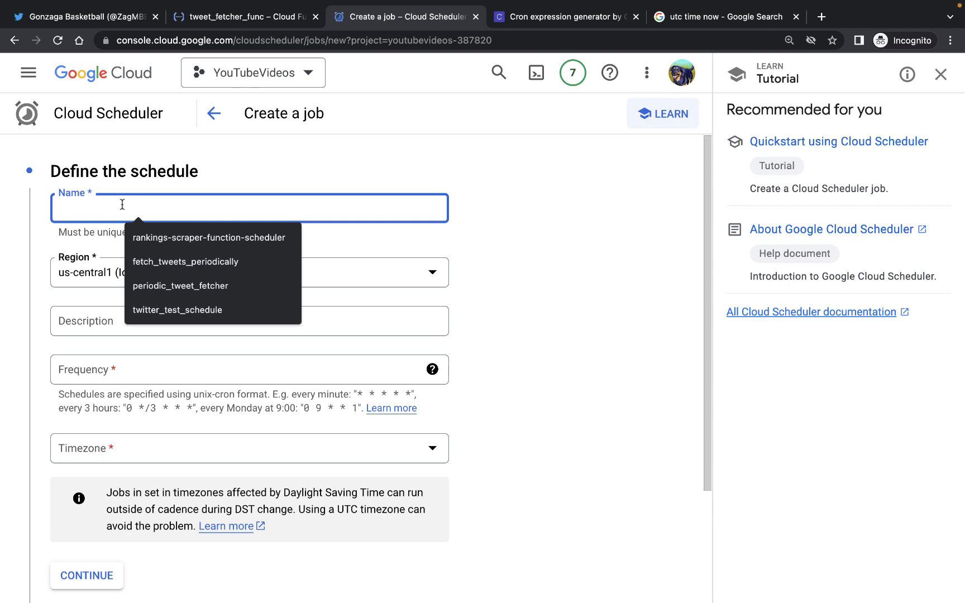
{"action": "left_click", "coordinate": [180, 286]}
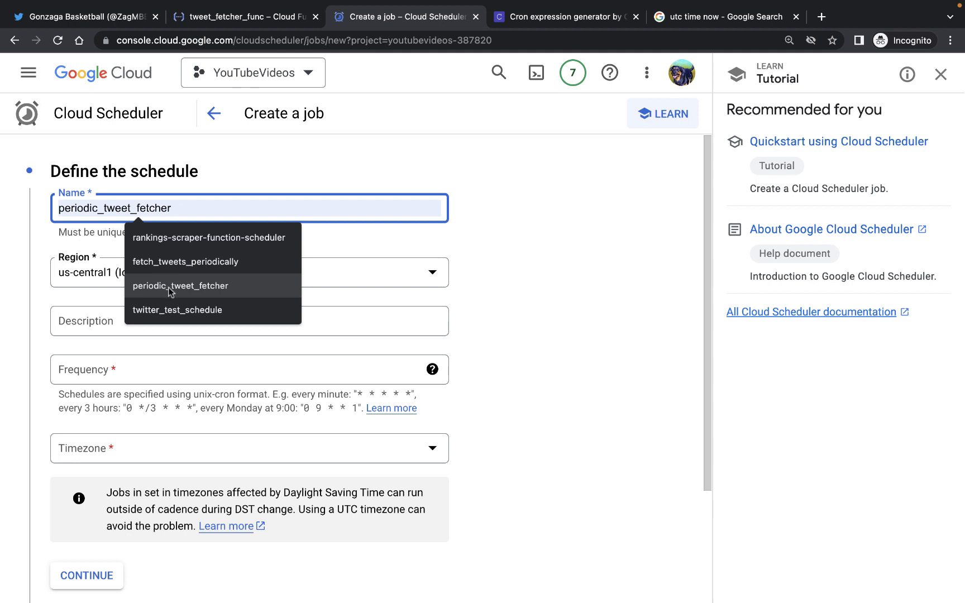
{"action": "mouse_move", "coordinate": [177, 292]}
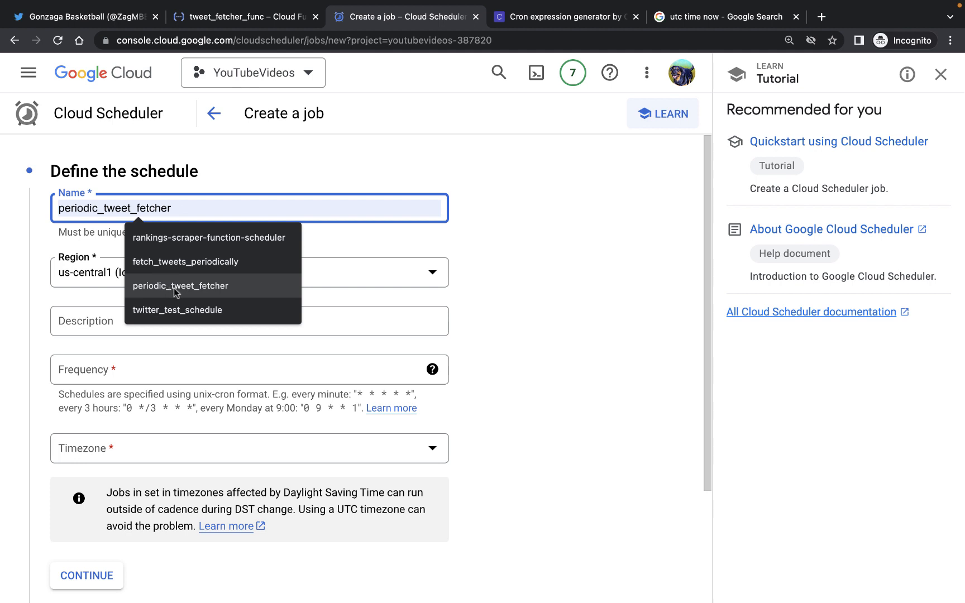
{"action": "left_click", "coordinate": [180, 285]}
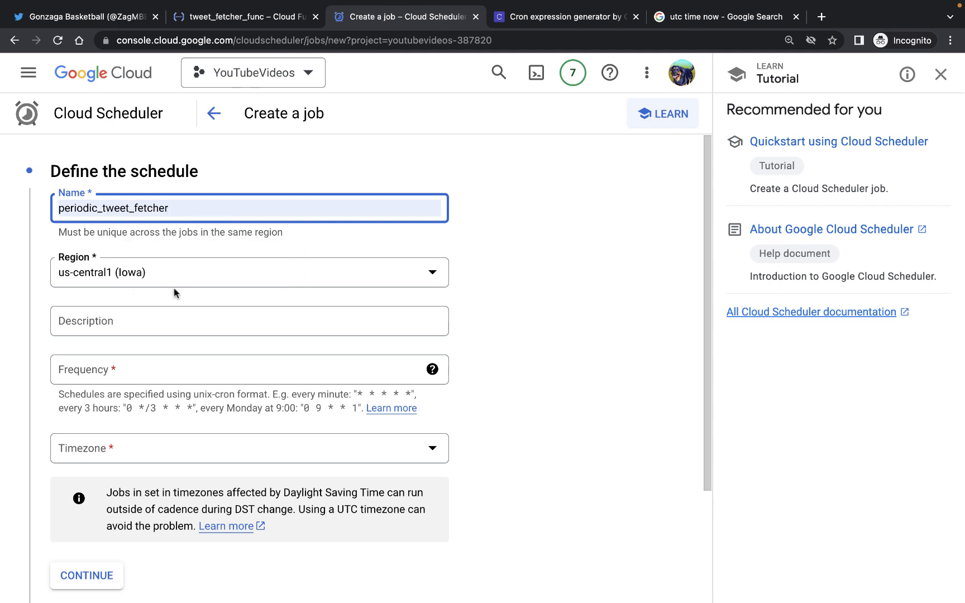
{"action": "mouse_move", "coordinate": [23, 298]}
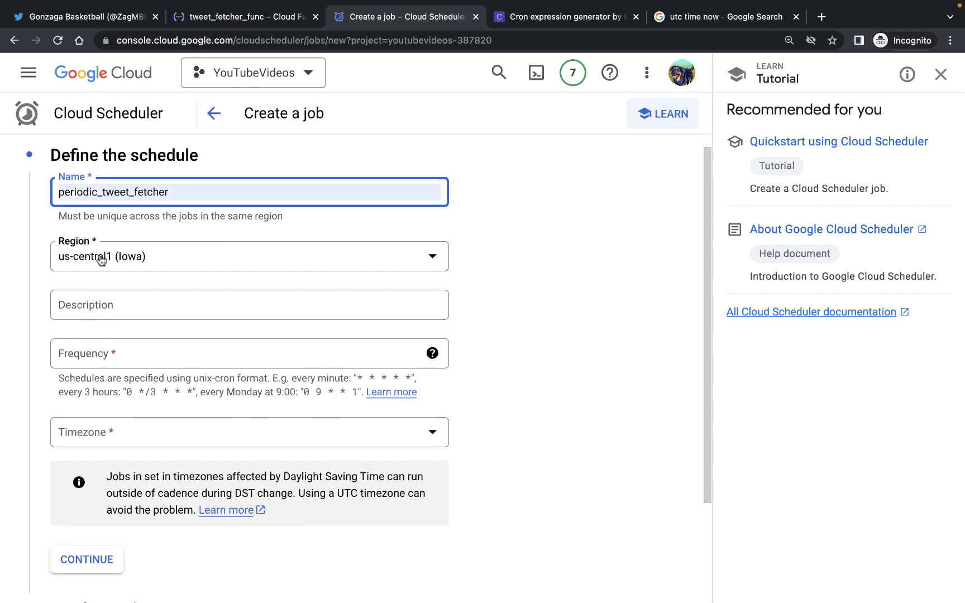
{"action": "mouse_move", "coordinate": [104, 330]}
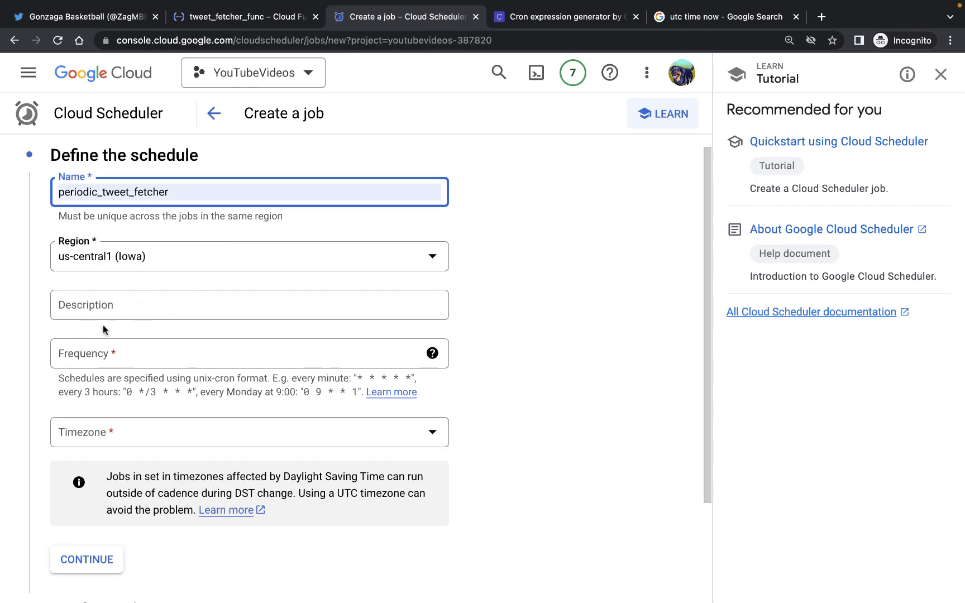
Set the job region and an every-minute (* * * * *) frequency.
{"action": "left_click", "coordinate": [246, 354]}
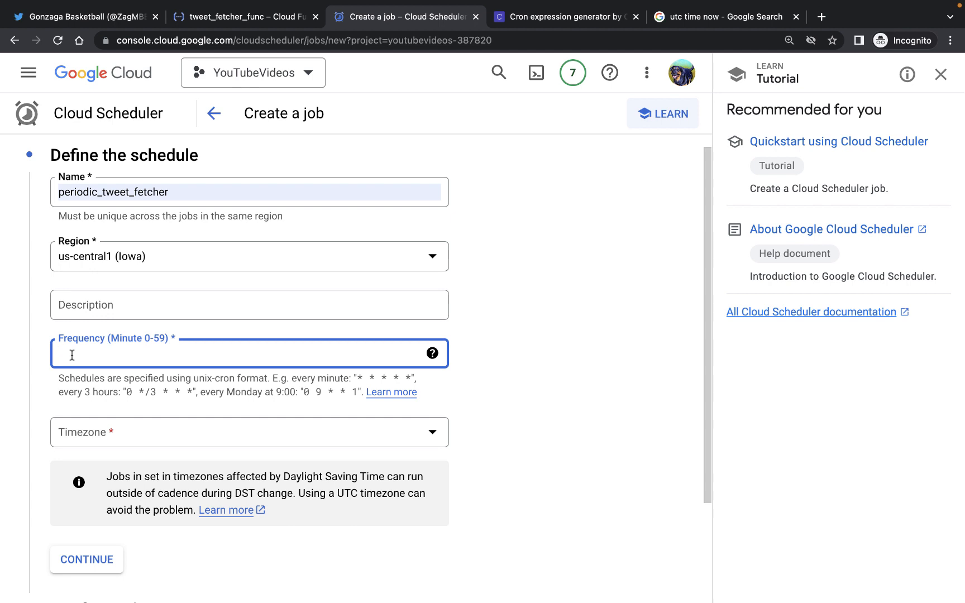
{"action": "mouse_move", "coordinate": [358, 376]}
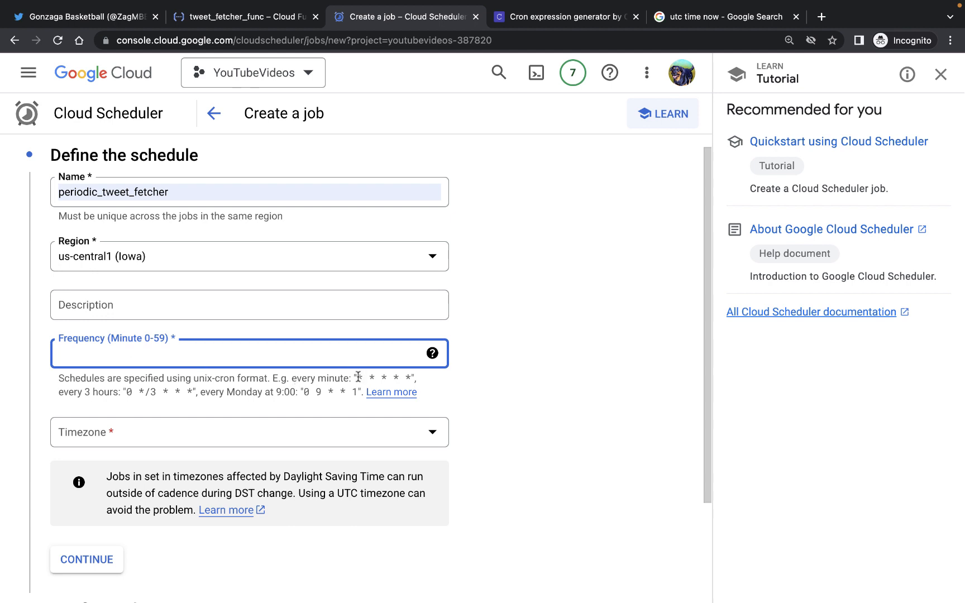
{"action": "left_click", "coordinate": [392, 381]}
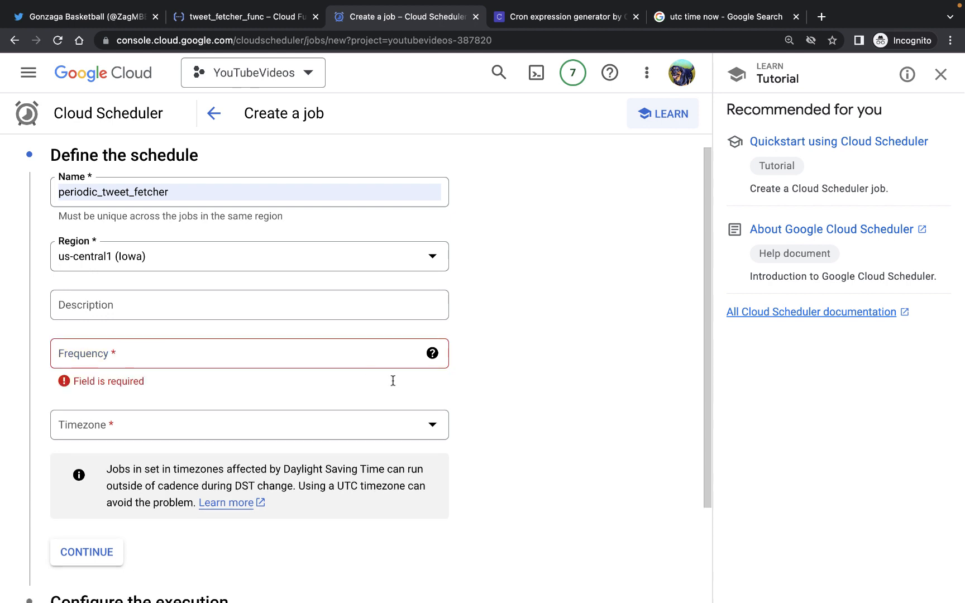
{"action": "left_click", "coordinate": [246, 353]}
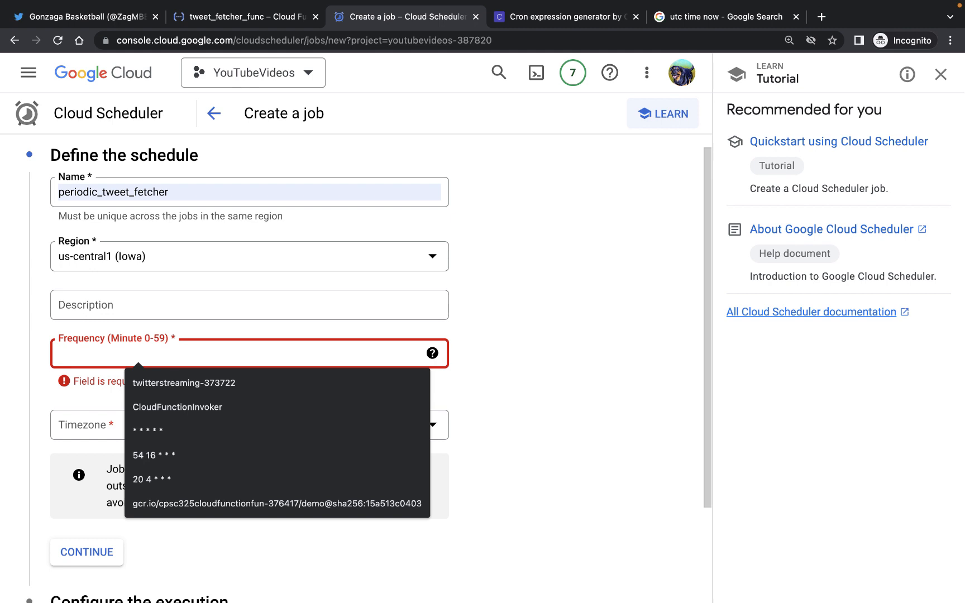
{"action": "left_click", "coordinate": [148, 429]}
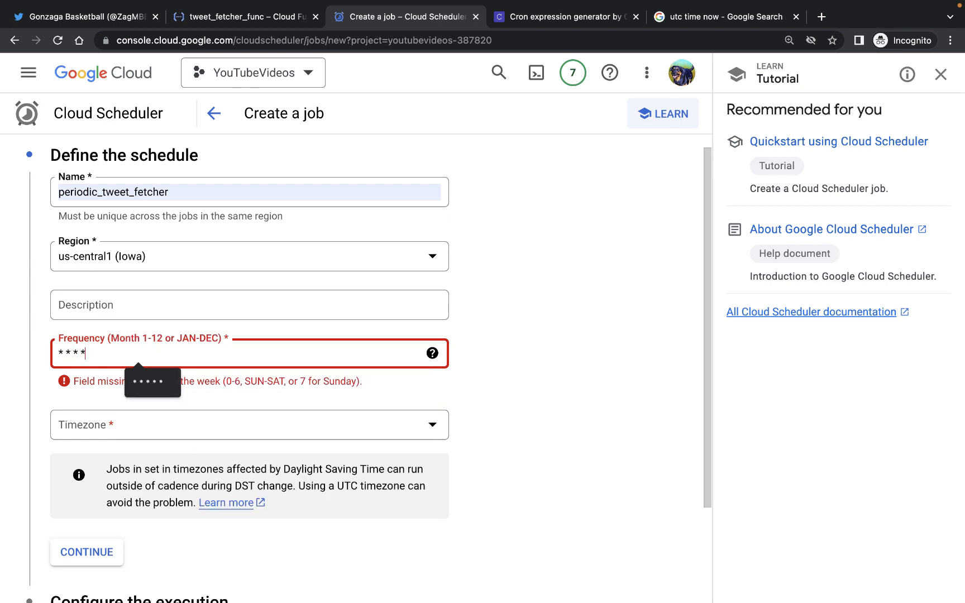
{"action": "type", "text": "*"}
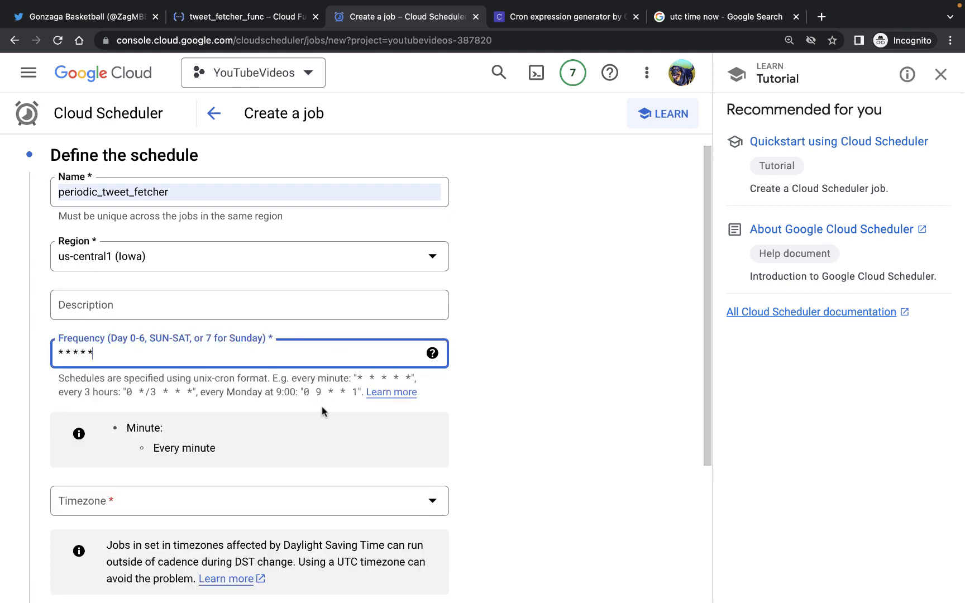
{"action": "mouse_move", "coordinate": [394, 380]}
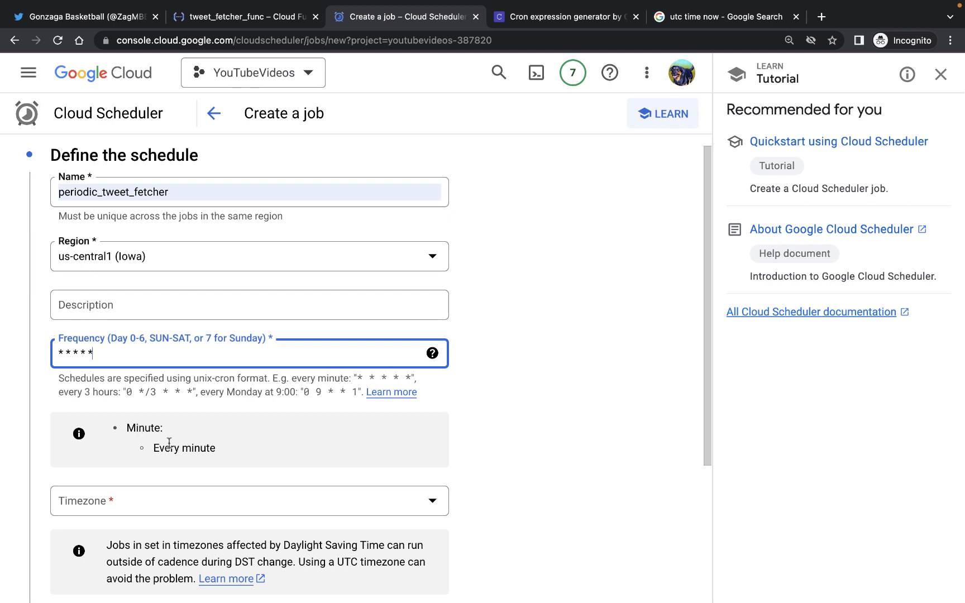
Search 'utc' and choose Coordinated Universal Time (UTC) as the timezone.
{"action": "scroll", "scroll_direction": "down", "scroll_amount": 3}
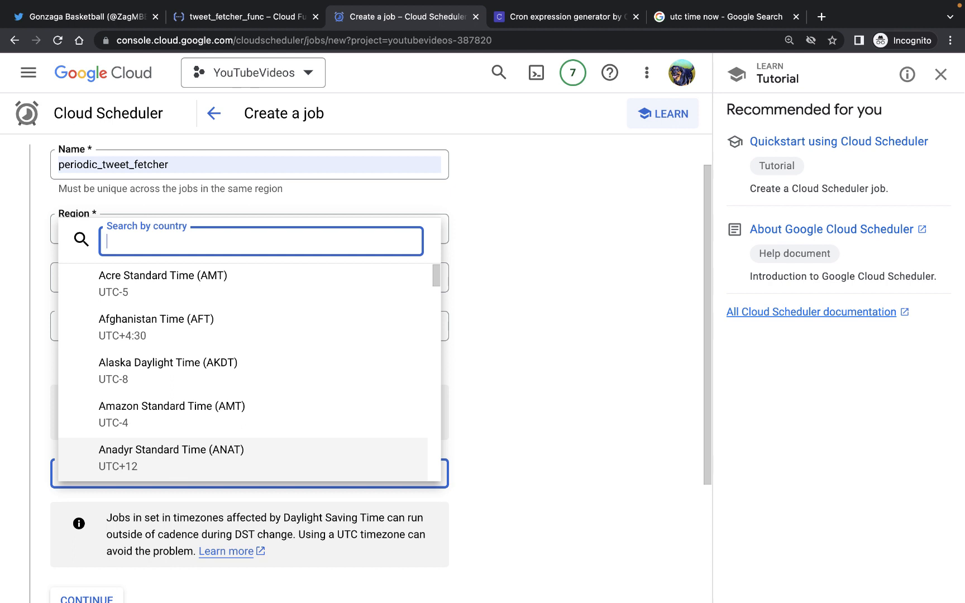
{"action": "type", "text": "utc"}
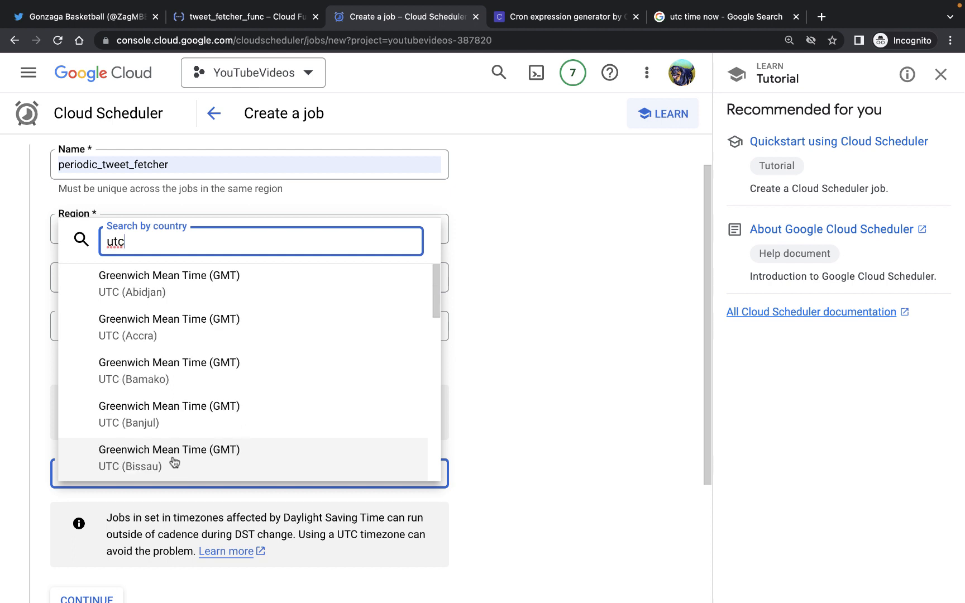
{"action": "mouse_move", "coordinate": [422, 303]}
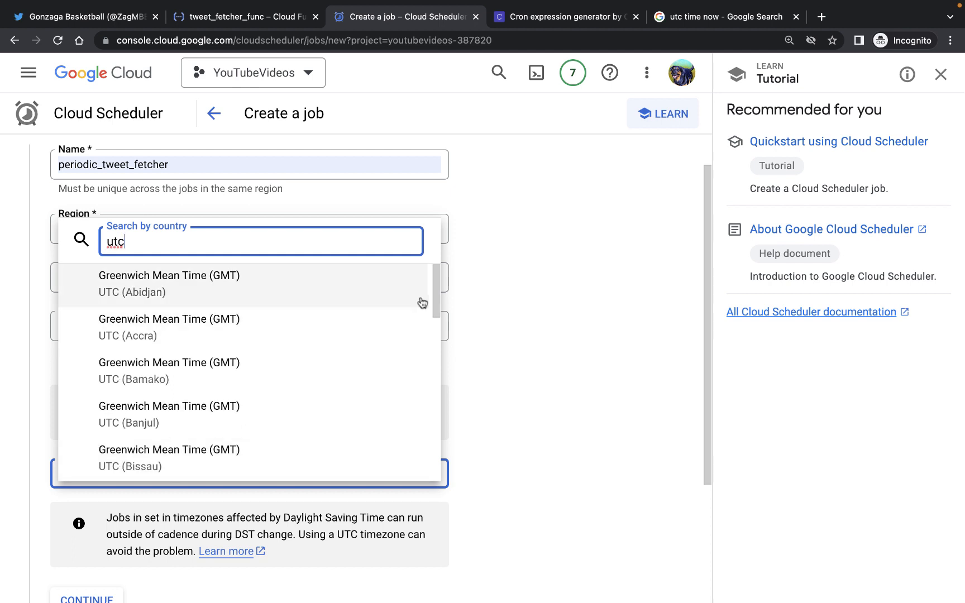
{"action": "scroll", "scroll_direction": "down", "scroll_amount": 3}
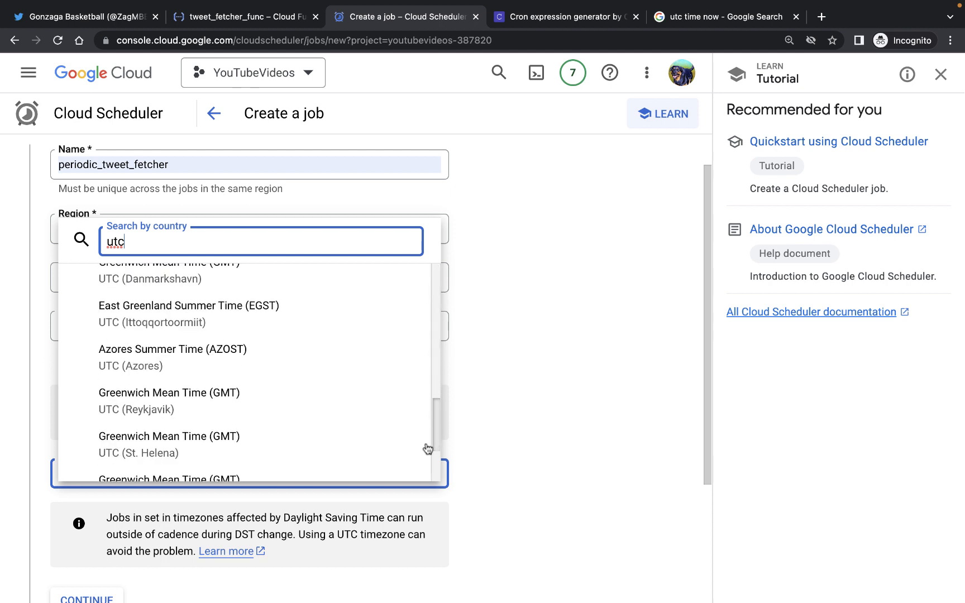
{"action": "scroll", "scroll_direction": "down", "scroll_amount": 3}
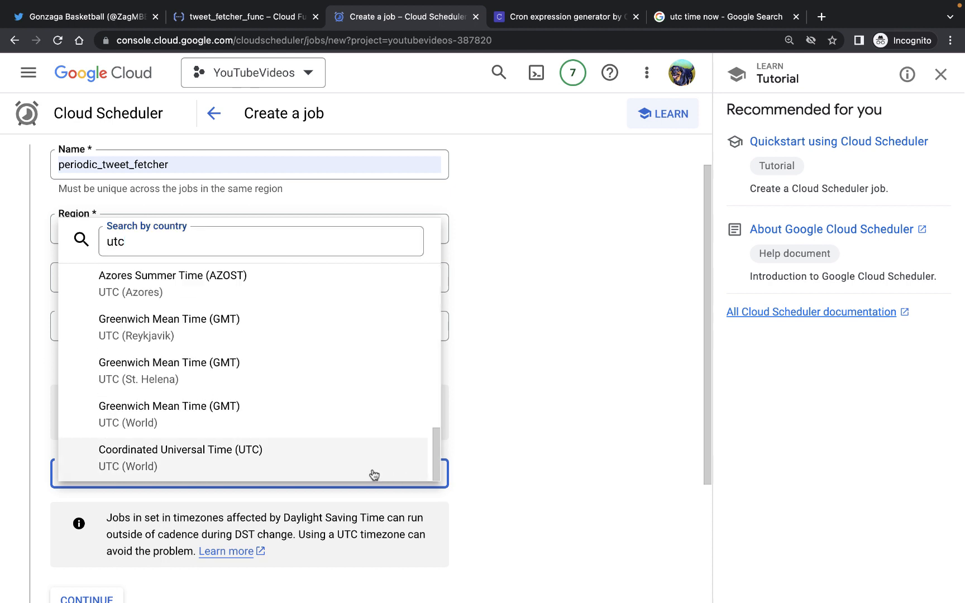
{"action": "left_click", "coordinate": [180, 458]}
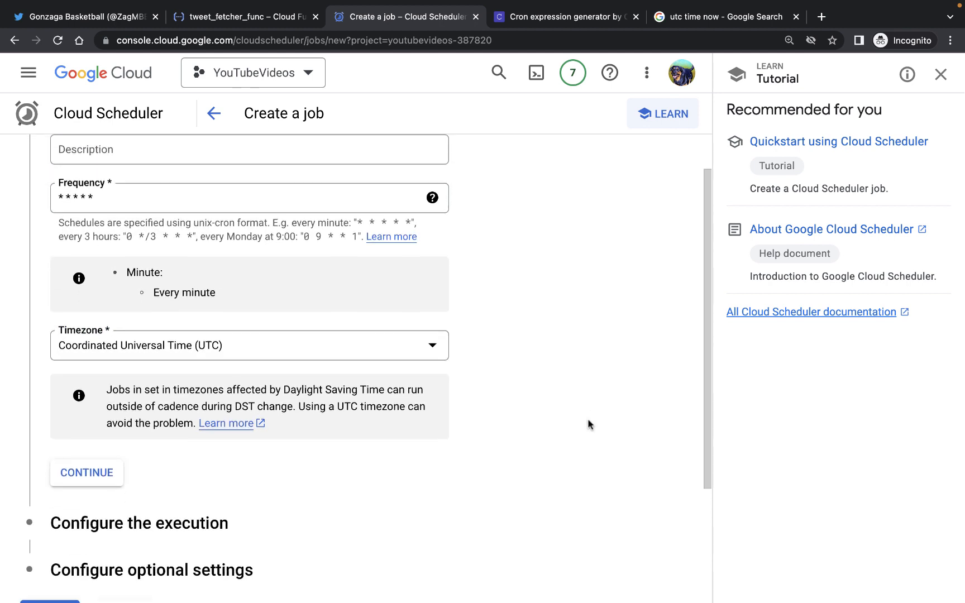
Finish the schedule step and set the job's target type to HTTP.
{"action": "left_click", "coordinate": [86, 472]}
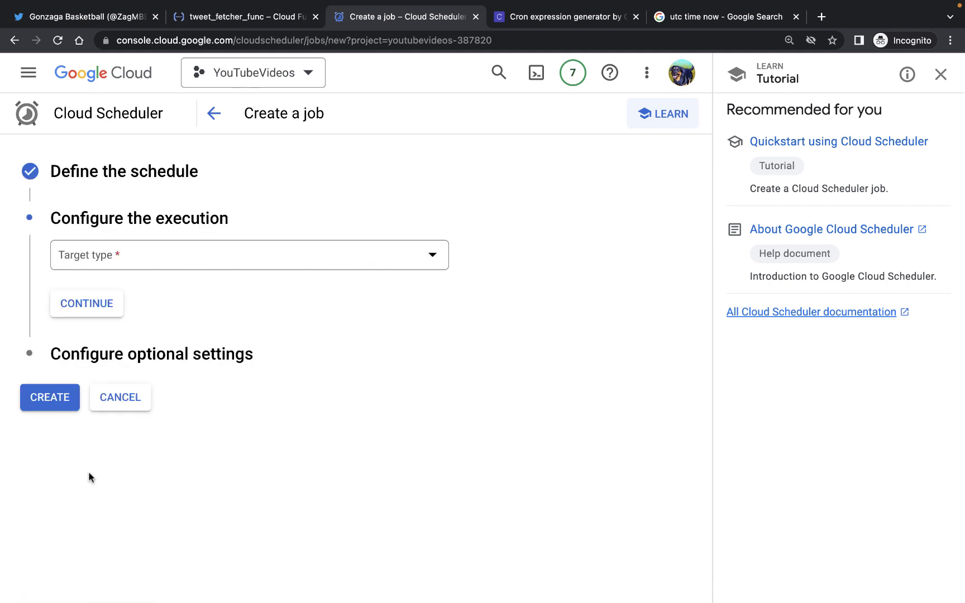
{"action": "mouse_move", "coordinate": [117, 217]}
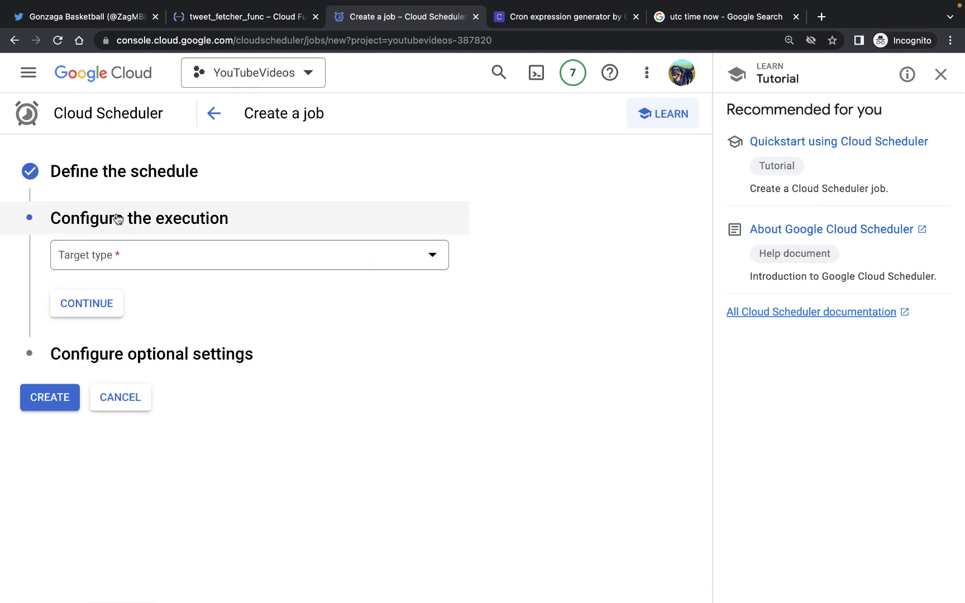
{"action": "left_click", "coordinate": [249, 255]}
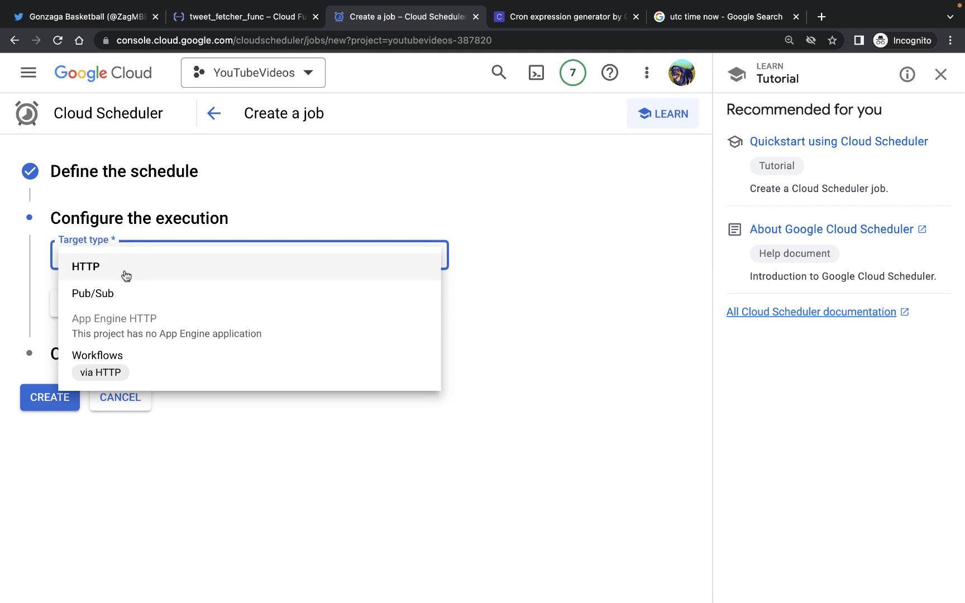
{"action": "left_click", "coordinate": [86, 267]}
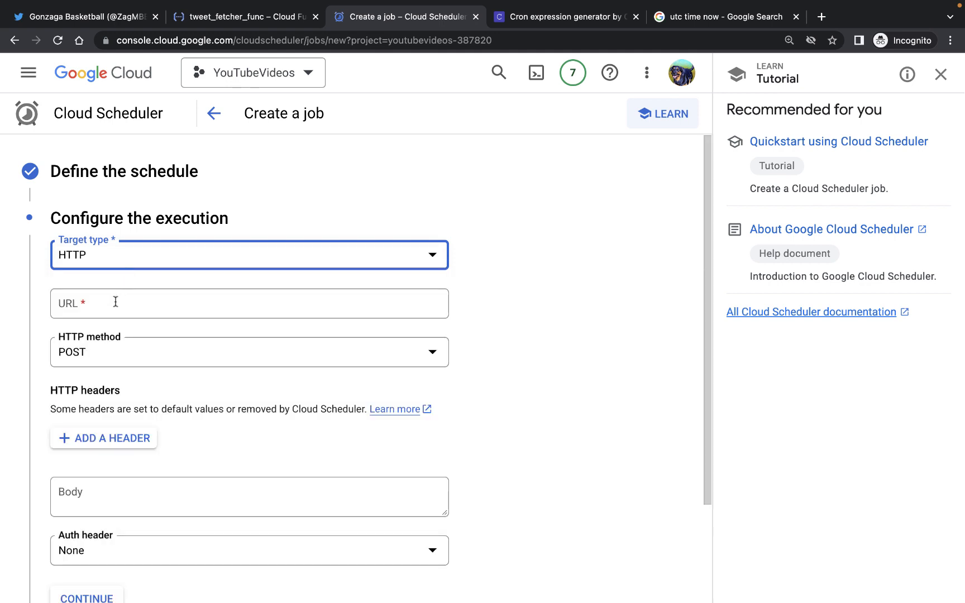
{"action": "left_click", "coordinate": [249, 303]}
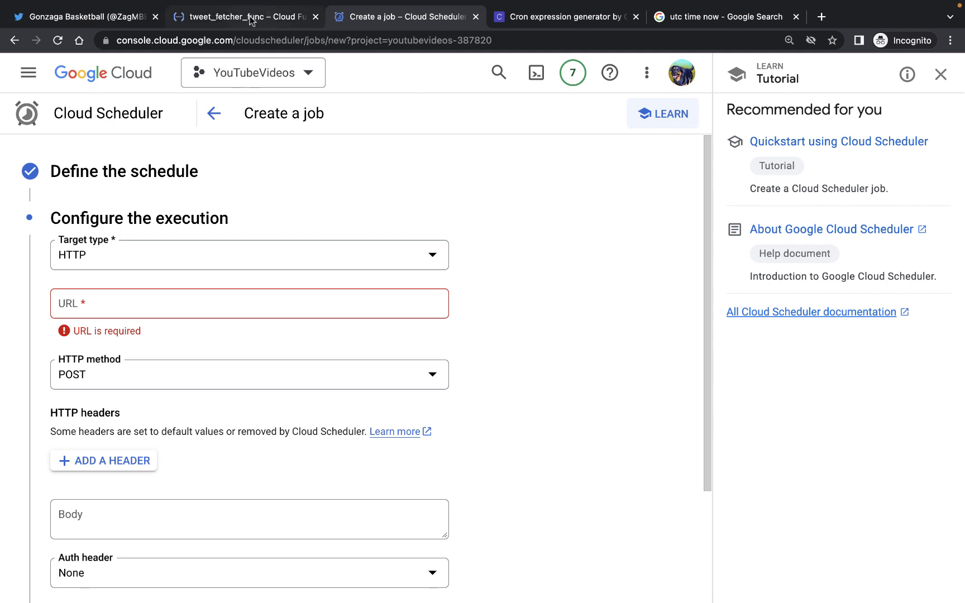
Show the Trigger tab of tweet_fetcher_func to get its trigger URL.
{"action": "left_click", "coordinate": [243, 17]}
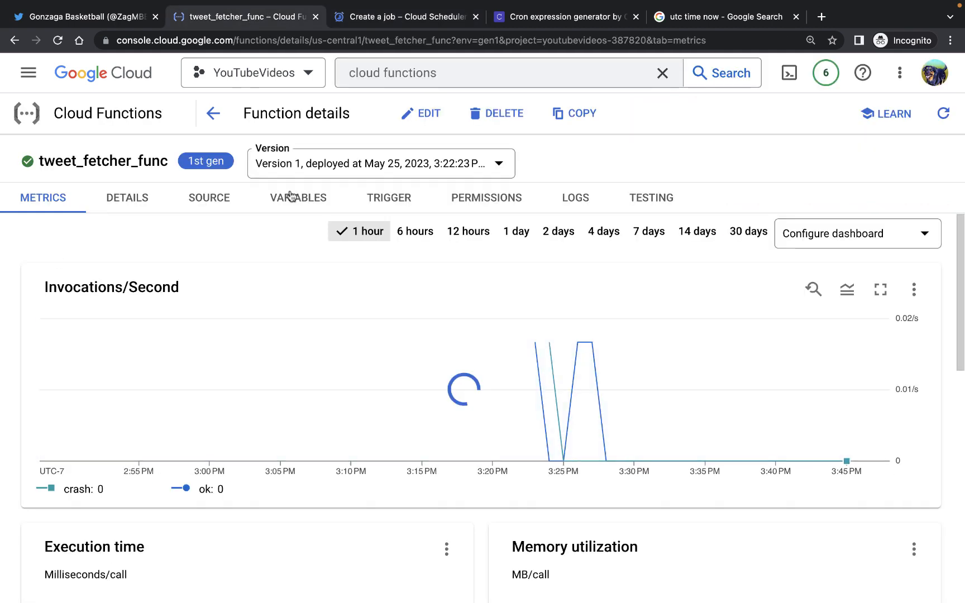
{"action": "left_click", "coordinate": [389, 198]}
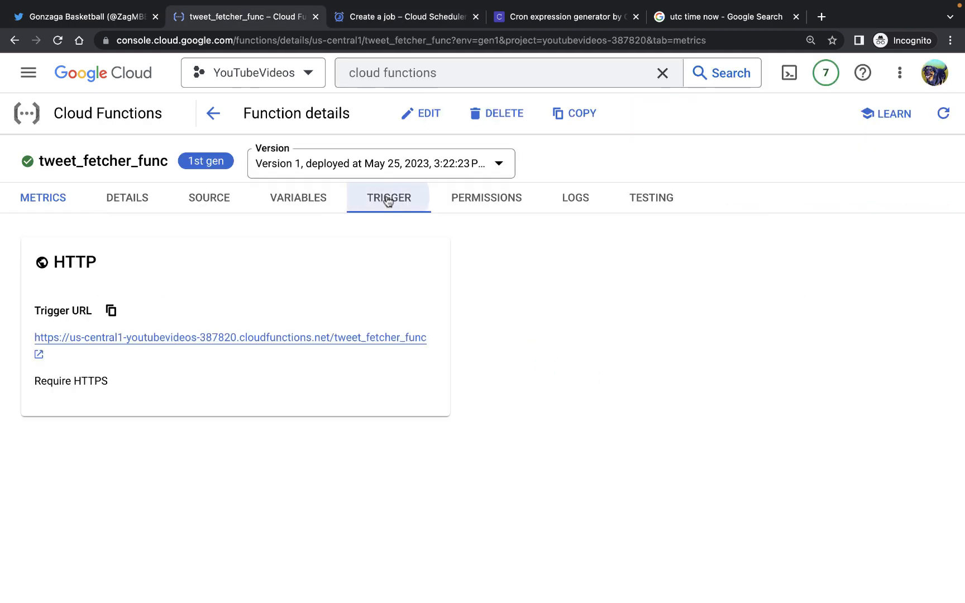
{"action": "mouse_move", "coordinate": [111, 310]}
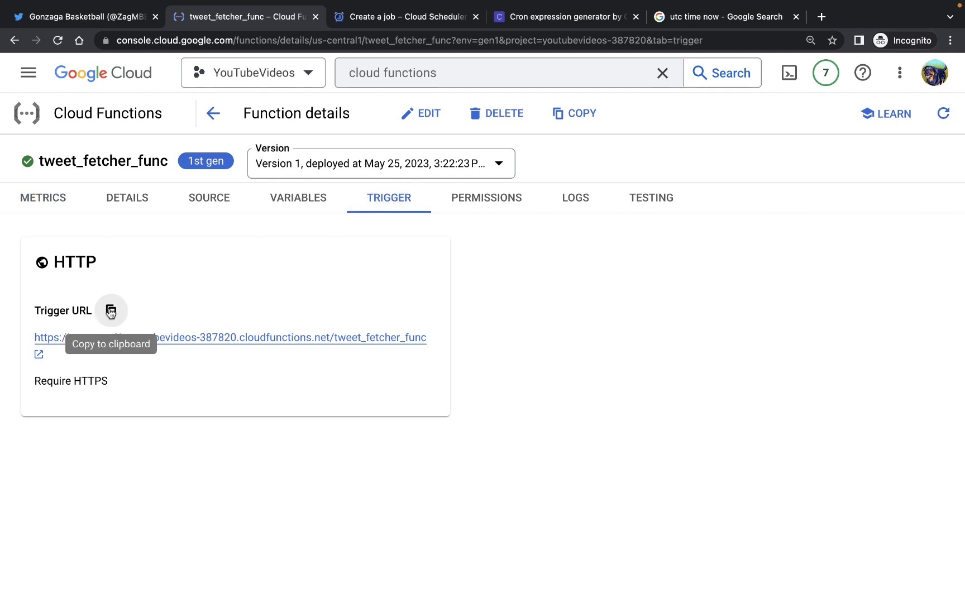
{"action": "mouse_move", "coordinate": [411, 17]}
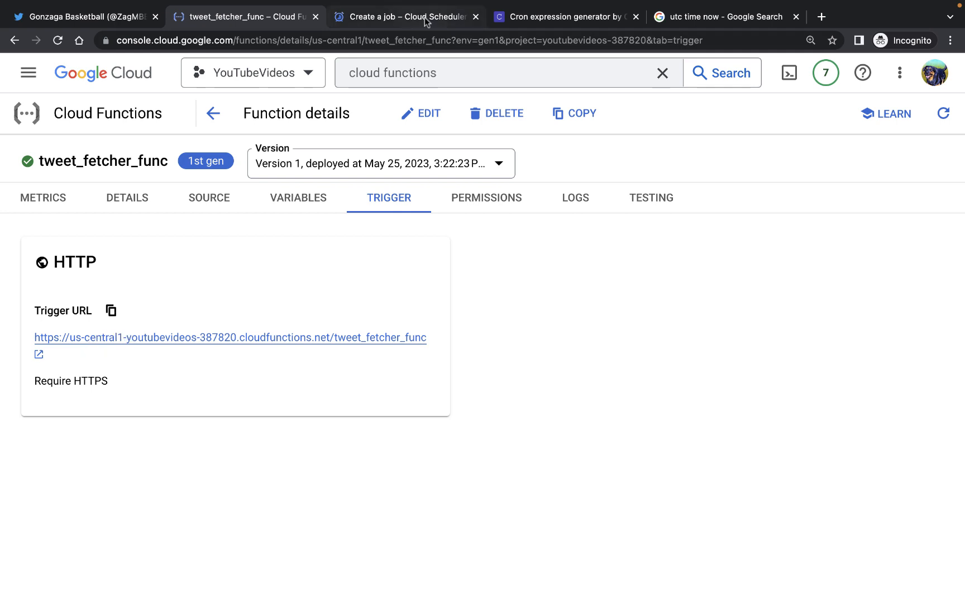
{"action": "left_click", "coordinate": [406, 17]}
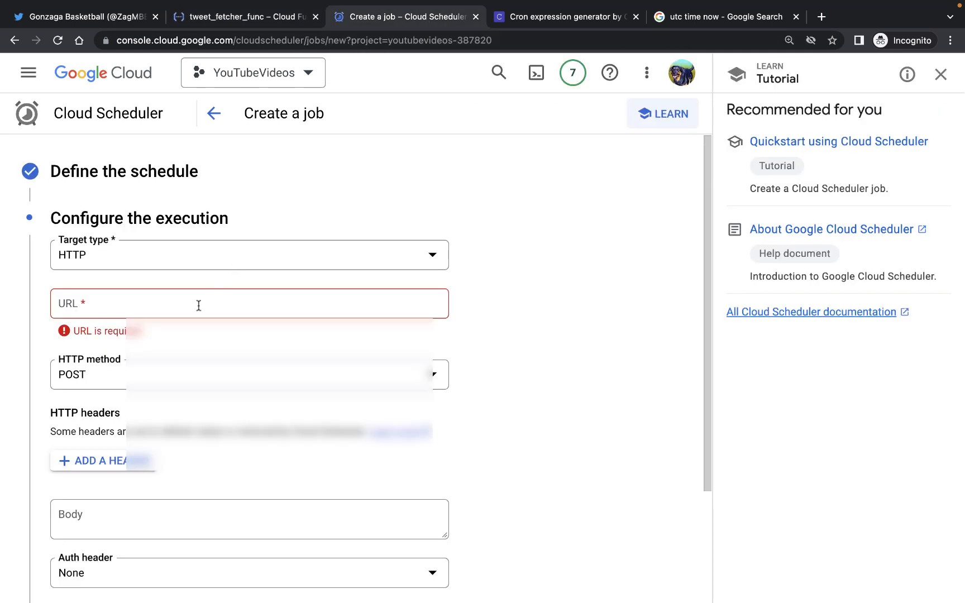
{"action": "type", "text": "https://us-central1-youtubevideos-387820.cloudfunctions.net/tweet_fetcher_func"}
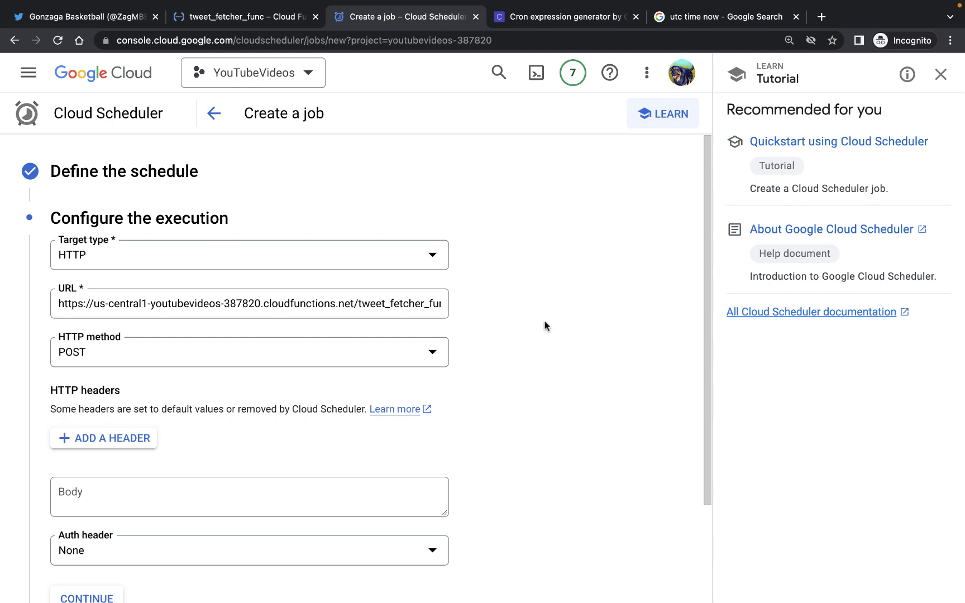
{"action": "left_click", "coordinate": [249, 352]}
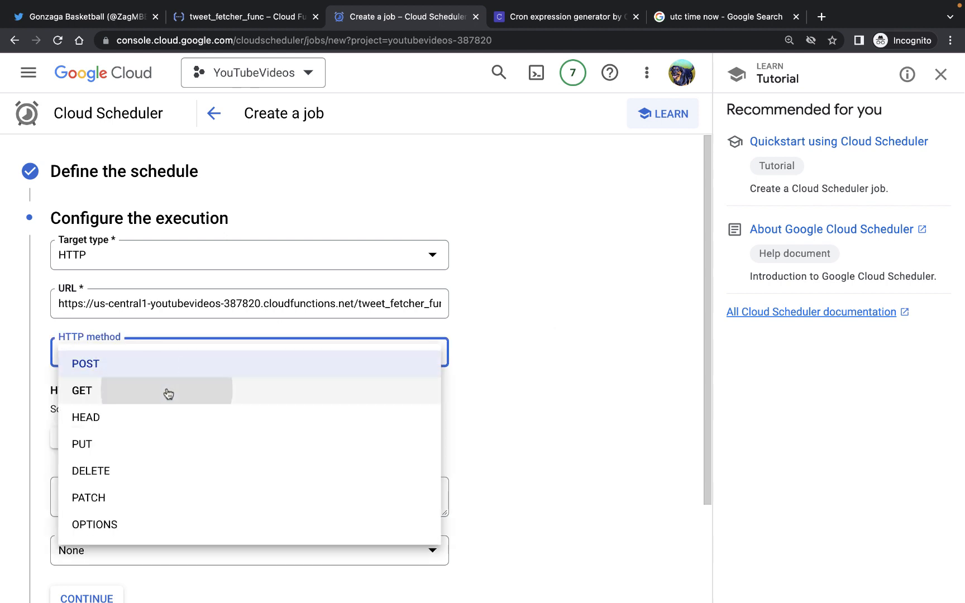
{"action": "left_click", "coordinate": [81, 390]}
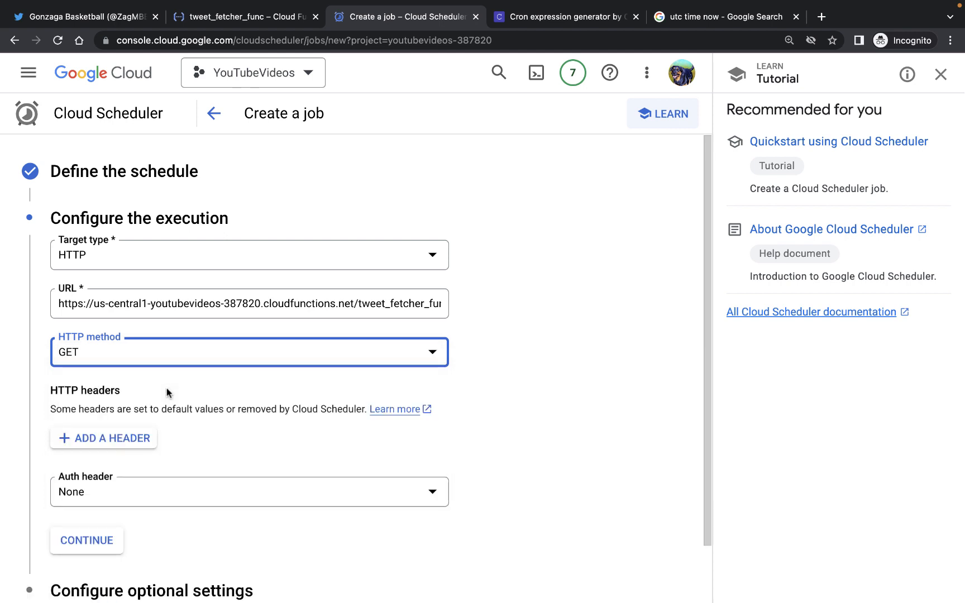
{"action": "scroll", "scroll_direction": "down", "scroll_amount": 3}
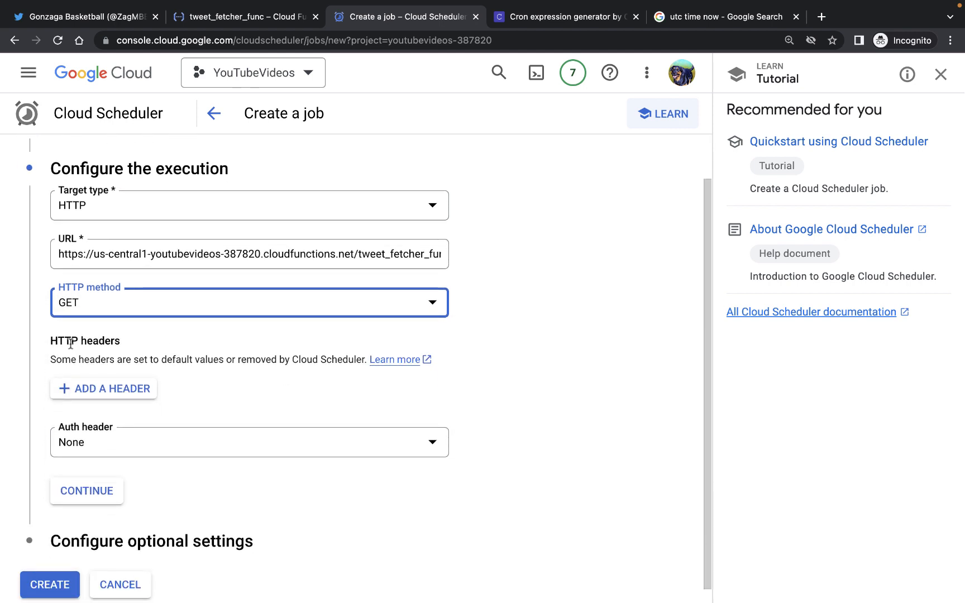
{"action": "mouse_move", "coordinate": [83, 354]}
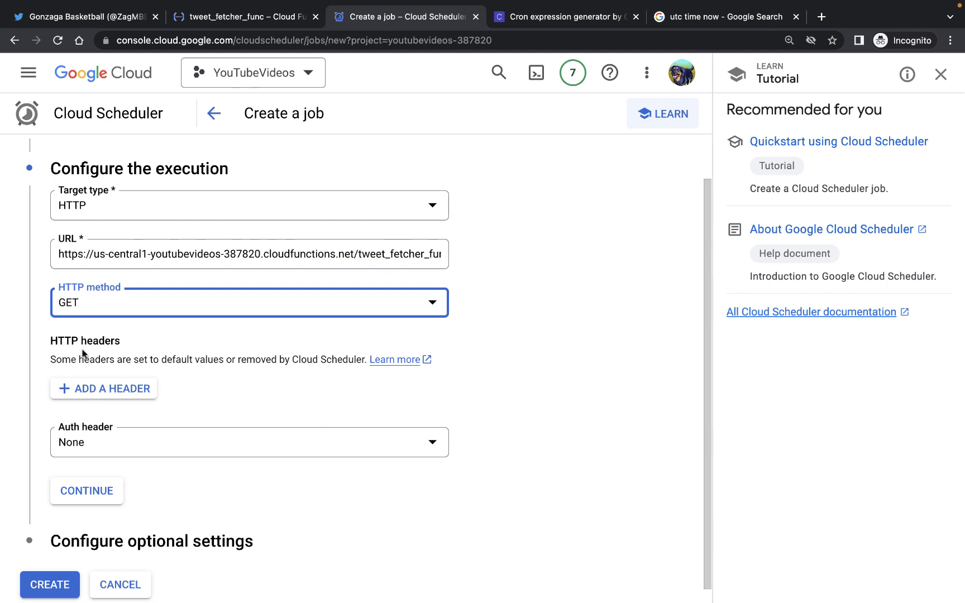
{"action": "mouse_move", "coordinate": [117, 356]}
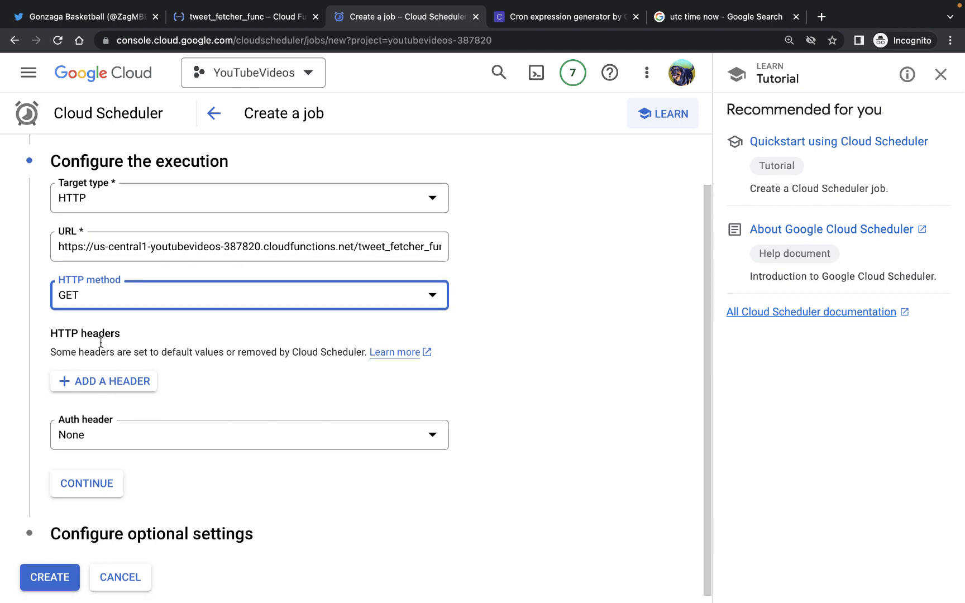
{"action": "mouse_move", "coordinate": [102, 428]}
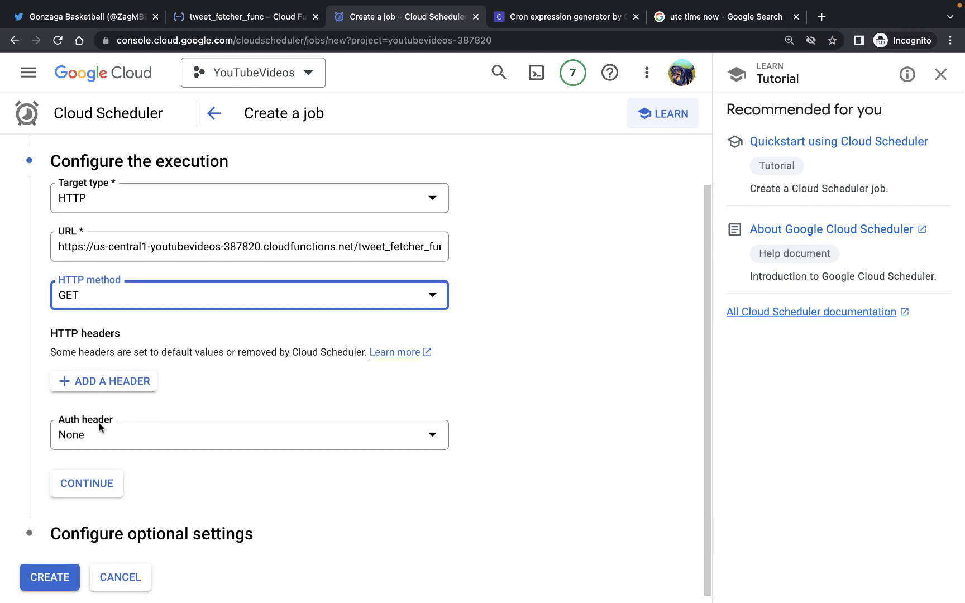
{"action": "scroll", "scroll_direction": "down", "scroll_amount": 3}
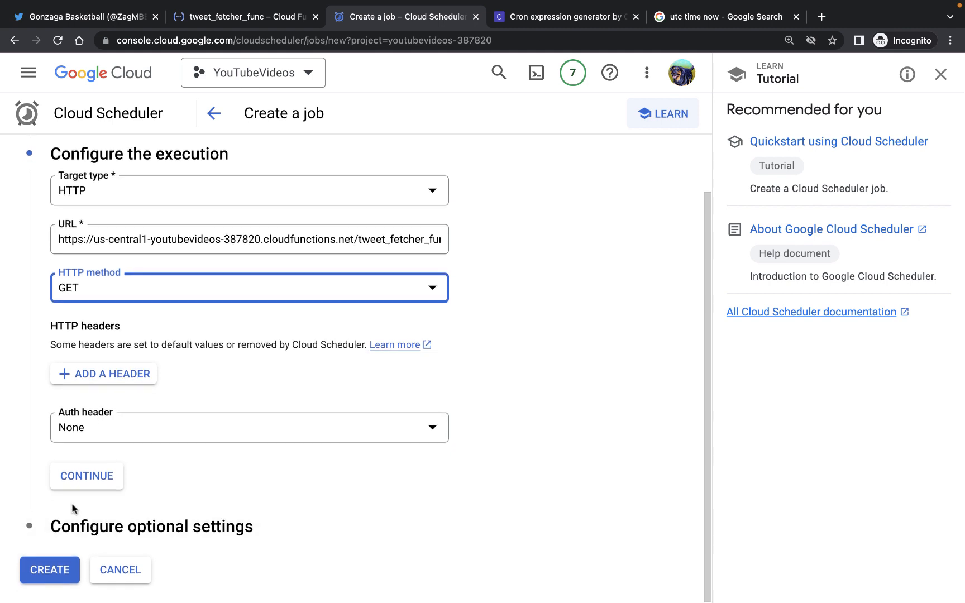
Set the auth header to Add OIDC token and list service accounts.
{"action": "left_click", "coordinate": [249, 428]}
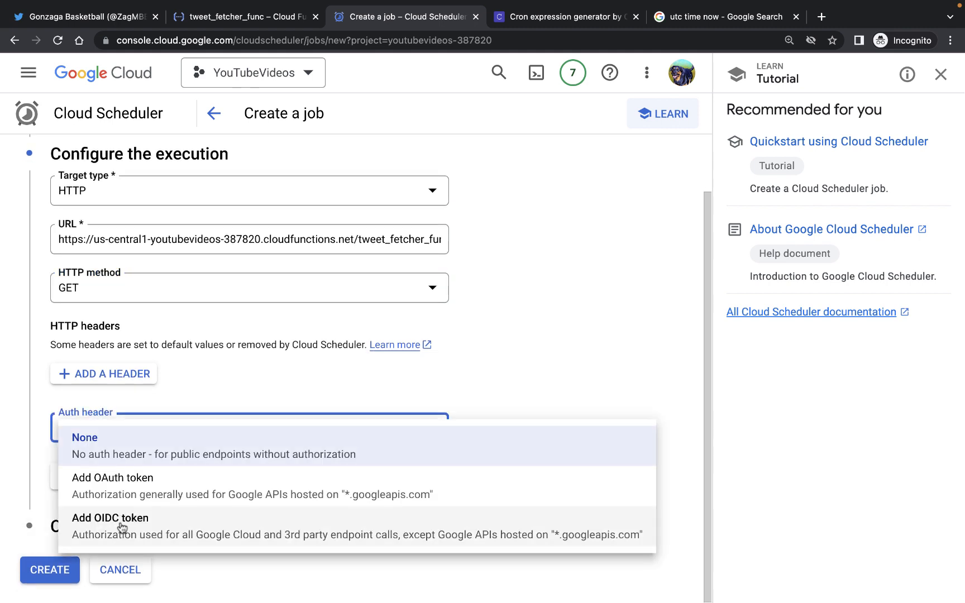
{"action": "mouse_move", "coordinate": [140, 531]}
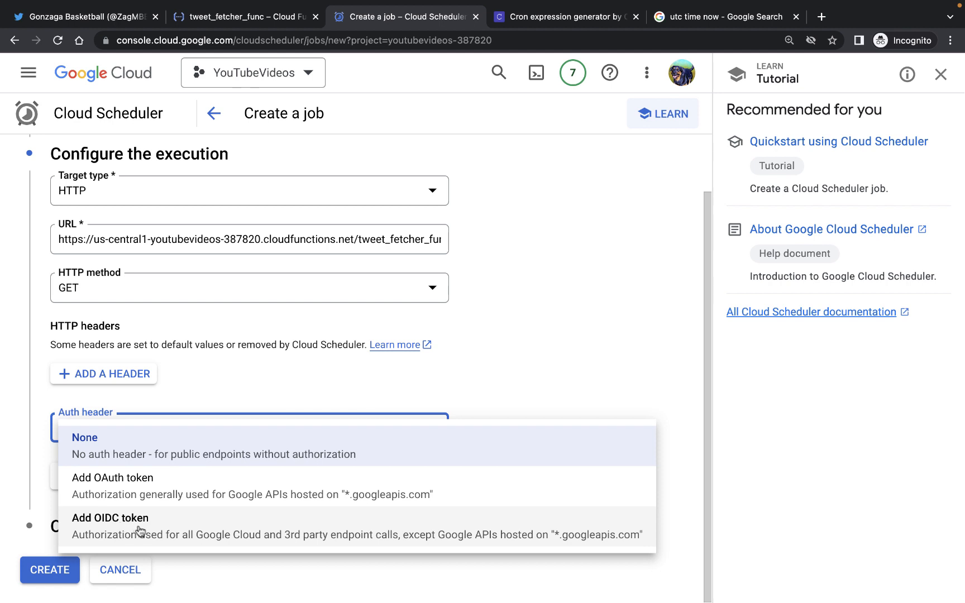
{"action": "mouse_move", "coordinate": [148, 543]}
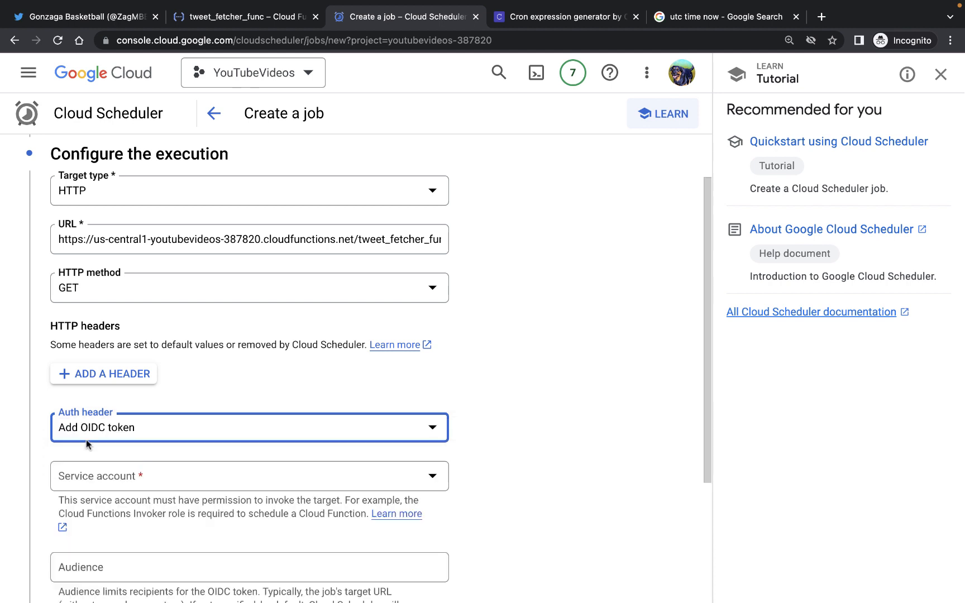
{"action": "left_click", "coordinate": [249, 476]}
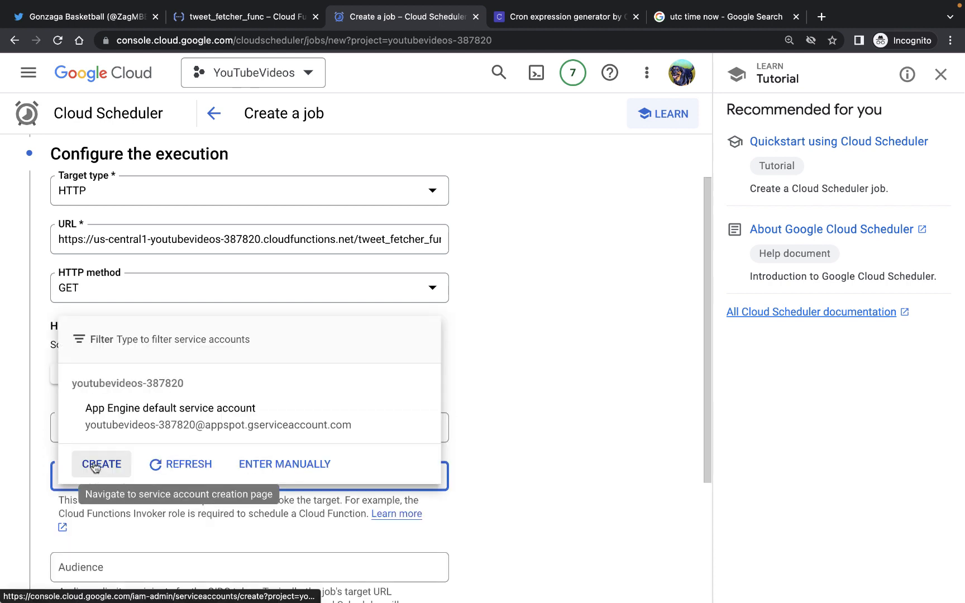
Create a service account named cloud_function_trigger_service_account and continue to roles.
{"action": "left_click", "coordinate": [101, 464]}
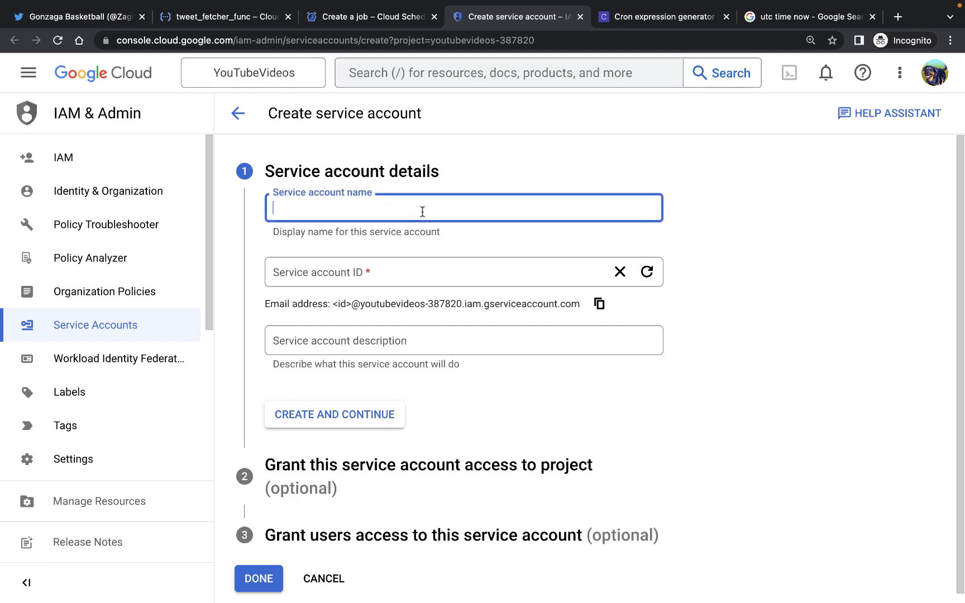
{"action": "type", "text": "cloud_f"}
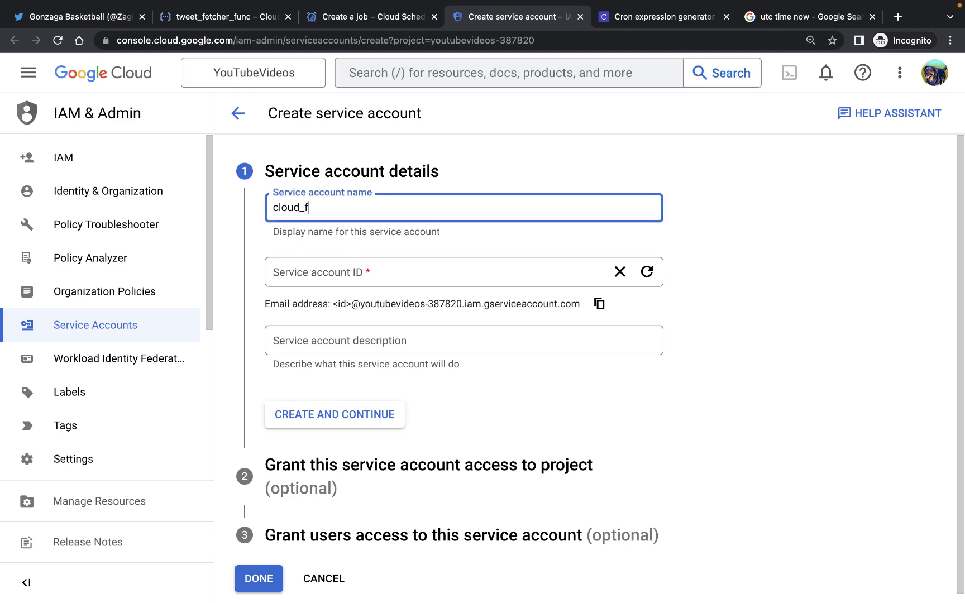
{"action": "type", "text": "unction_t"}
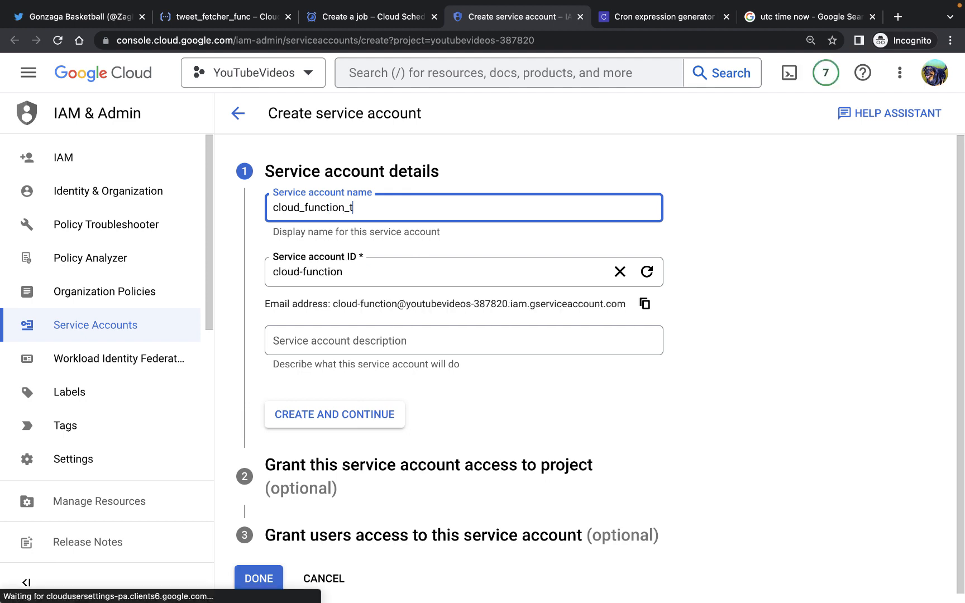
{"action": "type", "text": "rigger_s"}
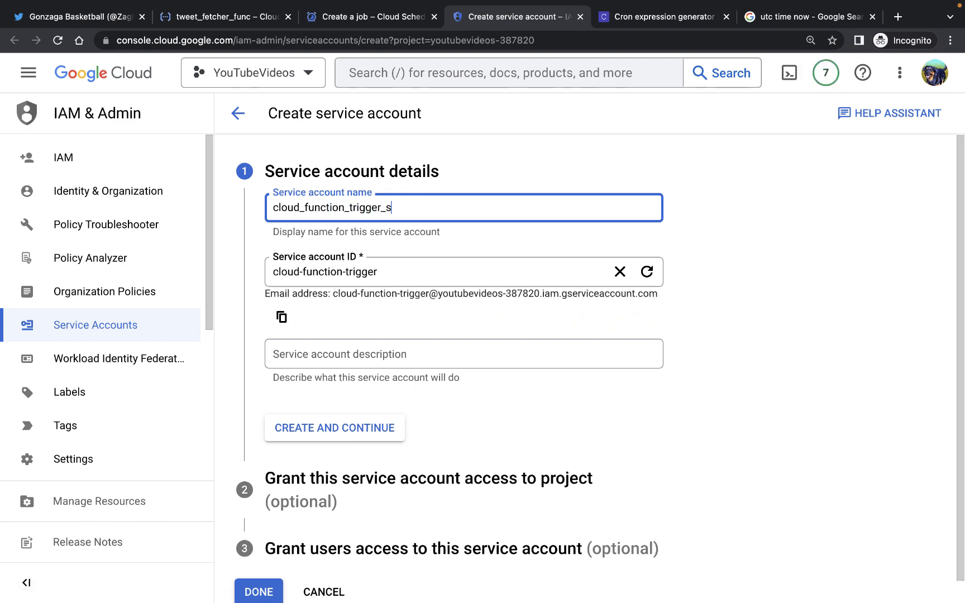
{"action": "type", "text": "ervice_aco"}
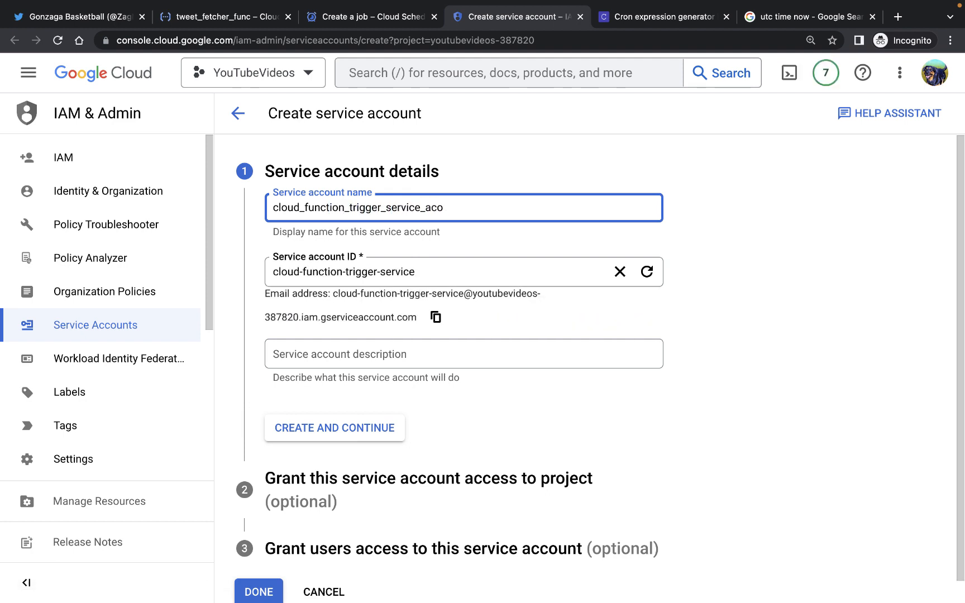
{"action": "type", "text": "unt"}
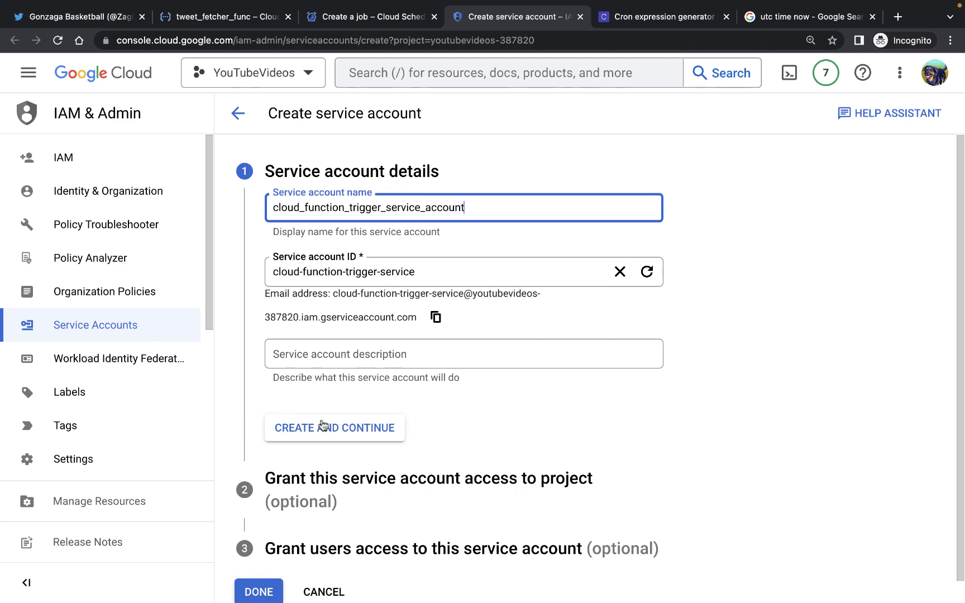
{"action": "left_click", "coordinate": [334, 428]}
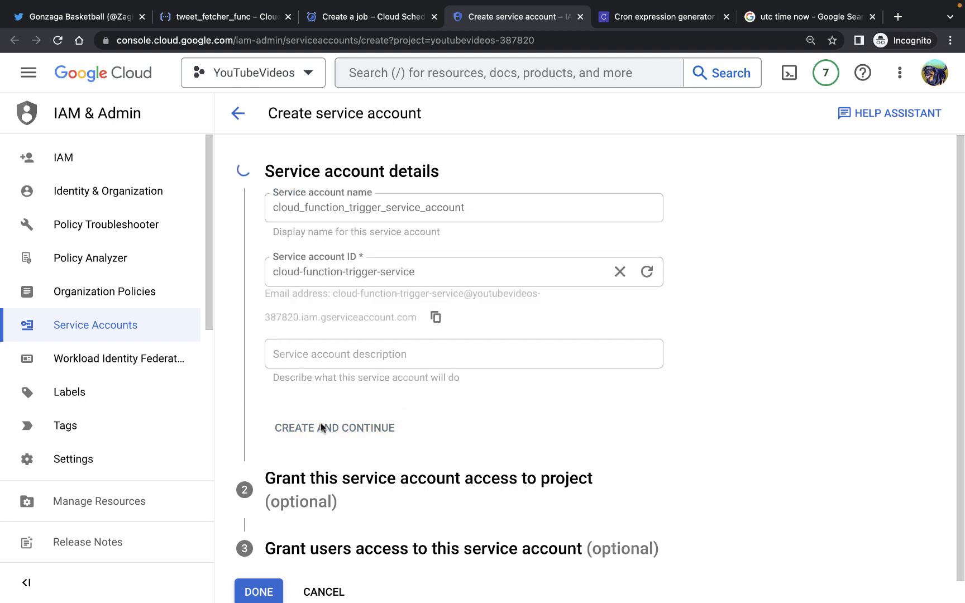
Filter roles for 'cloud functions inv' and select Cloud Functions Invoker.
{"action": "left_click", "coordinate": [334, 428]}
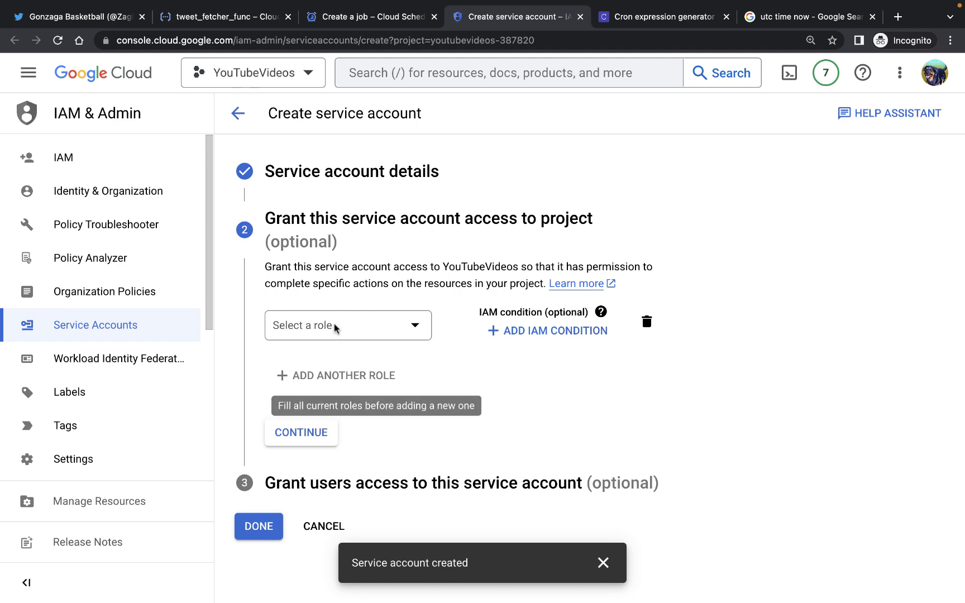
{"action": "left_click", "coordinate": [348, 326]}
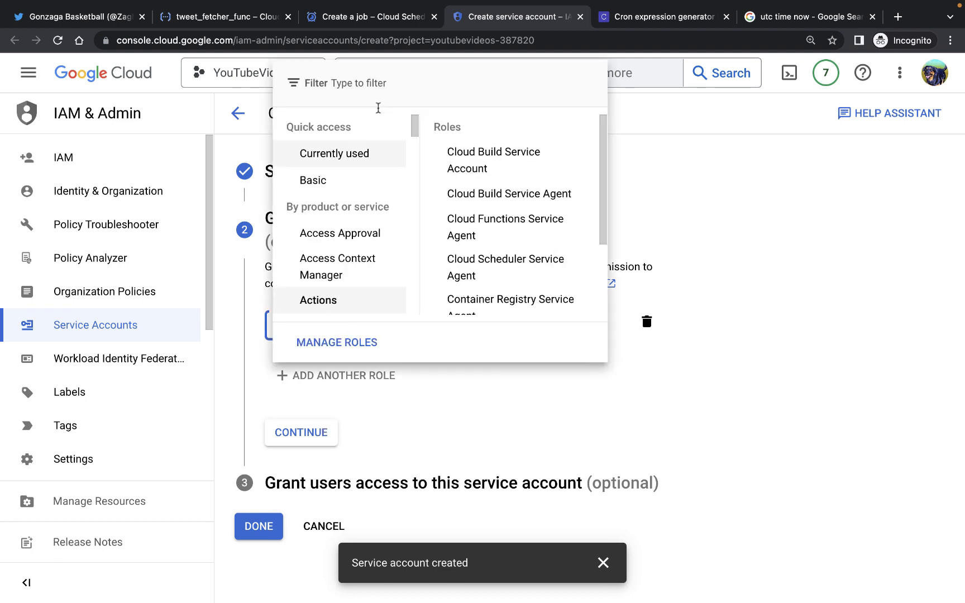
{"action": "left_click", "coordinate": [319, 300]}
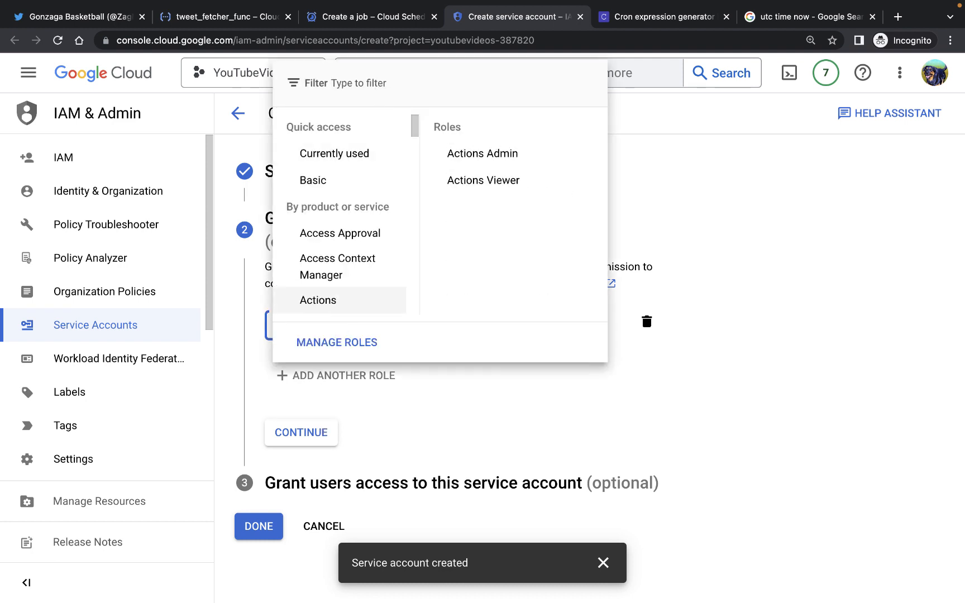
{"action": "type", "text": "clo"}
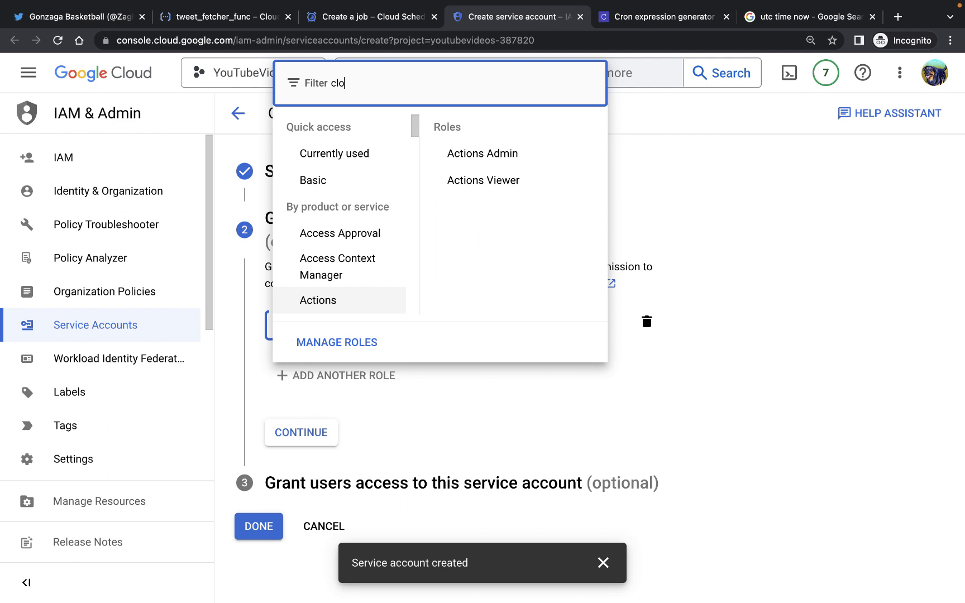
{"action": "type", "text": "ud functions inv"}
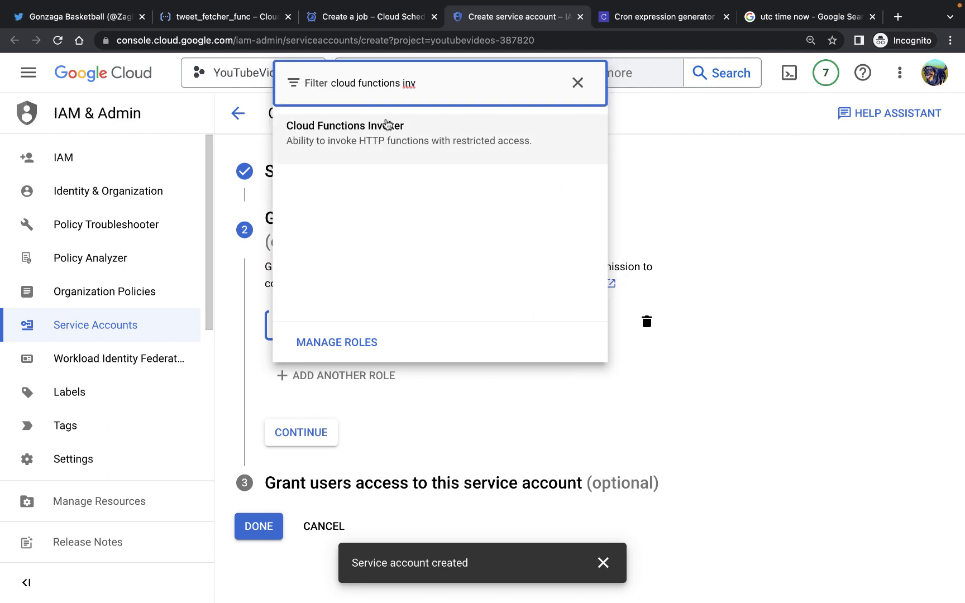
{"action": "mouse_move", "coordinate": [392, 149]}
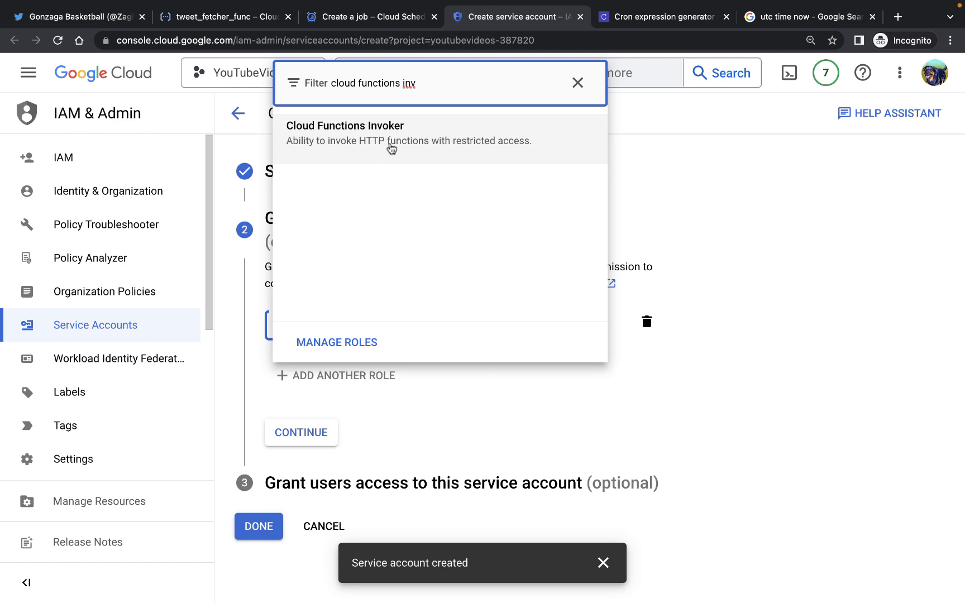
{"action": "mouse_move", "coordinate": [459, 136]}
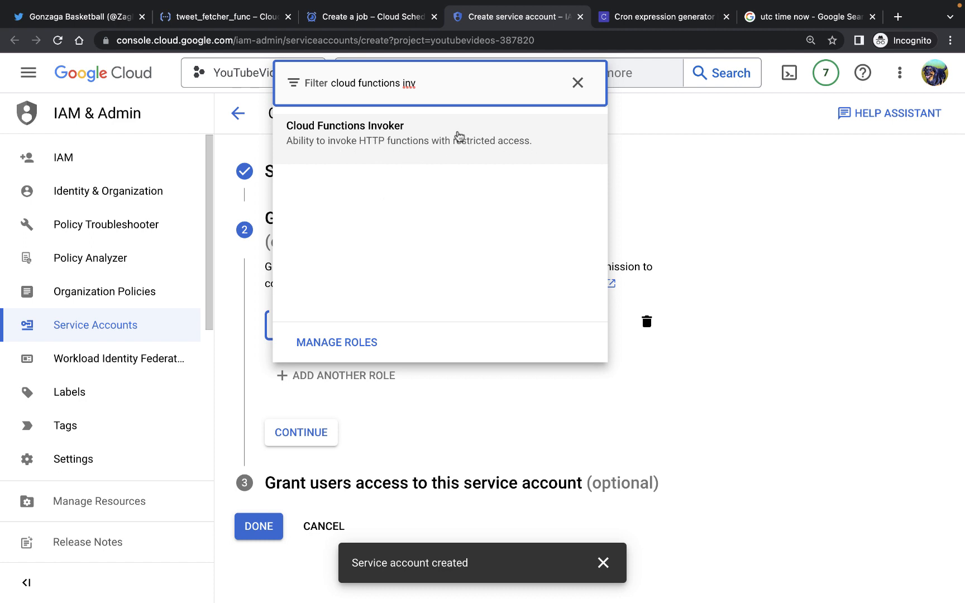
{"action": "left_click", "coordinate": [344, 126]}
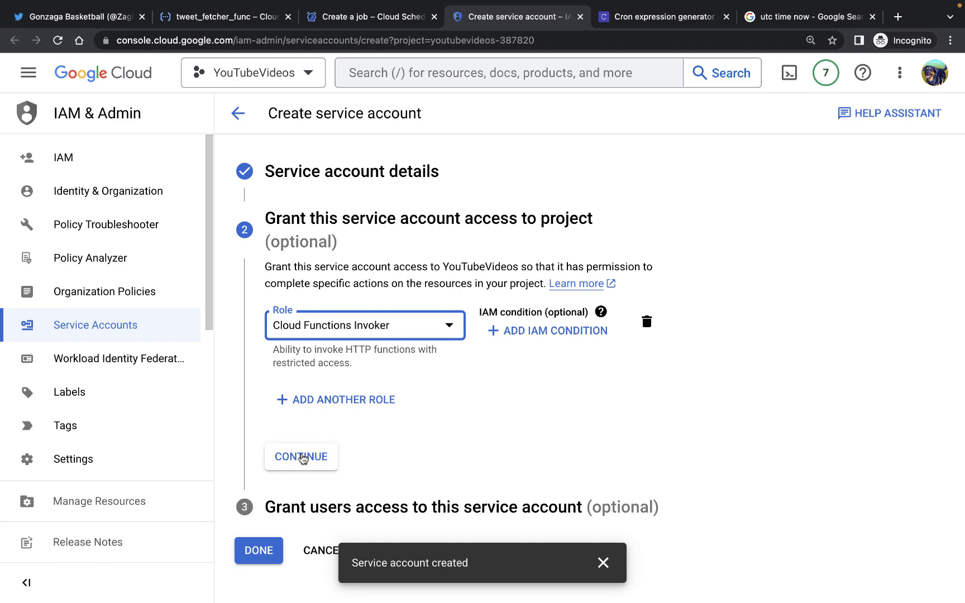
Apply the role and finish creating the service account.
{"action": "left_click", "coordinate": [301, 457]}
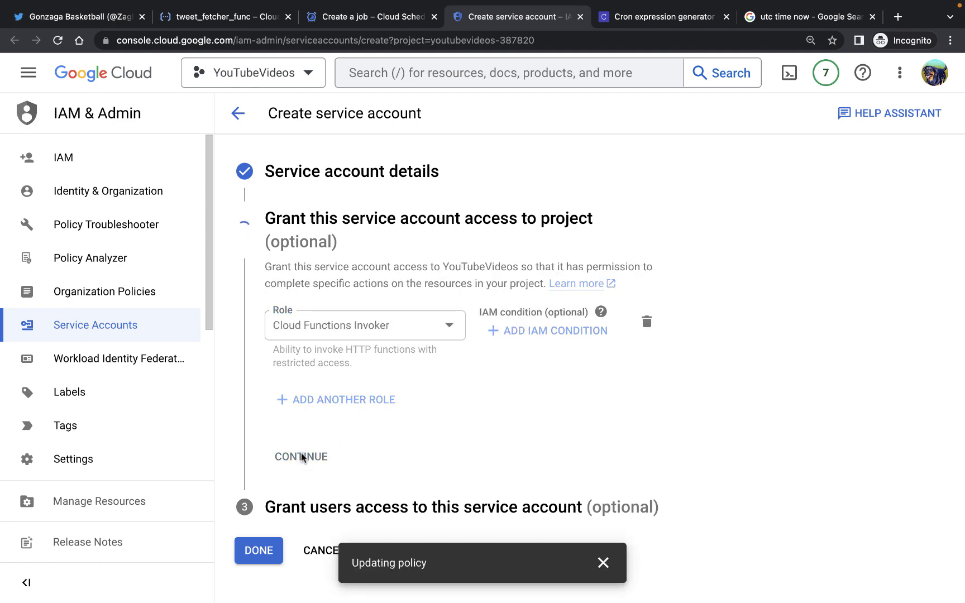
{"action": "left_click", "coordinate": [301, 457]}
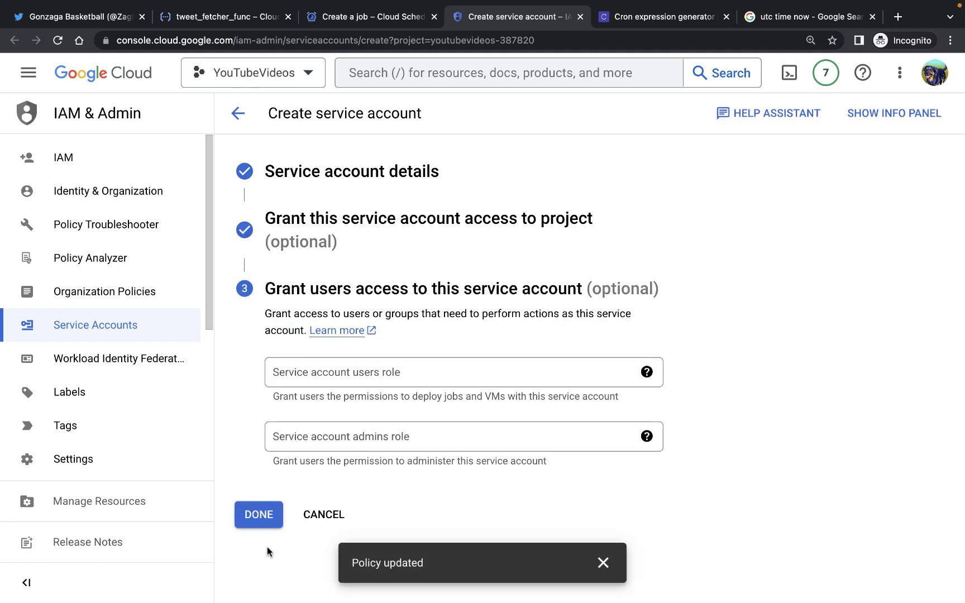
{"action": "left_click", "coordinate": [893, 112]}
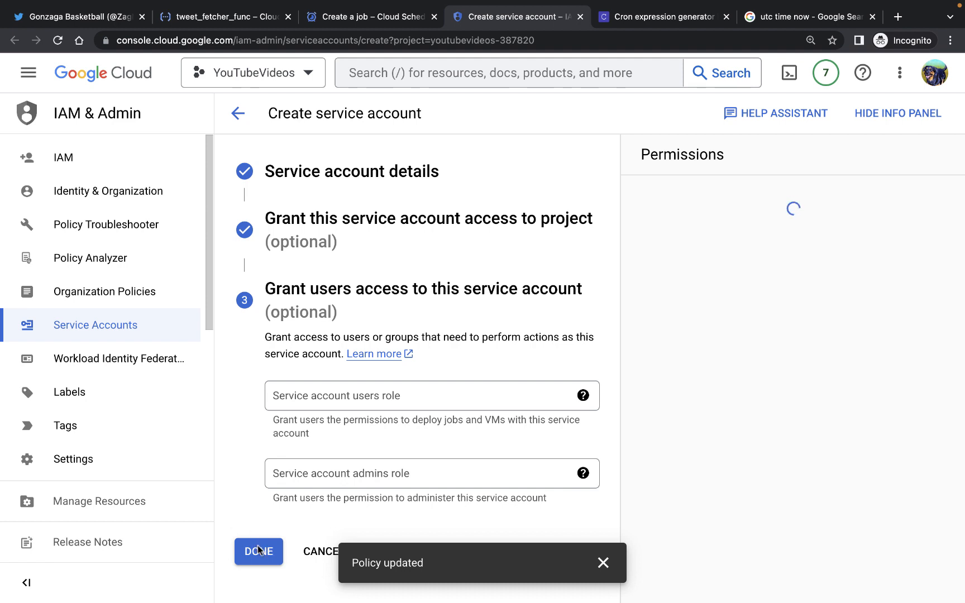
{"action": "left_click", "coordinate": [258, 552]}
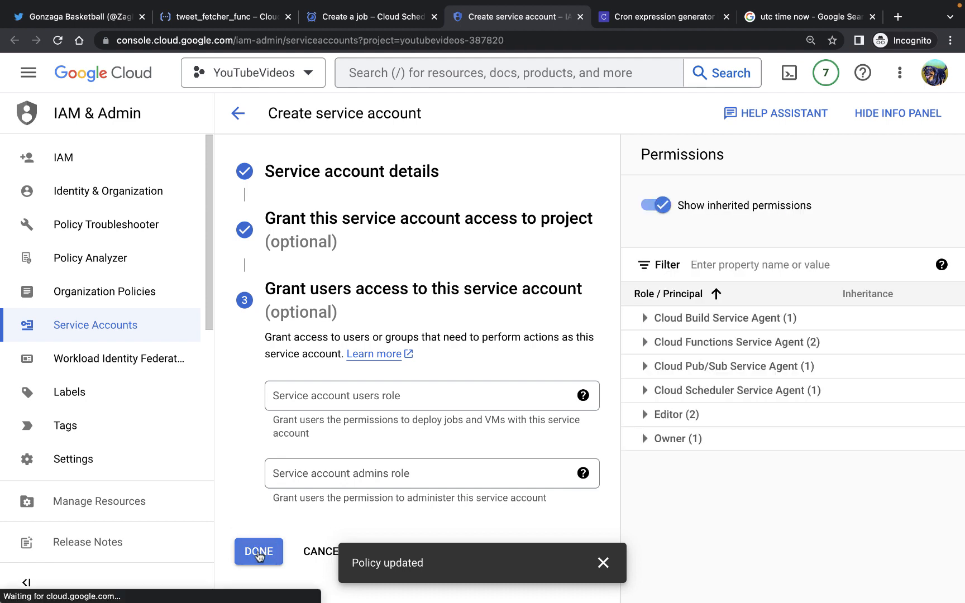
{"action": "left_click", "coordinate": [258, 551]}
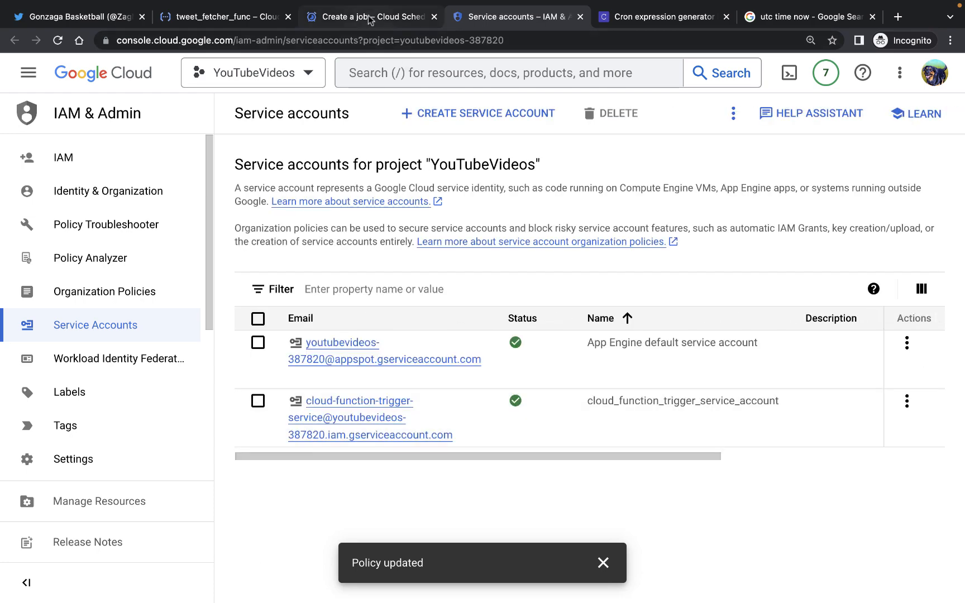
Refresh service accounts, pick cloud_function_trigger_service_account, and set the audience to the function URL.
{"action": "left_click", "coordinate": [369, 17]}
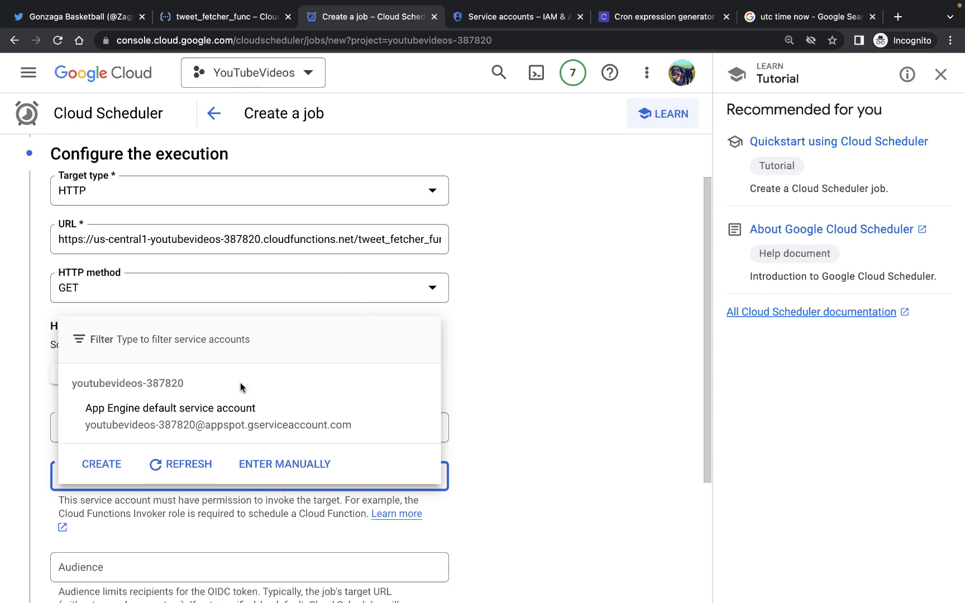
{"action": "left_click", "coordinate": [180, 464]}
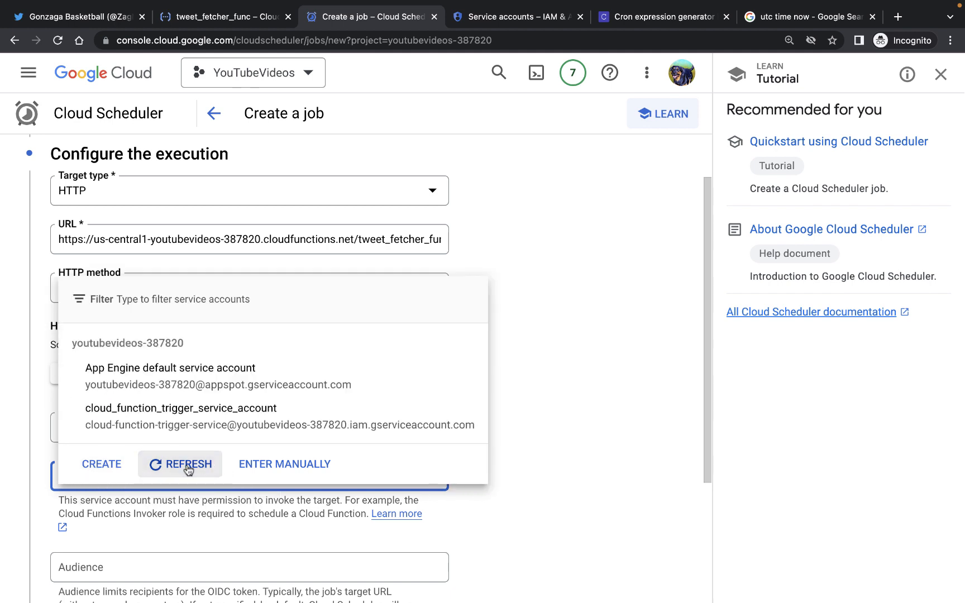
{"action": "mouse_move", "coordinate": [173, 417]}
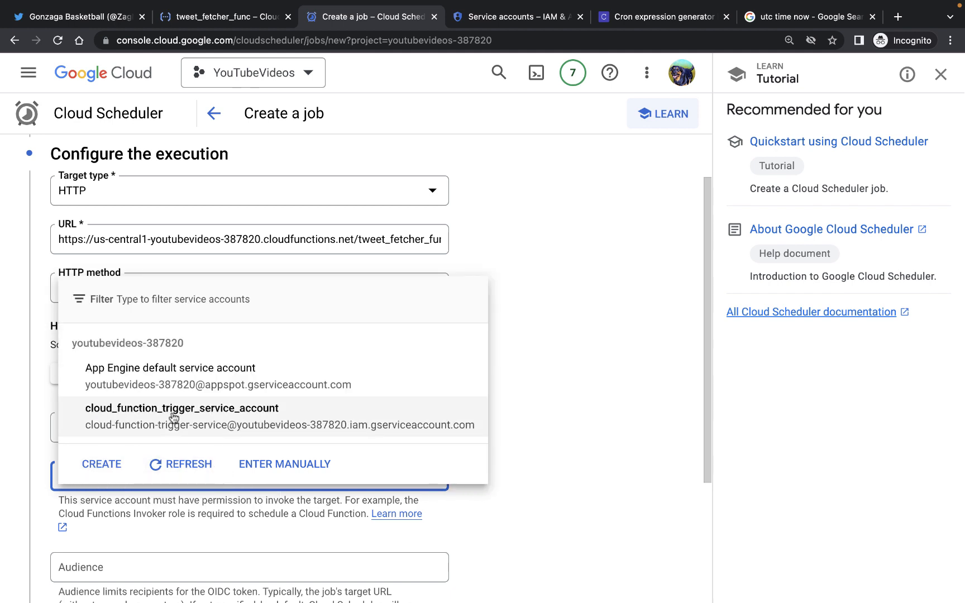
{"action": "left_click", "coordinate": [182, 415]}
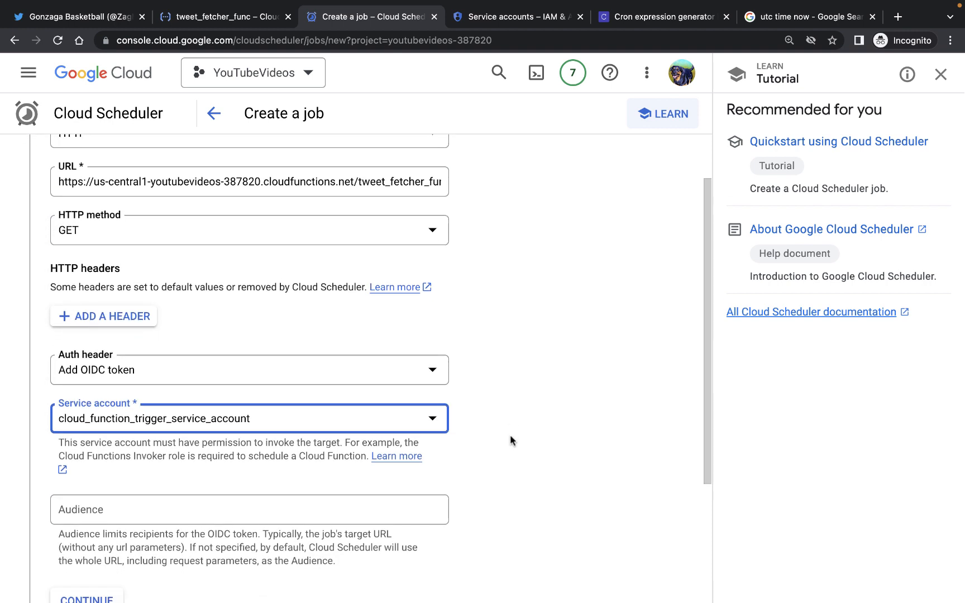
{"action": "scroll", "scroll_direction": "down", "scroll_amount": 3}
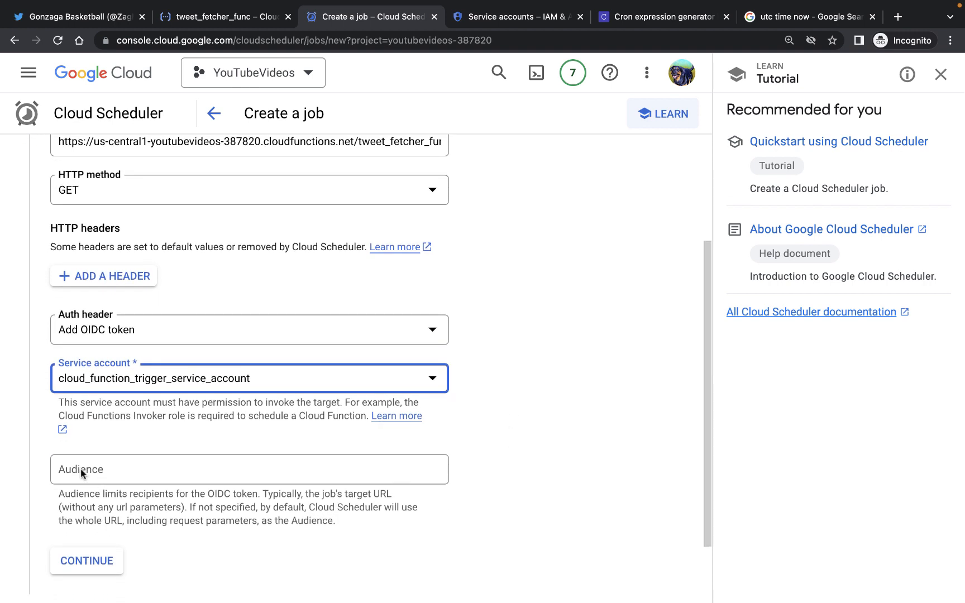
{"action": "mouse_move", "coordinate": [172, 406]}
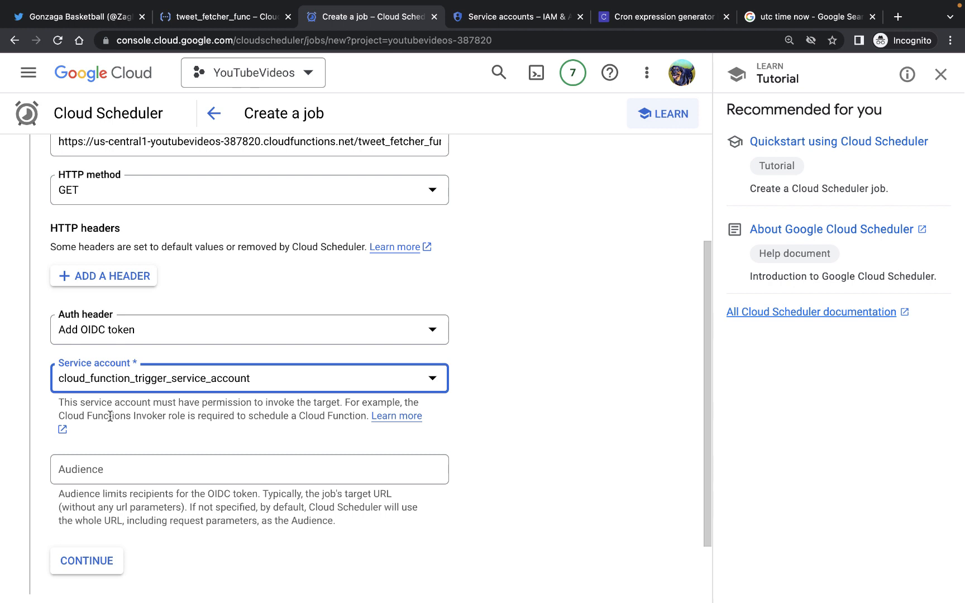
{"action": "left_click", "coordinate": [249, 470]}
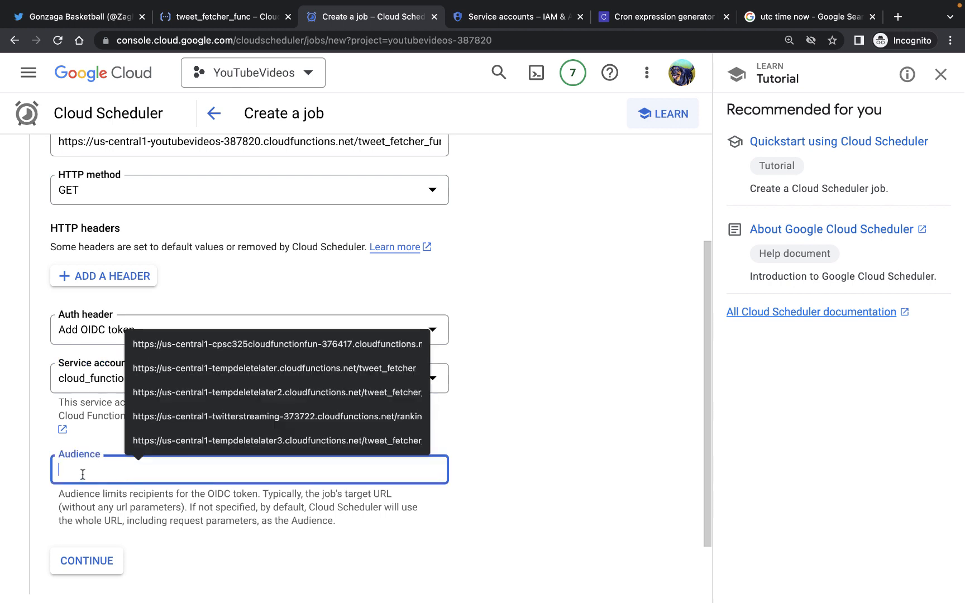
{"action": "left_click", "coordinate": [92, 440]}
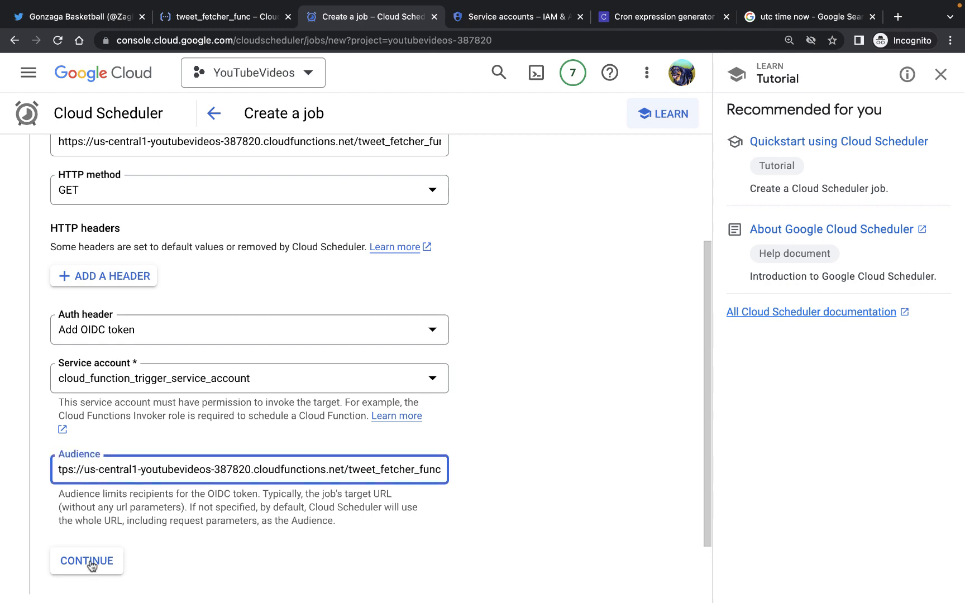
Confirm the execution settings and create the periodic_tweet_fetcher job.
{"action": "left_click", "coordinate": [86, 560]}
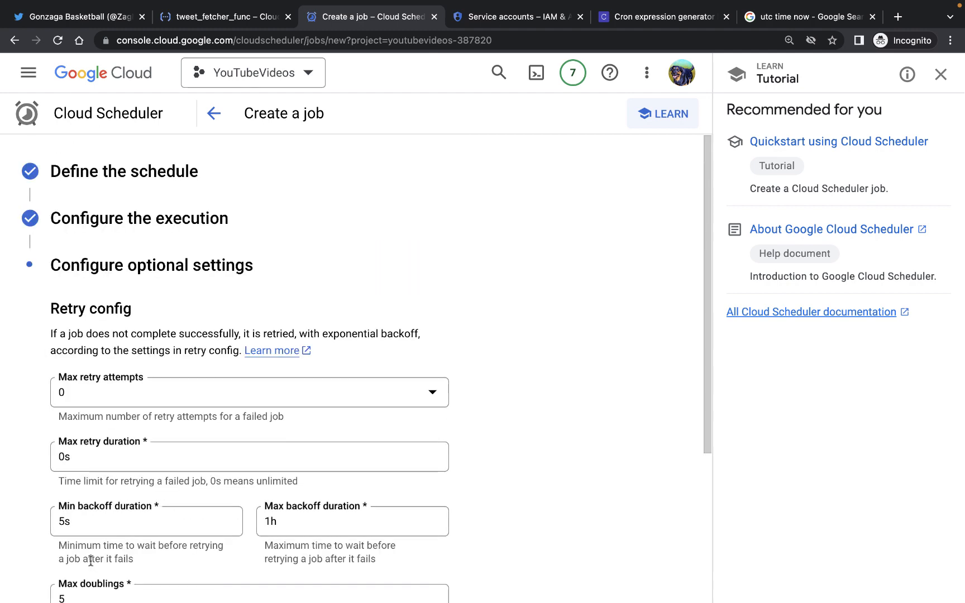
{"action": "scroll", "scroll_direction": "down", "scroll_amount": 3}
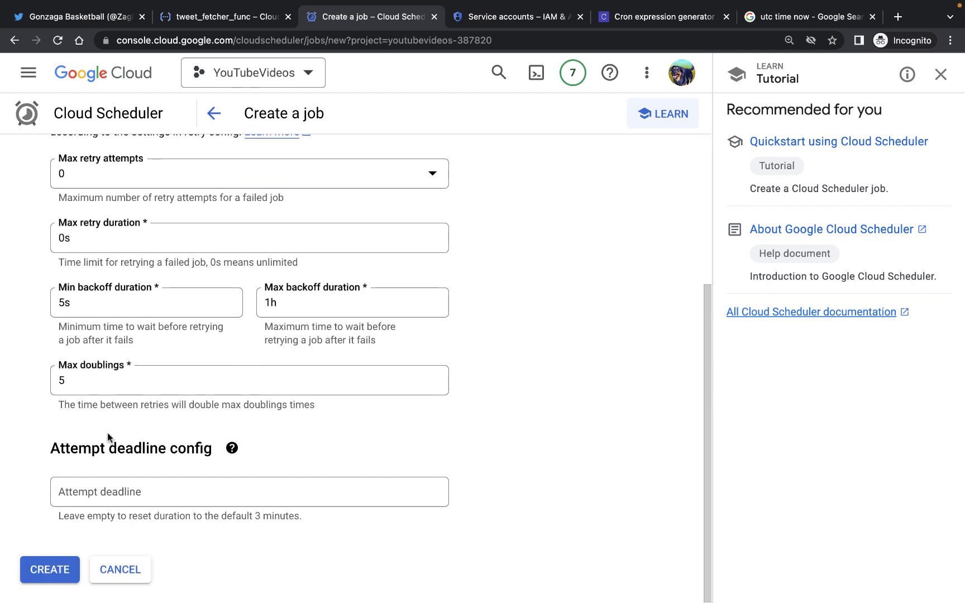
{"action": "scroll", "scroll_direction": "up", "scroll_amount": 3}
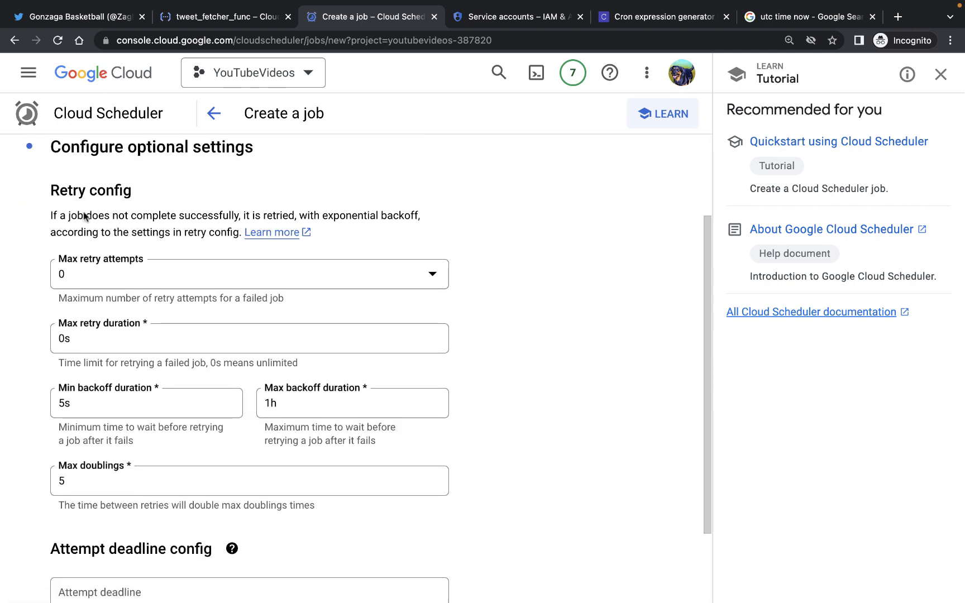
{"action": "scroll", "scroll_direction": "down", "scroll_amount": 3}
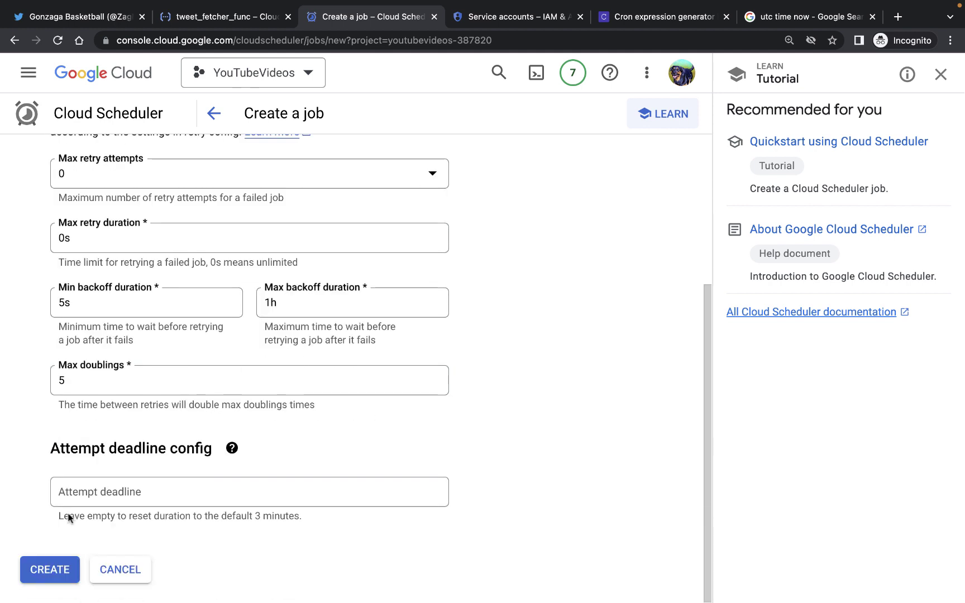
{"action": "left_click", "coordinate": [49, 570]}
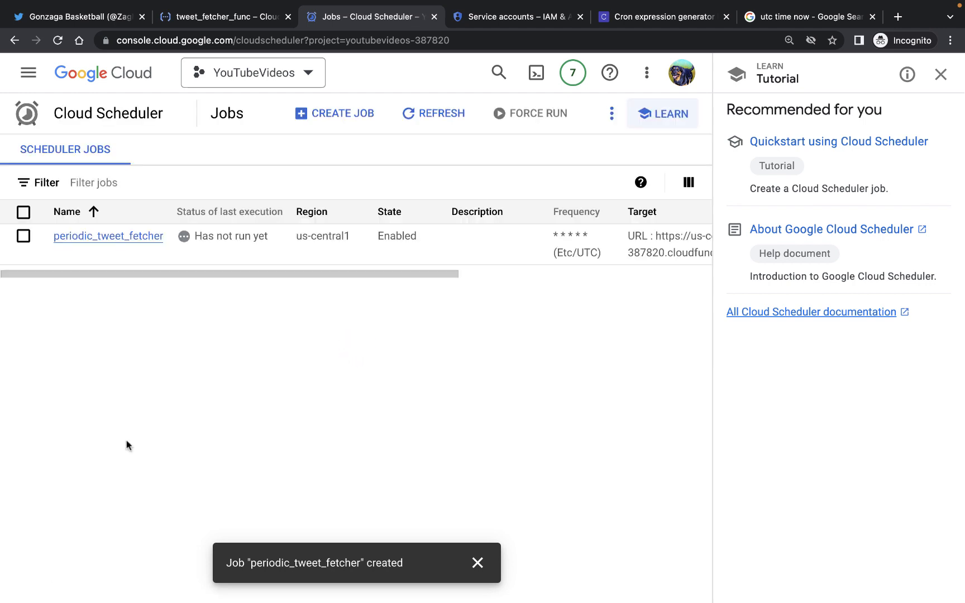
{"action": "mouse_move", "coordinate": [213, 215]}
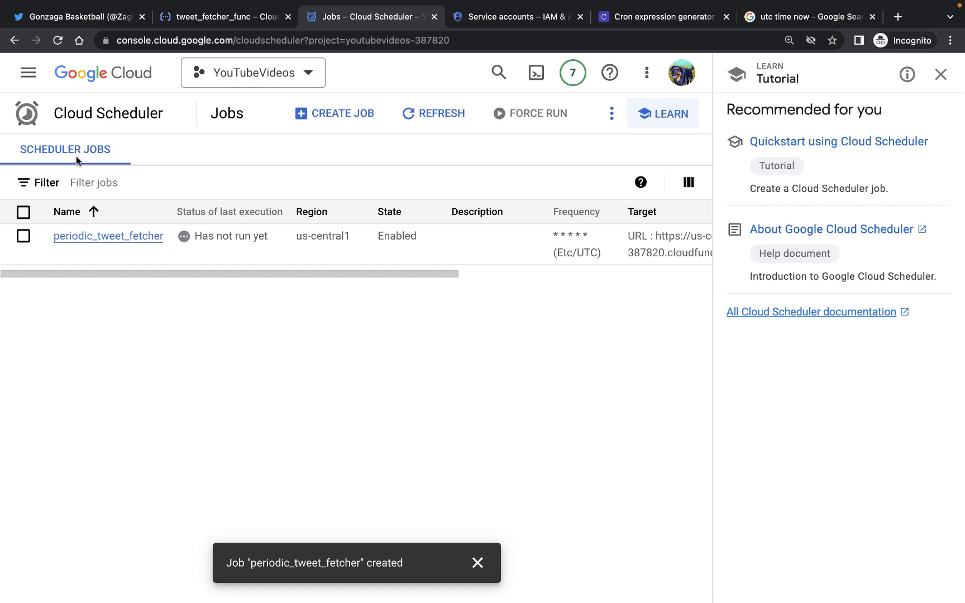
{"action": "mouse_move", "coordinate": [228, 215]}
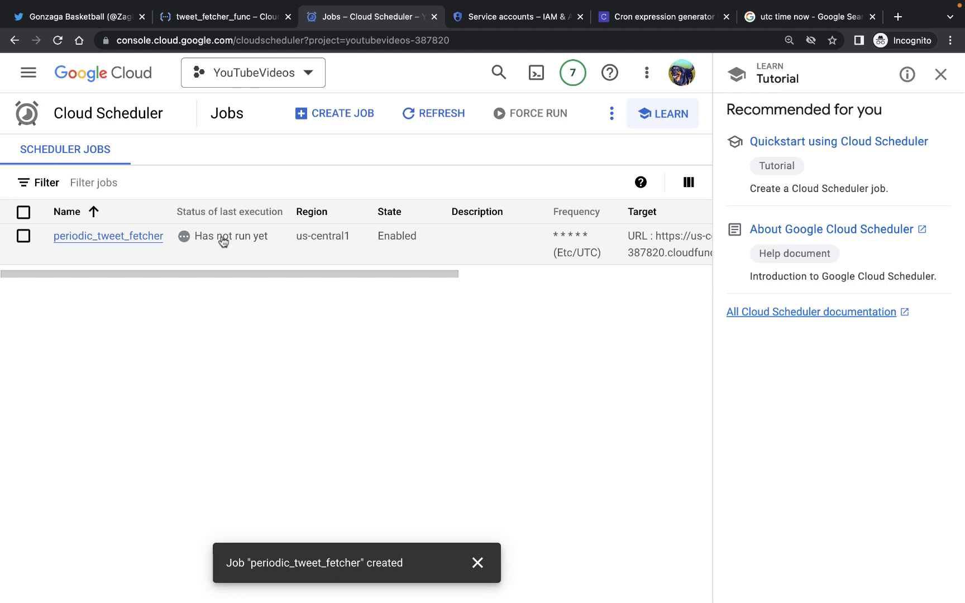
{"action": "mouse_move", "coordinate": [578, 246]}
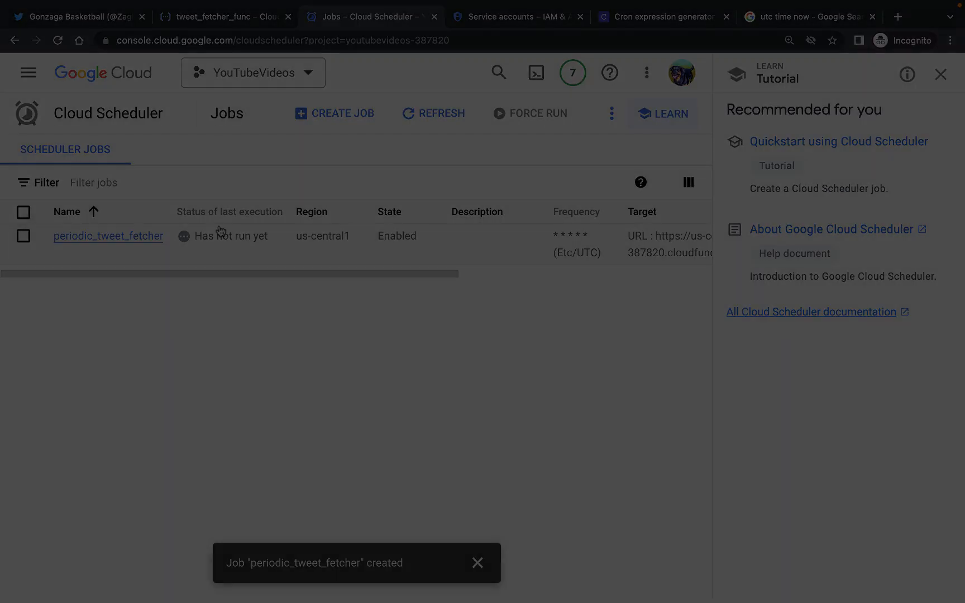
Review tweet_fetcher_func's logs showing per-minute executions ending with status code 200.
{"action": "left_click", "coordinate": [221, 16]}
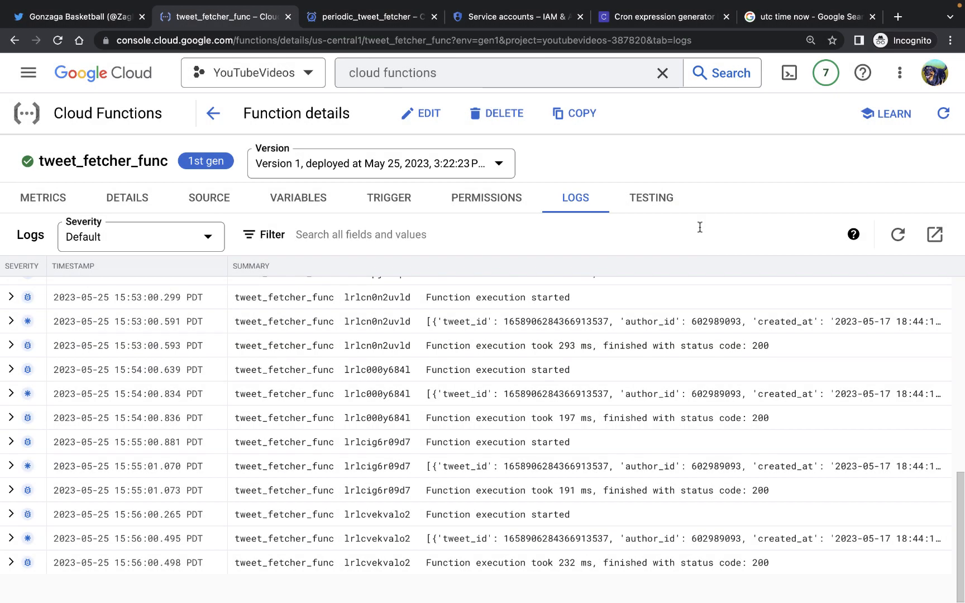
{"action": "mouse_move", "coordinate": [869, 240]}
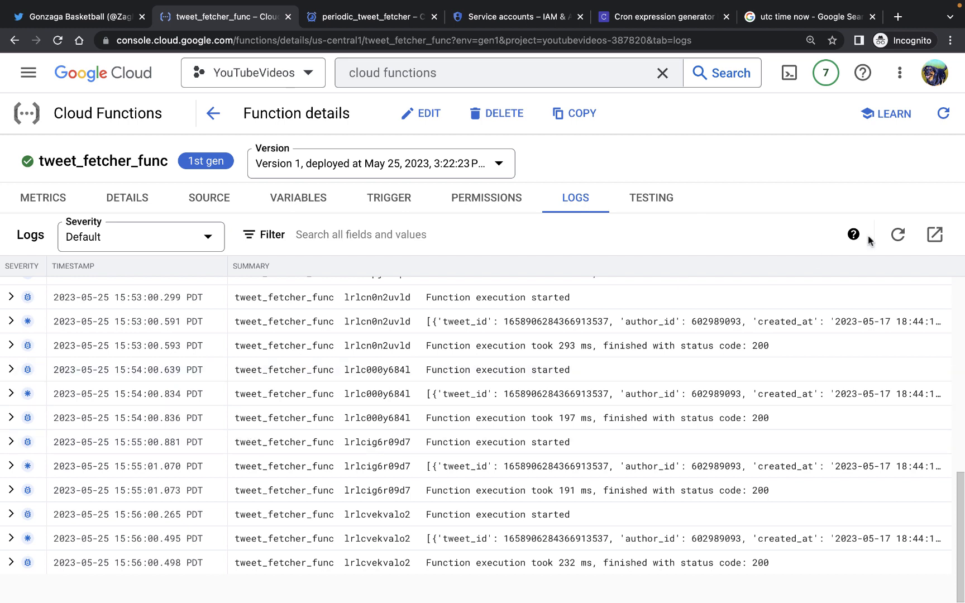
{"action": "mouse_move", "coordinate": [497, 426]}
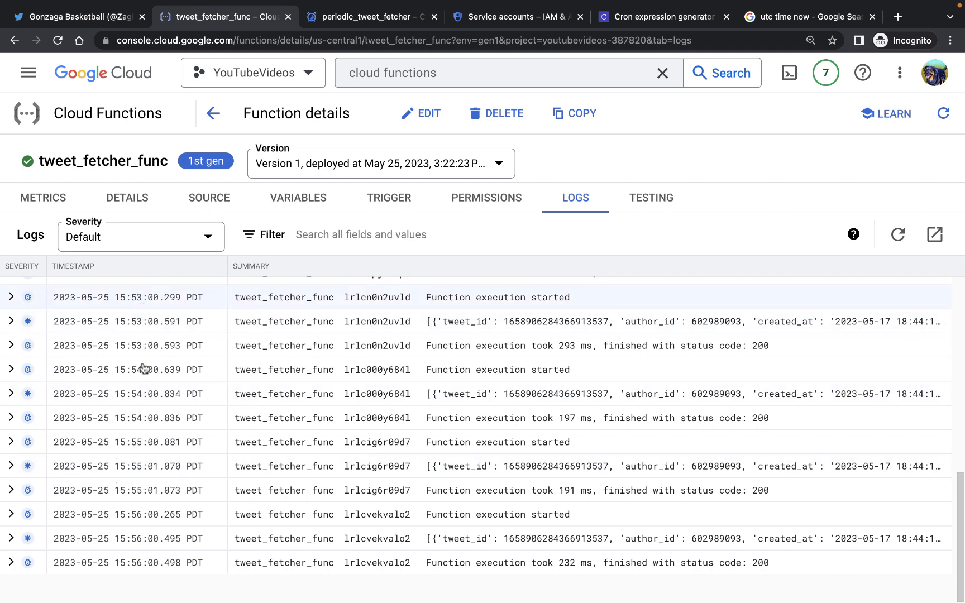
{"action": "mouse_move", "coordinate": [138, 528]}
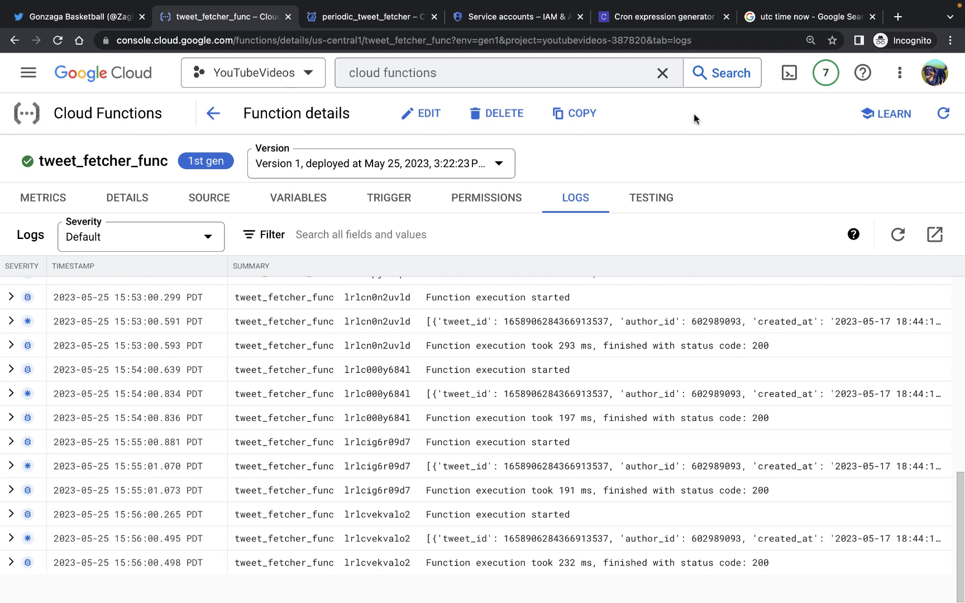
{"action": "mouse_move", "coordinate": [898, 20]}
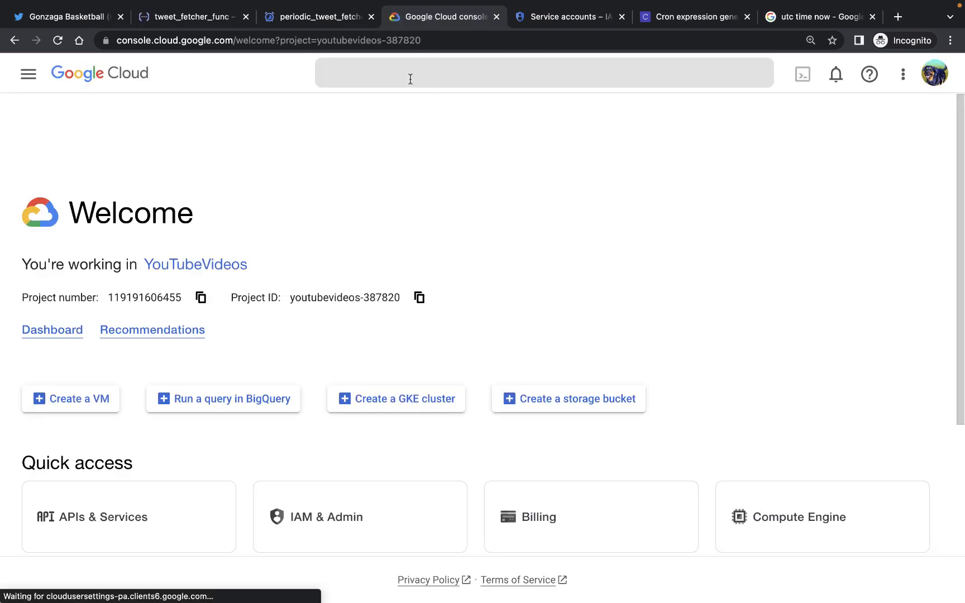
Search 'bigquery' to reach BigQuery, then expand youtubevideos-387820 and show its actions menu.
{"action": "left_click", "coordinate": [411, 72]}
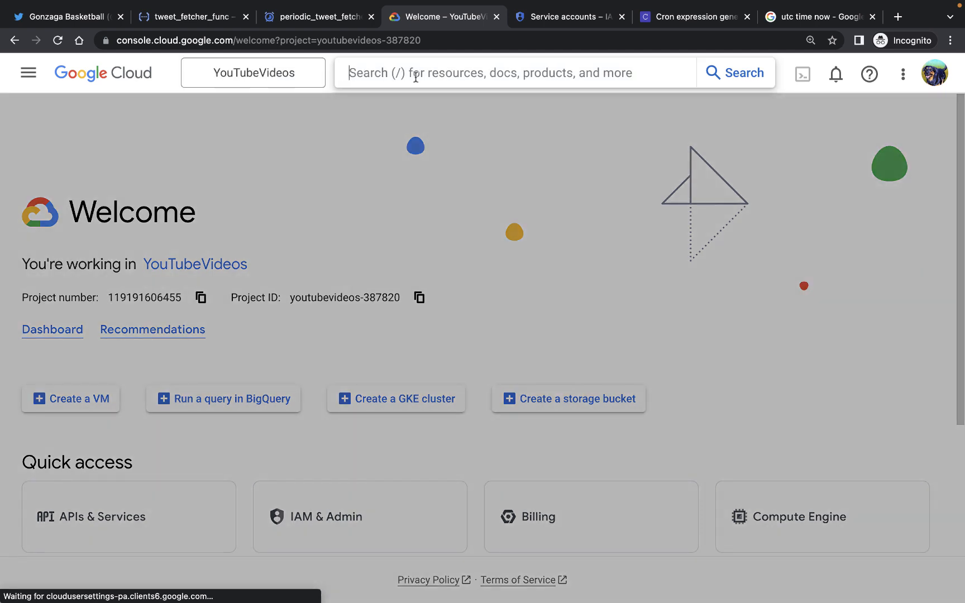
{"action": "type", "text": "bigq"}
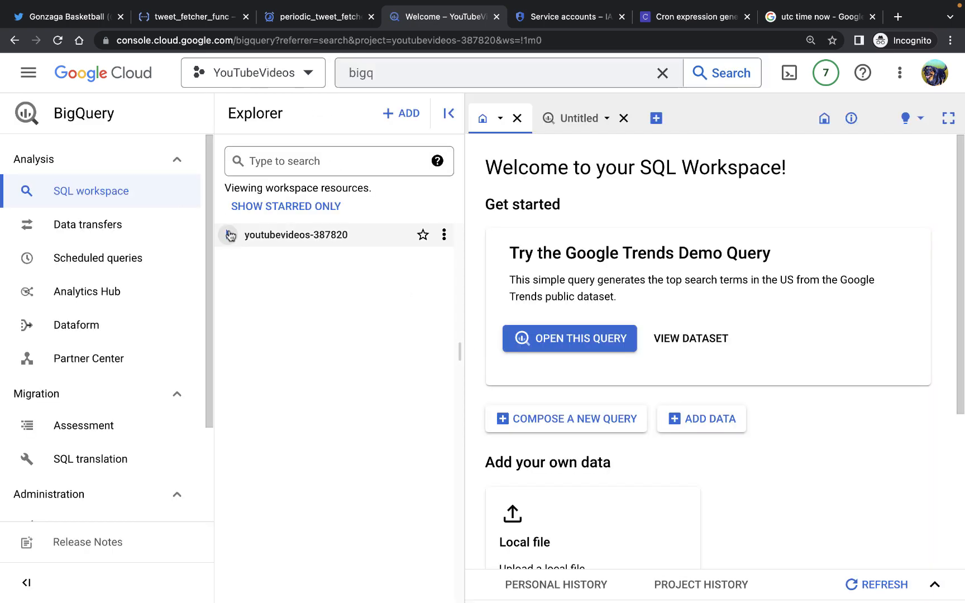
{"action": "mouse_move", "coordinate": [228, 235]}
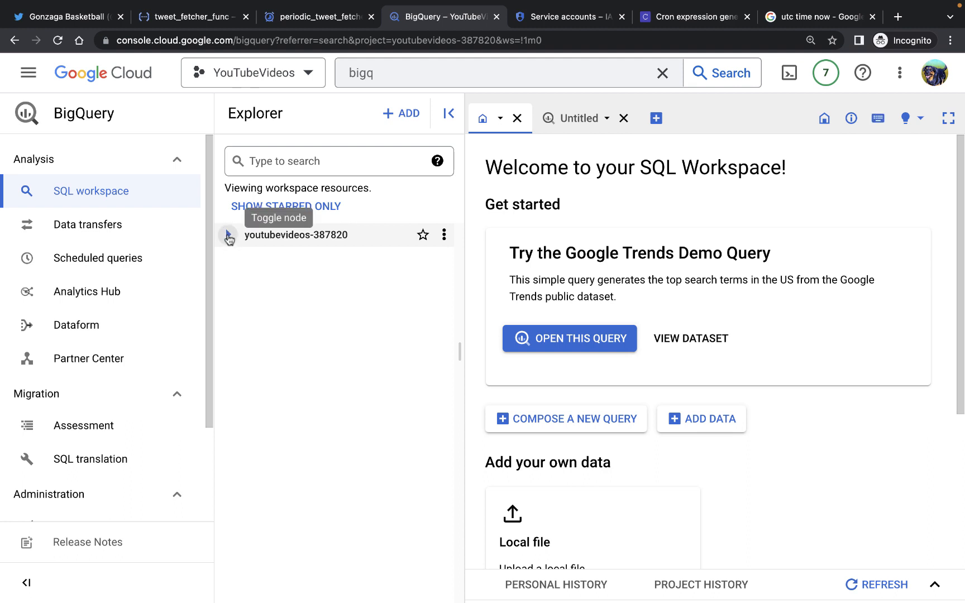
{"action": "left_click", "coordinate": [227, 235]}
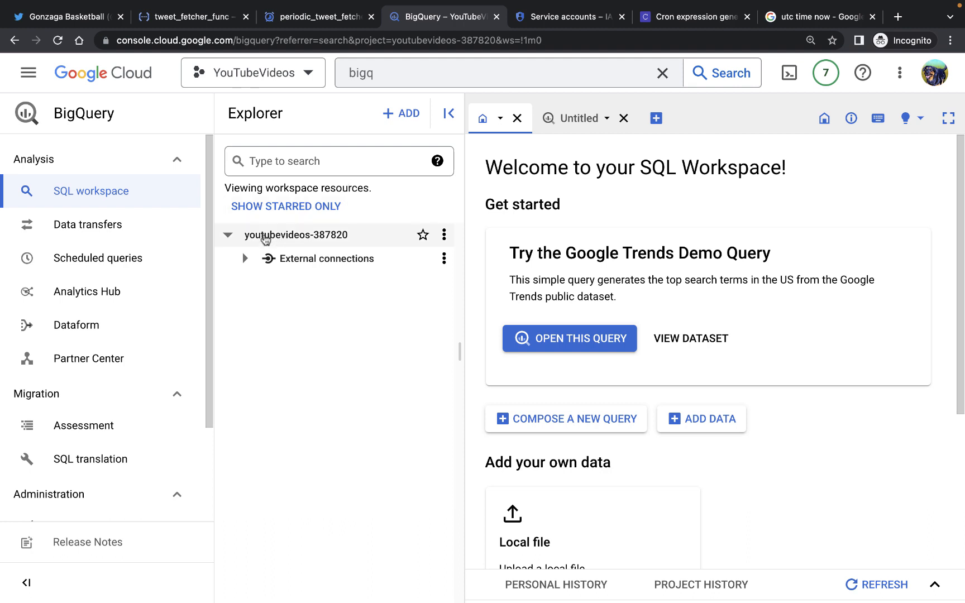
{"action": "left_click", "coordinate": [444, 235]}
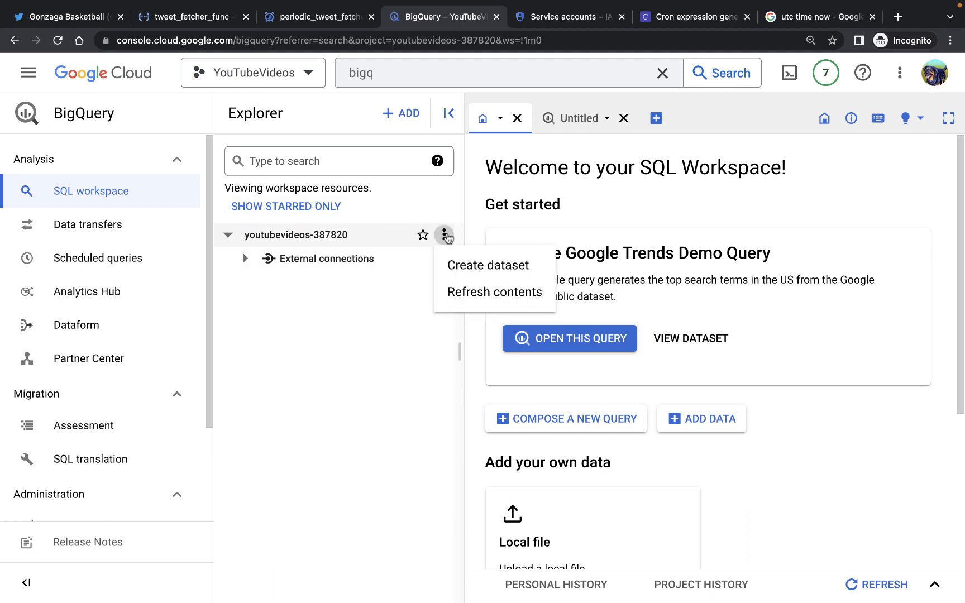
{"action": "mouse_move", "coordinate": [466, 267]}
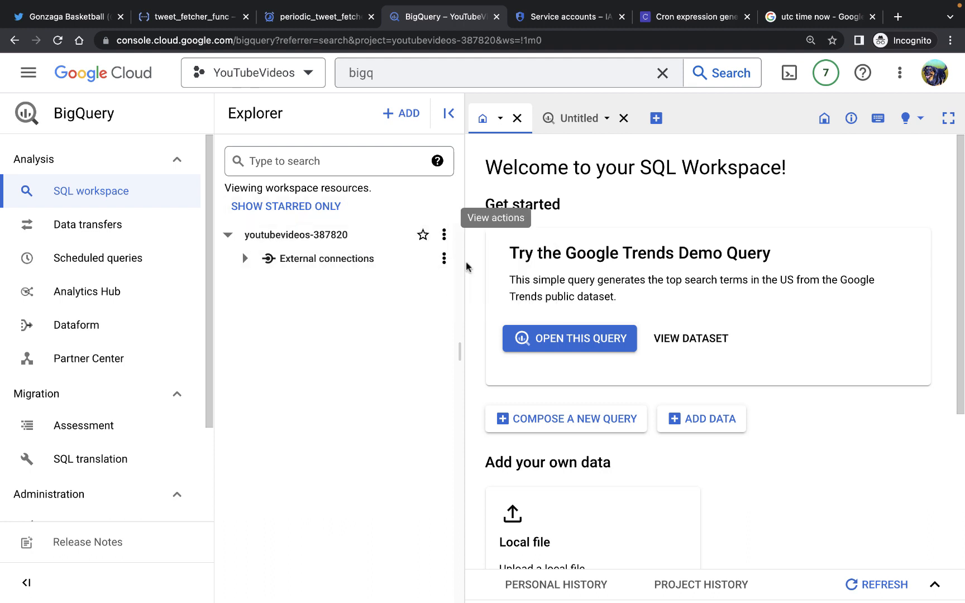
Create dataset tweets_dataset in the US multi-region under youtubevideos-387820.
{"action": "left_click", "coordinate": [444, 234]}
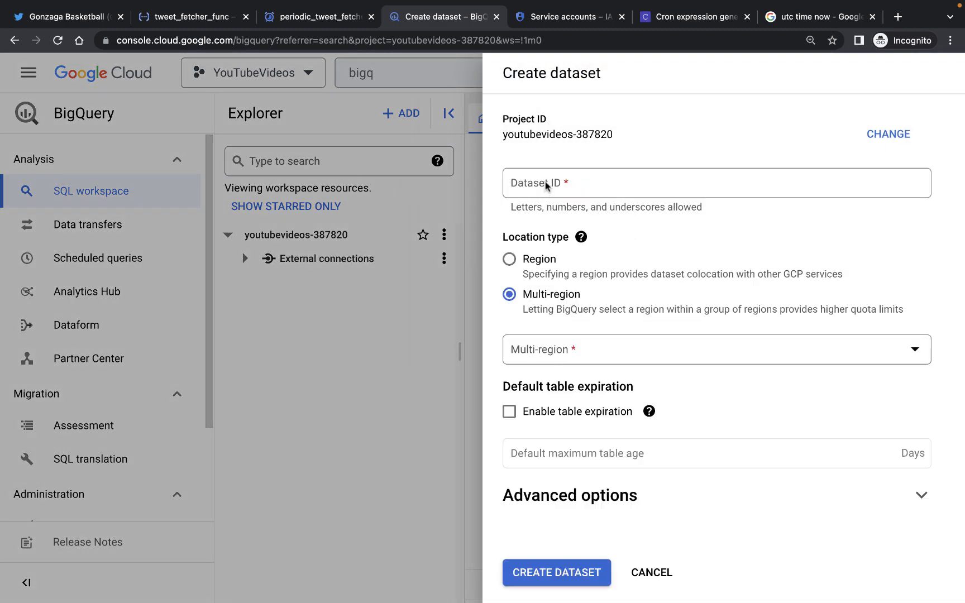
{"action": "type", "text": "tweet"}
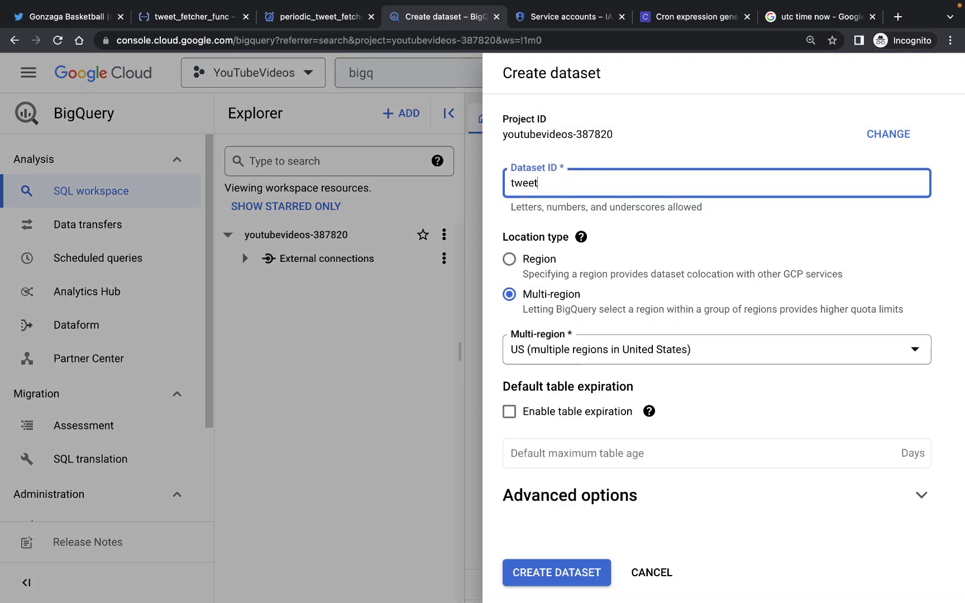
{"action": "type", "text": "s_dataset"}
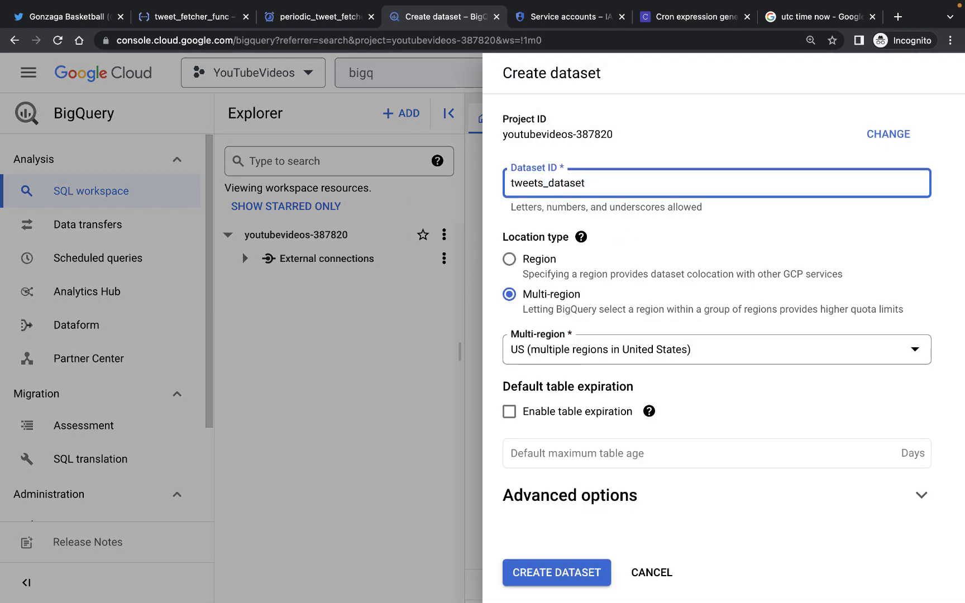
{"action": "mouse_move", "coordinate": [578, 419]}
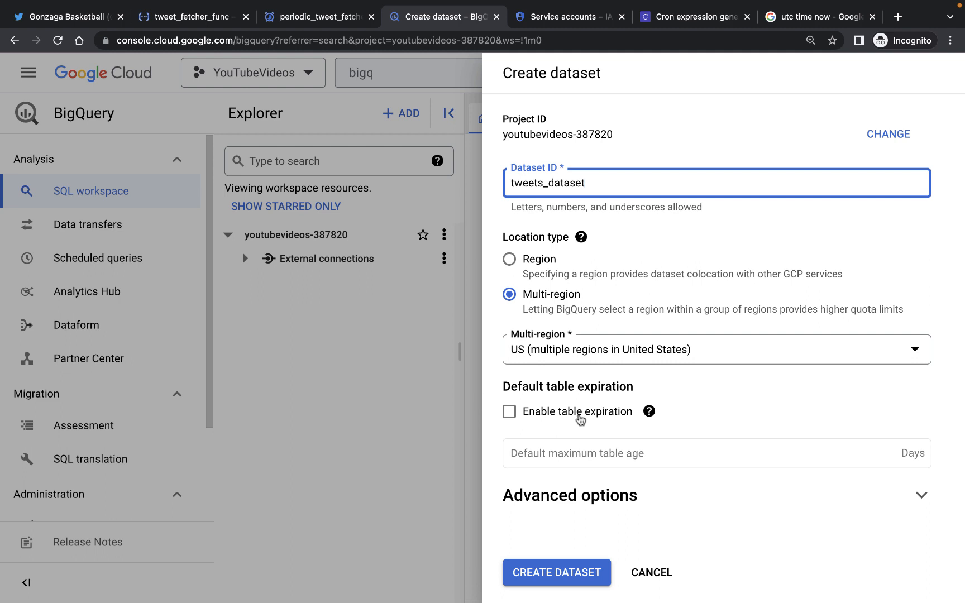
{"action": "mouse_move", "coordinate": [555, 573]}
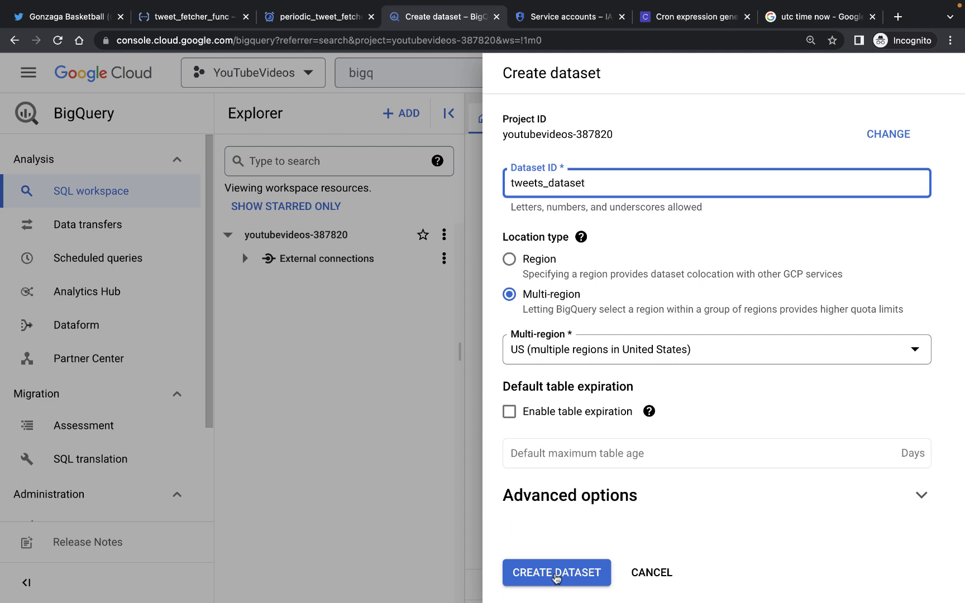
{"action": "left_click", "coordinate": [556, 572]}
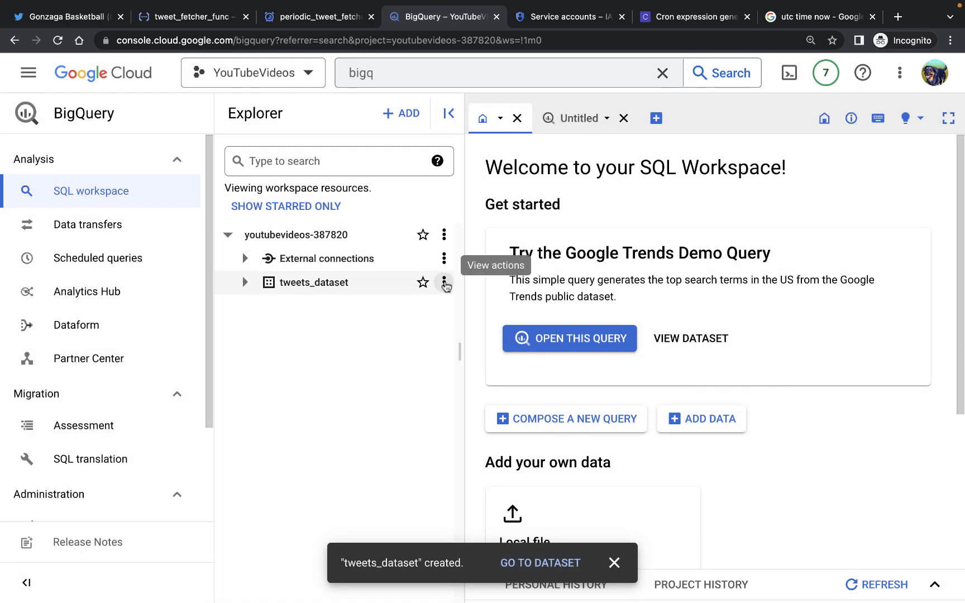
Start a Create table form in tweets_dataset named tweets_table and scroll to Schema.
{"action": "left_click", "coordinate": [444, 283]}
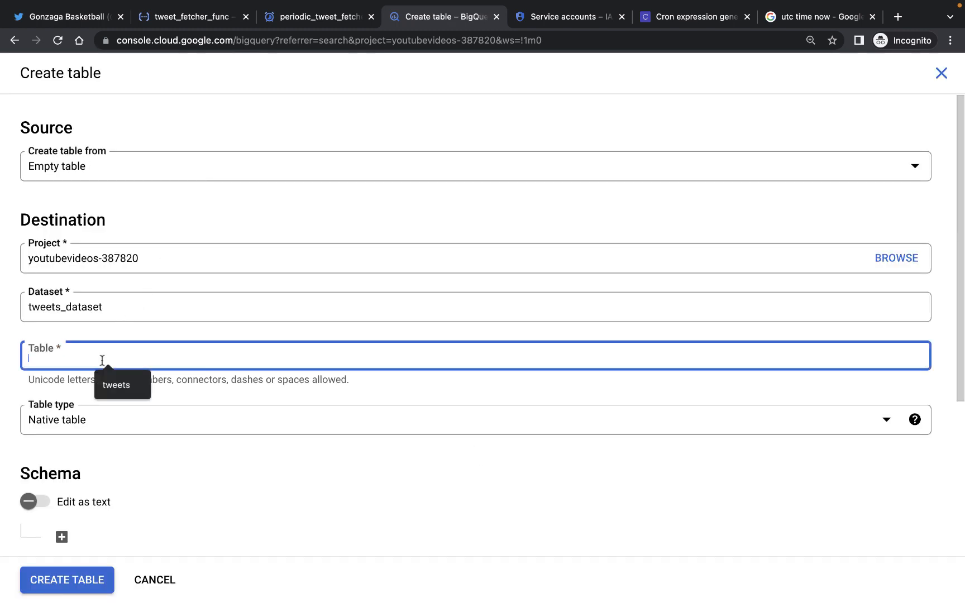
{"action": "type", "text": "tweets_t"}
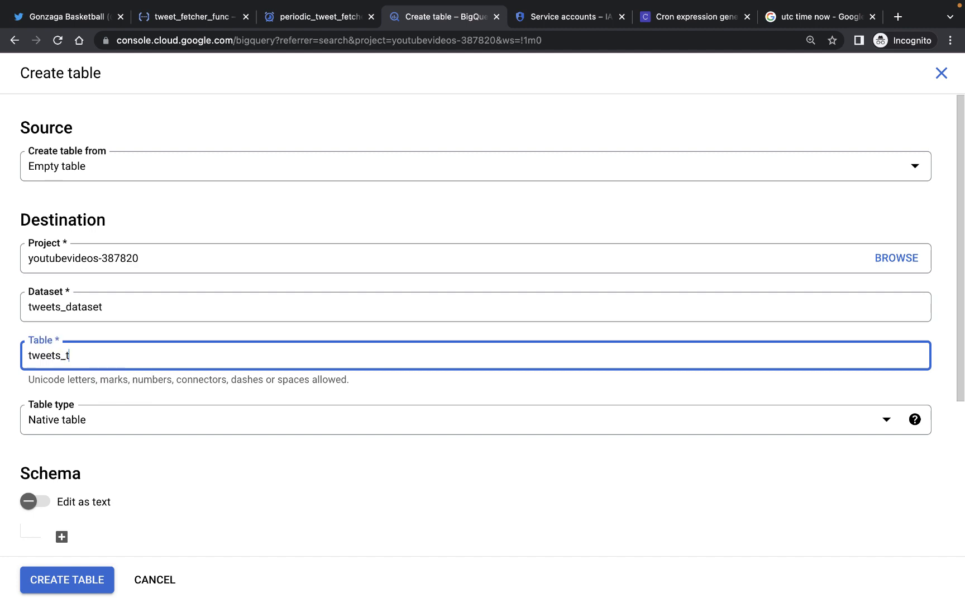
{"action": "type", "text": "able"}
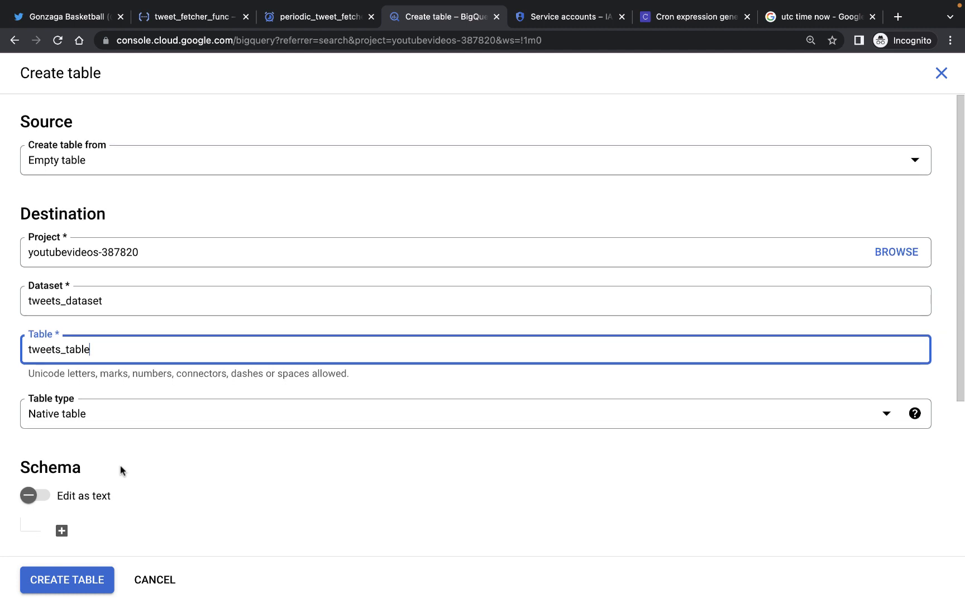
{"action": "scroll", "scroll_direction": "down", "scroll_amount": 3}
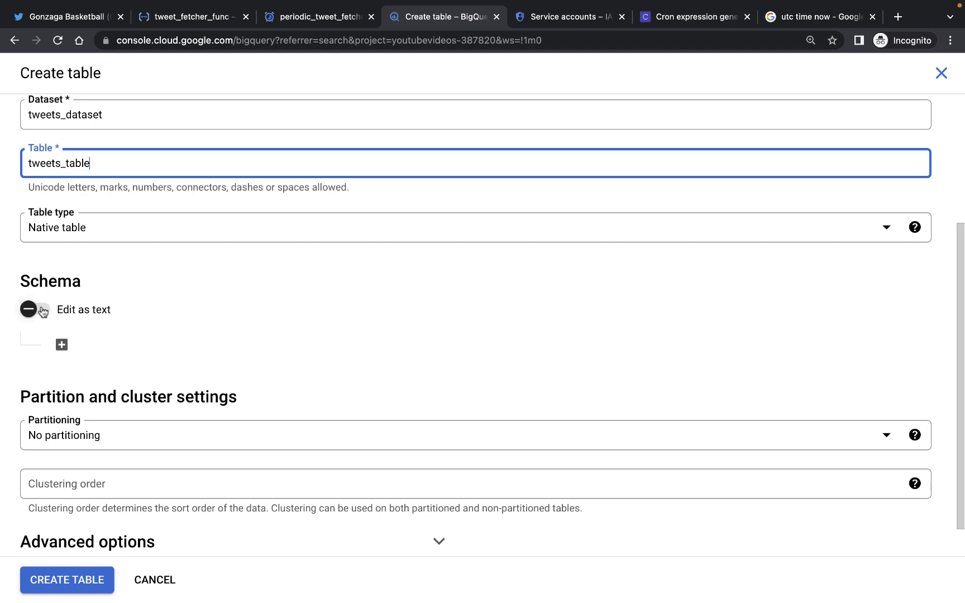
Switch the schema to Edit as text and define a REQUIRED tweet_id field.
{"action": "left_click", "coordinate": [34, 309]}
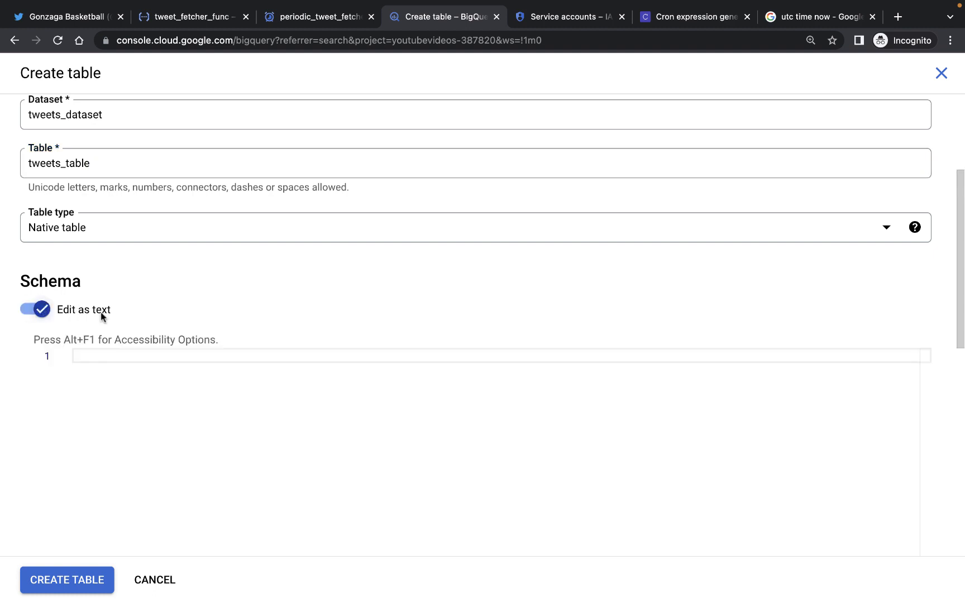
{"action": "scroll", "scroll_direction": "down", "scroll_amount": 3}
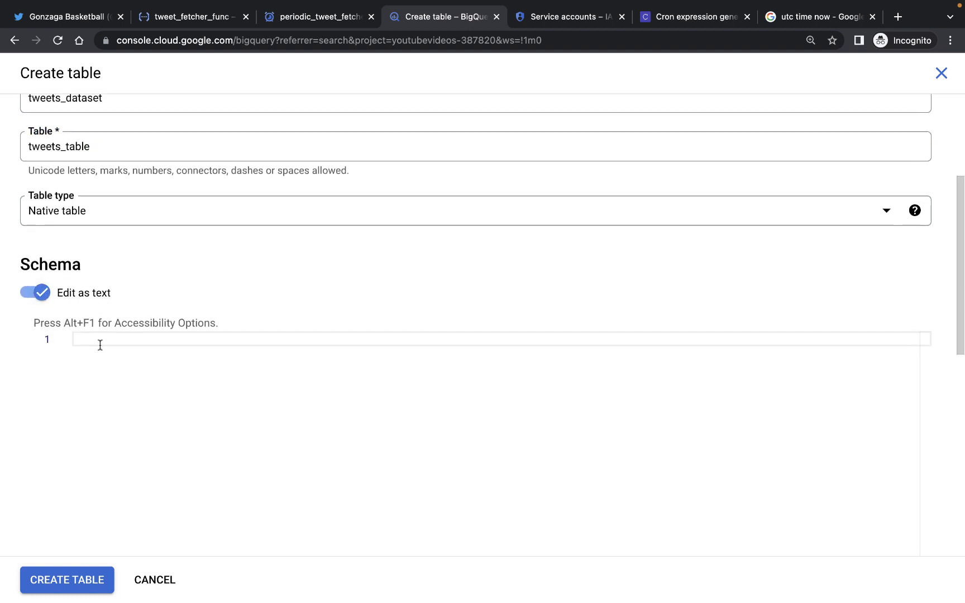
{"action": "left_click", "coordinate": [431, 339]}
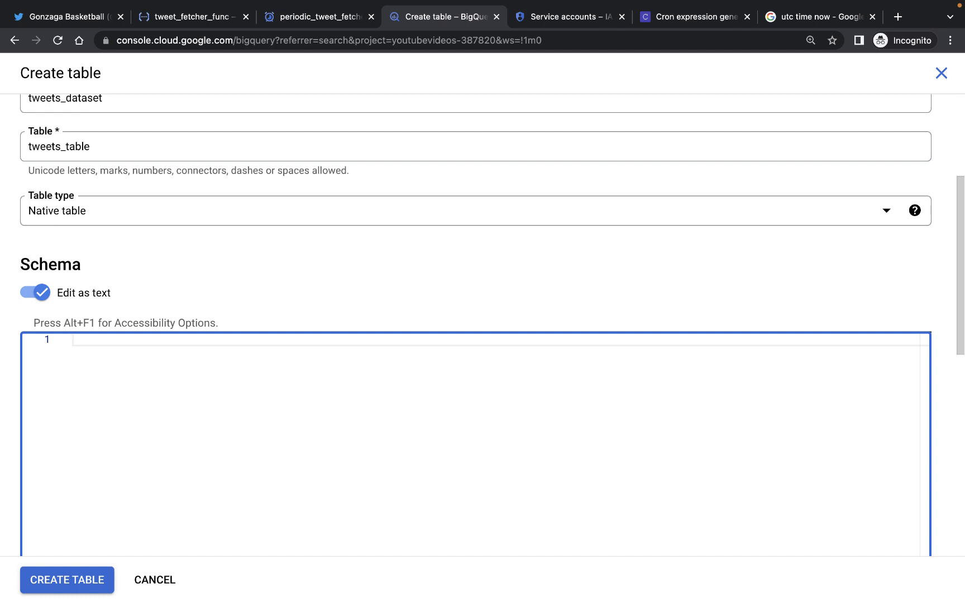
{"action": "type", "text": "[{}]"}
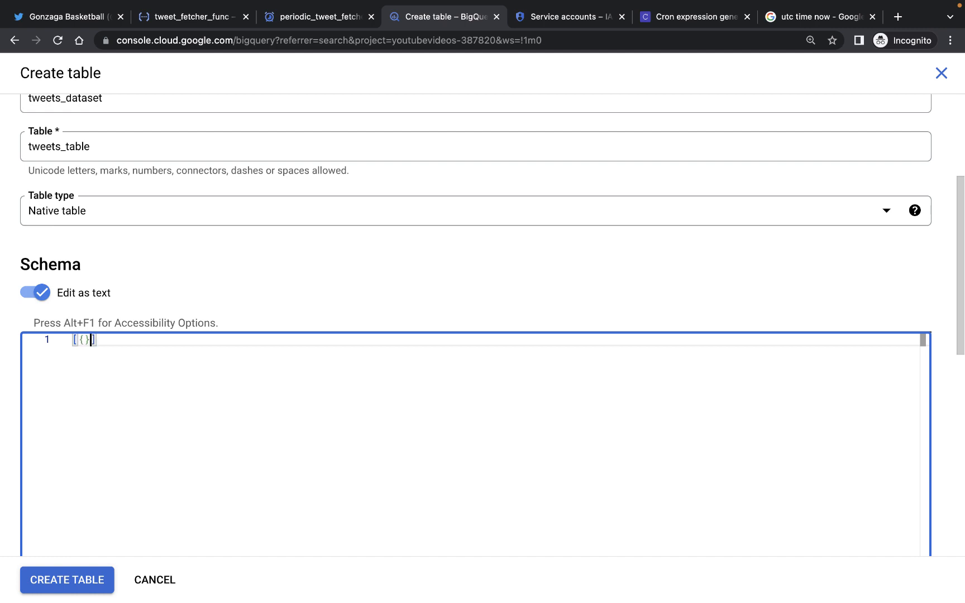
{"action": "type", "text": ", {}"}
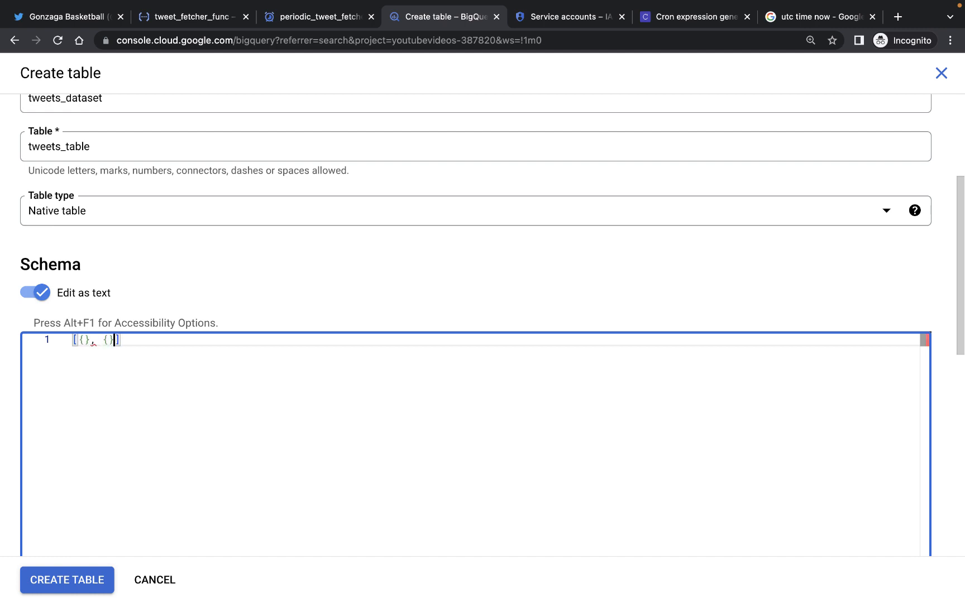
{"action": "type", "text": ", {}, {}"}
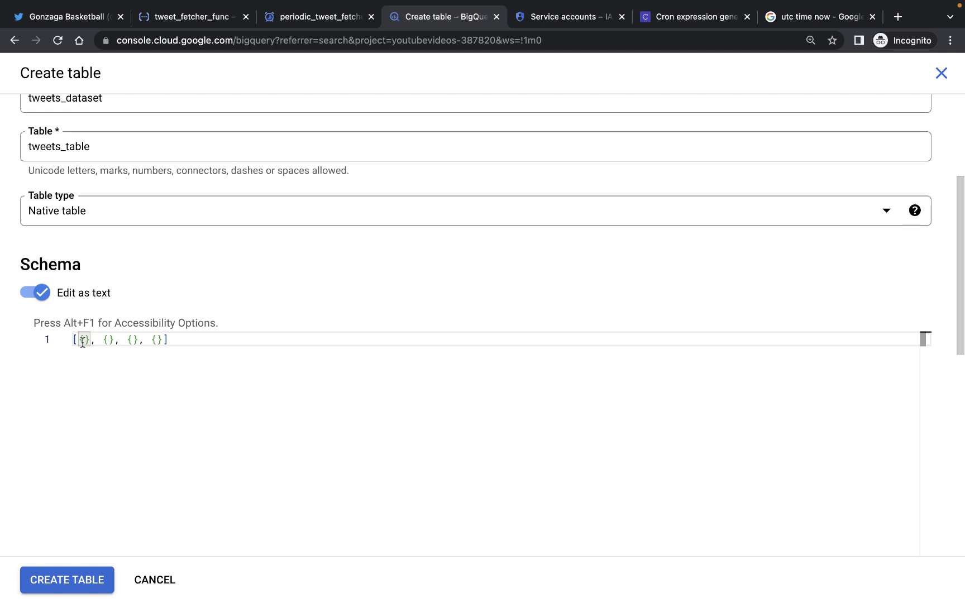
{"action": "type", "text": "\"name\":"}
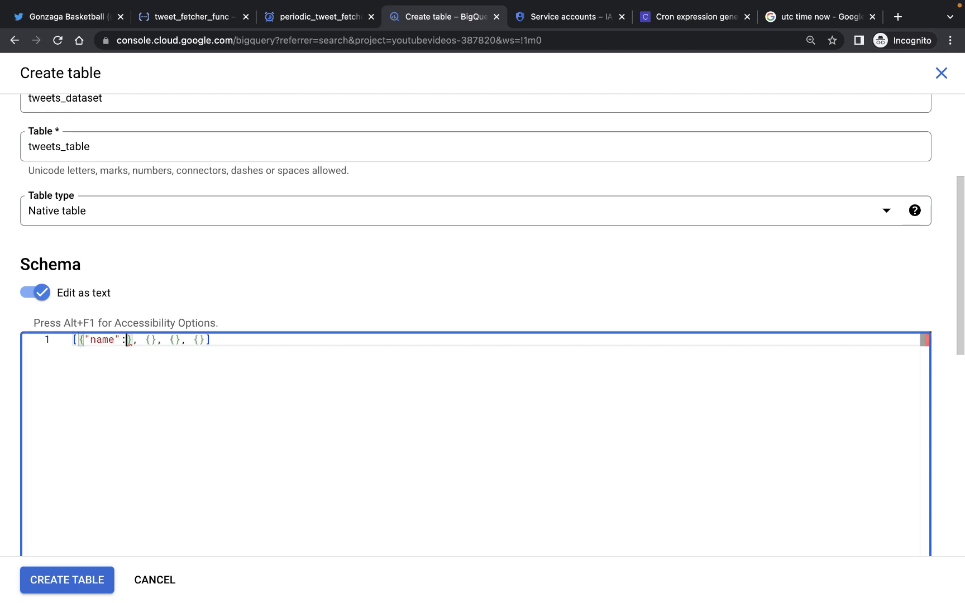
{"action": "type", "text": "tweet_id\", \"typ\""}
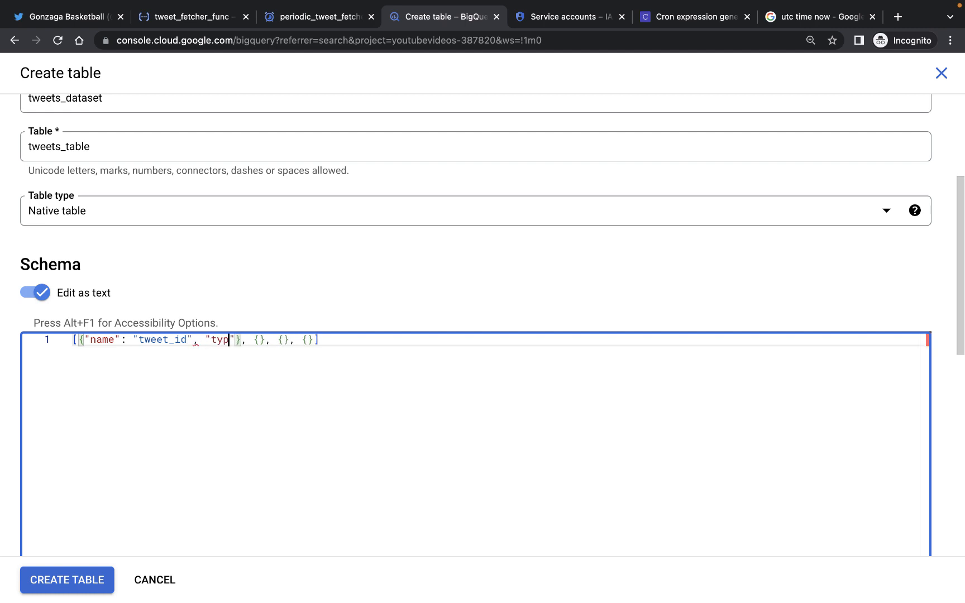
{"action": "type", "text": "e\": \"STRING\","}
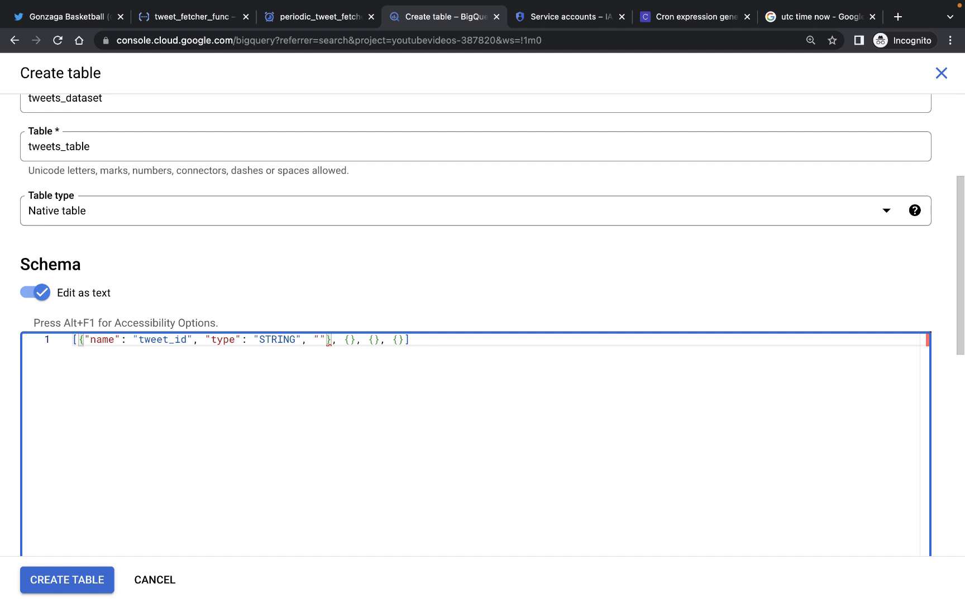
{"action": "type", "text": "\"mode\": \""}
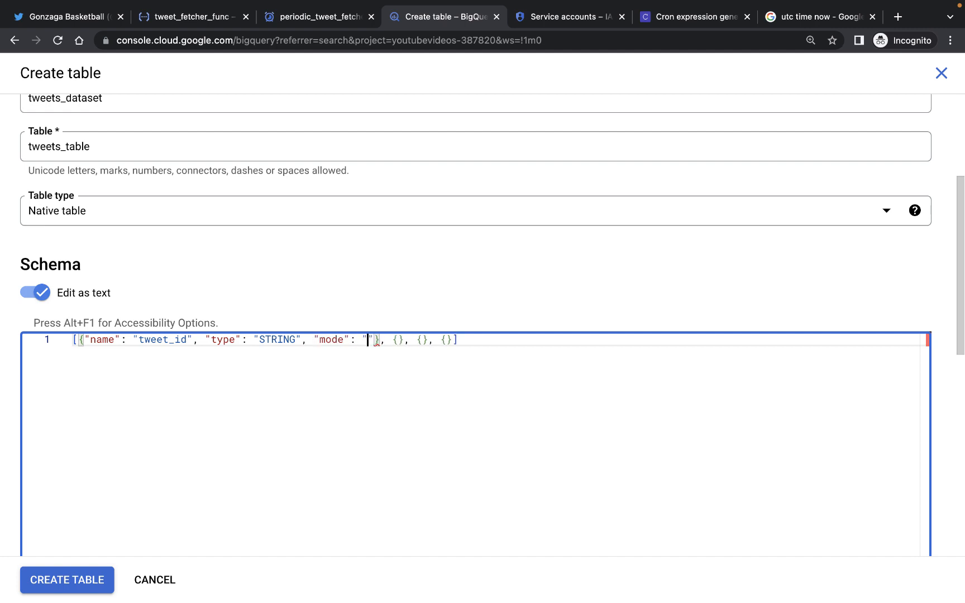
{"action": "type", "text": "REQUIRD"}
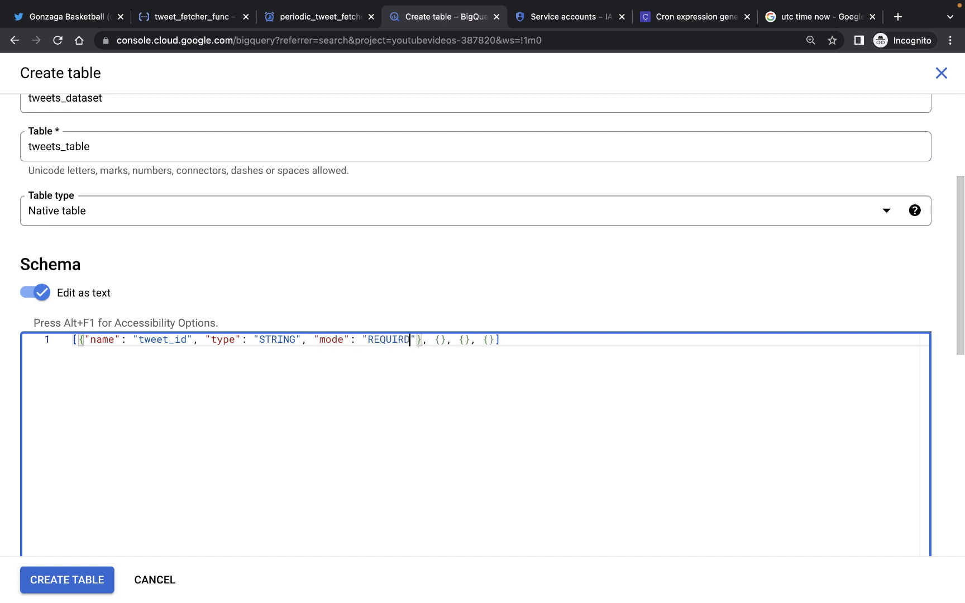
{"action": "type", "text": "E"}
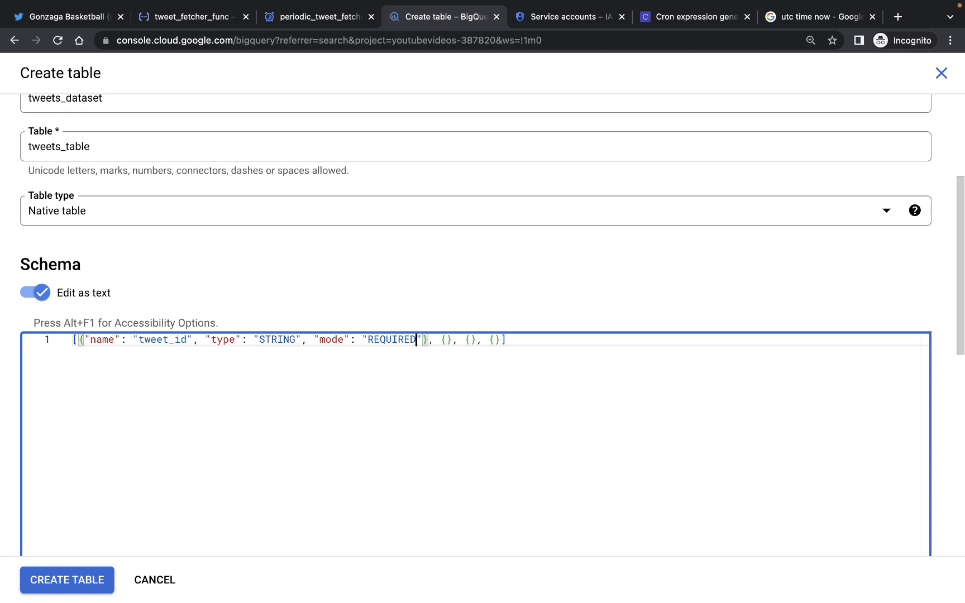
{"action": "mouse_move", "coordinate": [294, 354]}
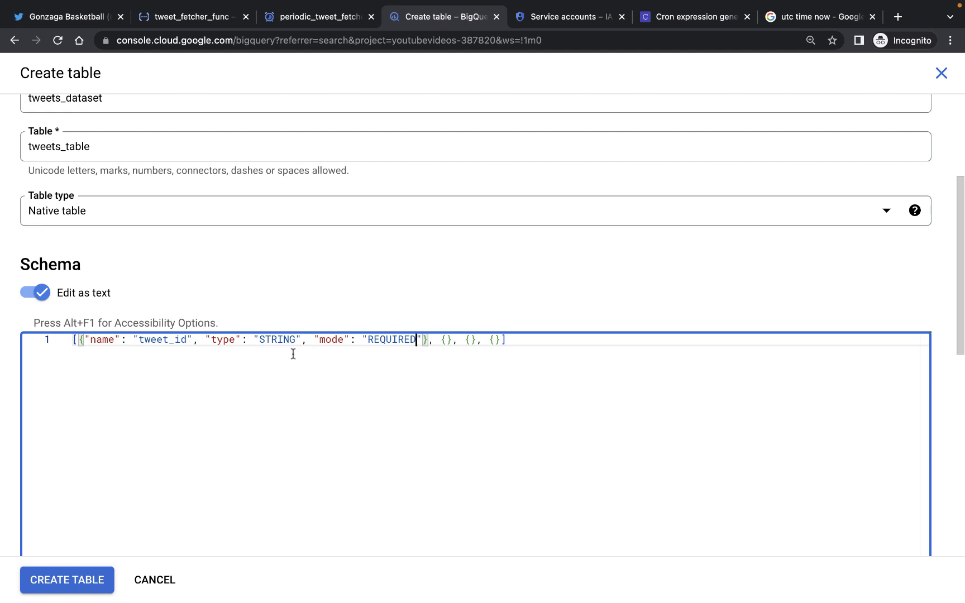
{"action": "mouse_move", "coordinate": [208, 339]}
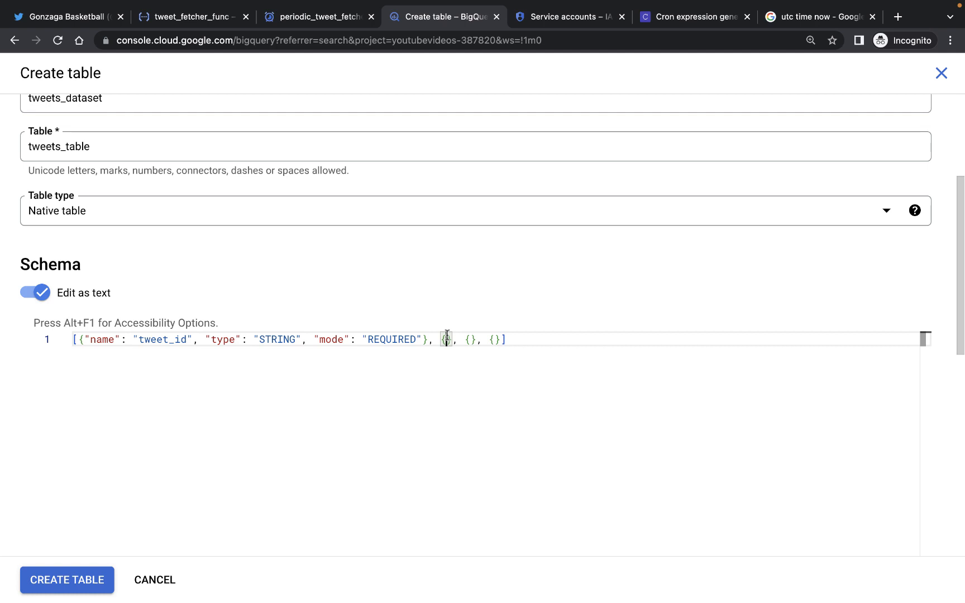
Add author_id as STRING and created_at as DATETIME to the schema JSON.
{"action": "type", "text": "name\": \"A\""}
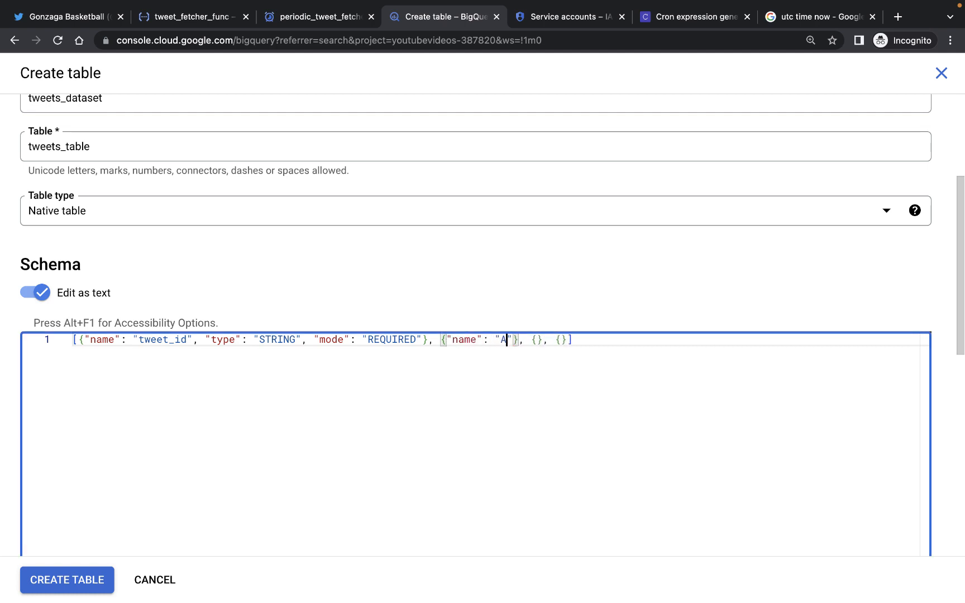
{"action": "type", "text": "uthor"}
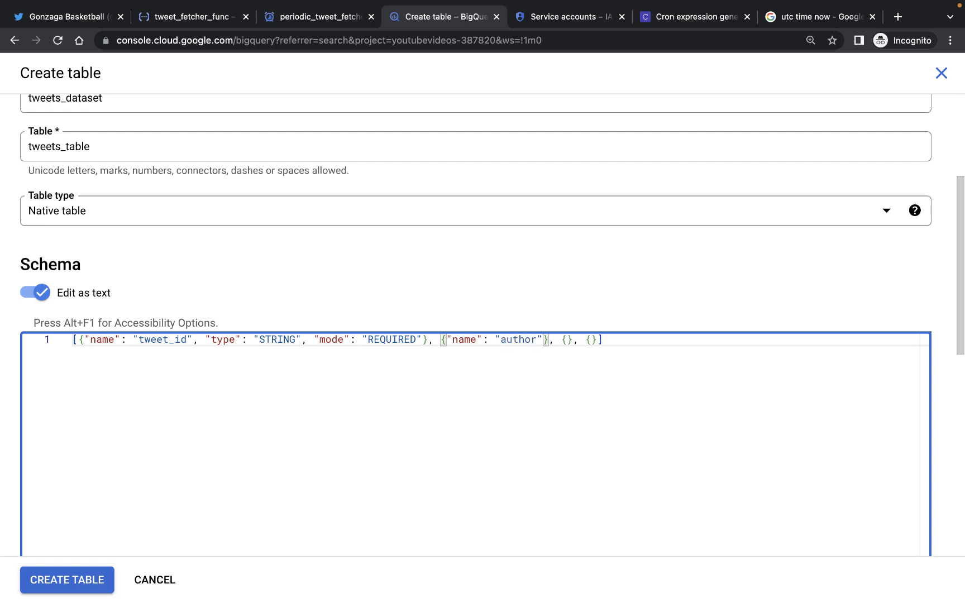
{"action": "type", "text": "_id\", \"type\":"}
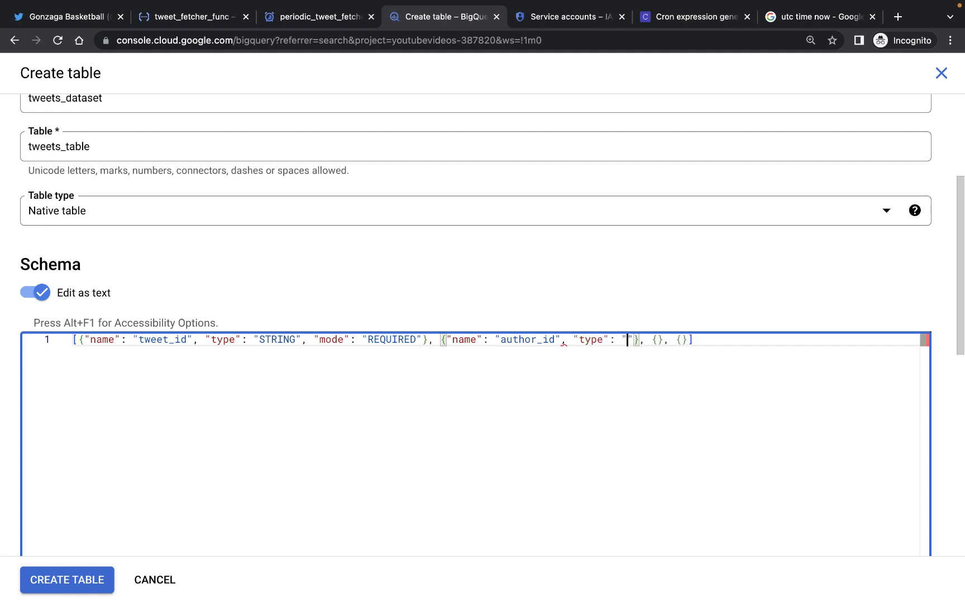
{"action": "type", "text": "STRING"}
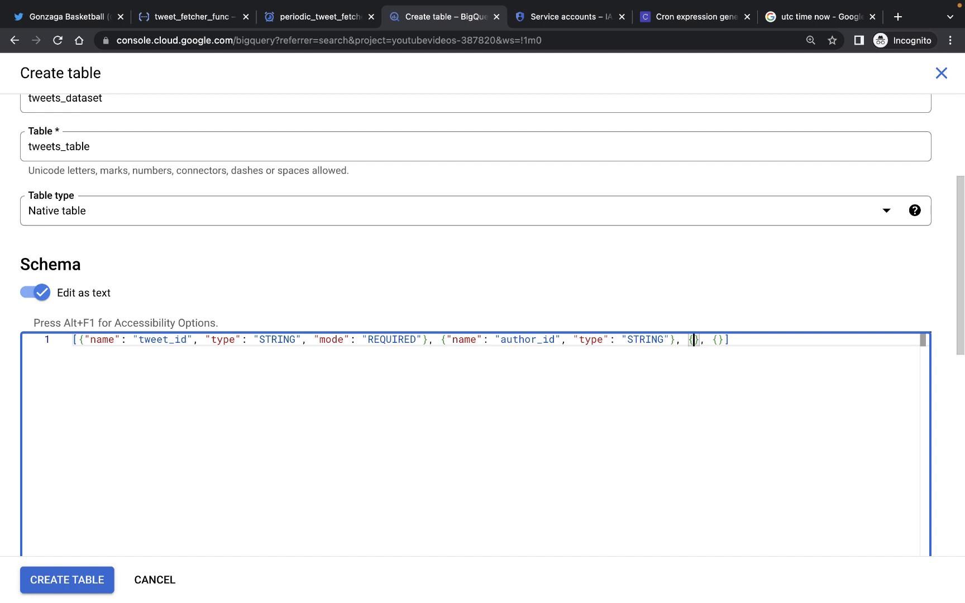
{"action": "type", "text": "\"name\""}
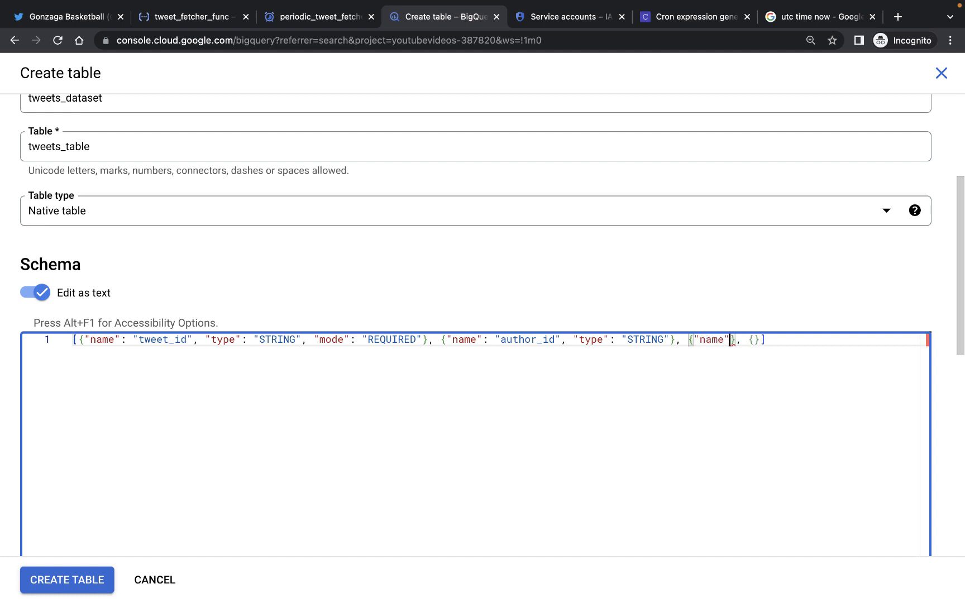
{"action": "type", "text": "cr\""}
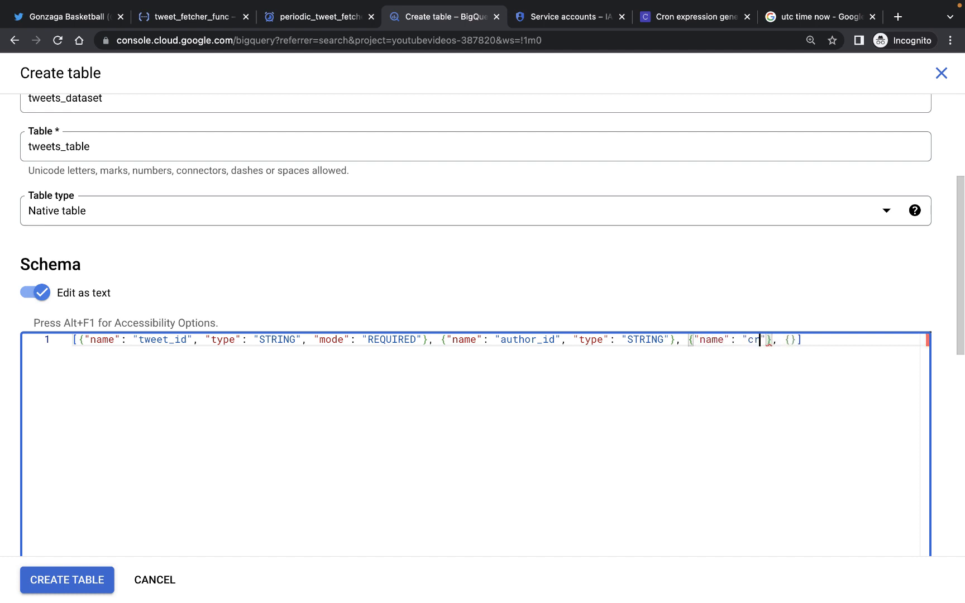
{"action": "type", "text": "eated_at\","}
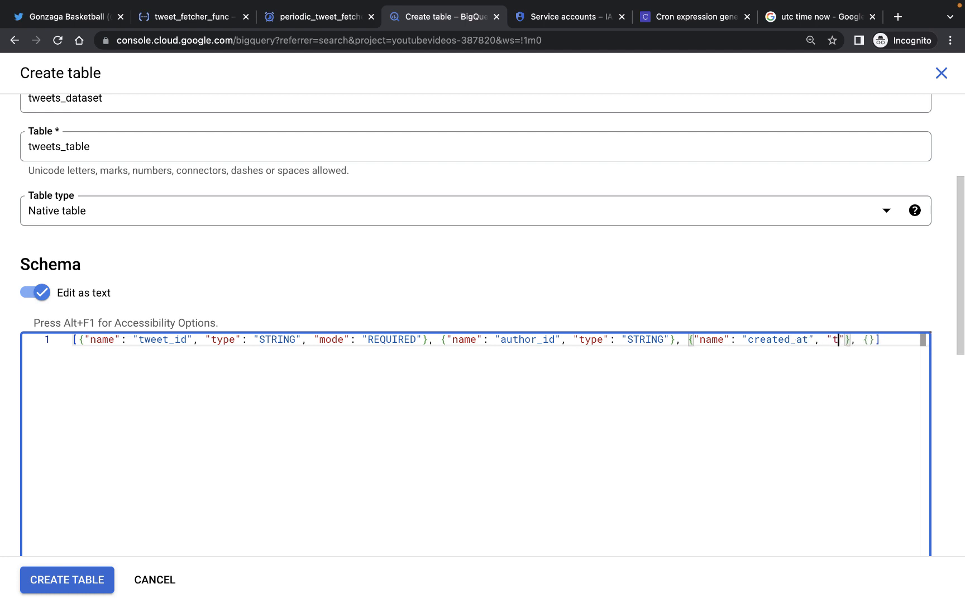
{"action": "type", "text": "\"type\": \"DATETIME"}
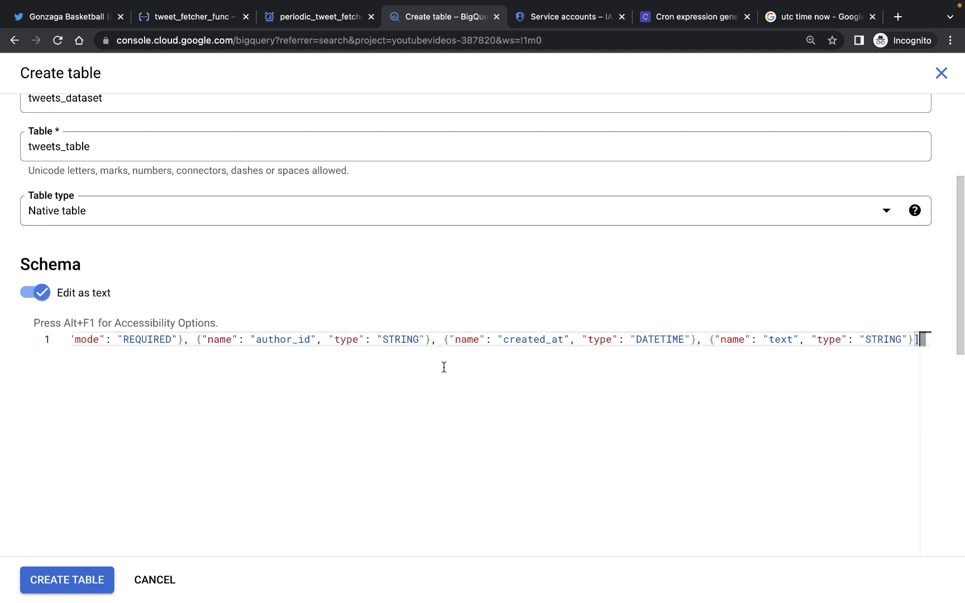
{"action": "mouse_move", "coordinate": [322, 424]}
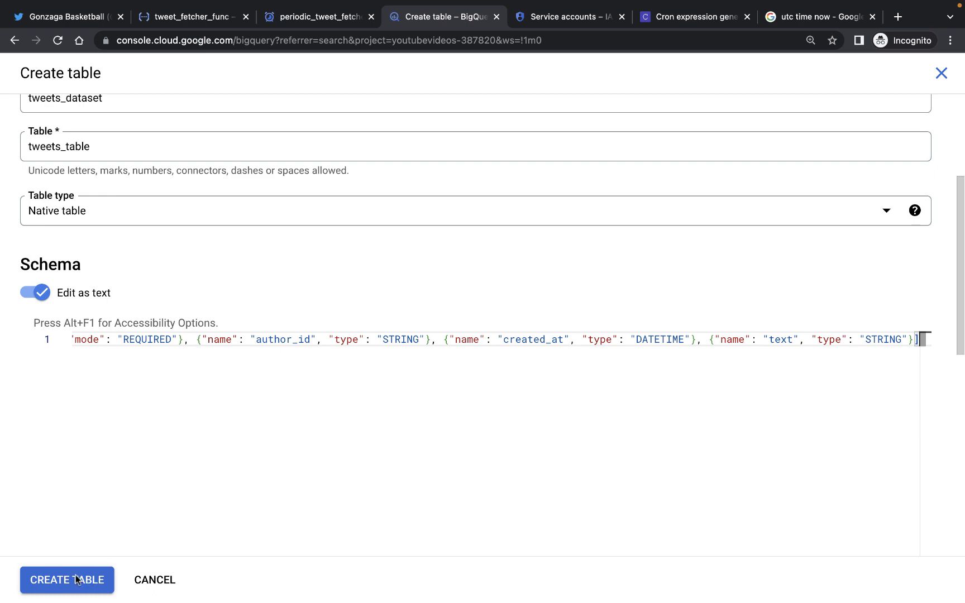
Submit CREATE TABLE so tweets_table appears under tweets_dataset in Explorer.
{"action": "left_click", "coordinate": [66, 580]}
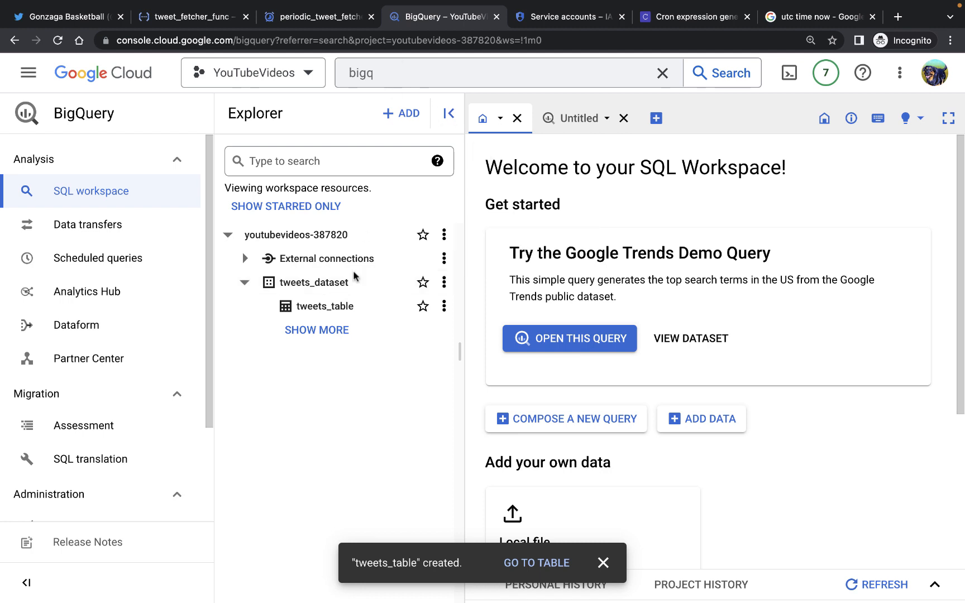
{"action": "mouse_move", "coordinate": [323, 306]}
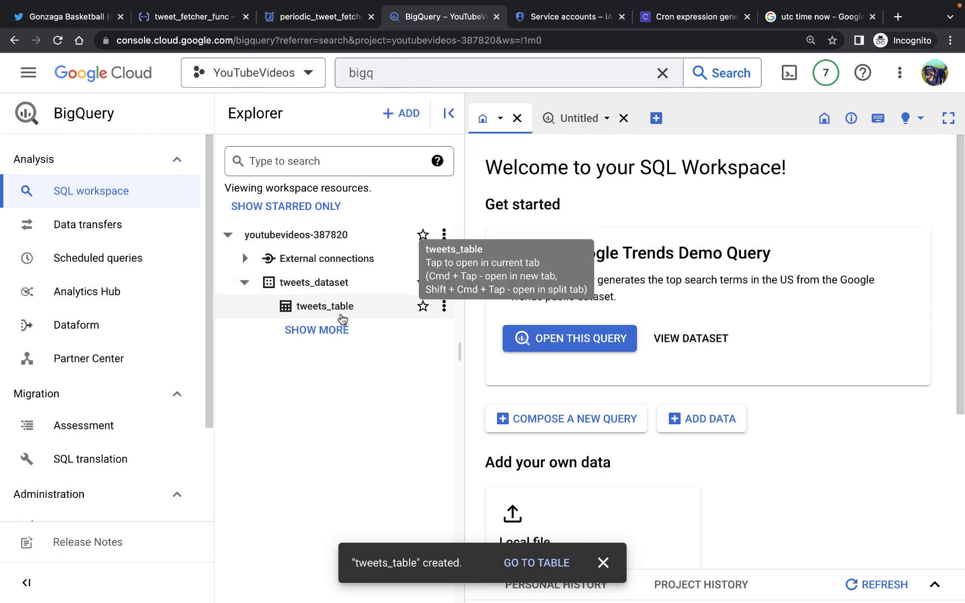
{"action": "mouse_move", "coordinate": [321, 314]}
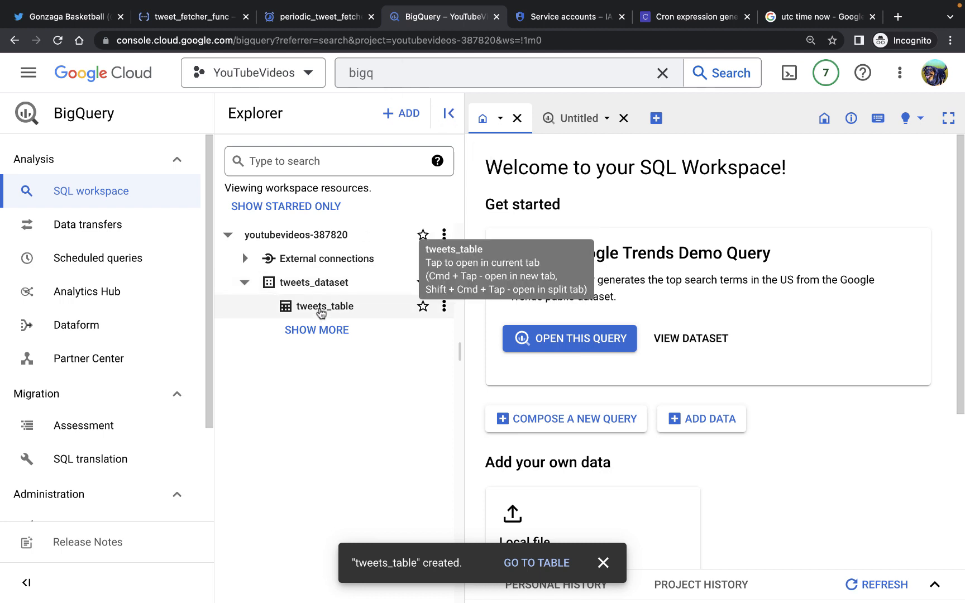
{"action": "mouse_move", "coordinate": [309, 283]}
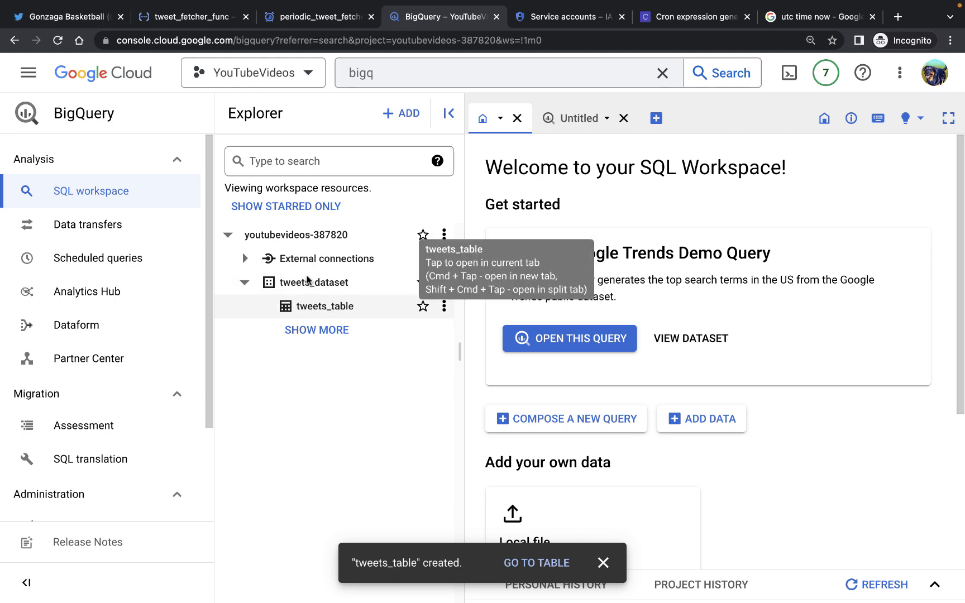
Switch to tweet_fetcher_func's page, view its source, and enter edit mode.
{"action": "left_click", "coordinate": [192, 17]}
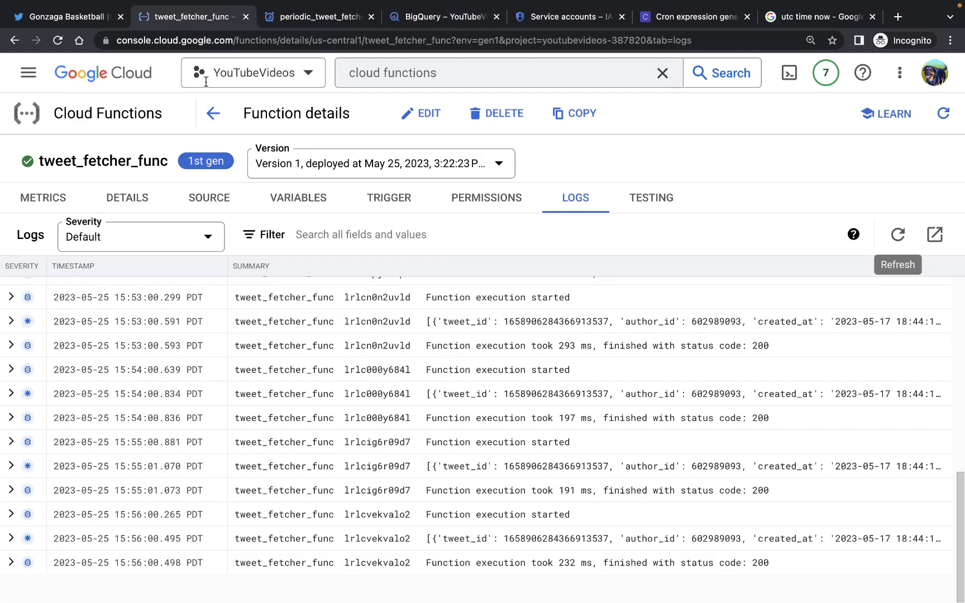
{"action": "left_click", "coordinate": [209, 197]}
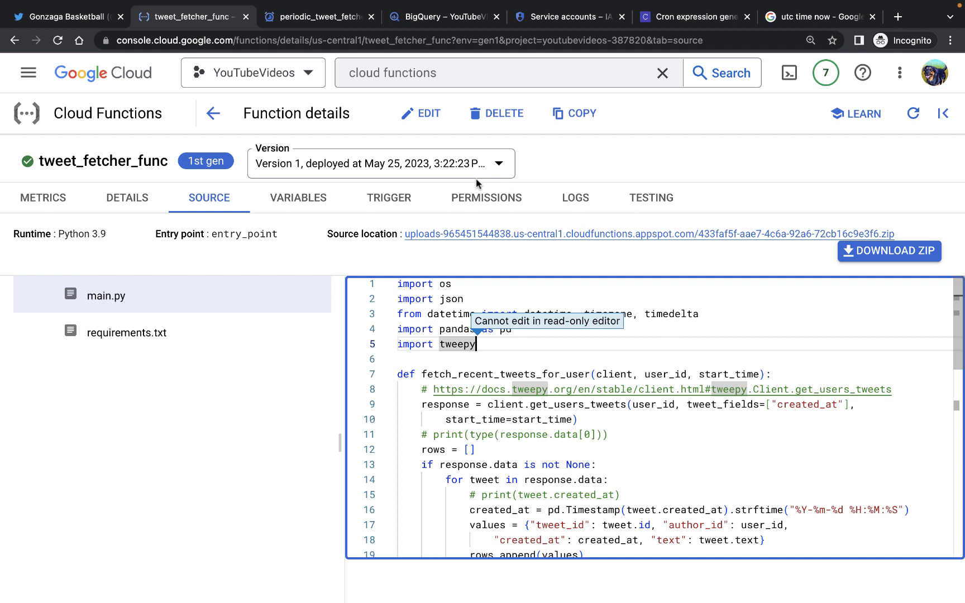
{"action": "left_click", "coordinate": [420, 114]}
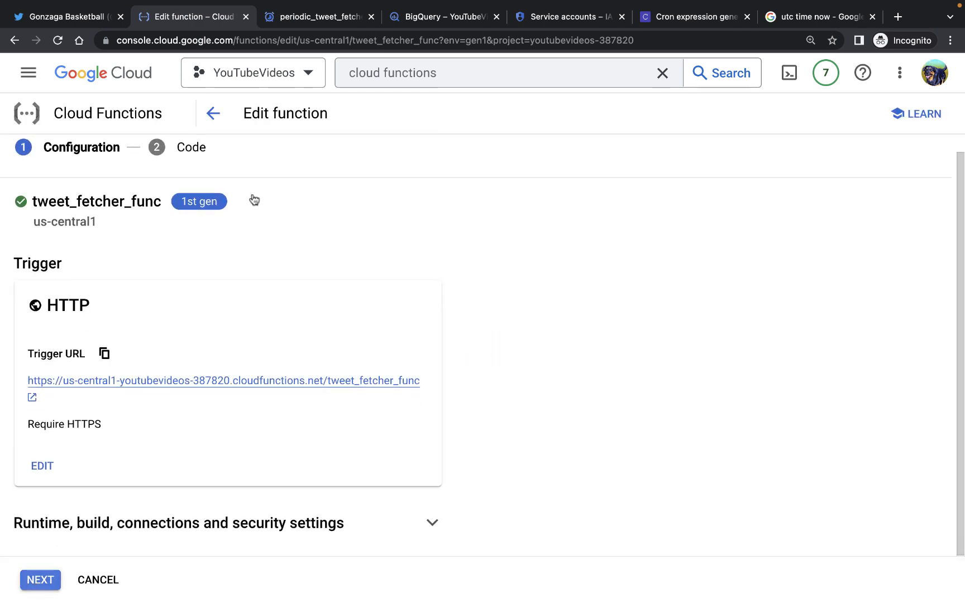
Move on to the code and add 'from google.cloud import bigquery' to main.py.
{"action": "left_click", "coordinate": [40, 579]}
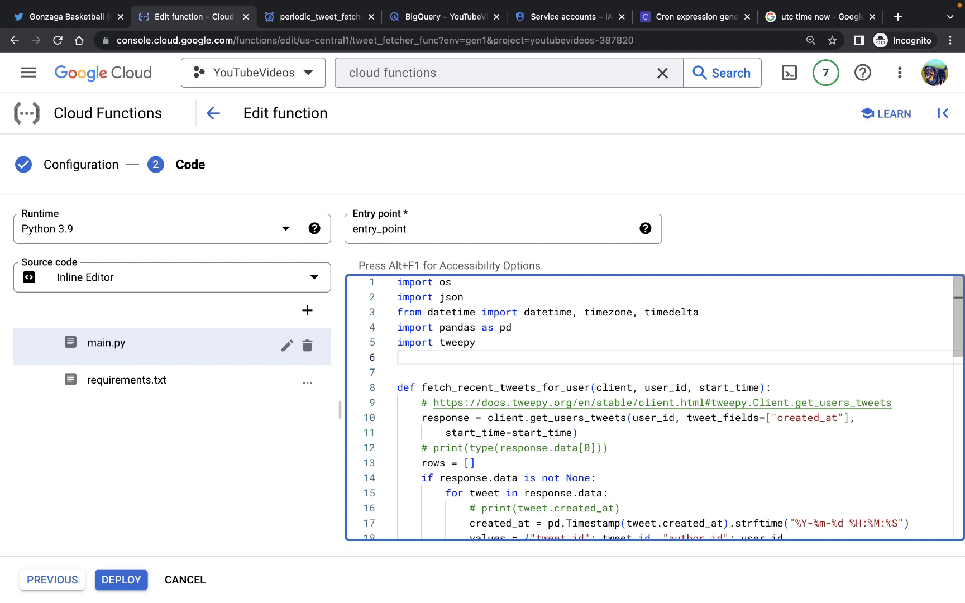
{"action": "type", "text": "from google.clo"}
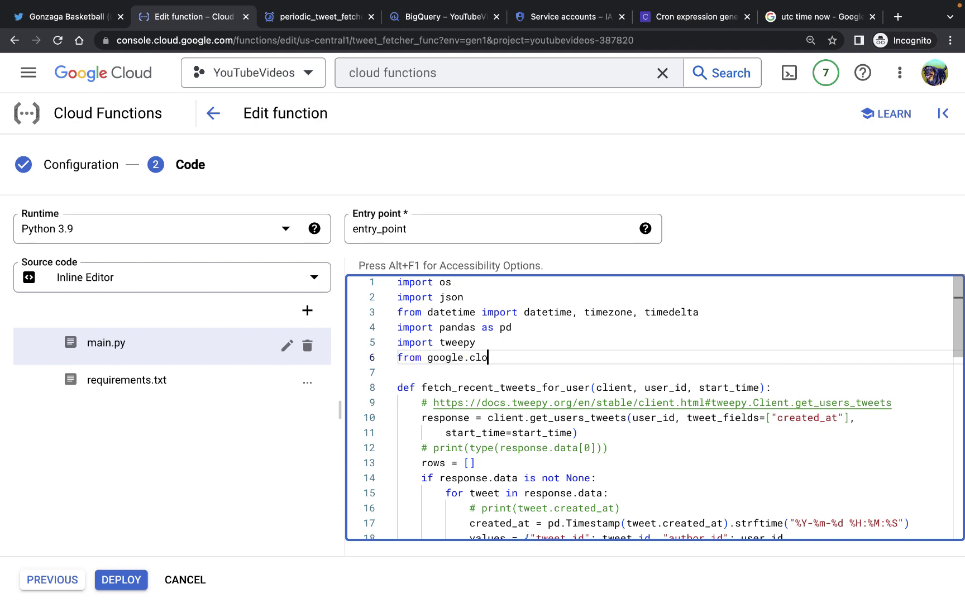
{"action": "type", "text": "ud import b"}
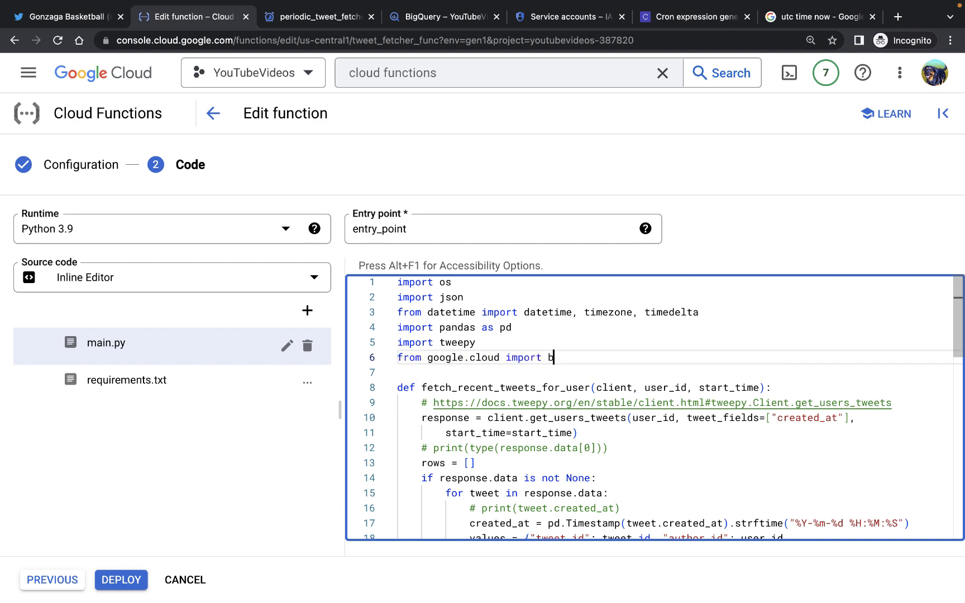
{"action": "type", "text": "igquery"}
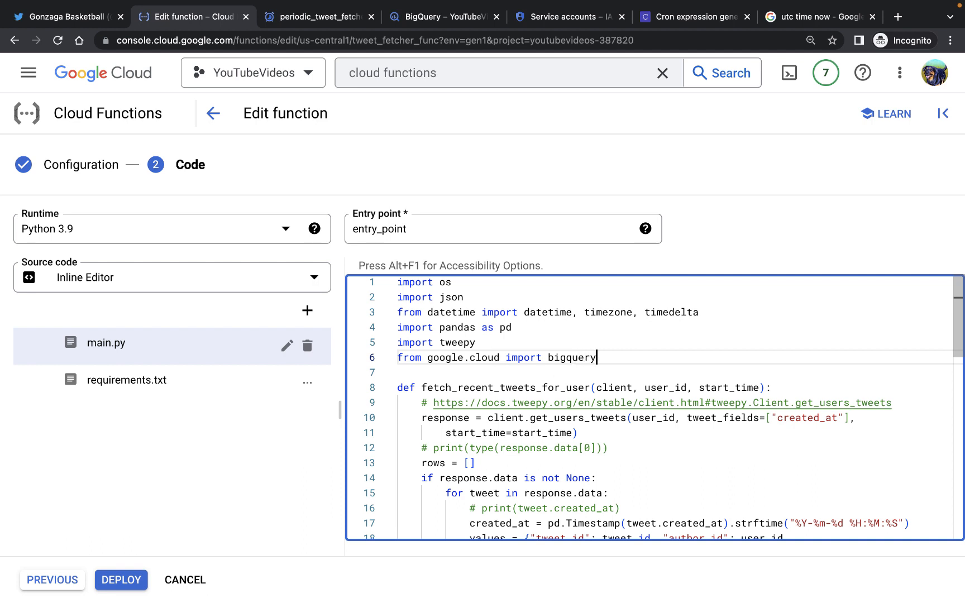
Define DATASET_ID "tweets_dataset" and TABLE_ID "tweets_table", checking the names in BigQuery.
{"action": "type", "text": "DA"}
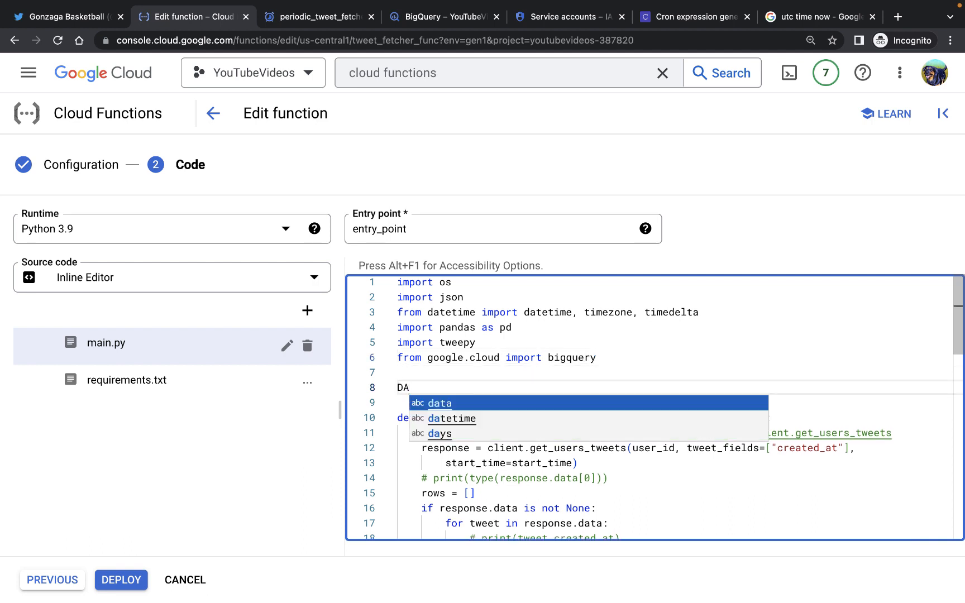
{"action": "type", "text": "TASET_"}
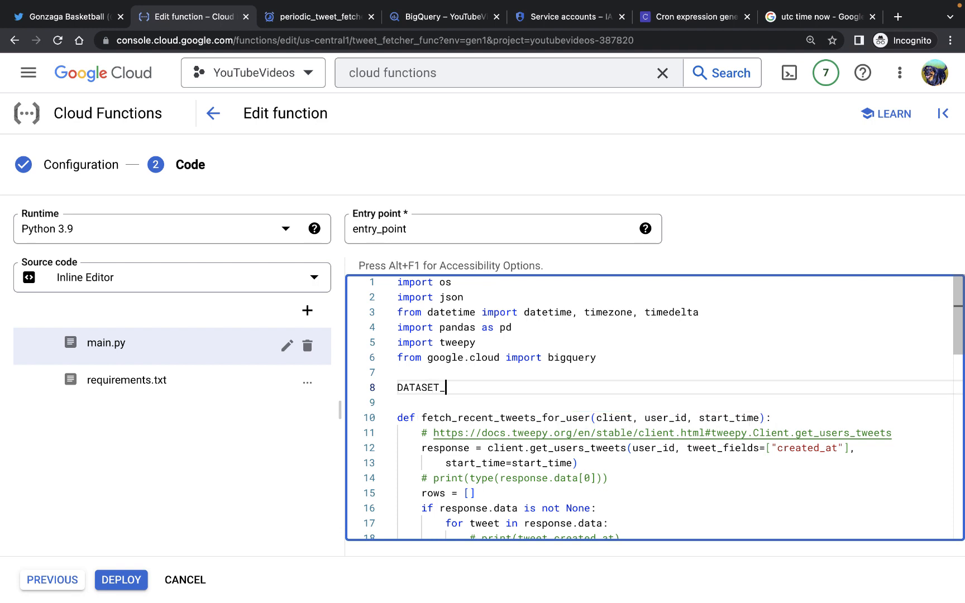
{"action": "type", "text": "ID ="}
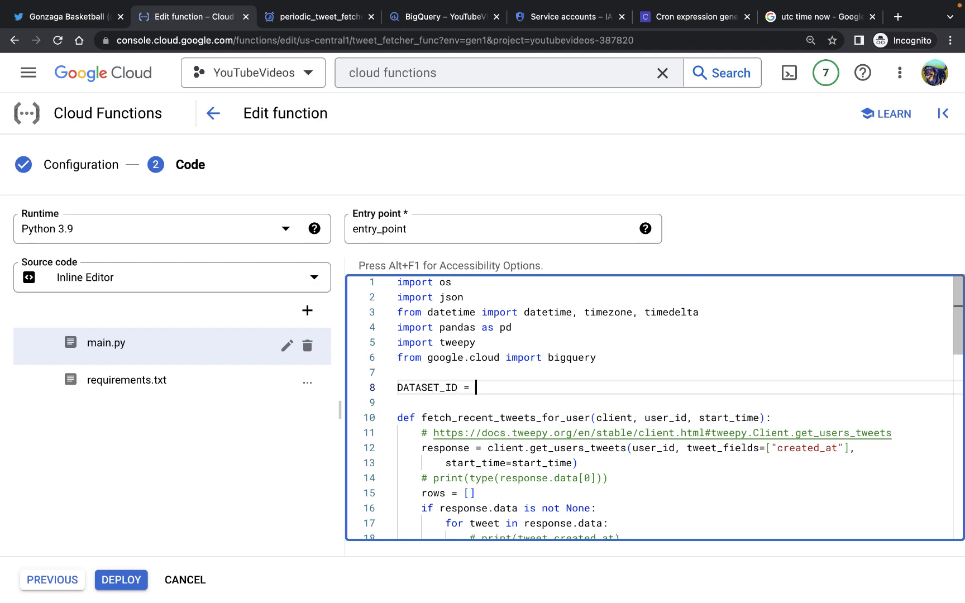
{"action": "type", "text": "\"t"}
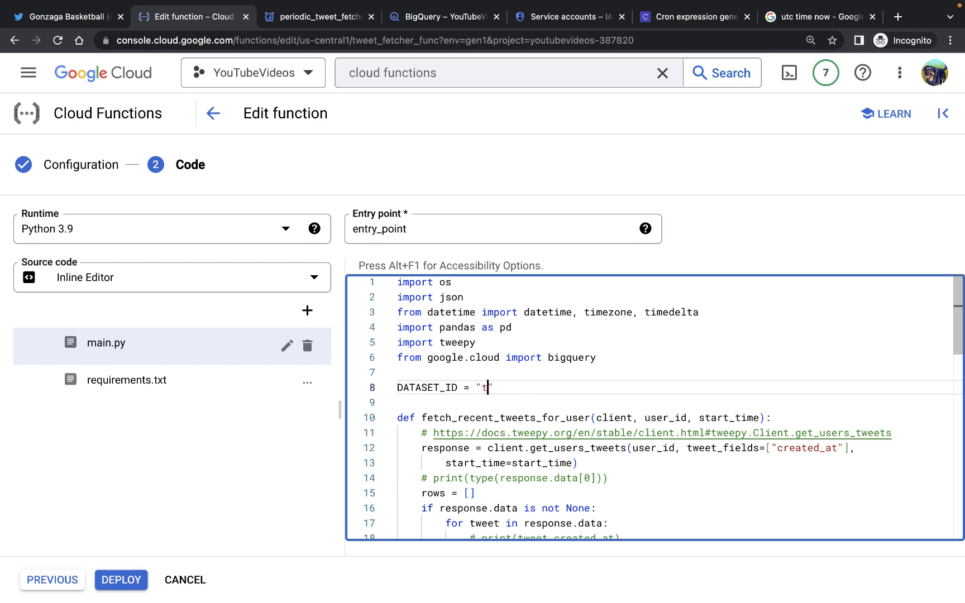
{"action": "type", "text": "weets_dataset"}
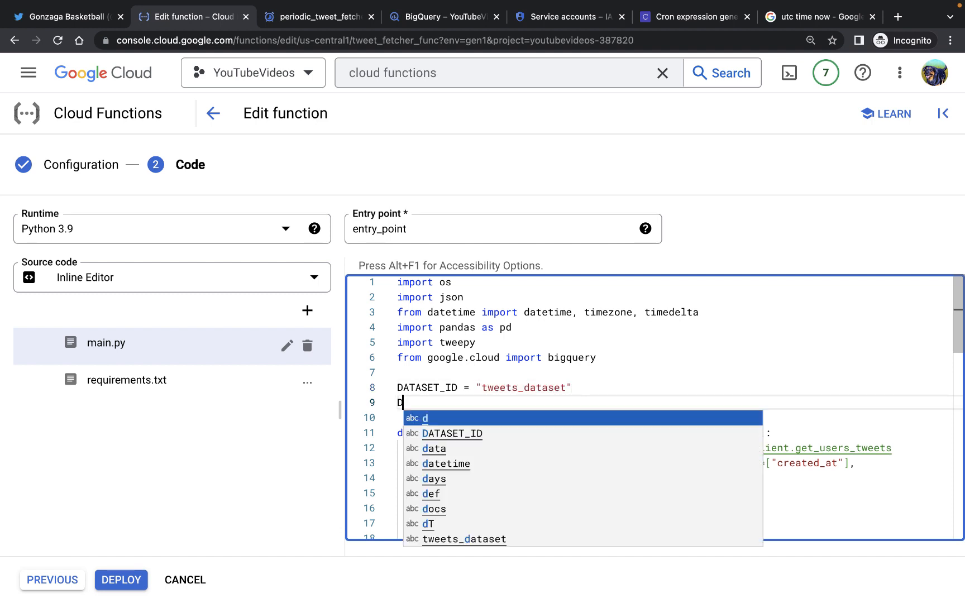
{"action": "type", "text": "ABLE_D"}
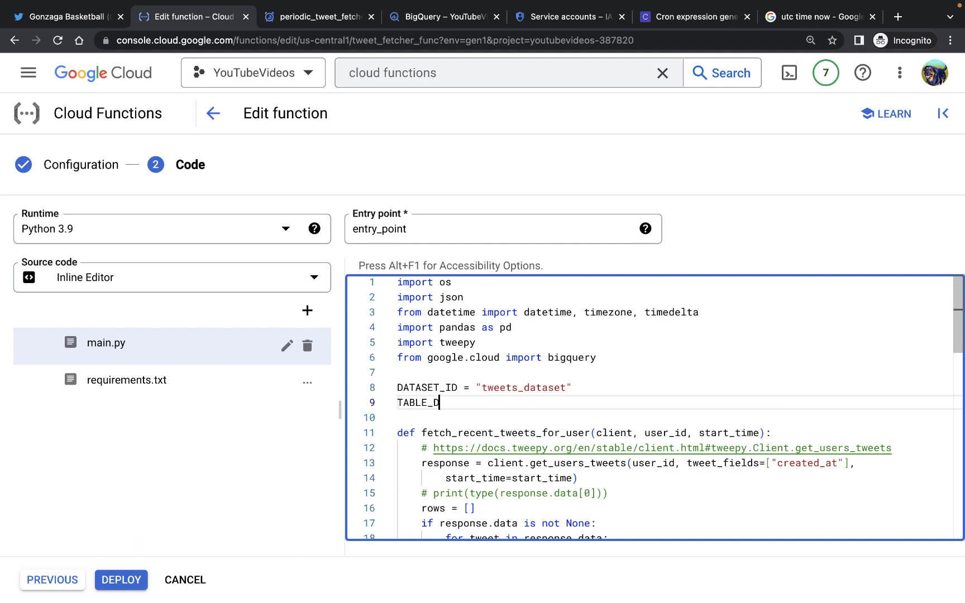
{"action": "type", "text": "ID ="}
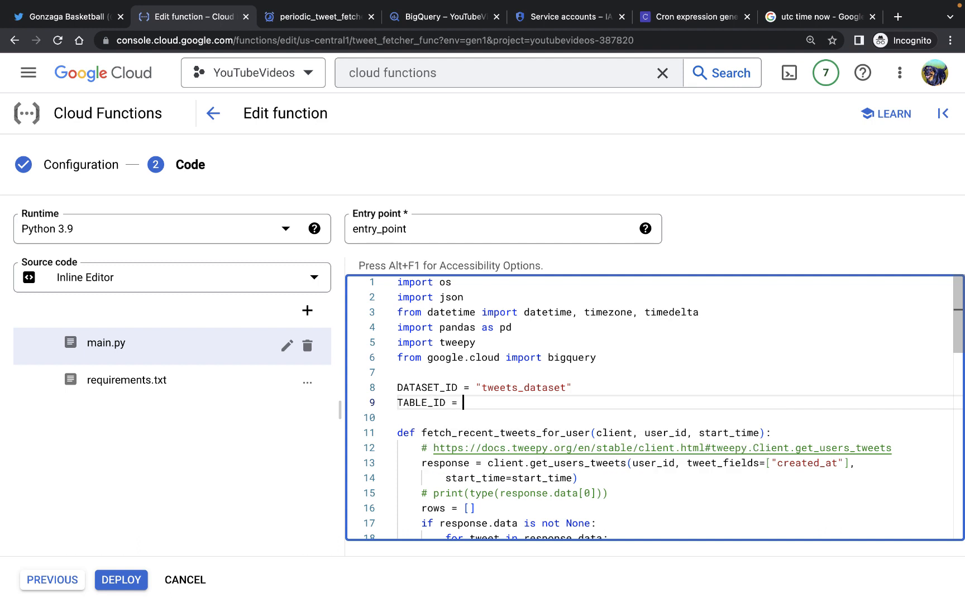
{"action": "type", "text": "\"tweet\""}
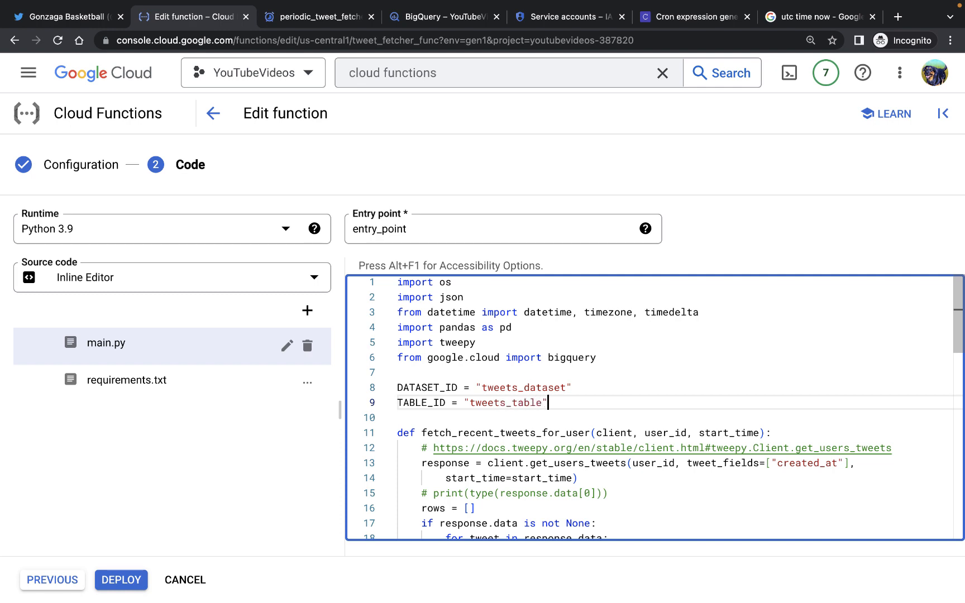
{"action": "left_click", "coordinate": [442, 17]}
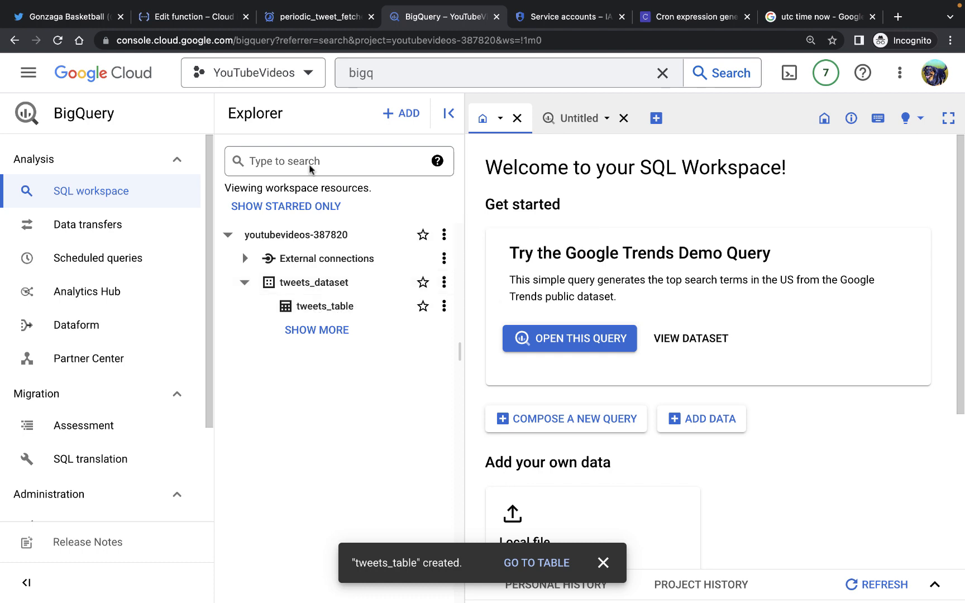
{"action": "left_click", "coordinate": [191, 16]}
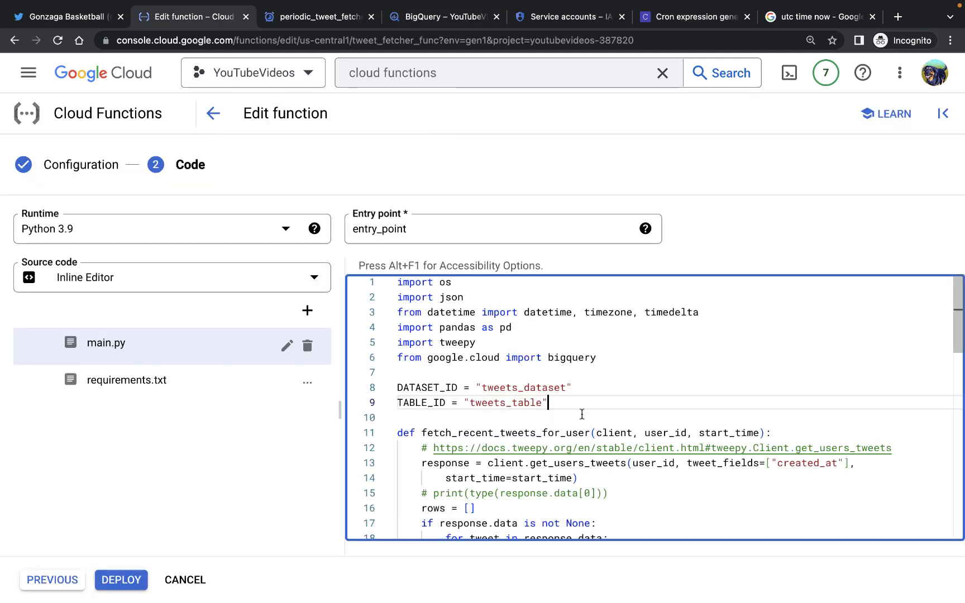
{"action": "scroll", "scroll_direction": "down", "scroll_amount": 3}
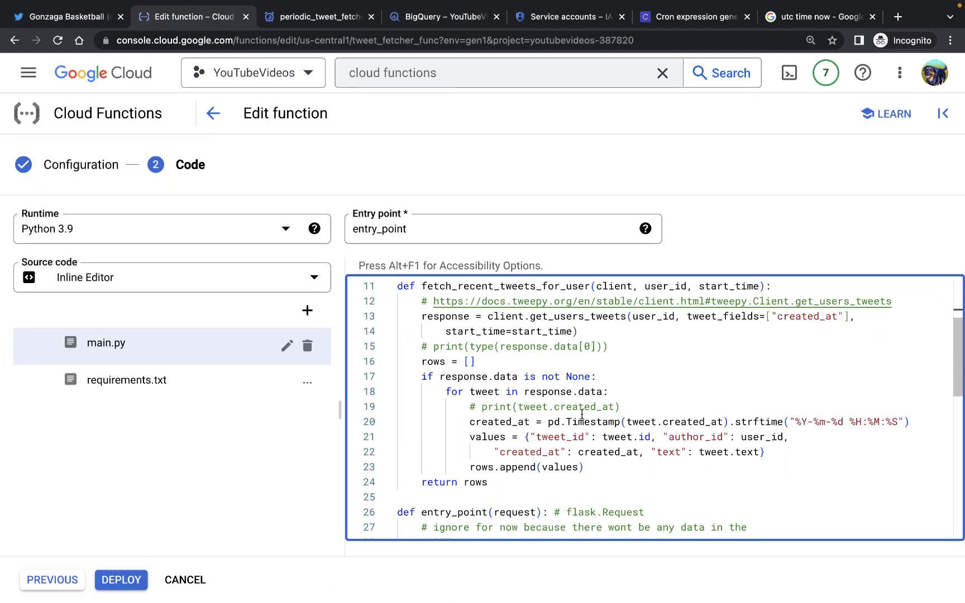
{"action": "scroll", "scroll_direction": "down", "scroll_amount": 3}
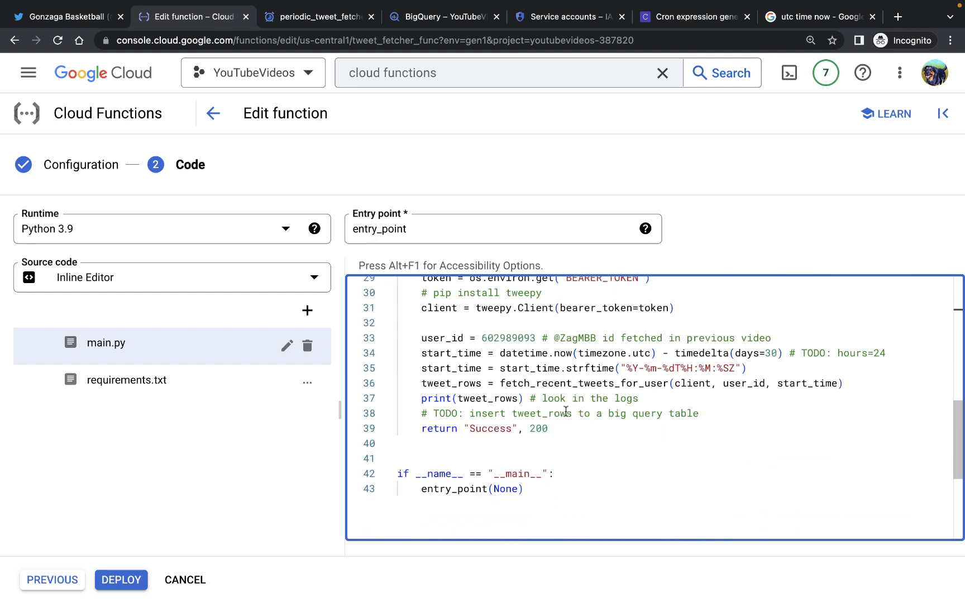
{"action": "mouse_move", "coordinate": [717, 415]}
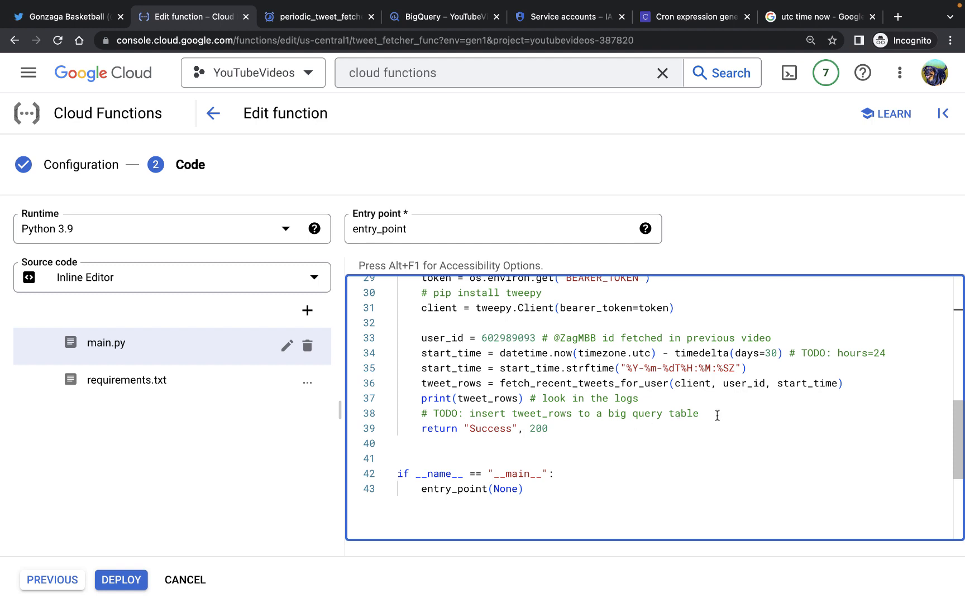
Call insert_rows_to_bq(tweet_rows) in entry_point and remove 'TODO:' from its comment.
{"action": "type", "text": "i"}
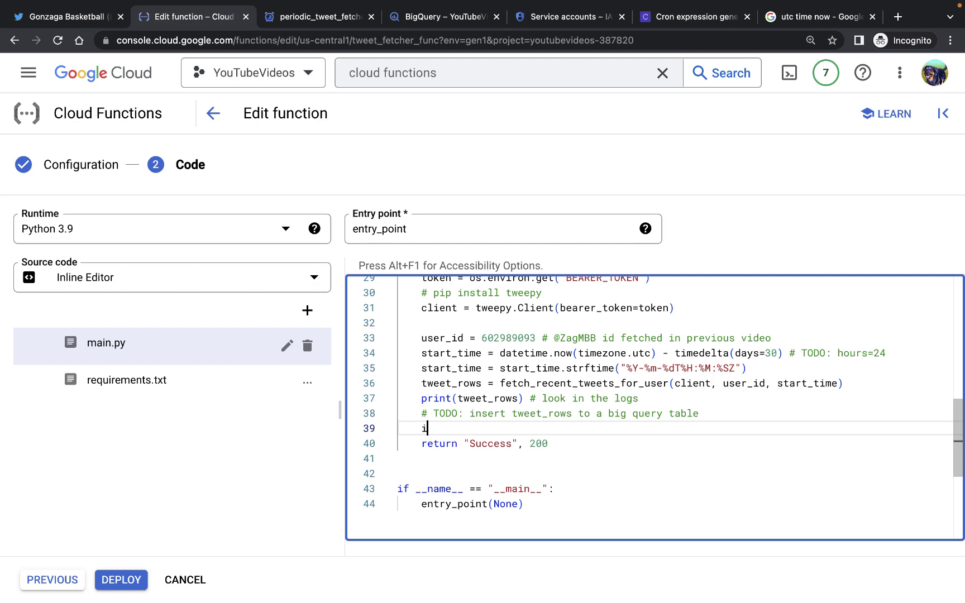
{"action": "type", "text": "nsert_"}
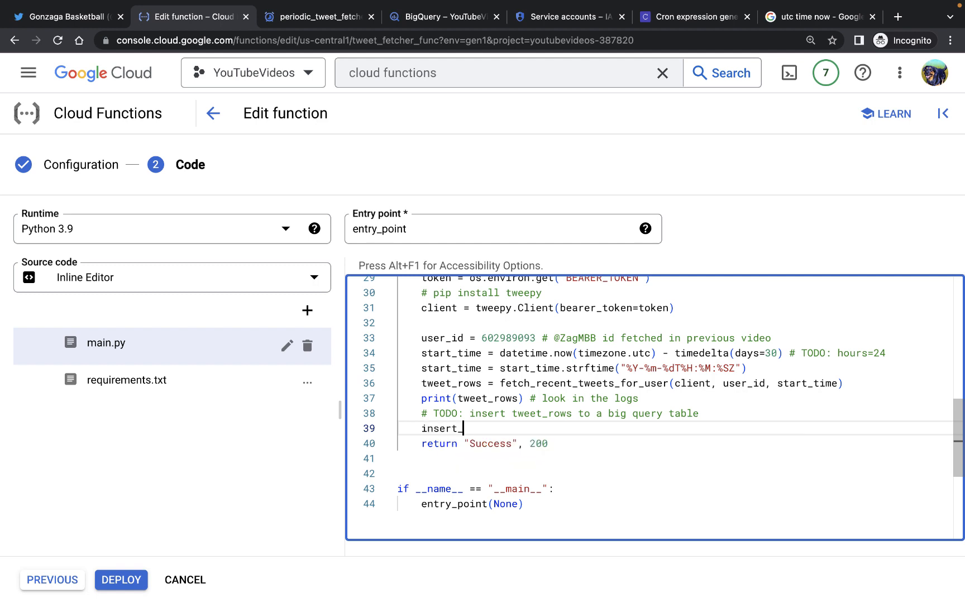
{"action": "type", "text": "rows_to"}
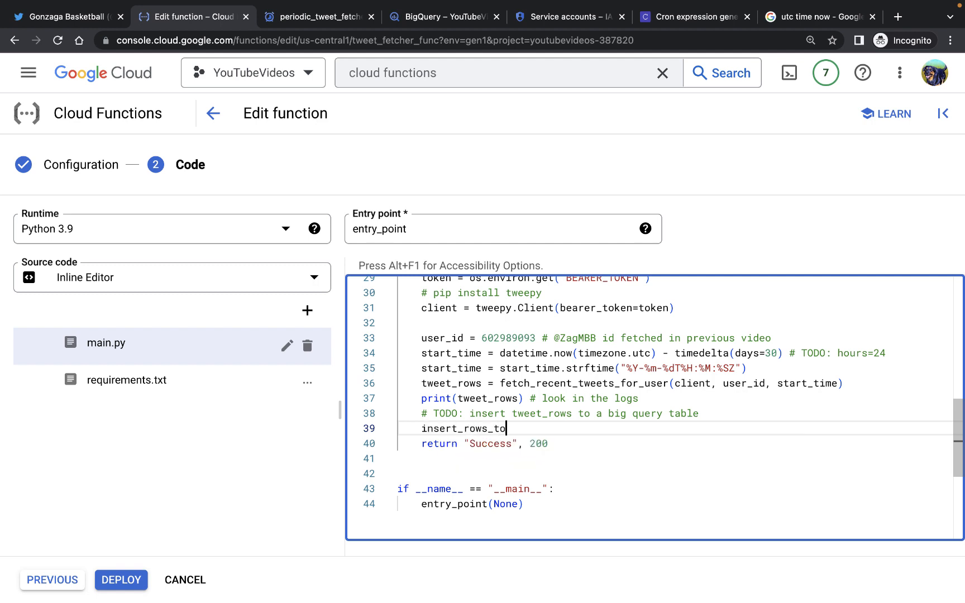
{"action": "type", "text": "_bq()"}
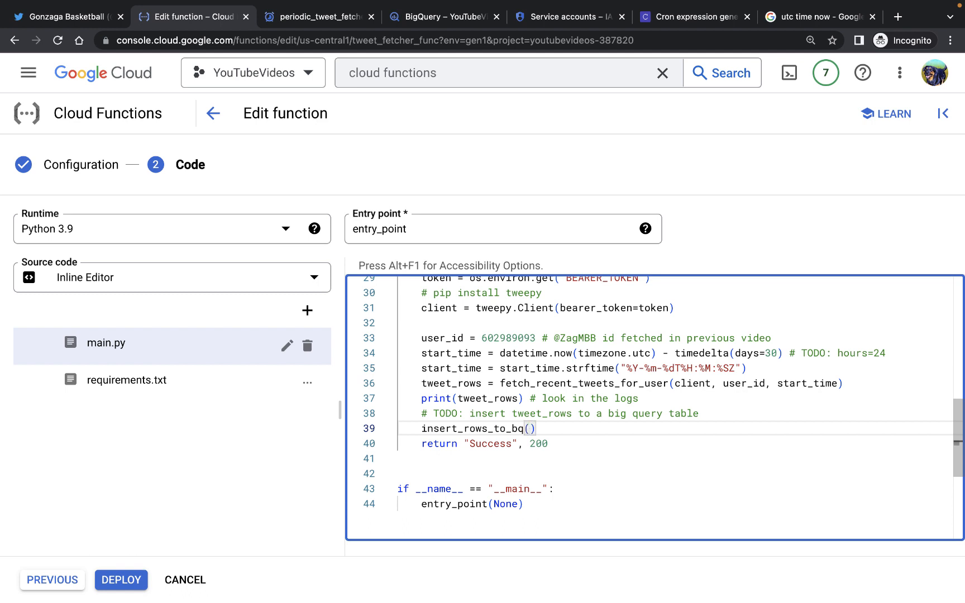
{"action": "type", "text": "tweets"}
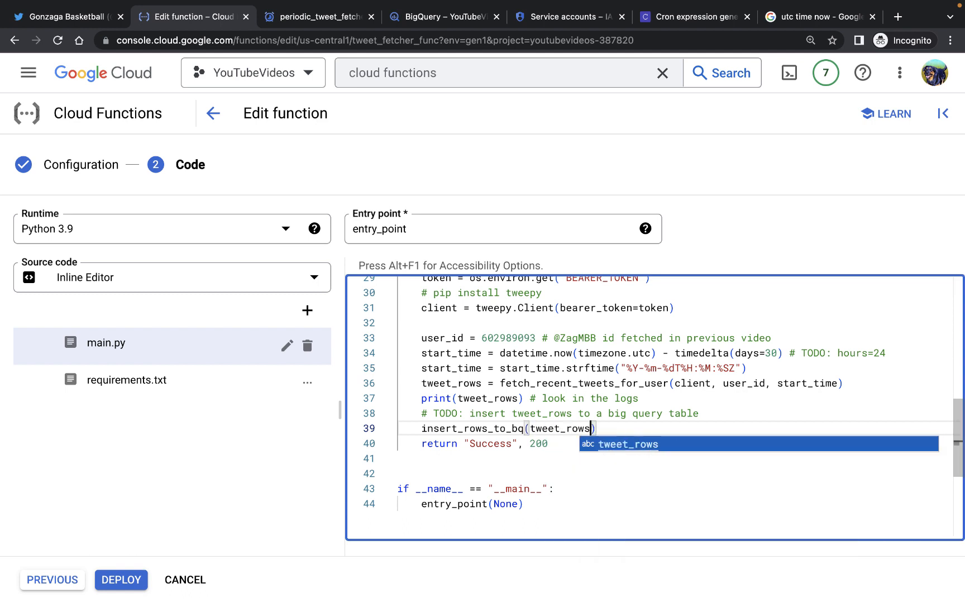
{"action": "left_click", "coordinate": [468, 413]}
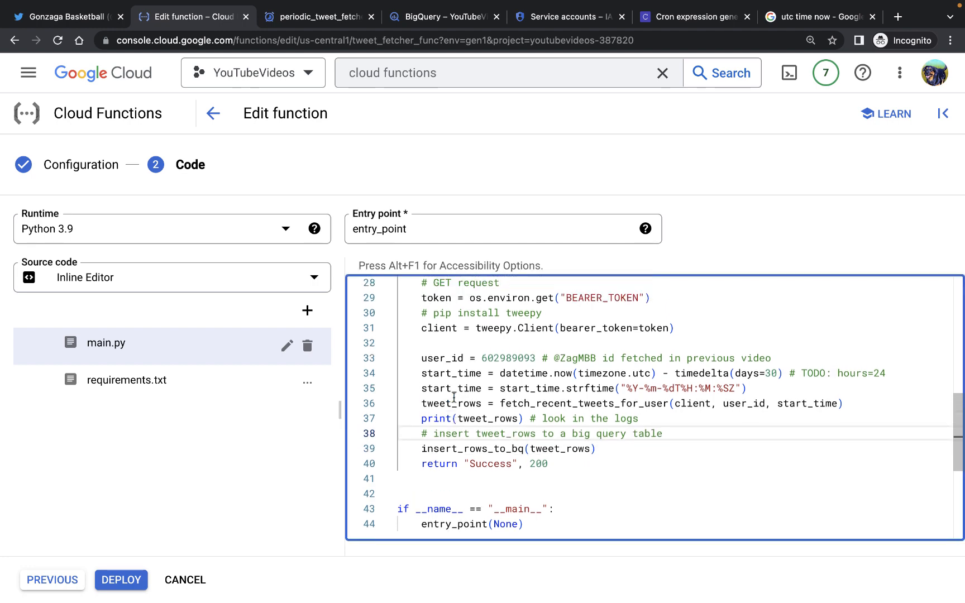
{"action": "scroll", "scroll_direction": "up", "scroll_amount": 3}
{"action": "type", "text": "def i"}
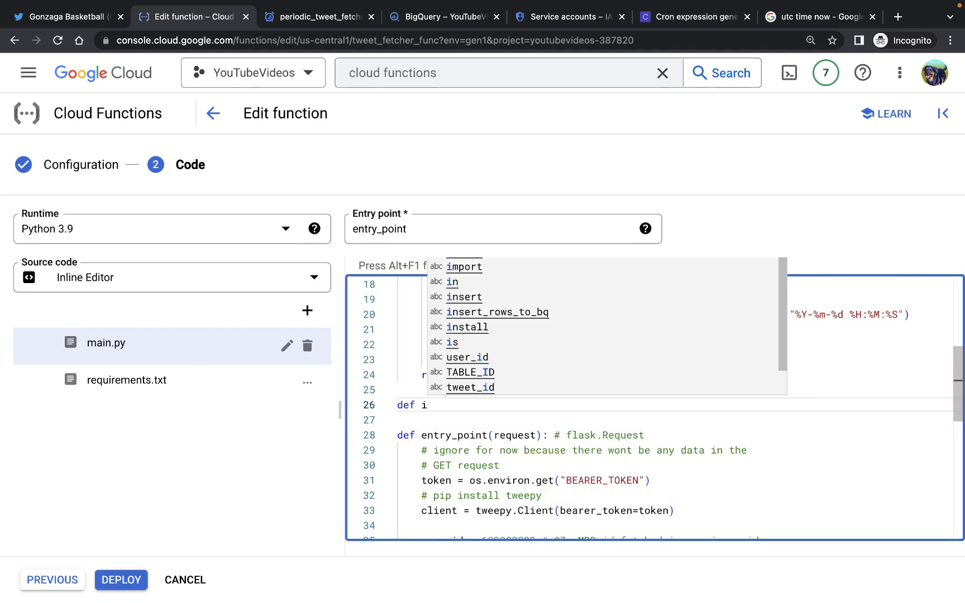
Define insert_rows_to_bq(rows) creating a bigquery.Client() and a DATASET_ID dataset reference.
{"action": "type", "text": "nsert_rows_to_bq"}
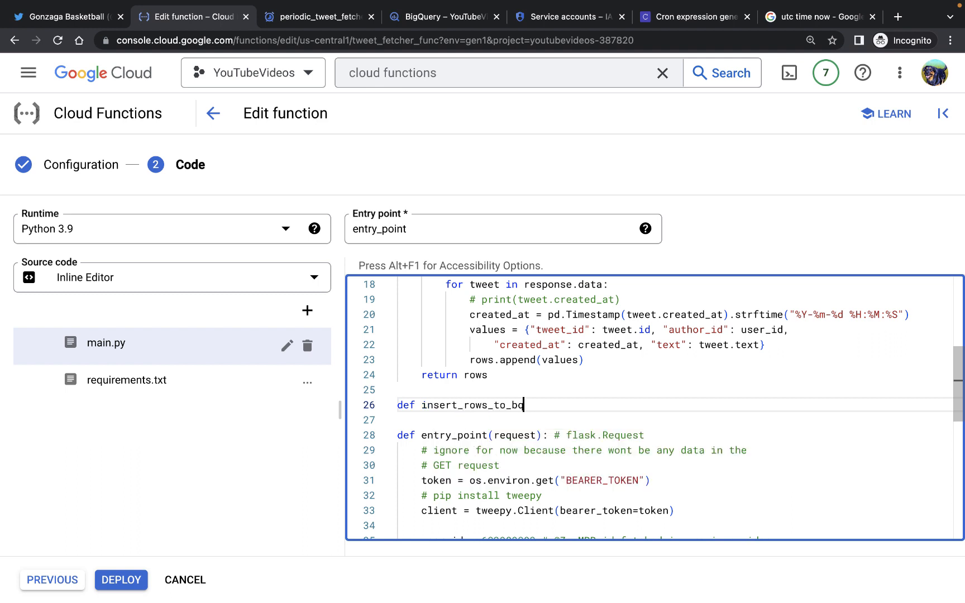
{"action": "type", "text": "(rows):"}
{"action": "type", "text": "client"}
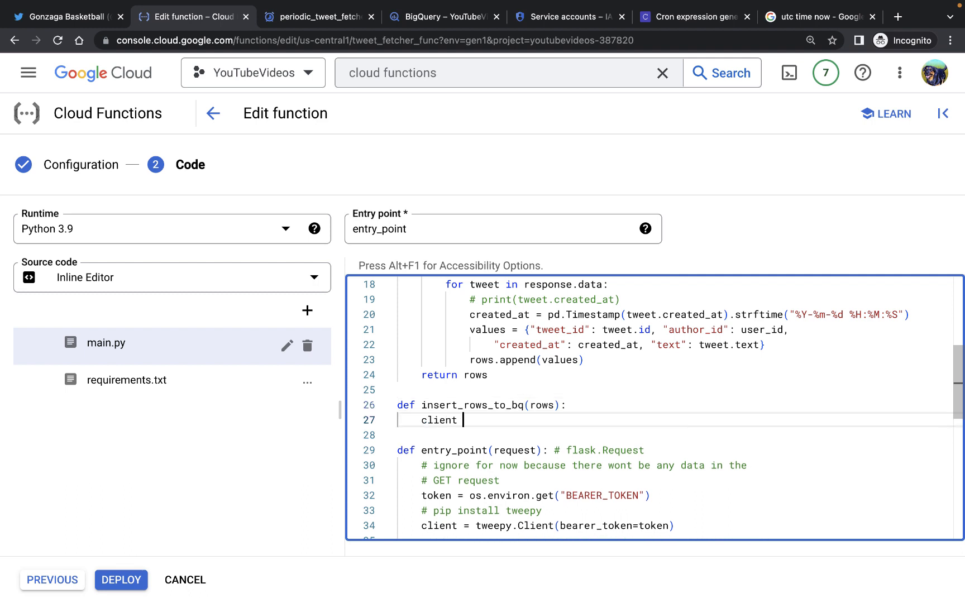
{"action": "type", "text": "= bigquery."}
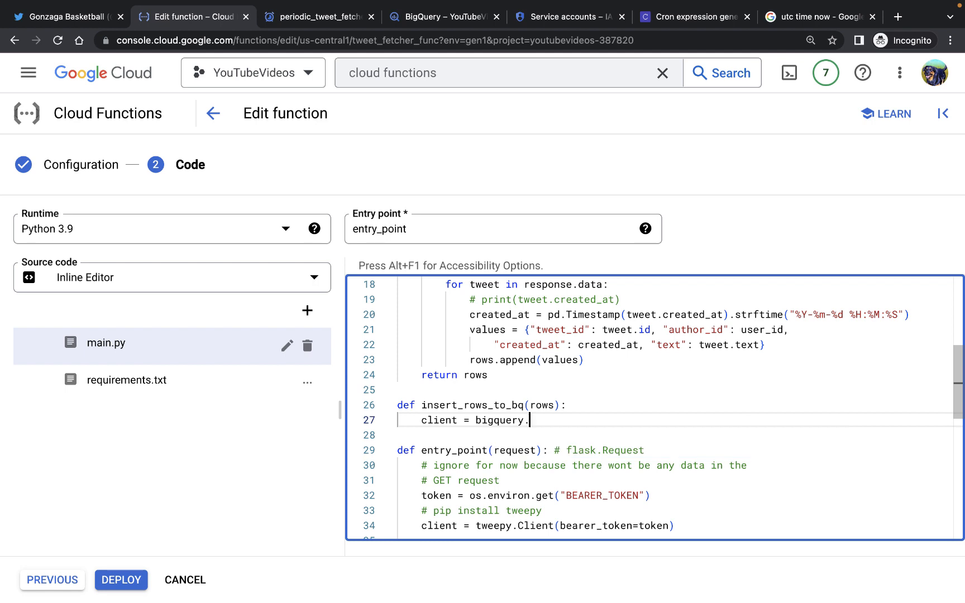
{"action": "type", "text": "Client()"}
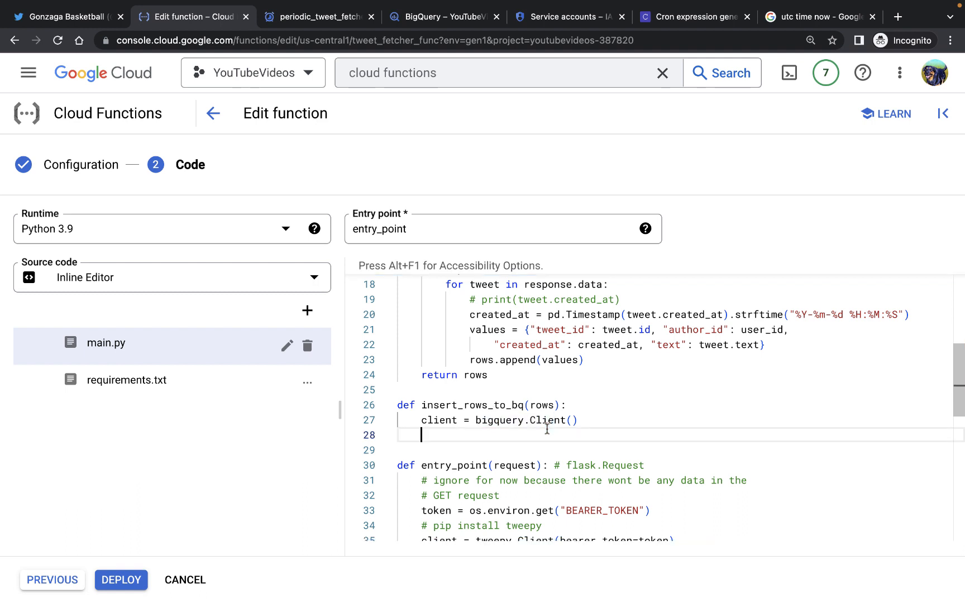
{"action": "type", "text": "dataset_ref ="}
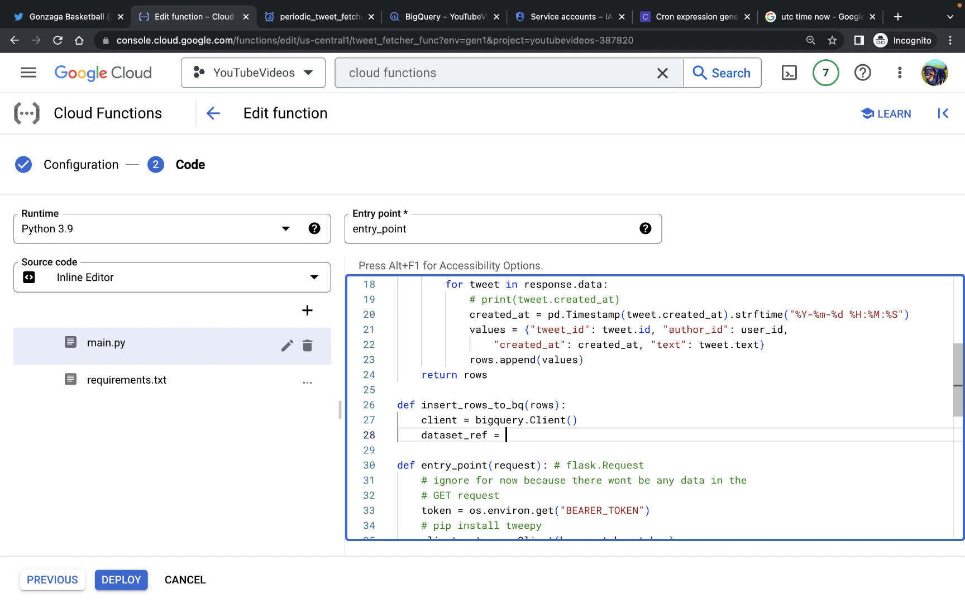
{"action": "type", "text": "client."}
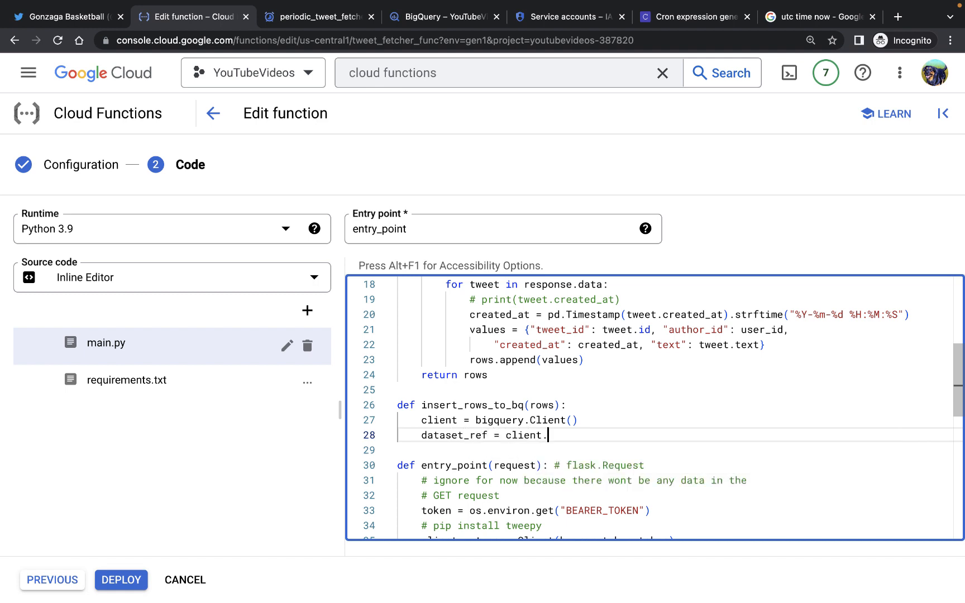
{"action": "type", "text": "dataset("}
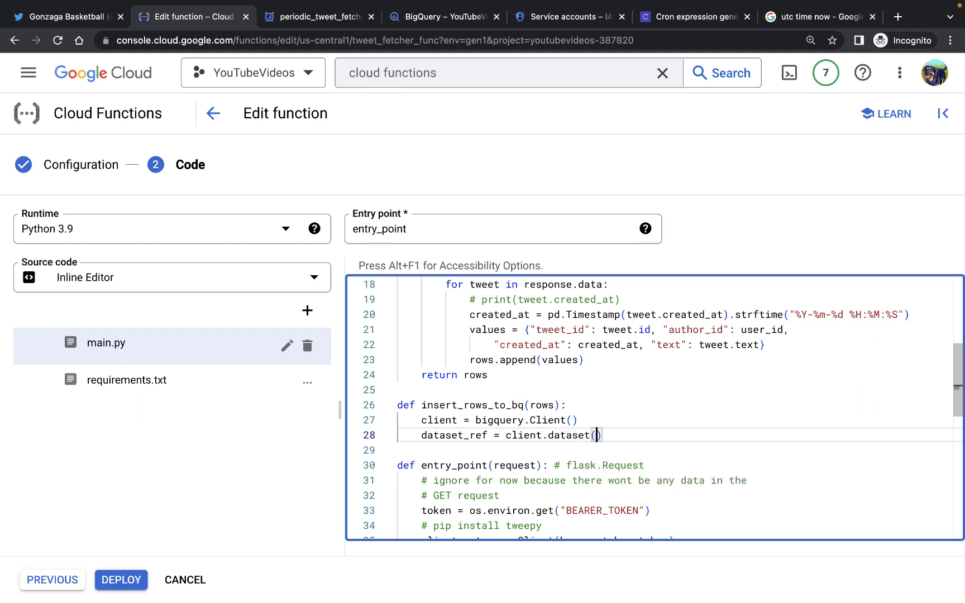
{"action": "type", "text": "DATASET_ID"}
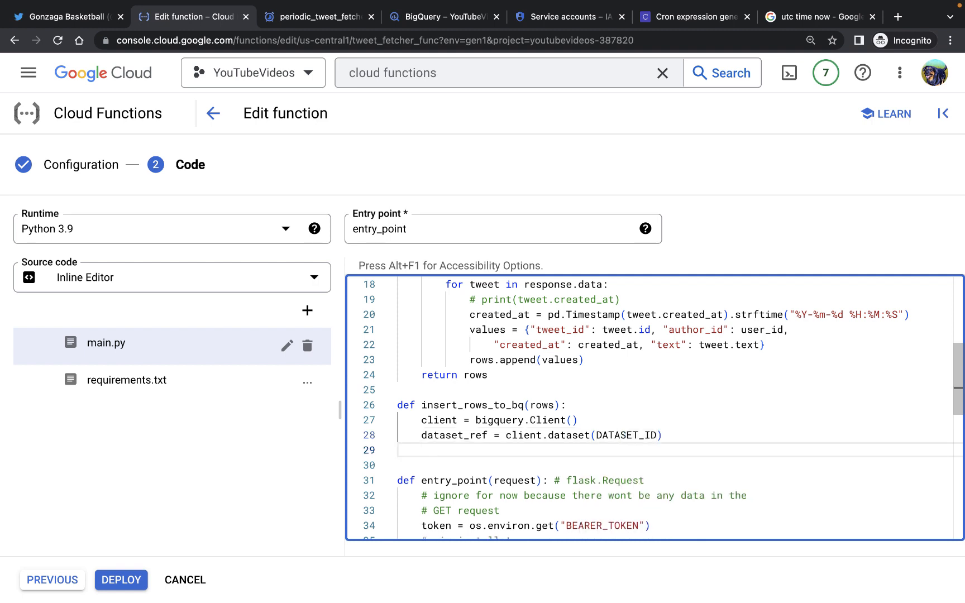
Build table_ref for TABLE_ID and set errors = client.insert_rows_json(table_ref, rows).
{"action": "type", "text": "table_ref = dataset_ref.tab"}
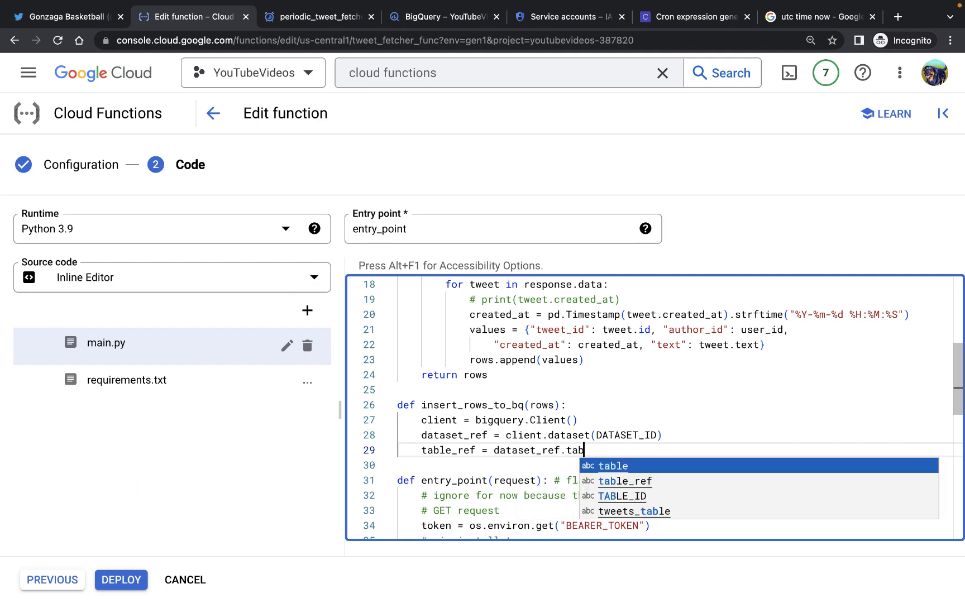
{"action": "left_click", "coordinate": [612, 465]}
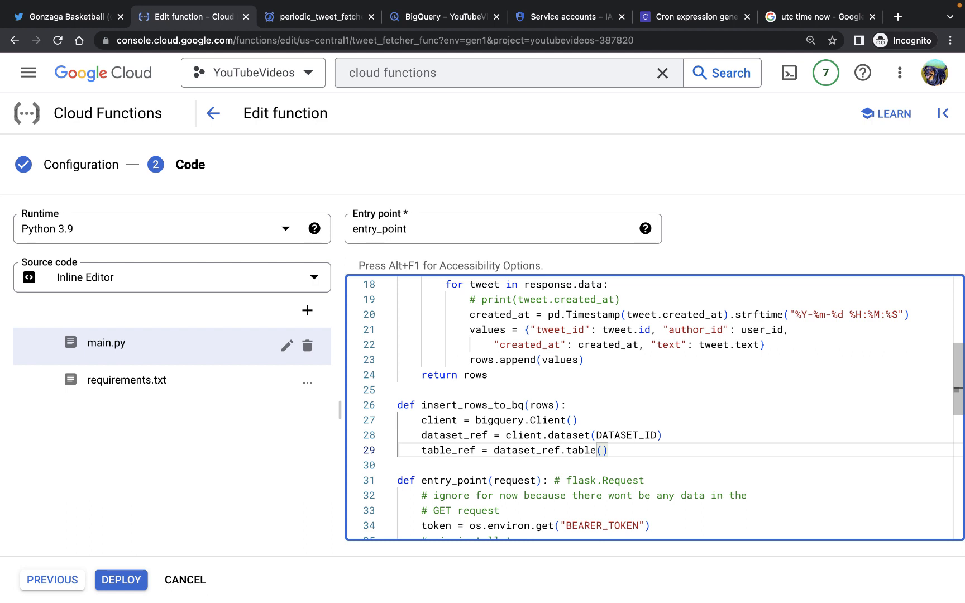
{"action": "type", "text": "TABLE_ID"}
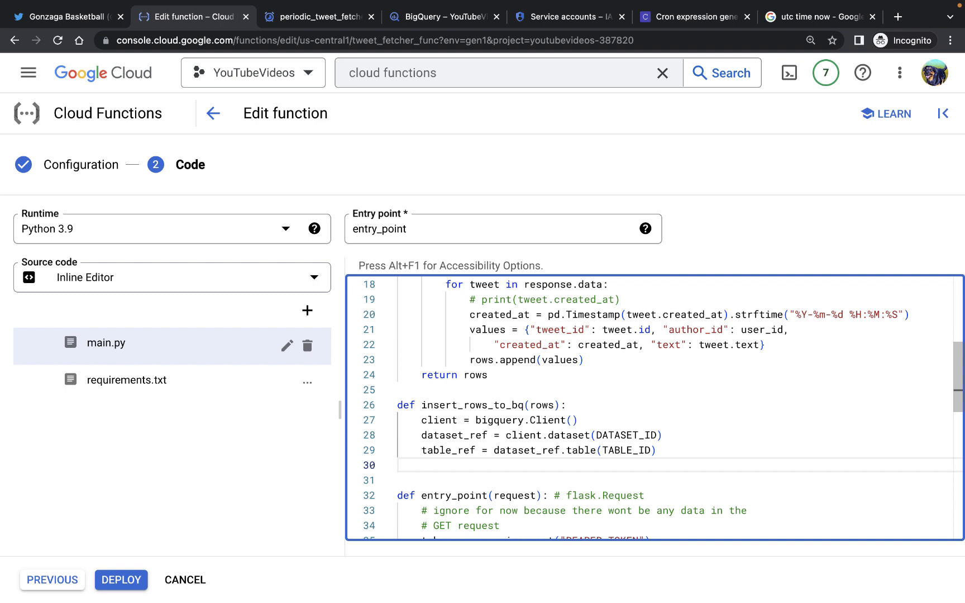
{"action": "type", "text": "ee"}
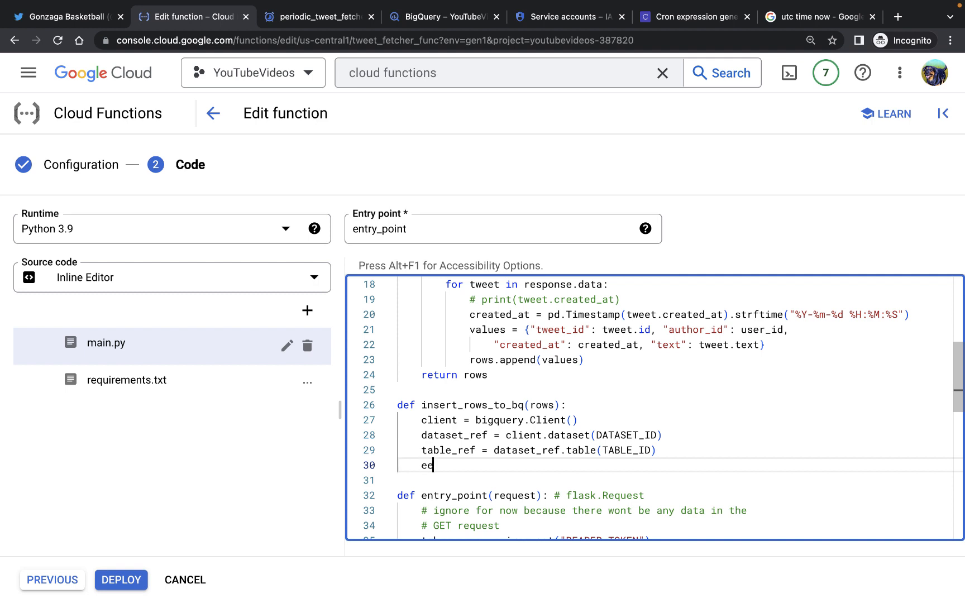
{"action": "type", "text": "rrors"}
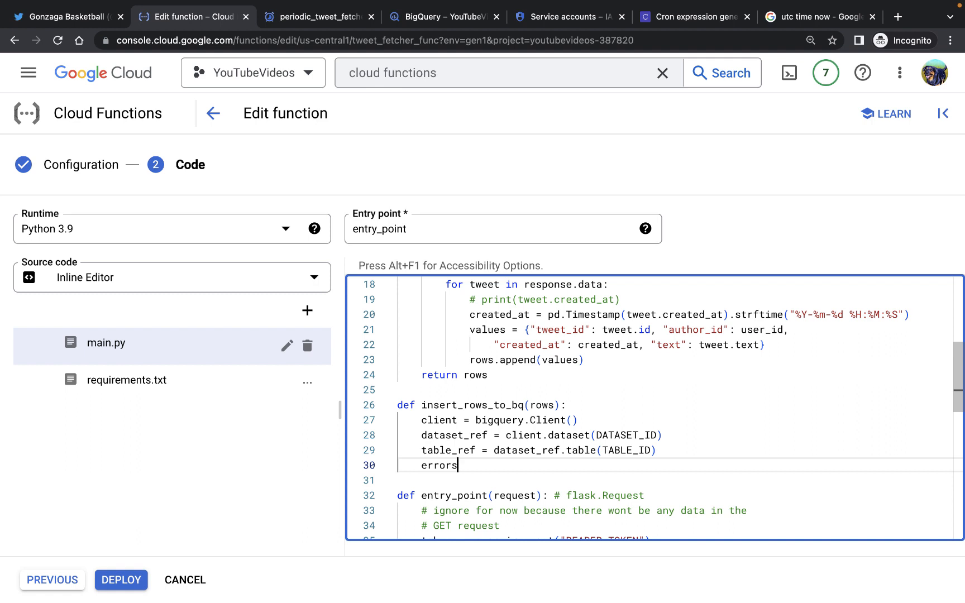
{"action": "type", "text": "="}
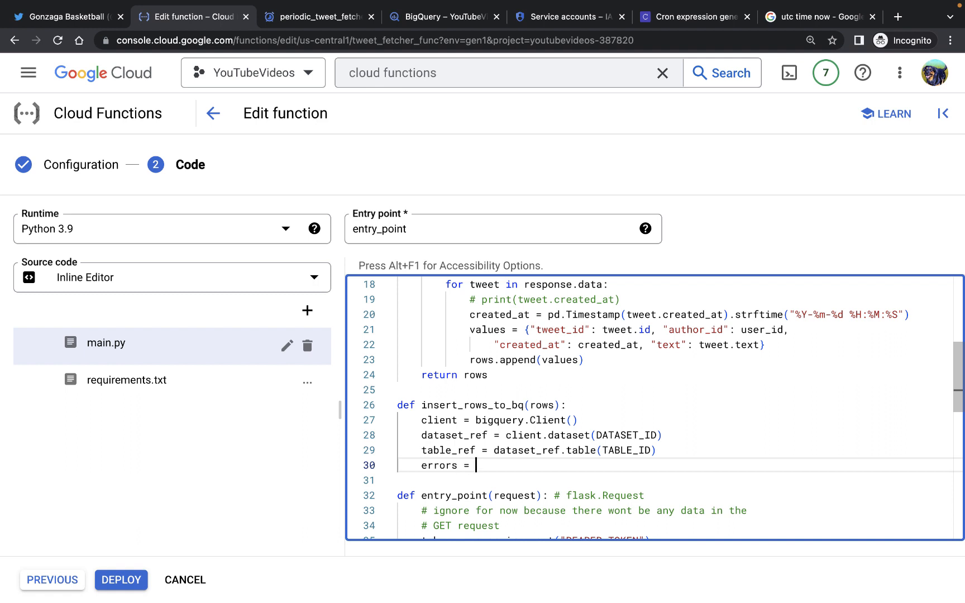
{"action": "type", "text": "0"}
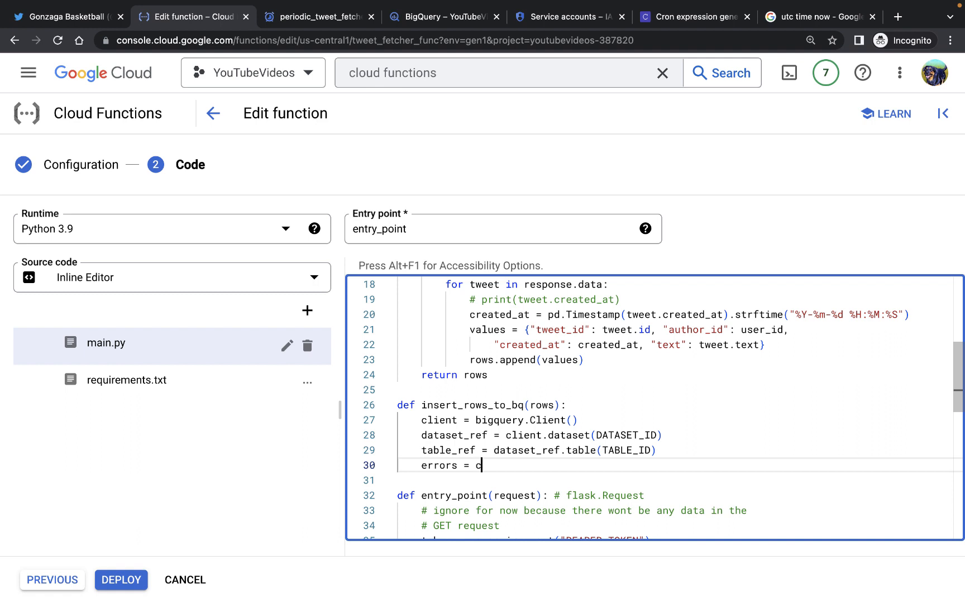
{"action": "type", "text": "client.i"}
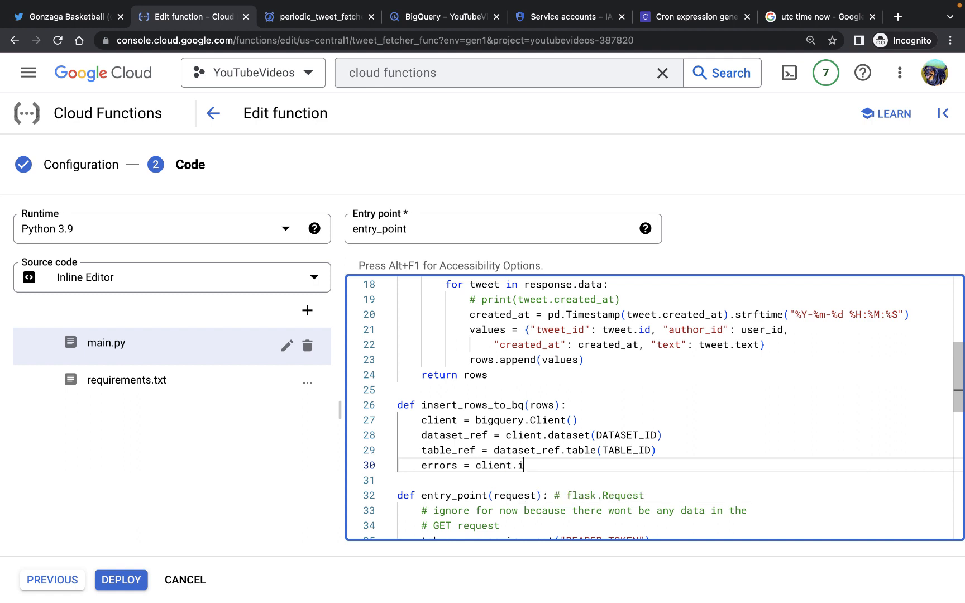
{"action": "type", "text": "nsert_rows_jso"}
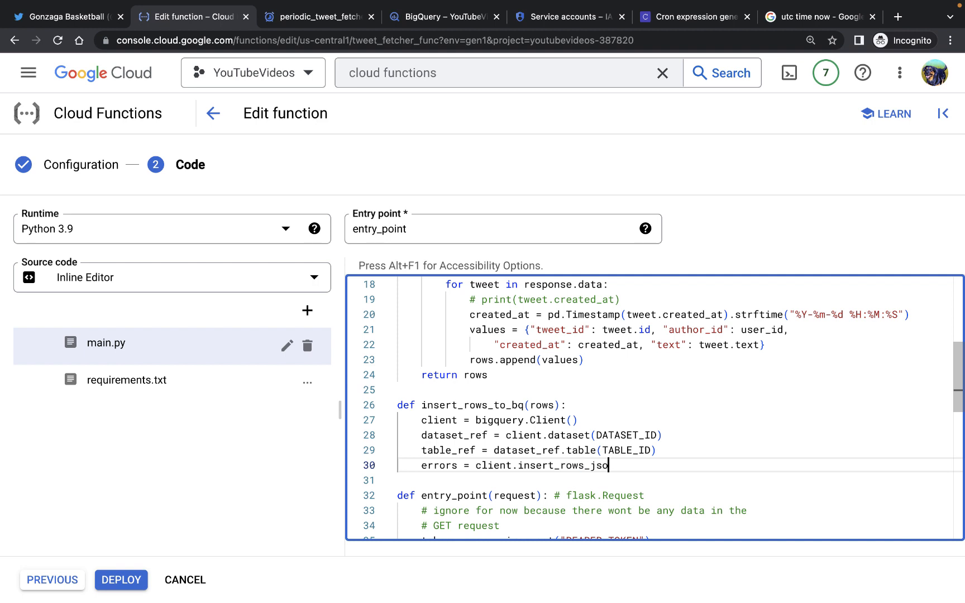
{"action": "type", "text": "(t)"}
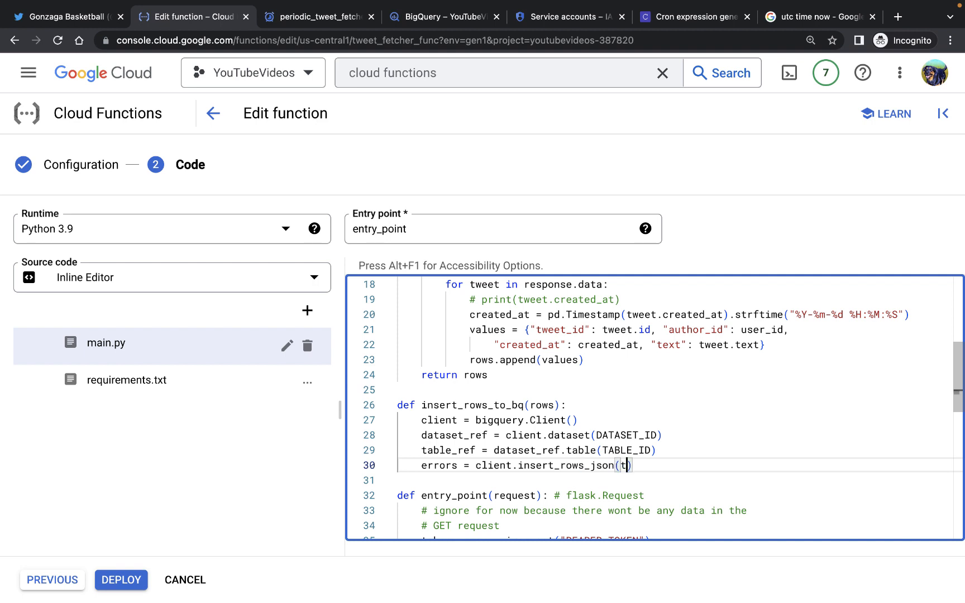
{"action": "type", "text": "able_ref,"}
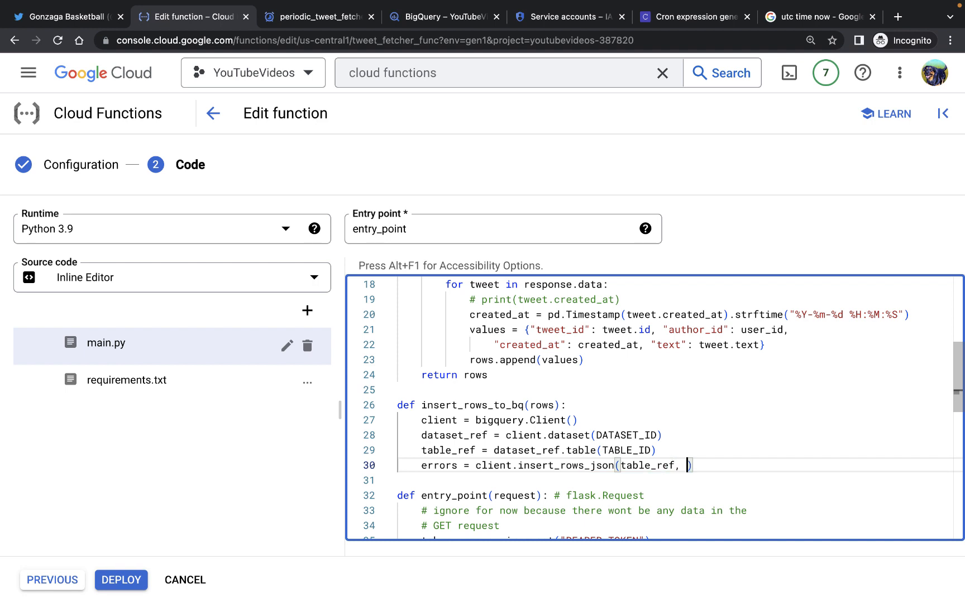
{"action": "type", "text": "rows"}
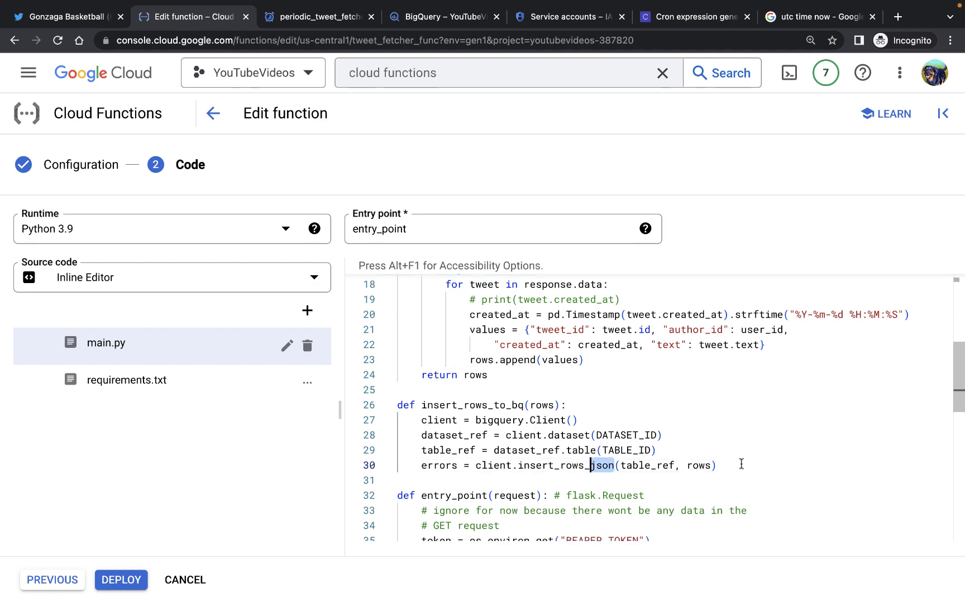
Add an if len(errors) == 0 branch printing 'New rows have been added'.
{"action": "type", "text": "i"}
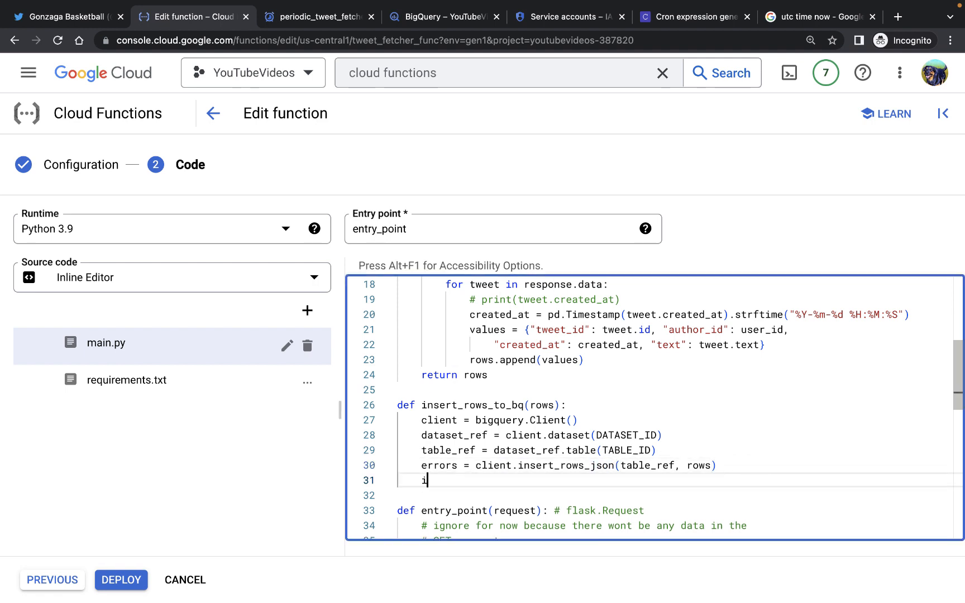
{"action": "type", "text": "f len(errors"}
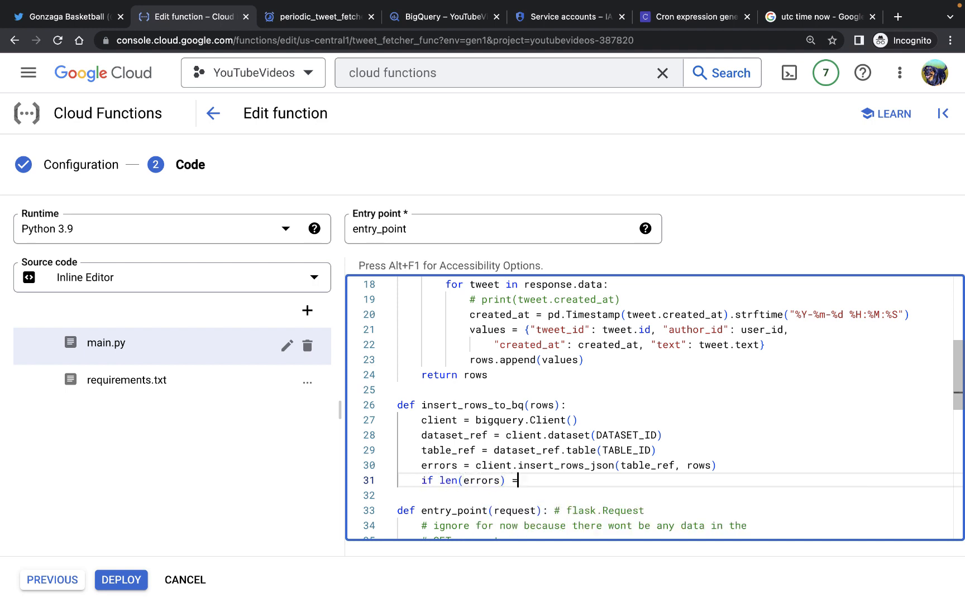
{"action": "type", "text": "= 0:"}
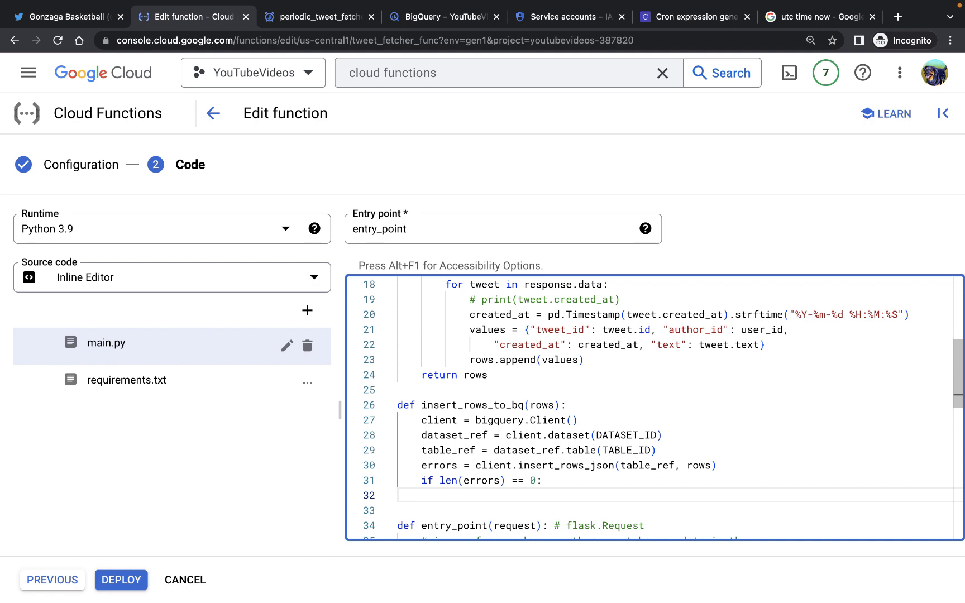
{"action": "type", "text": "print(\"\")"}
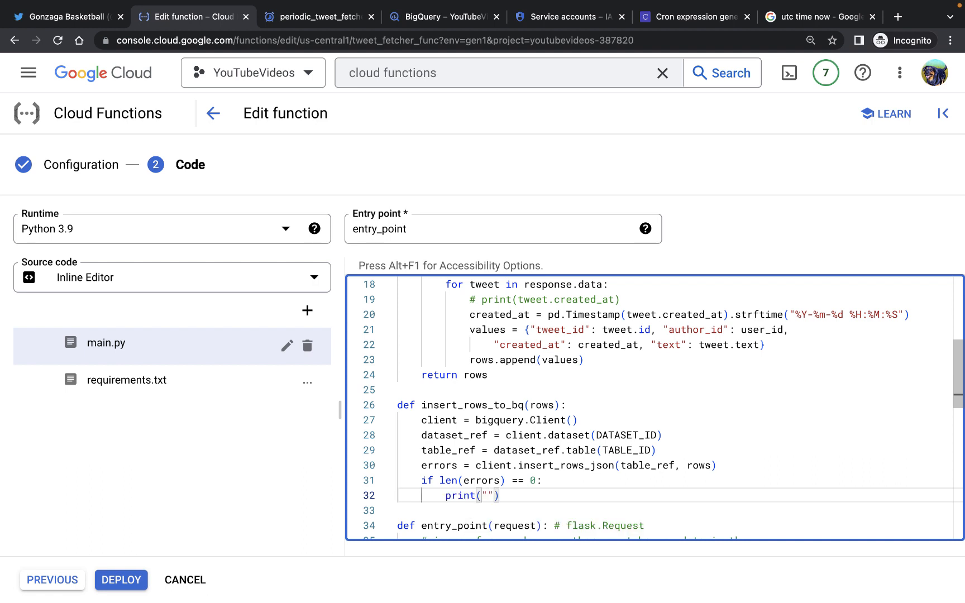
{"action": "type", "text": "New rows have been added"}
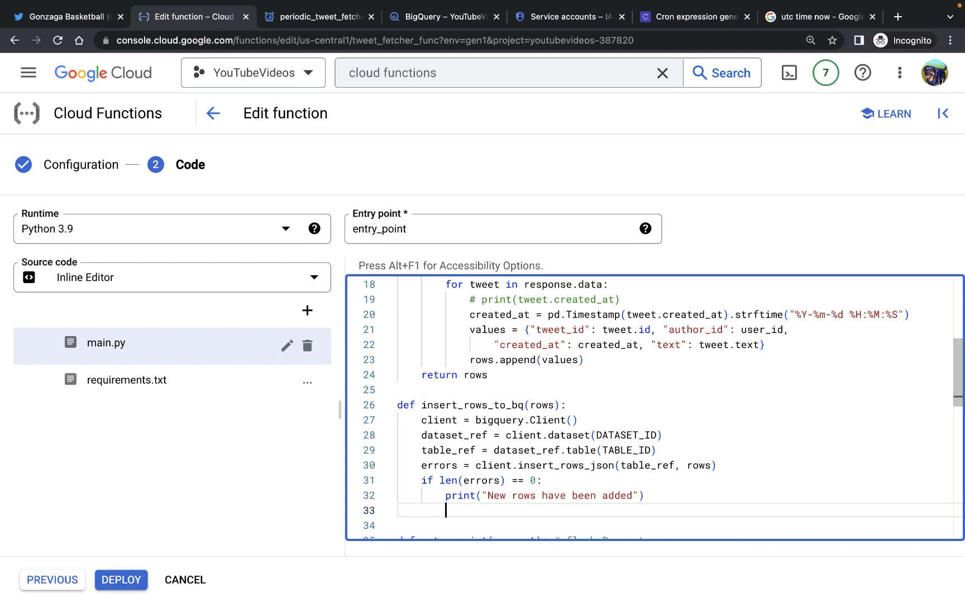
Add an else branch printing the insertion errors with .format(errors), and fix the print typo.
{"action": "scroll", "scroll_direction": "down", "scroll_amount": 3}
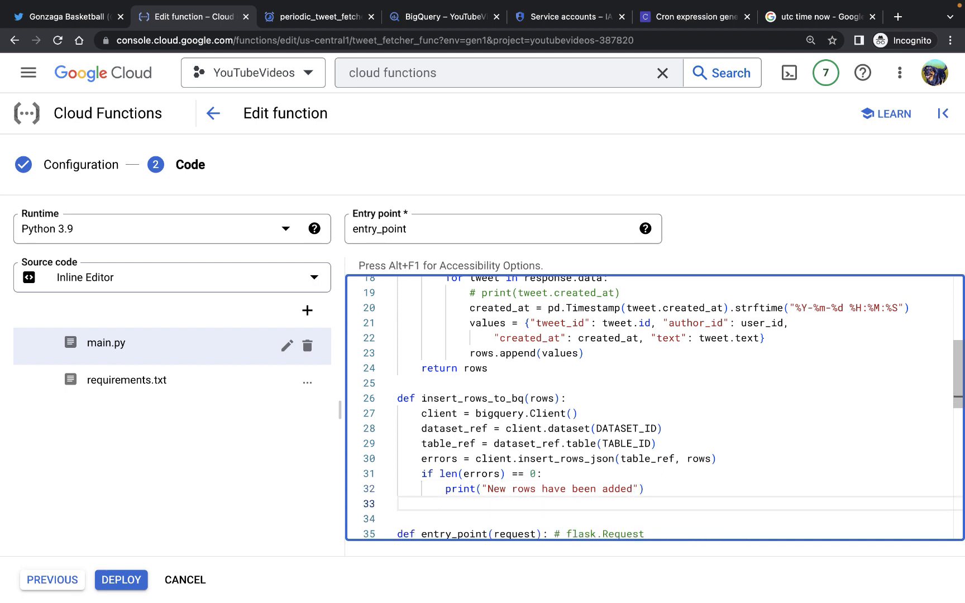
{"action": "type", "text": "else"}
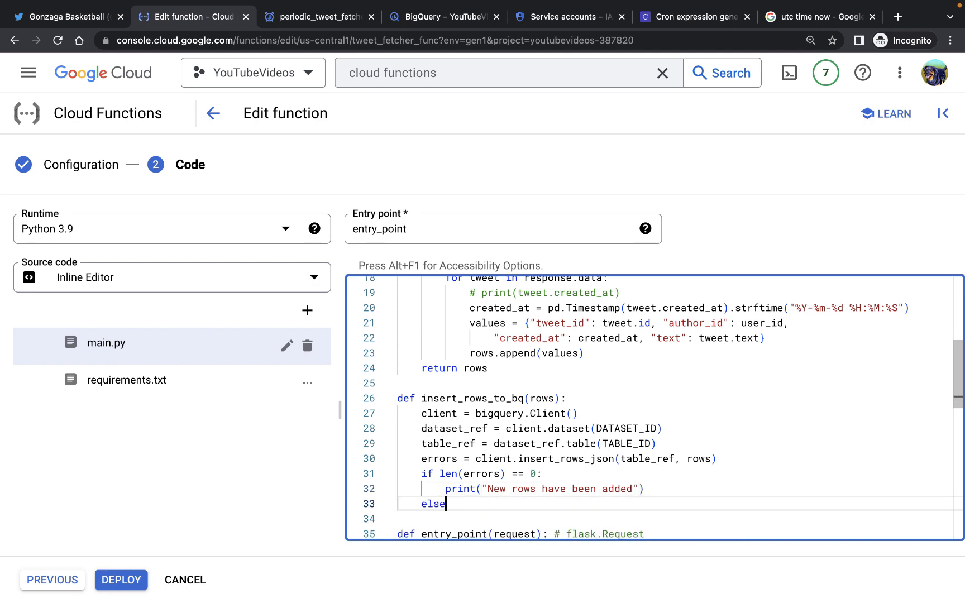
{"action": "key", "text": "enter"}
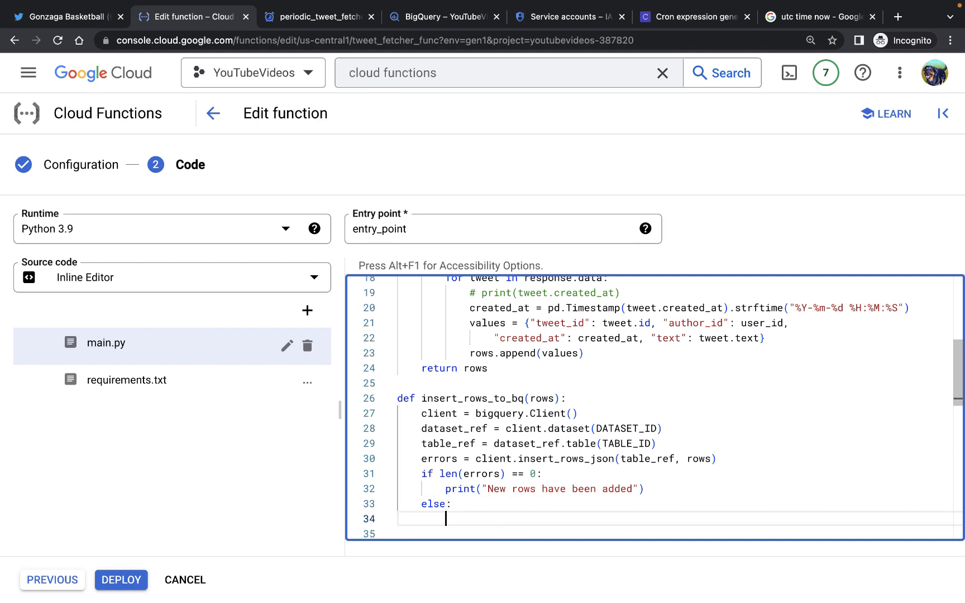
{"action": "type", "text": "prirnt(\"E"}
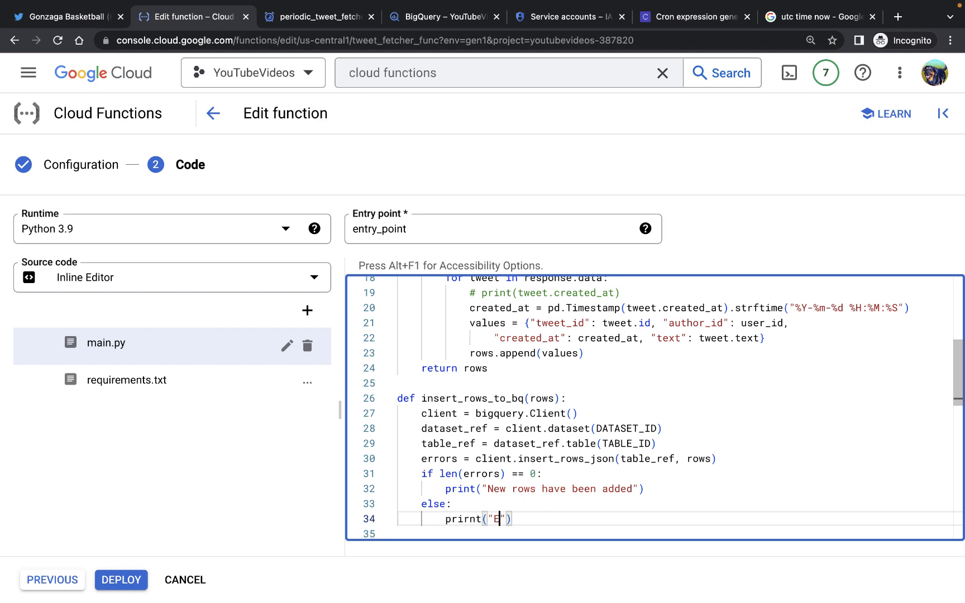
{"action": "type", "text": "Encounterred errors"}
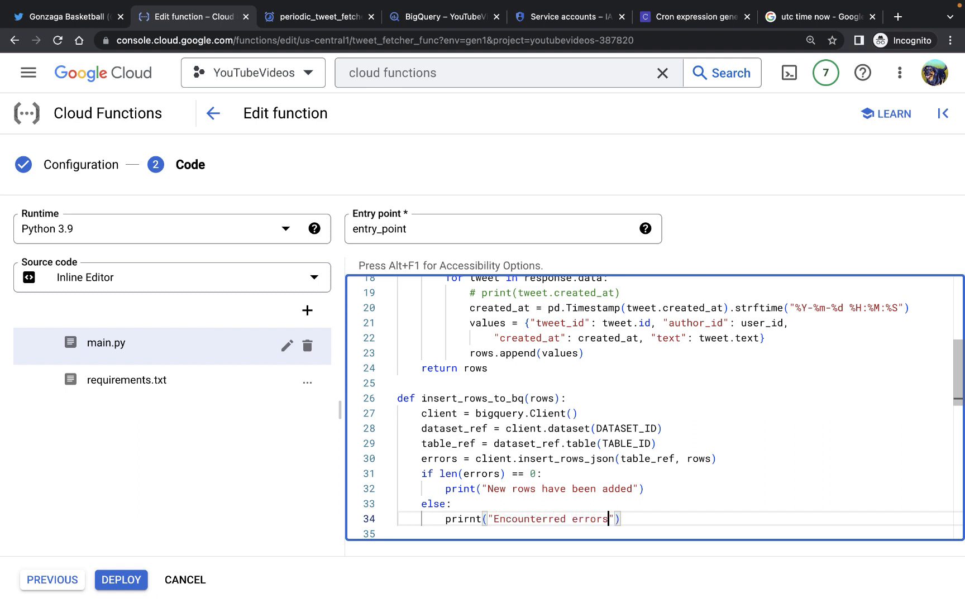
{"action": "type", "text": "while inserting r"}
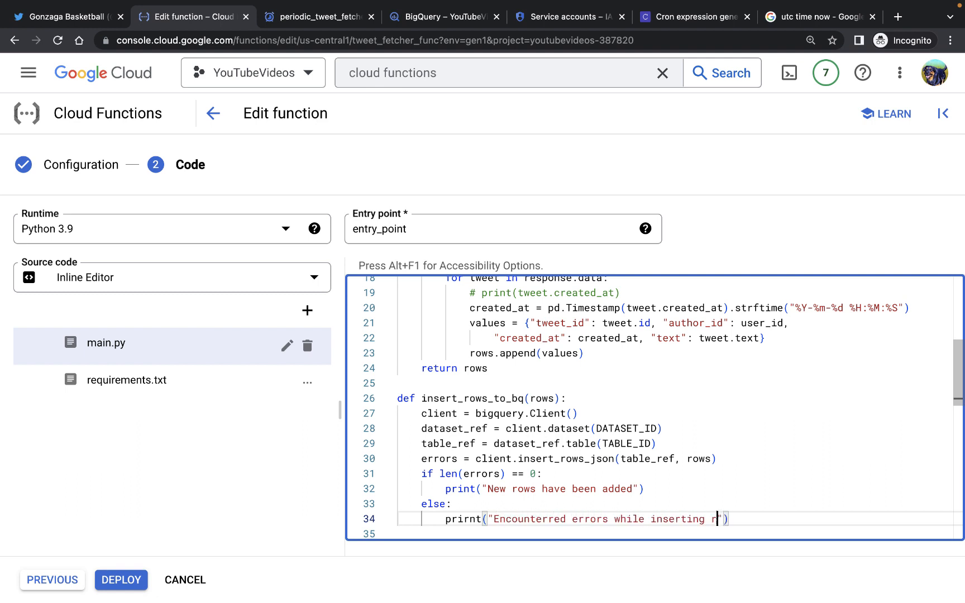
{"action": "type", "text": "ows:"}
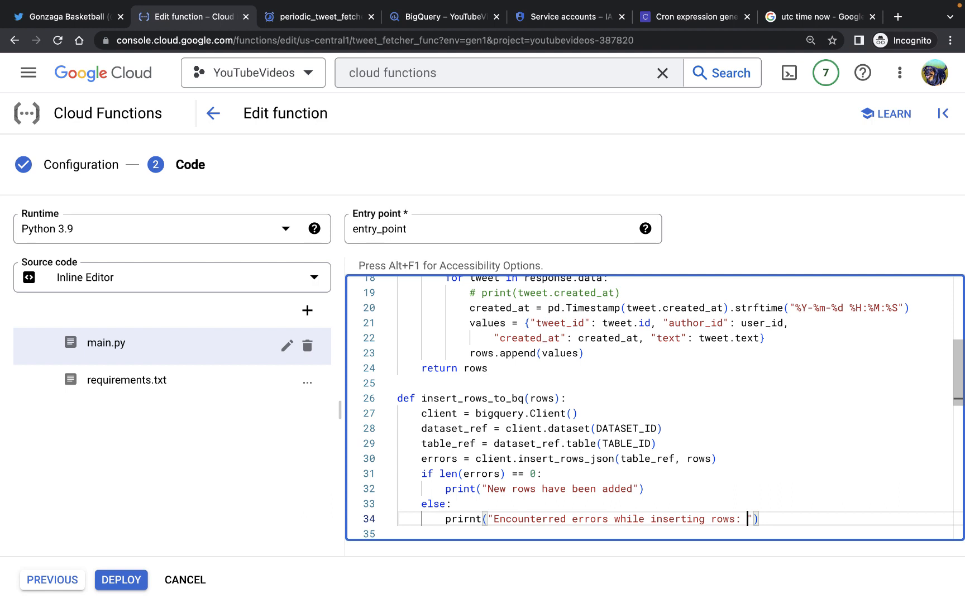
{"action": "type", "text": "{}\"."}
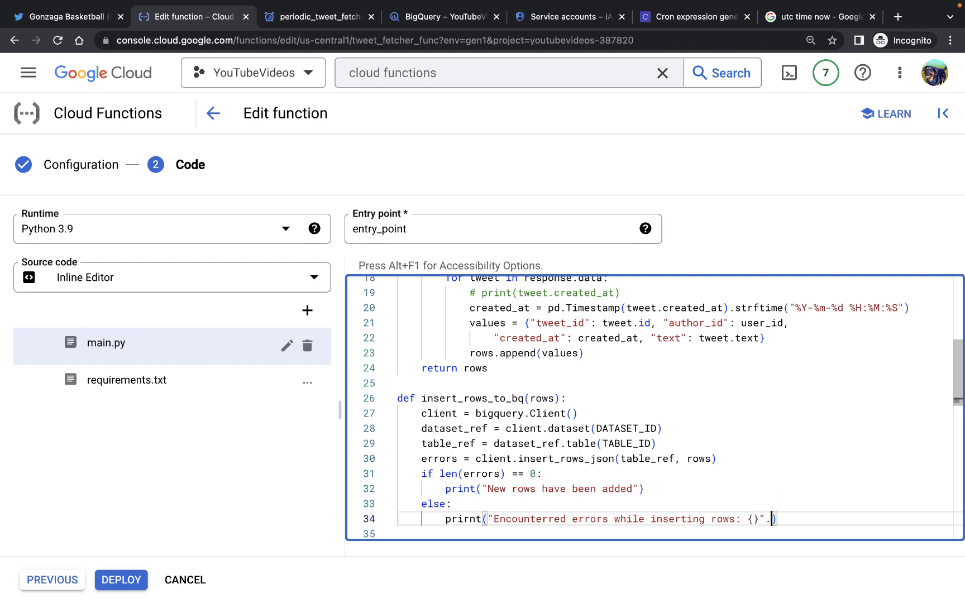
{"action": "type", "text": ".formate(errors"}
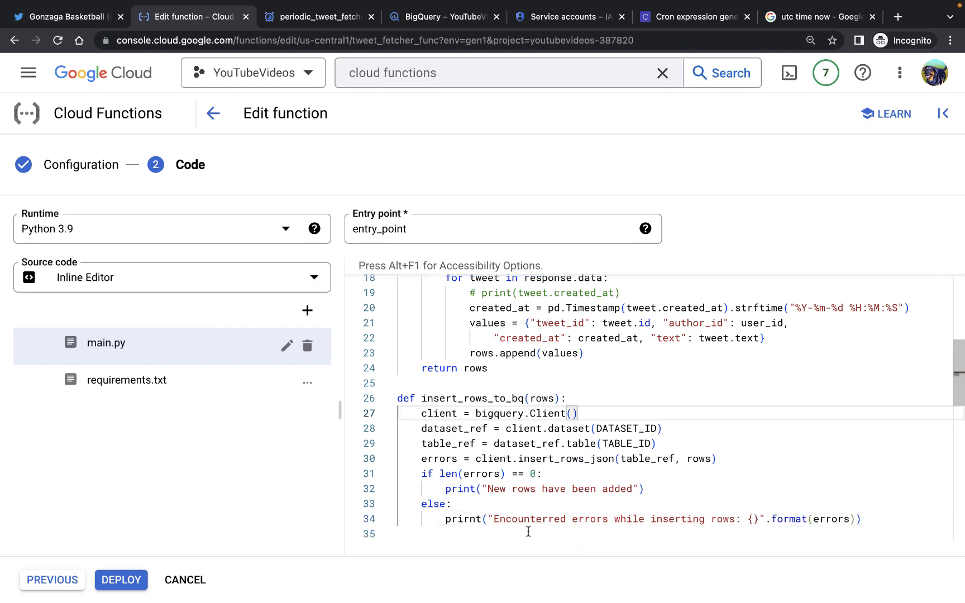
{"action": "left_click", "coordinate": [453, 519]}
{"action": "type", "text": "r"}
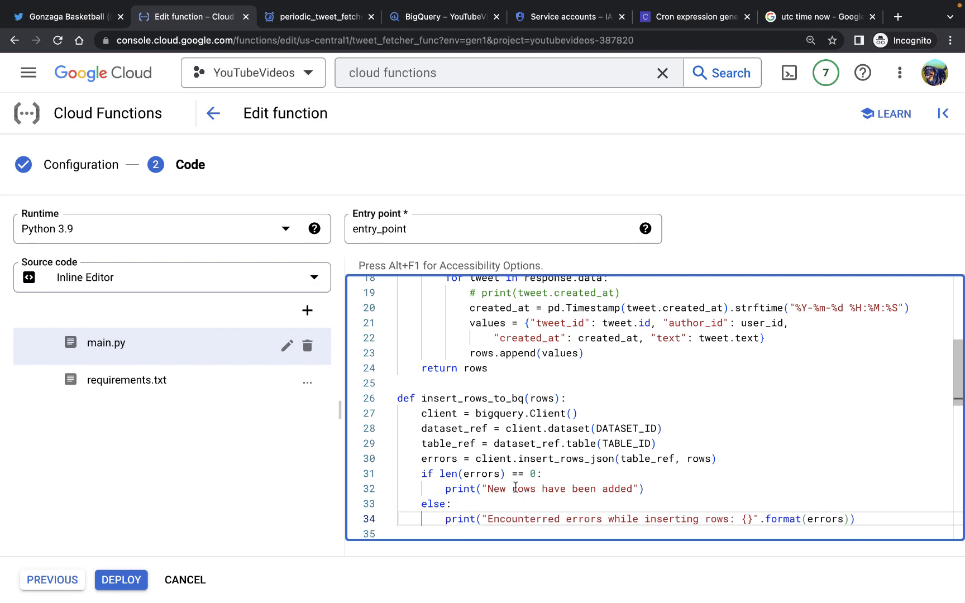
{"action": "scroll", "scroll_direction": "down", "scroll_amount": 3}
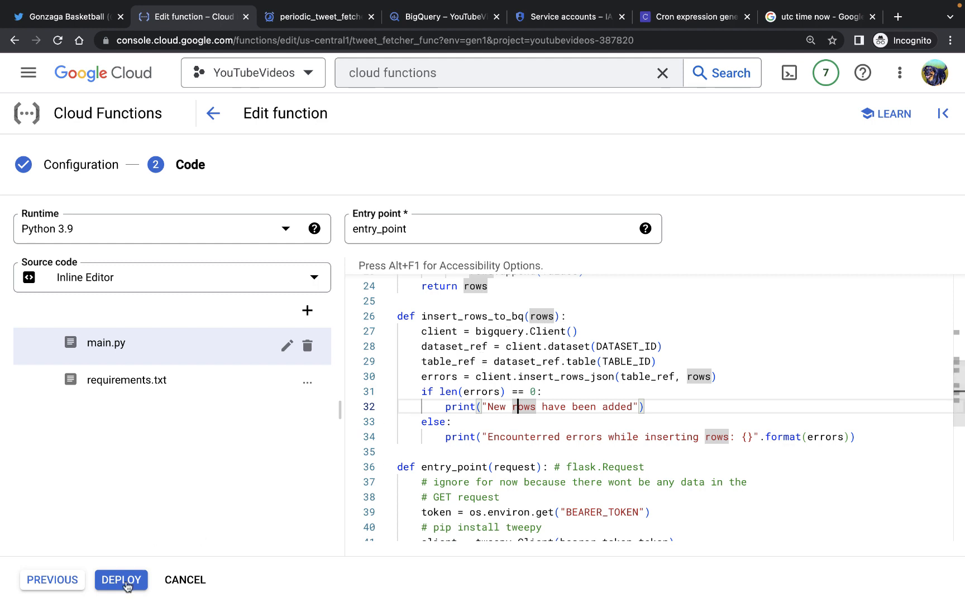
Deploy the edited tweet_fetcher_func as Version 2.
{"action": "left_click", "coordinate": [121, 580]}
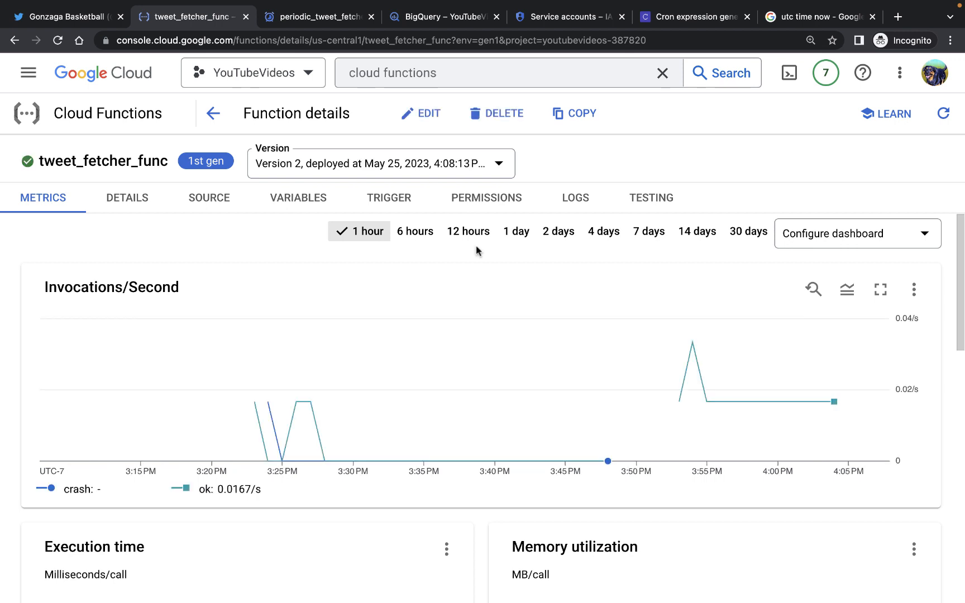
{"action": "mouse_move", "coordinate": [25, 161]}
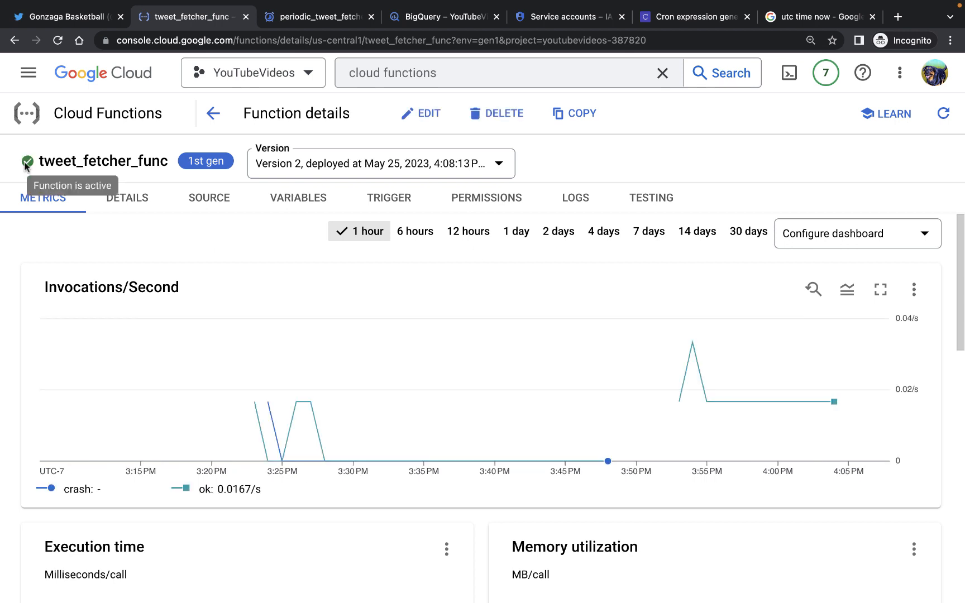
{"action": "mouse_move", "coordinate": [574, 198]}
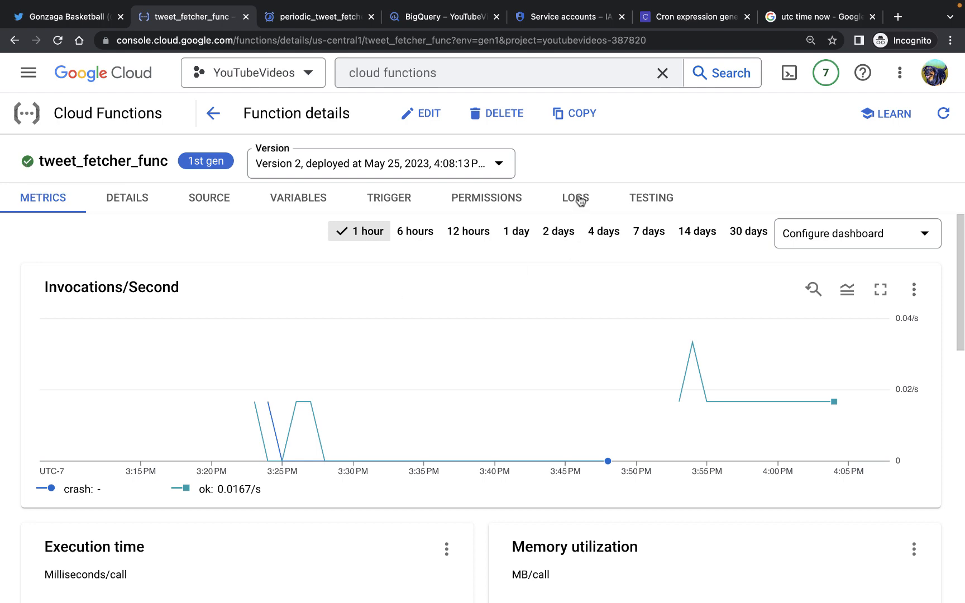
Show tweet_fetcher_func's logs and load the newest run reporting 'New rows have been added'.
{"action": "left_click", "coordinate": [574, 197]}
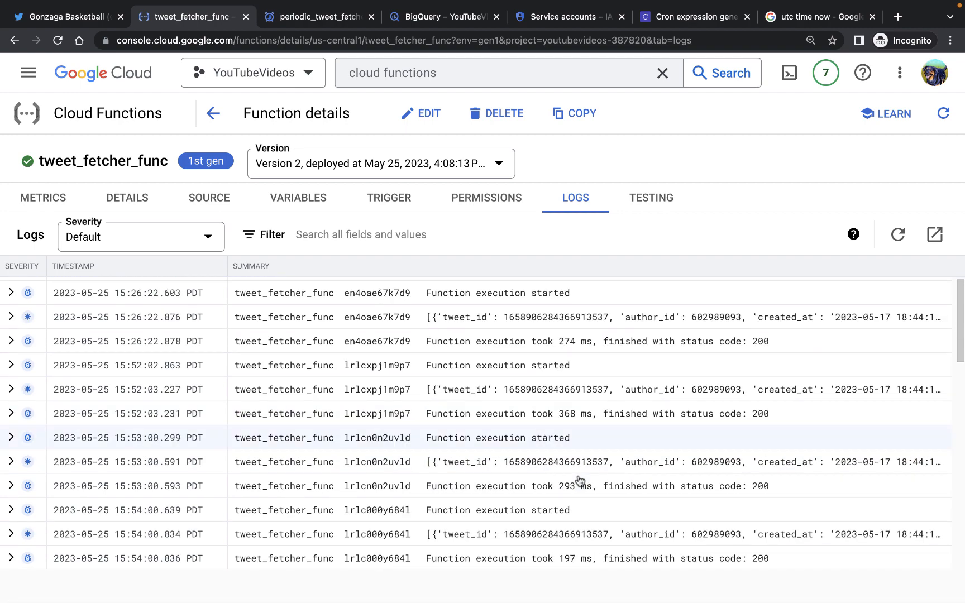
{"action": "scroll", "scroll_direction": "down", "scroll_amount": 3}
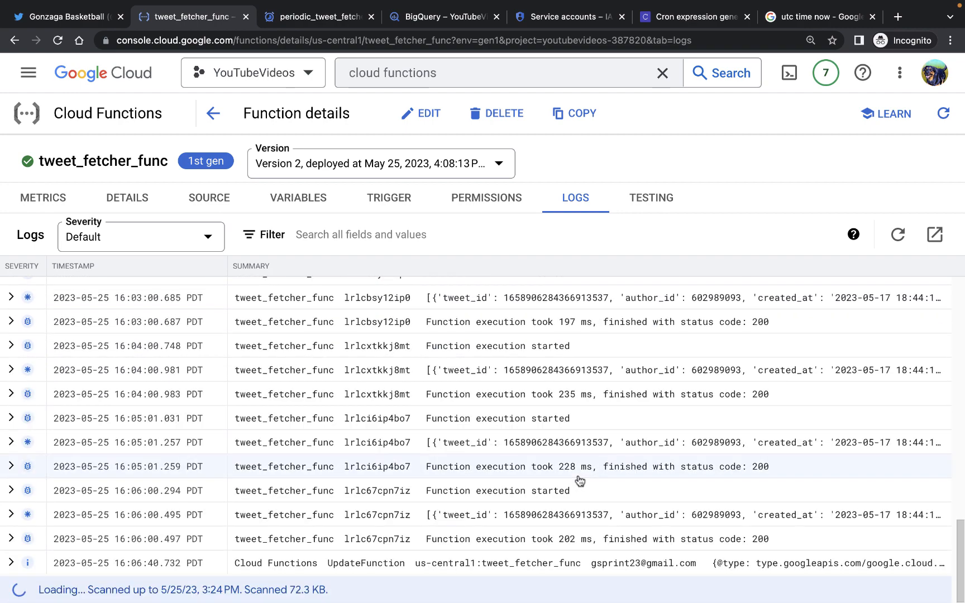
{"action": "scroll", "scroll_direction": "down", "scroll_amount": 3}
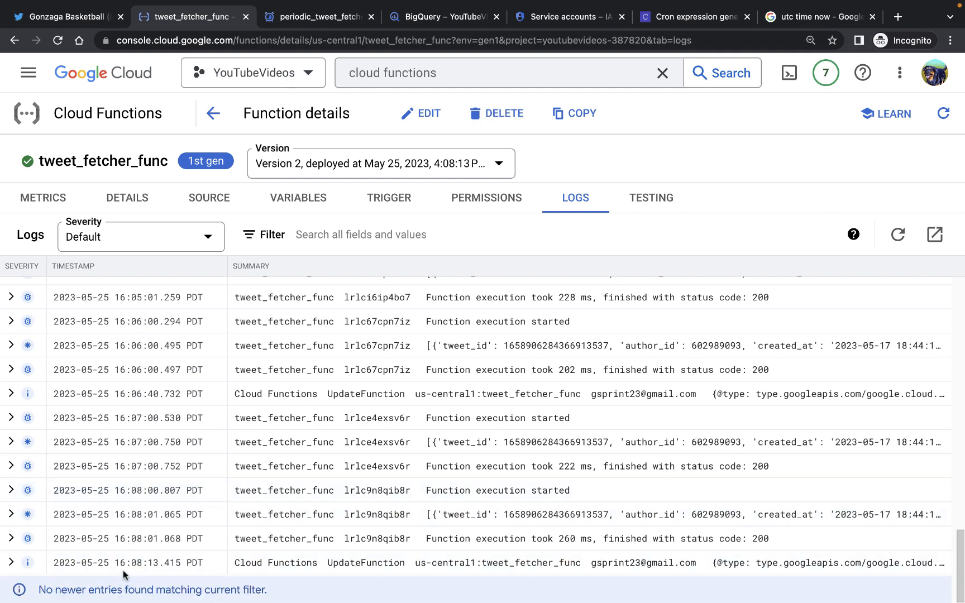
{"action": "mouse_move", "coordinate": [442, 282]}
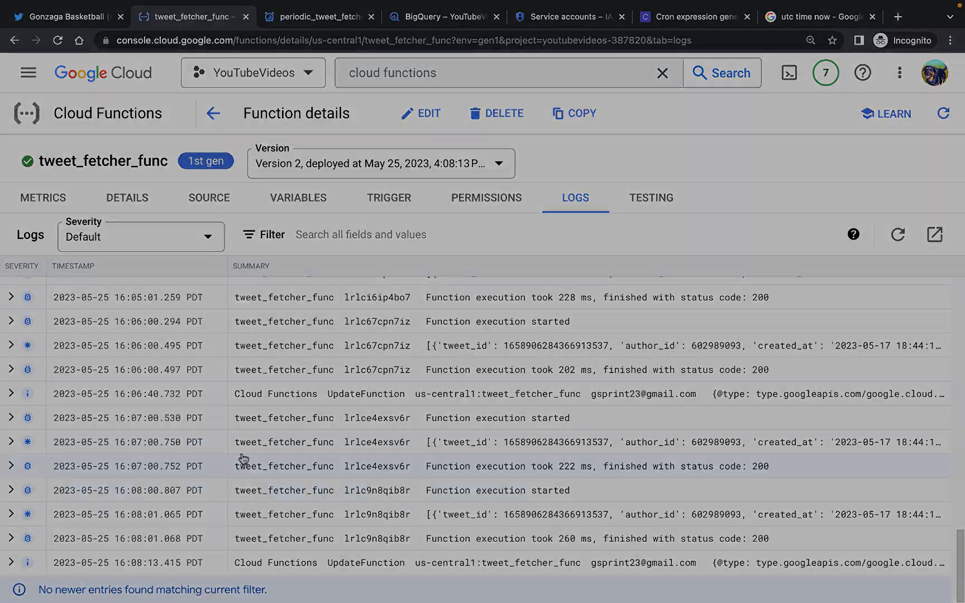
{"action": "mouse_move", "coordinate": [757, 238]}
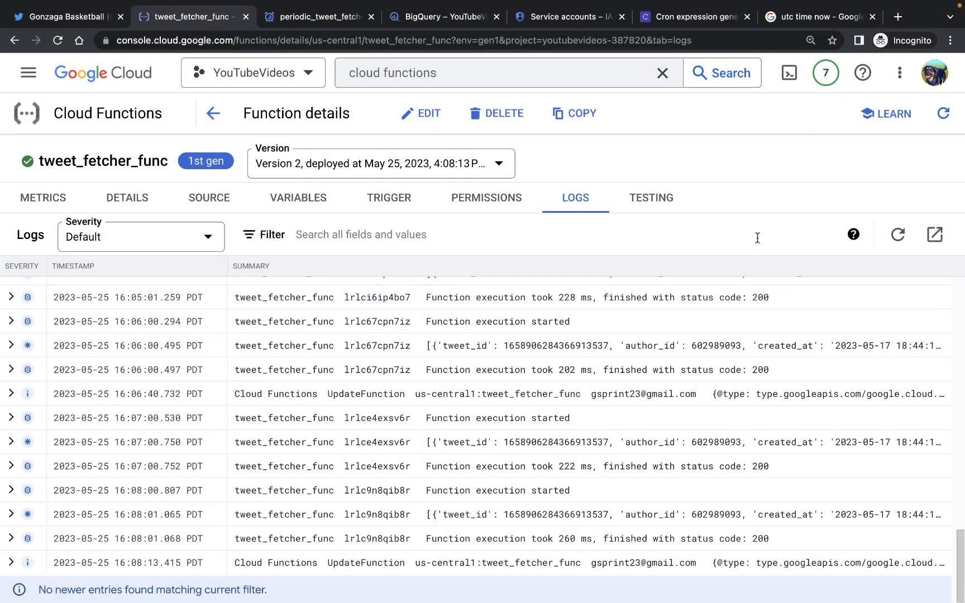
{"action": "left_click", "coordinate": [897, 234]}
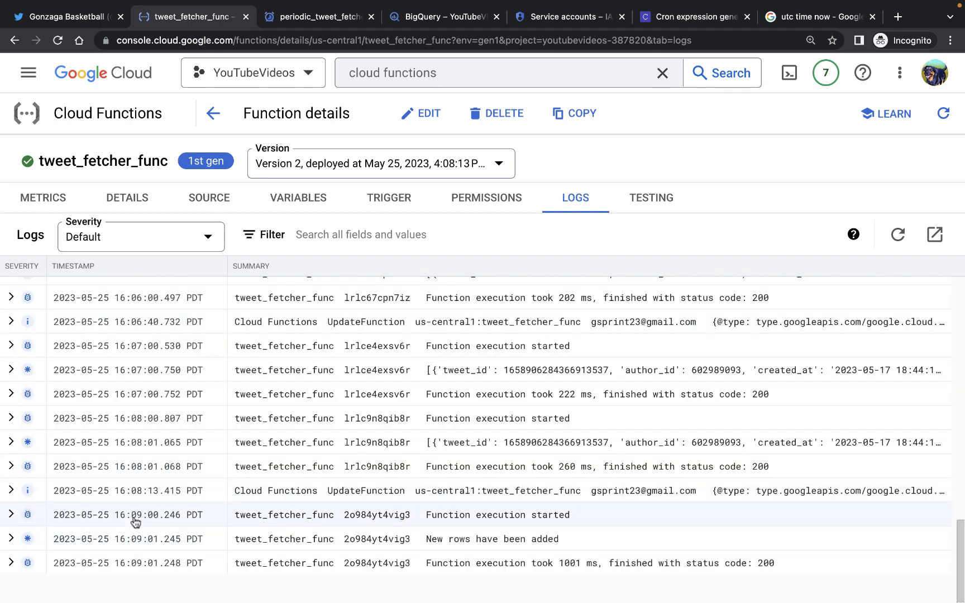
{"action": "mouse_move", "coordinate": [473, 551]}
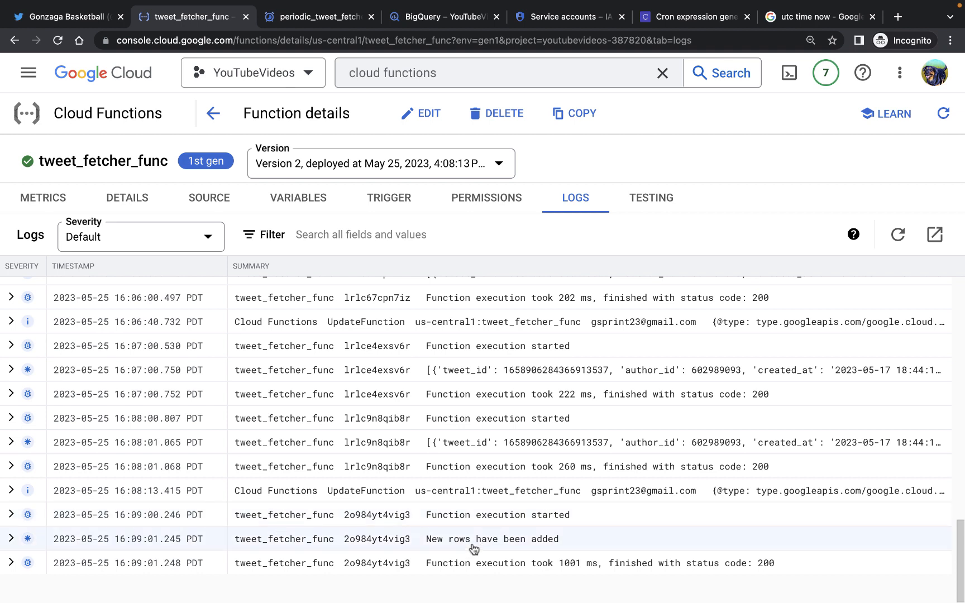
{"action": "mouse_move", "coordinate": [438, 17]}
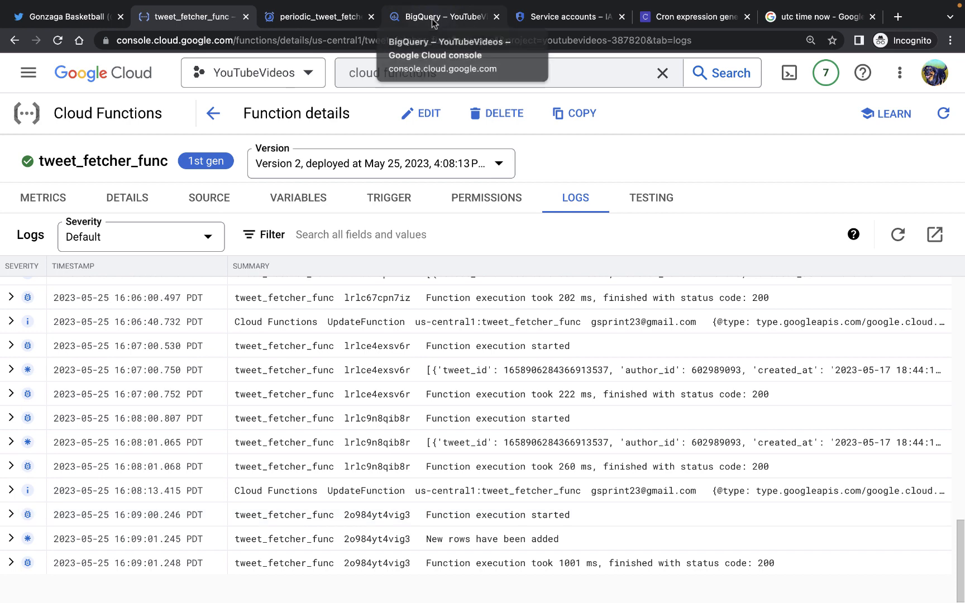
Preview tweets_table in BigQuery and browse the fetched tweets' IDs, dates and text.
{"action": "left_click", "coordinate": [443, 16]}
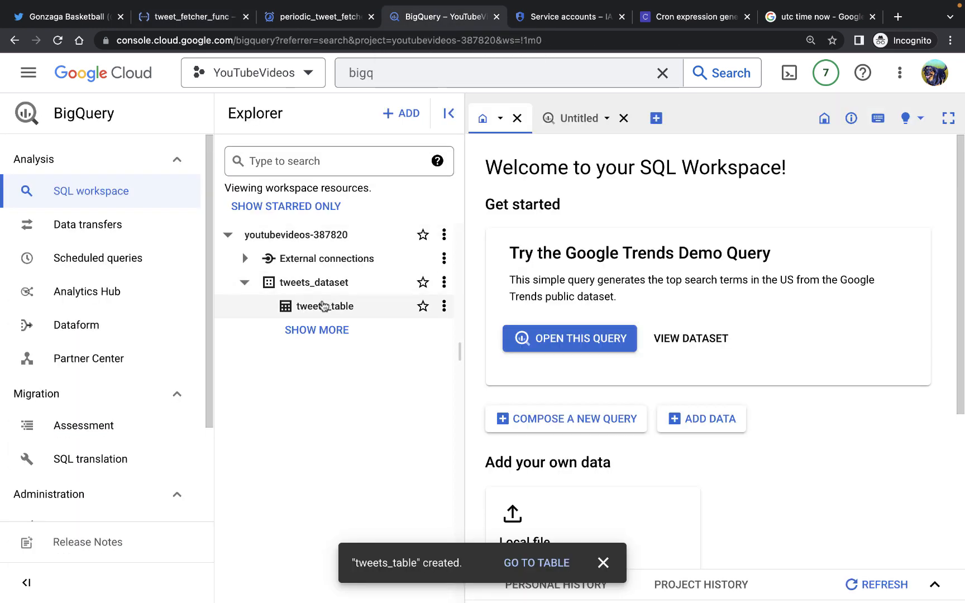
{"action": "left_click", "coordinate": [326, 307]}
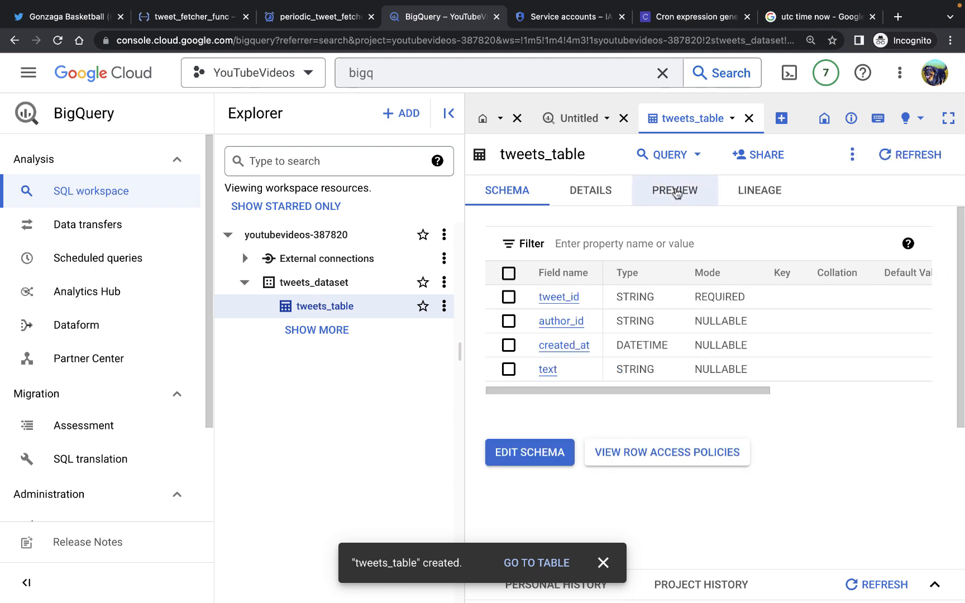
{"action": "left_click", "coordinate": [675, 191]}
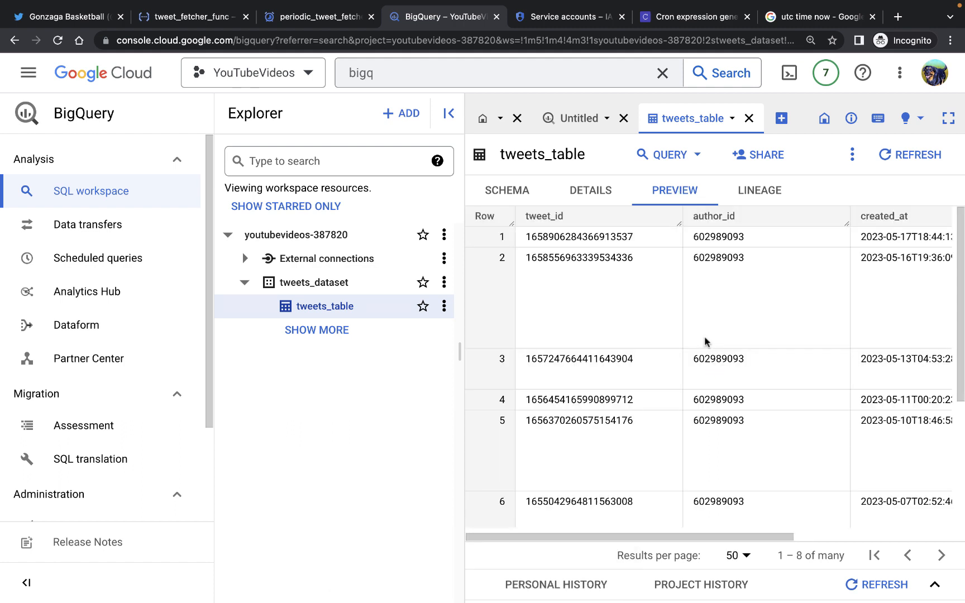
{"action": "mouse_move", "coordinate": [639, 258]}
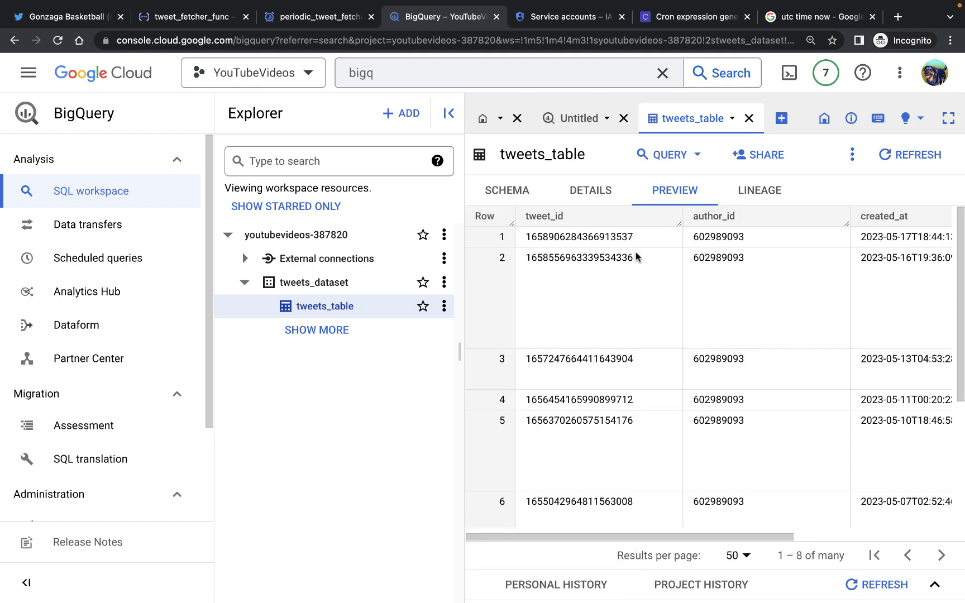
{"action": "scroll", "scroll_direction": "down", "scroll_amount": 3}
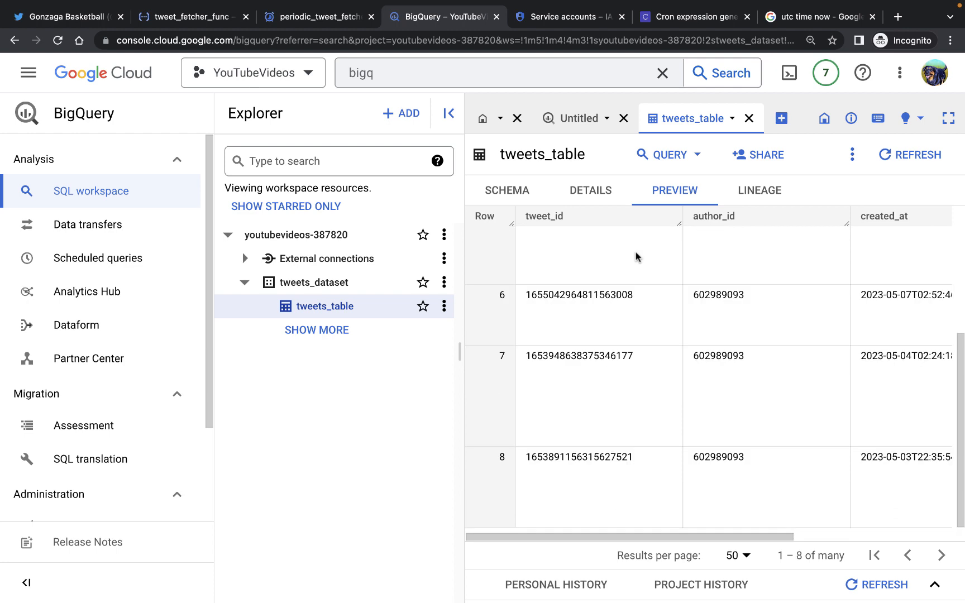
{"action": "scroll", "scroll_direction": "up", "scroll_amount": 3}
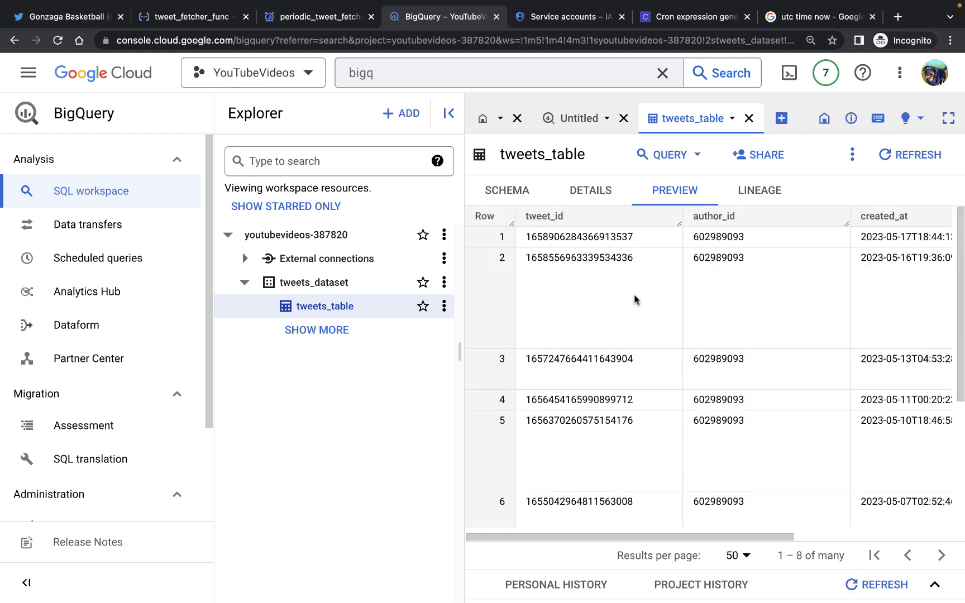
{"action": "scroll", "scroll_direction": "right", "scroll_amount": 3}
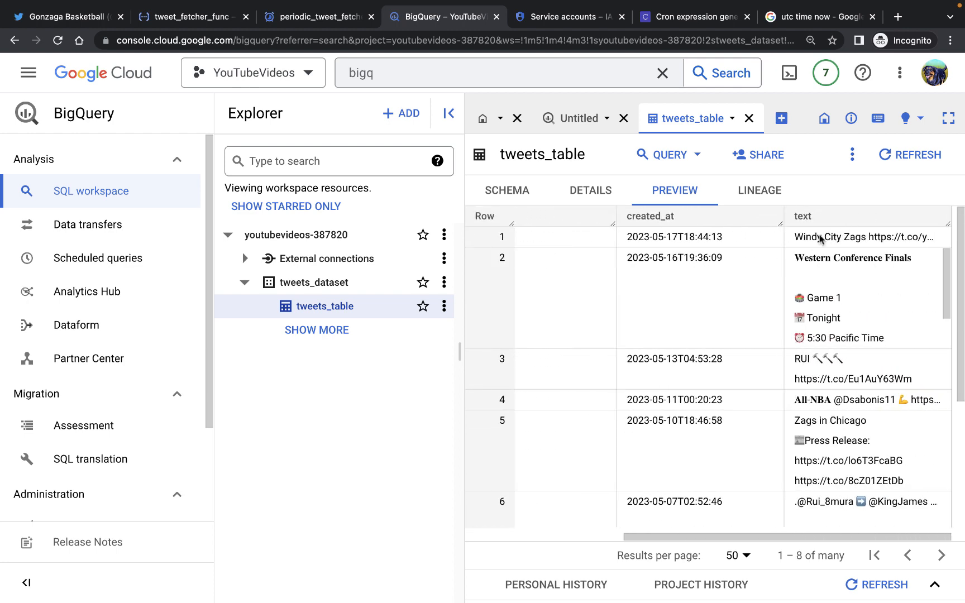
{"action": "double_click", "coordinate": [831, 237]}
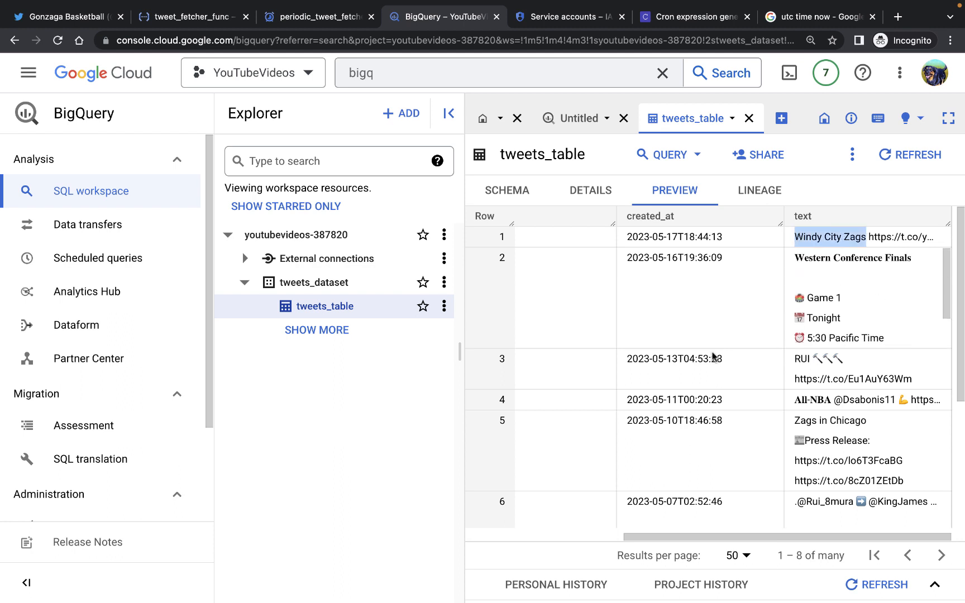
{"action": "scroll", "scroll_direction": "left", "scroll_amount": 3}
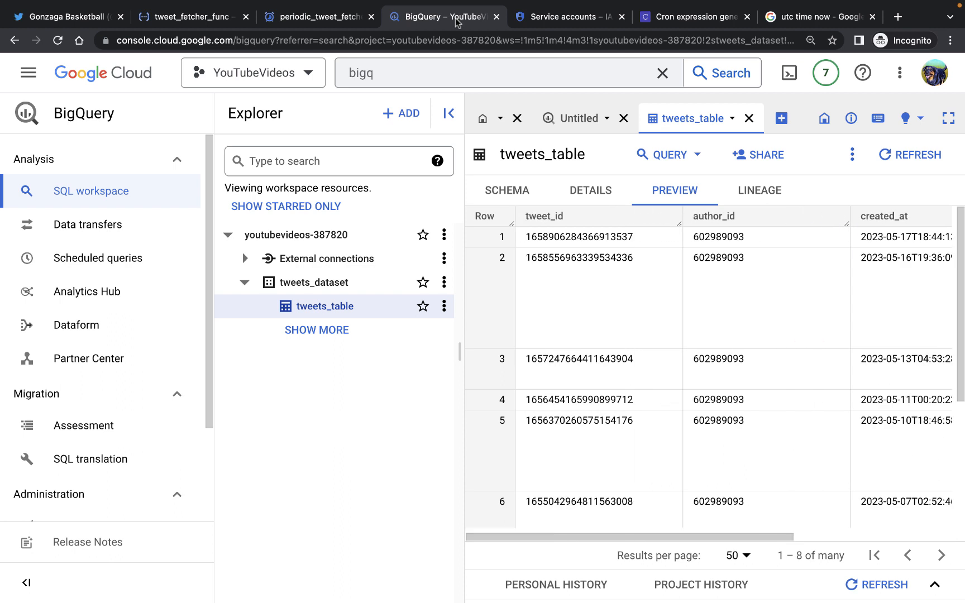
{"action": "mouse_move", "coordinate": [447, 29]}
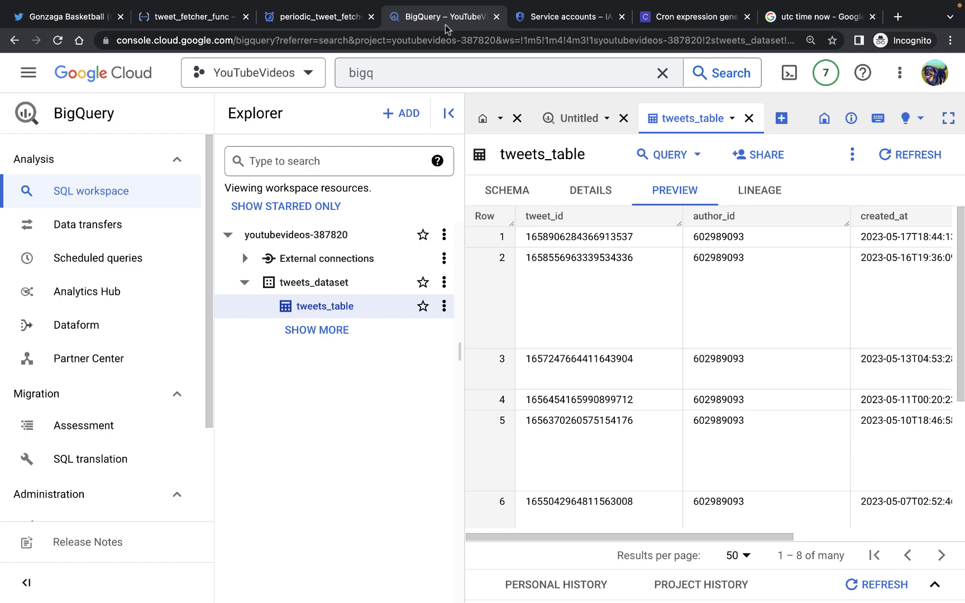
Return to the periodic_tweet_fetcher job's every-minute schedule in Cloud Scheduler.
{"action": "left_click", "coordinate": [318, 16]}
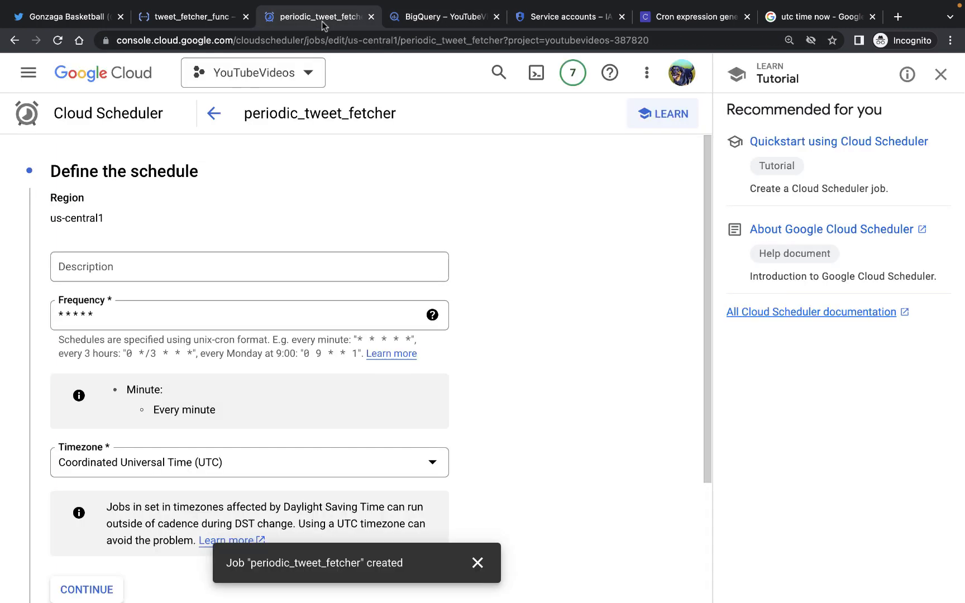
{"action": "mouse_move", "coordinate": [263, 128]}
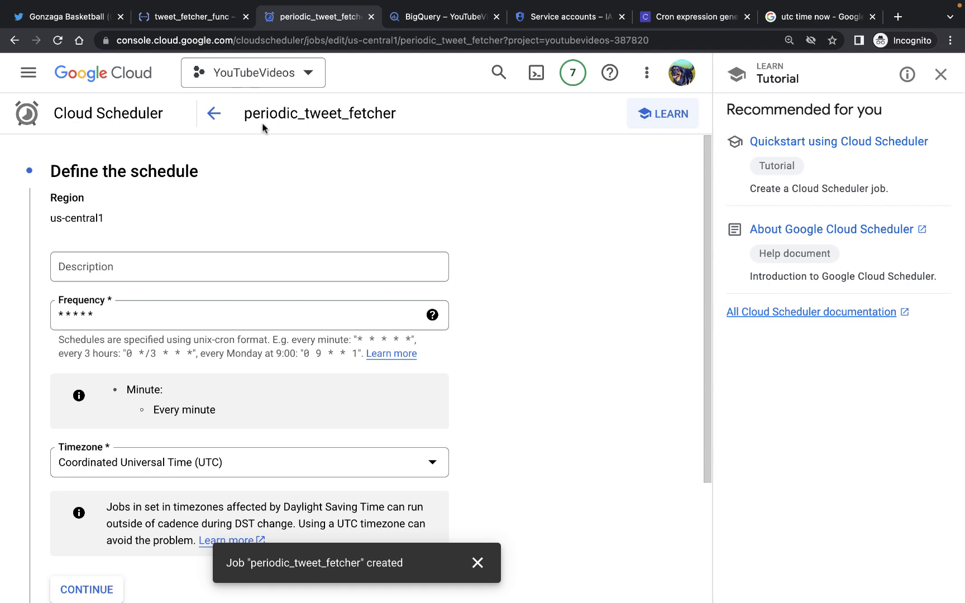
{"action": "mouse_move", "coordinate": [394, 111]}
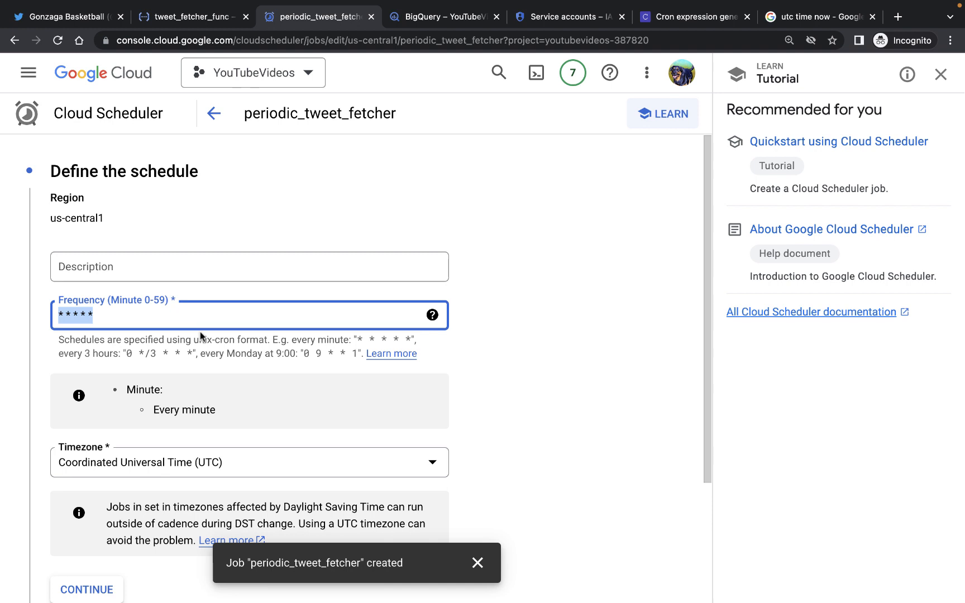
{"action": "mouse_move", "coordinate": [320, 207]}
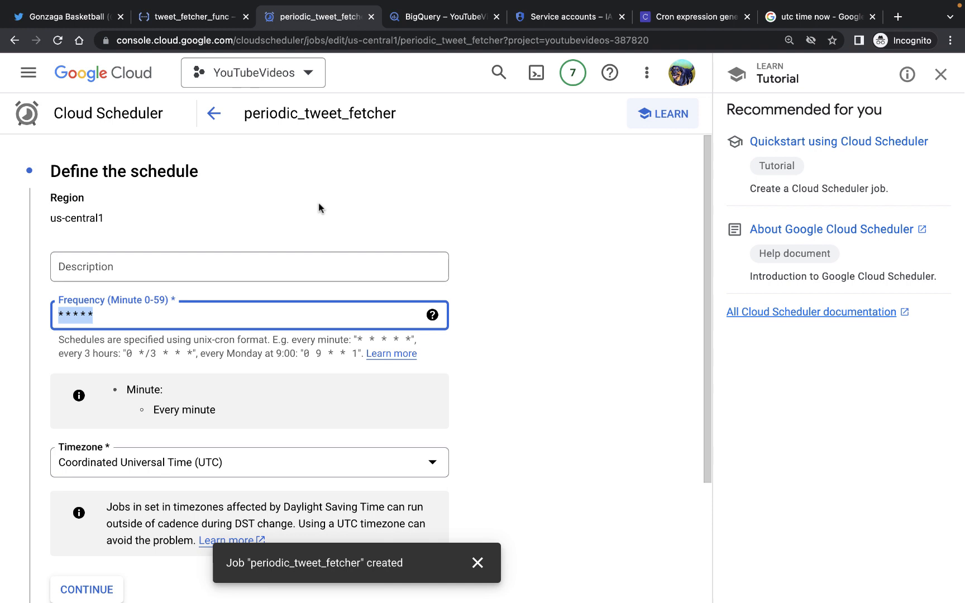
{"action": "mouse_move", "coordinate": [471, 77]}
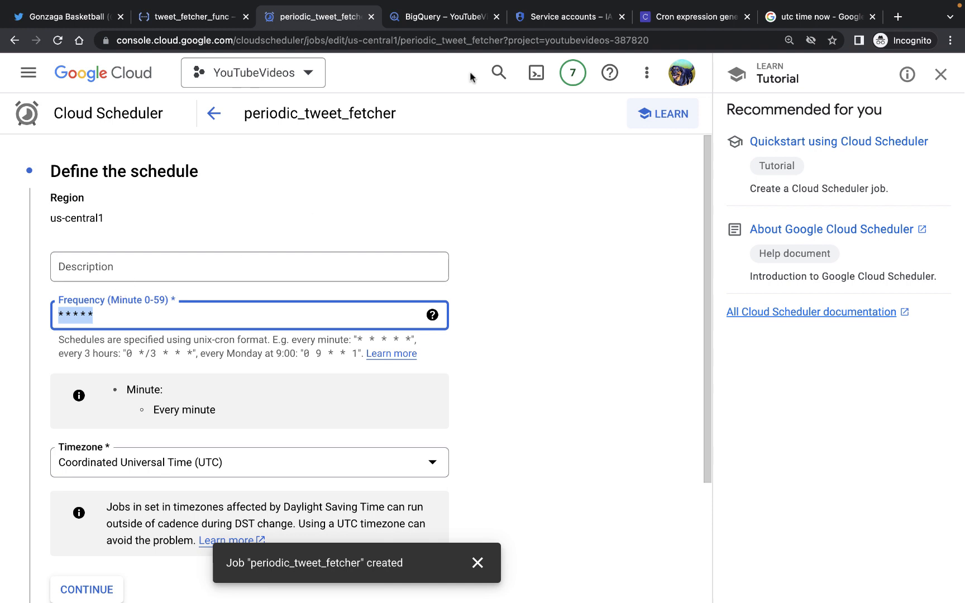
Enter 13 23 * * * in Cronhub's expression box and select it for copying.
{"action": "left_click", "coordinate": [695, 17]}
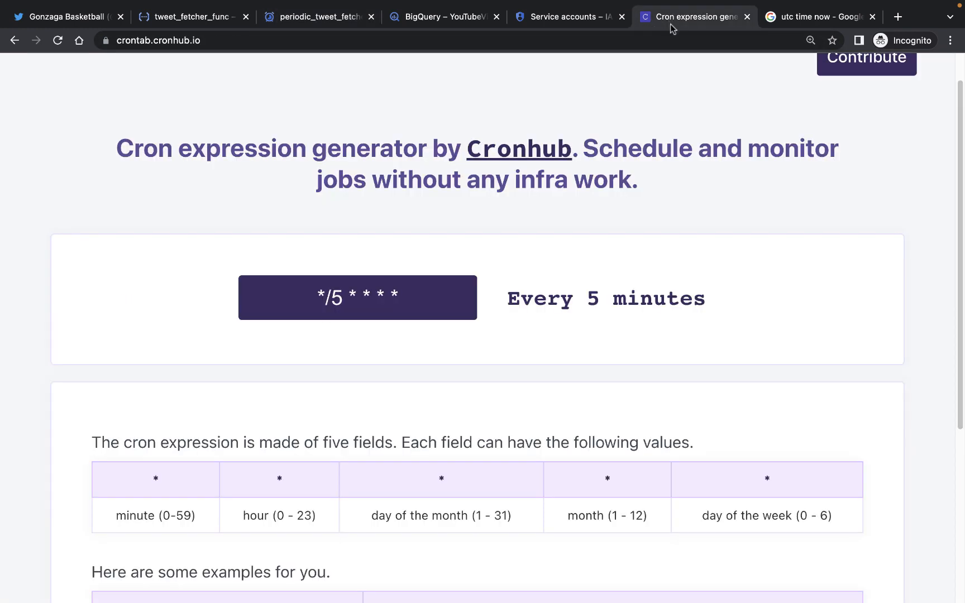
{"action": "mouse_move", "coordinate": [422, 144]}
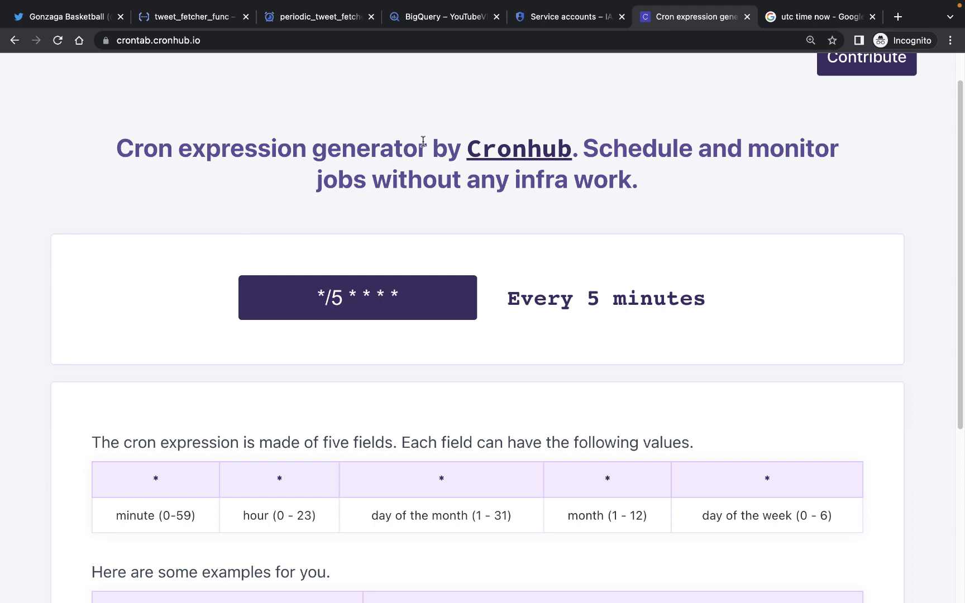
{"action": "mouse_move", "coordinate": [129, 51]}
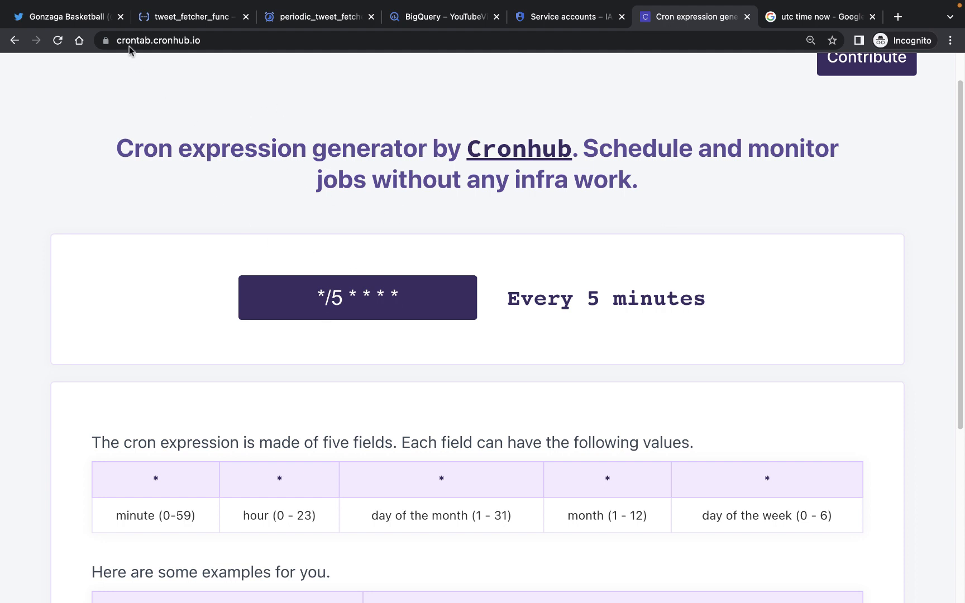
{"action": "mouse_move", "coordinate": [179, 40]}
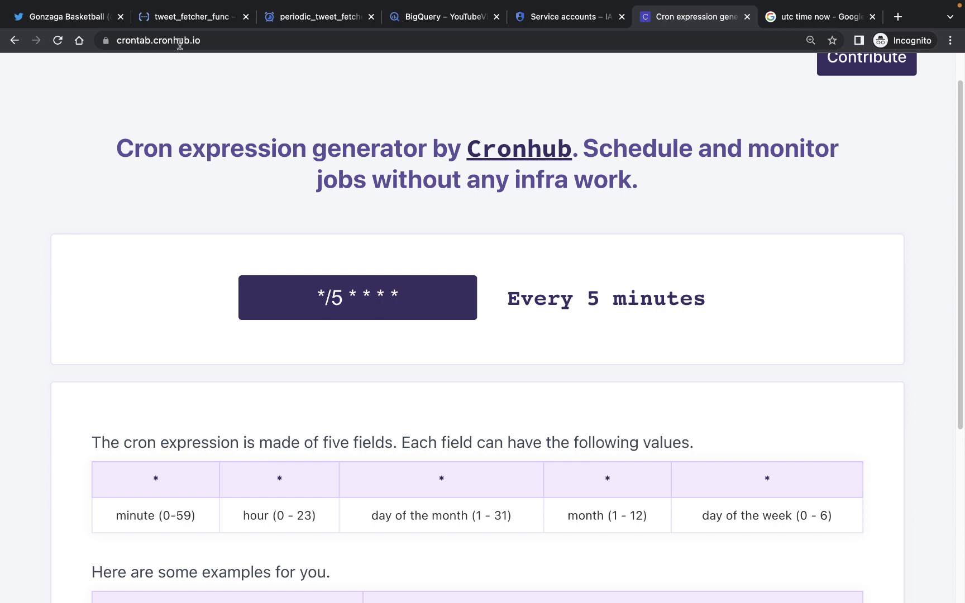
{"action": "mouse_move", "coordinate": [345, 299]}
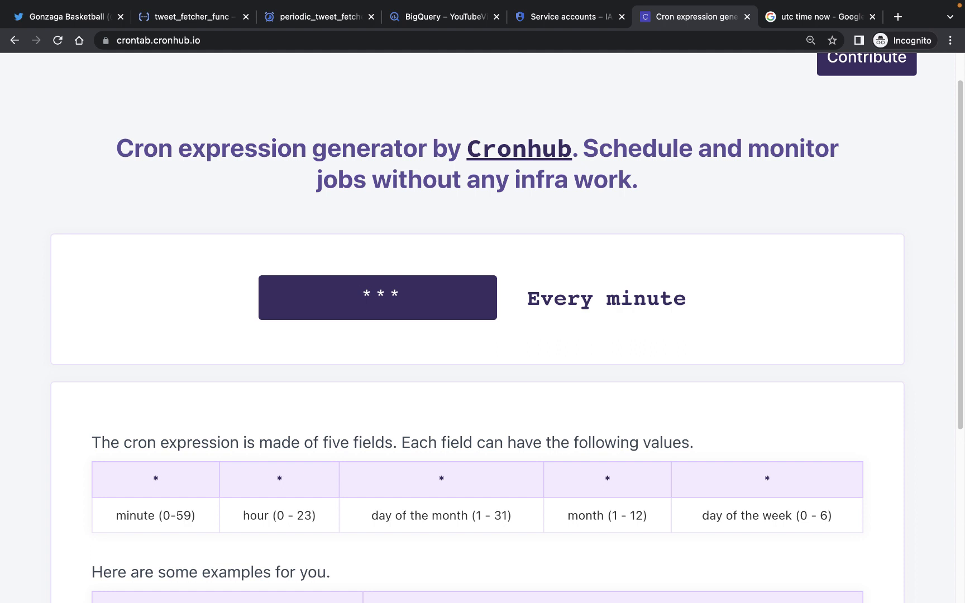
{"action": "type", "text": "13"}
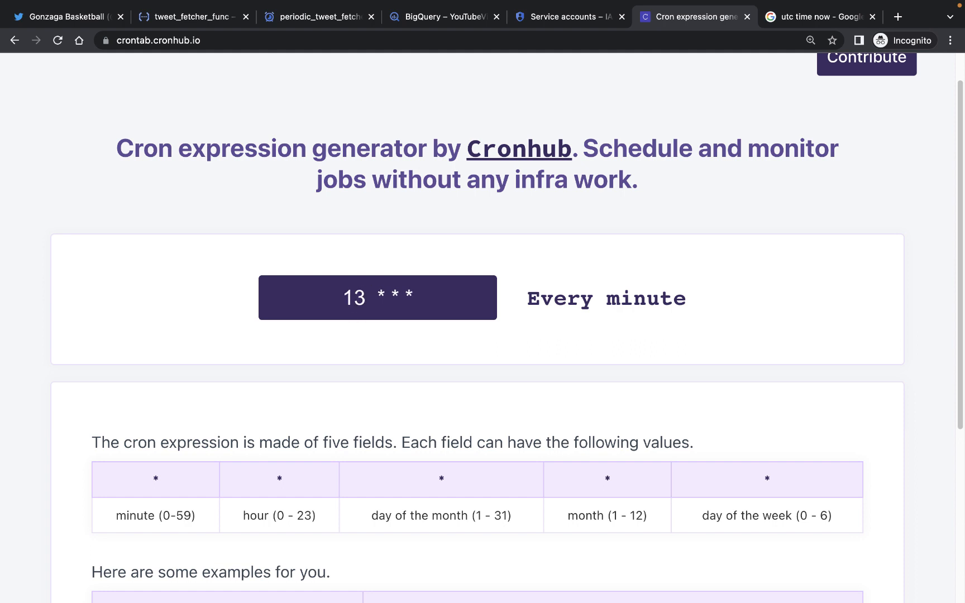
{"action": "type", "text": "23"}
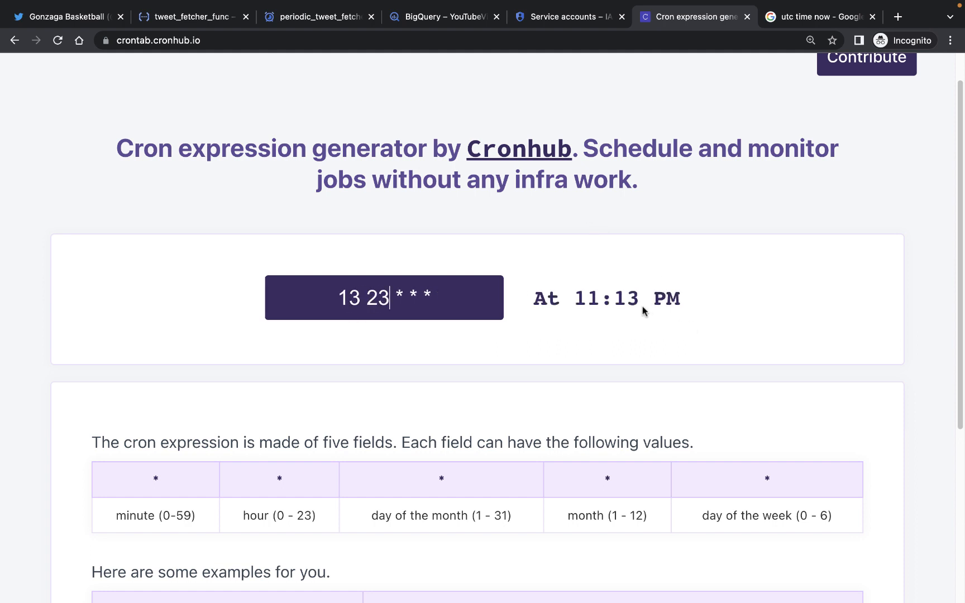
{"action": "triple_click", "coordinate": [385, 297]}
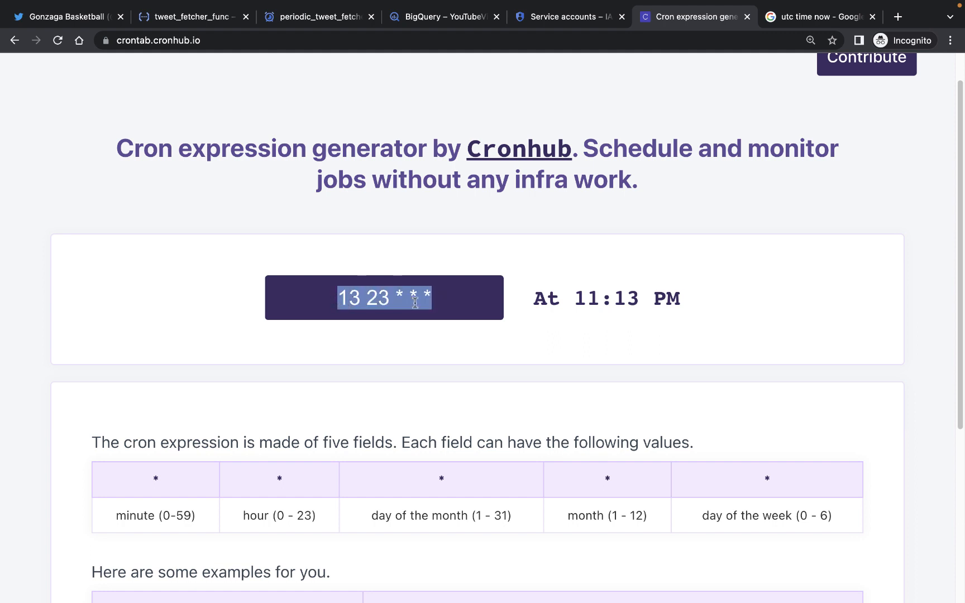
{"action": "mouse_move", "coordinate": [825, 29]}
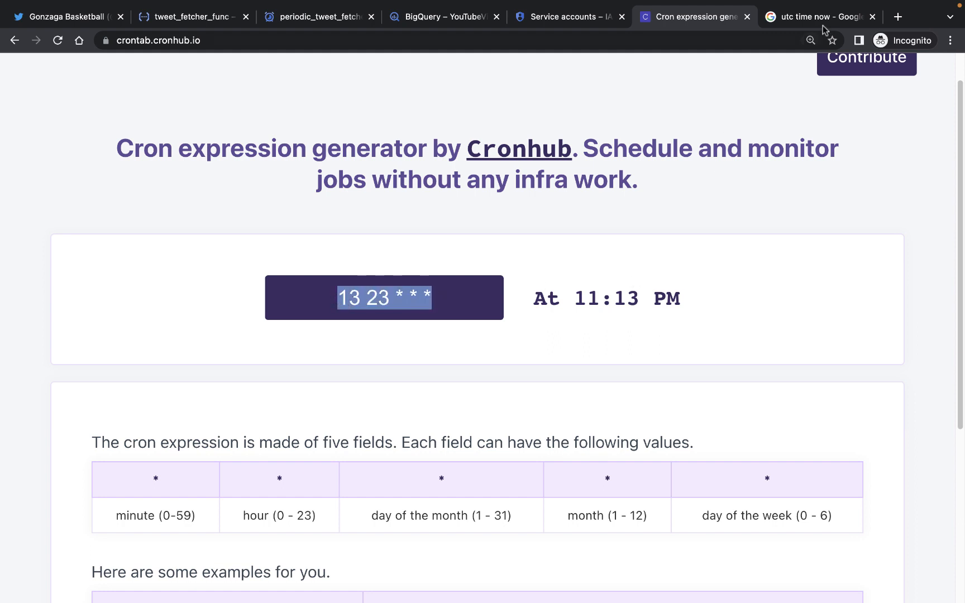
Set periodic_tweet_fetcher's frequency to 13 23 * * *, save, and reload to confirm Success.
{"action": "left_click", "coordinate": [318, 17]}
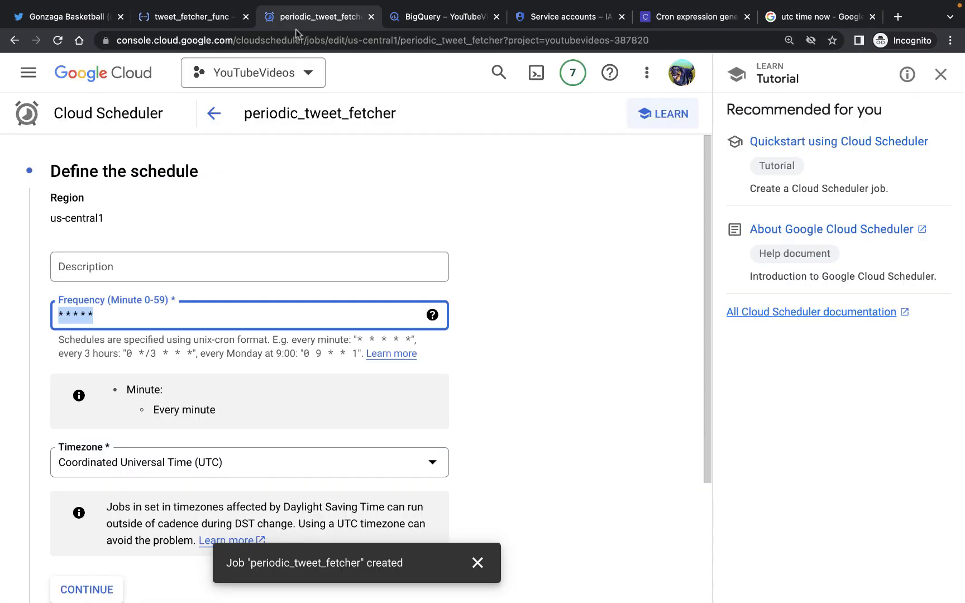
{"action": "type", "text": "13 23 * * *"}
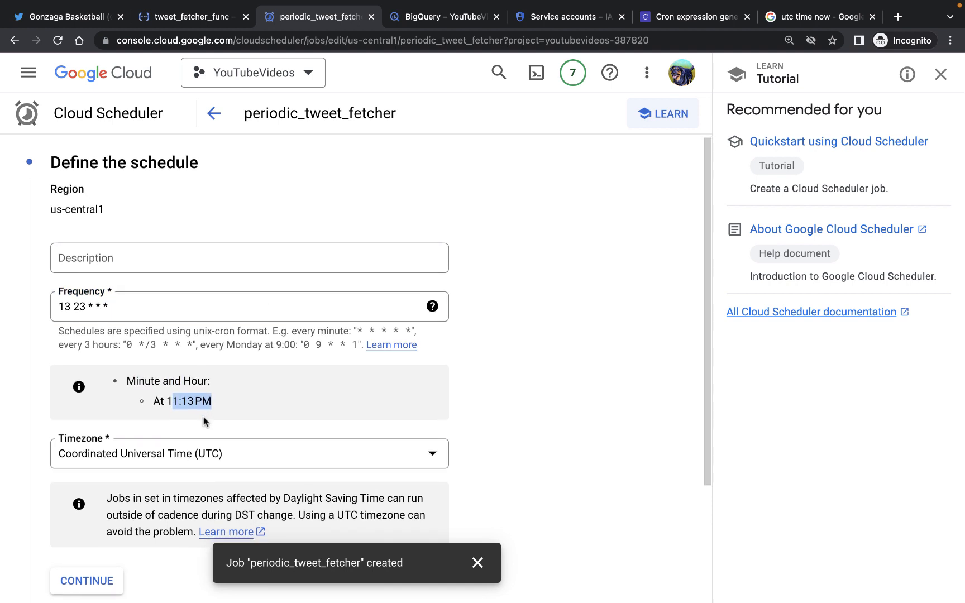
{"action": "scroll", "scroll_direction": "down", "scroll_amount": 3}
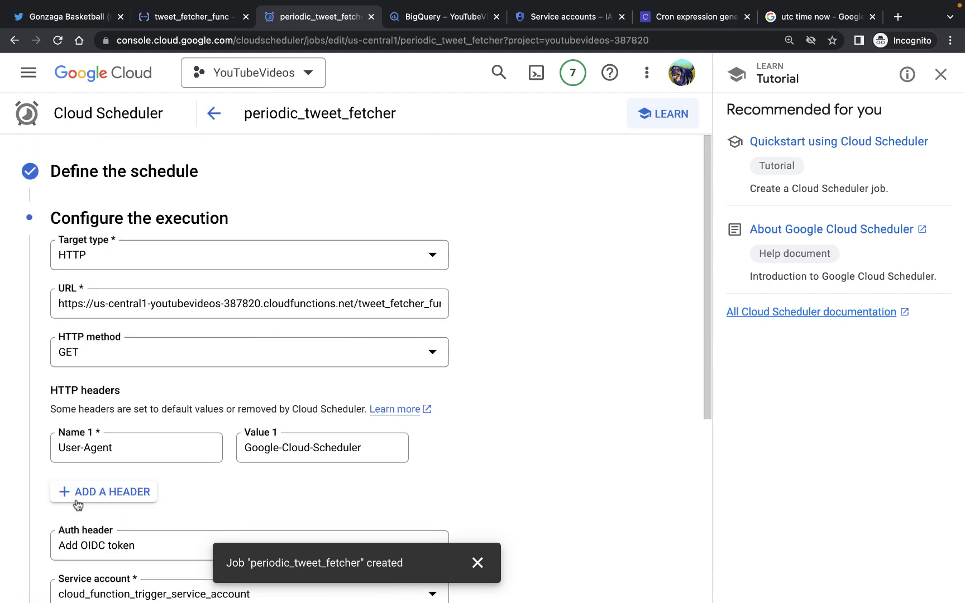
{"action": "scroll", "scroll_direction": "down", "scroll_amount": 3}
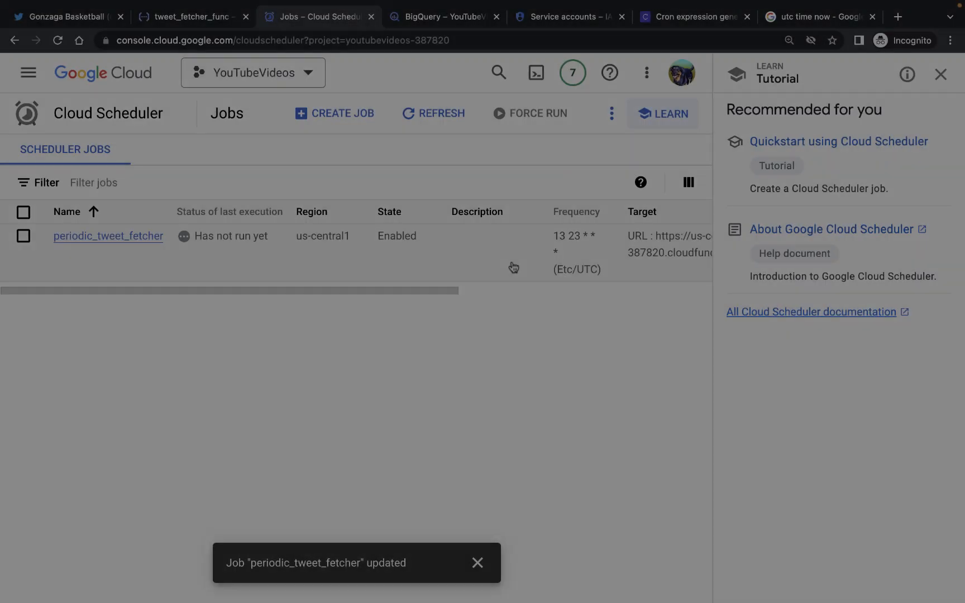
{"action": "left_click", "coordinate": [58, 41]}
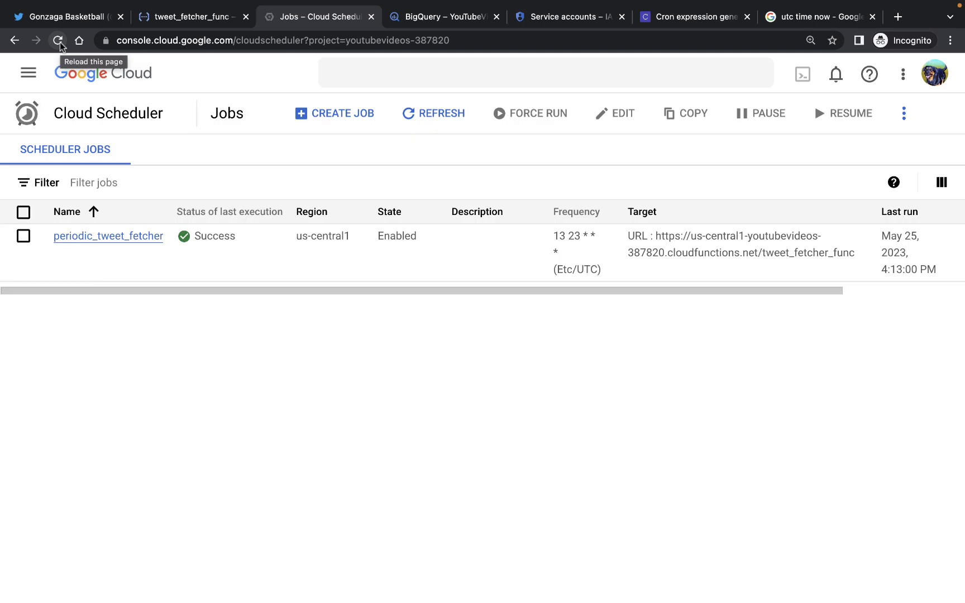
{"action": "left_click", "coordinate": [58, 40]}
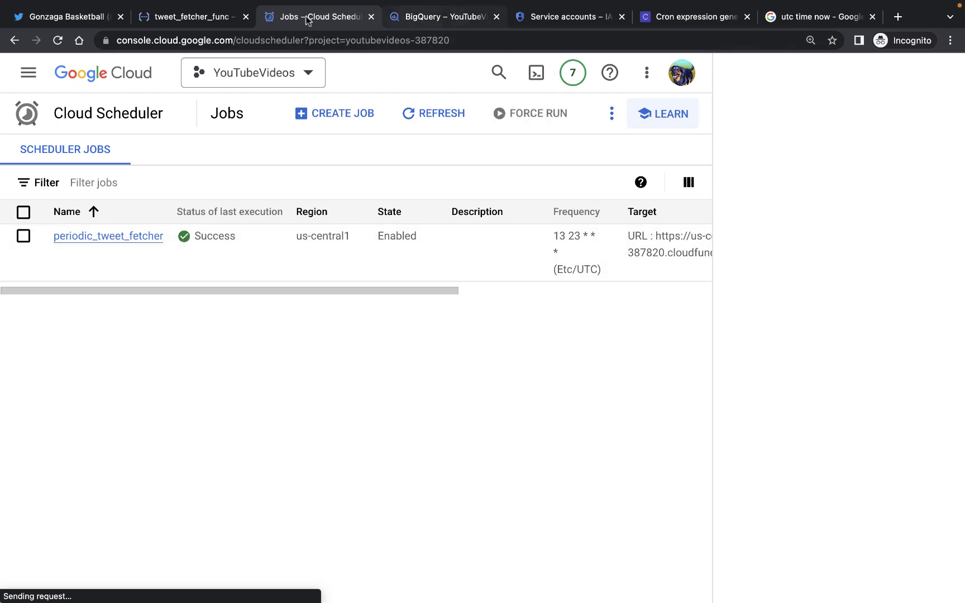
Refresh tweet_fetcher_func's logs to show the 16:13 run adding new rows.
{"action": "left_click", "coordinate": [191, 17]}
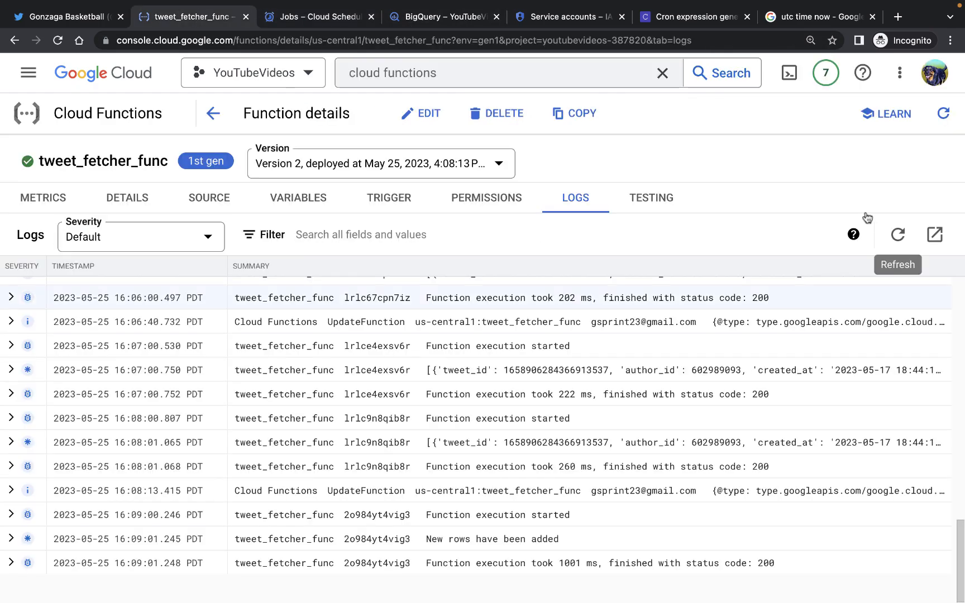
{"action": "left_click", "coordinate": [897, 235]}
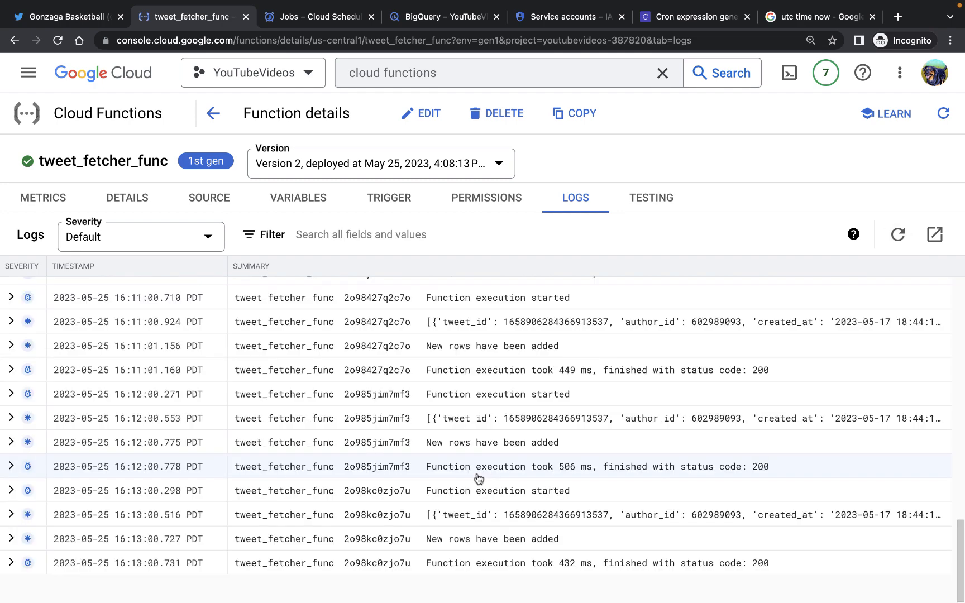
{"action": "mouse_move", "coordinate": [169, 519]}
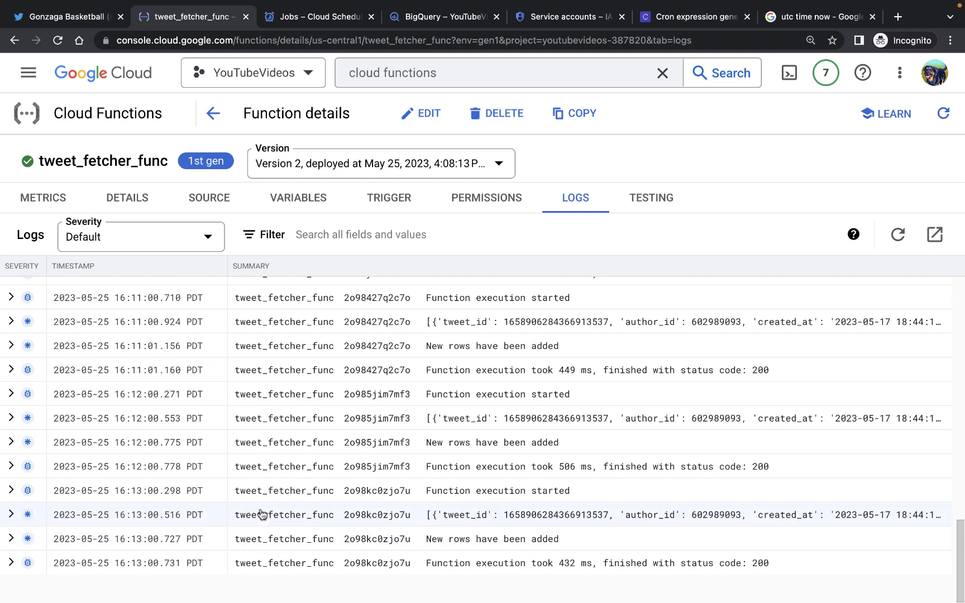
{"action": "mouse_move", "coordinate": [458, 327]}
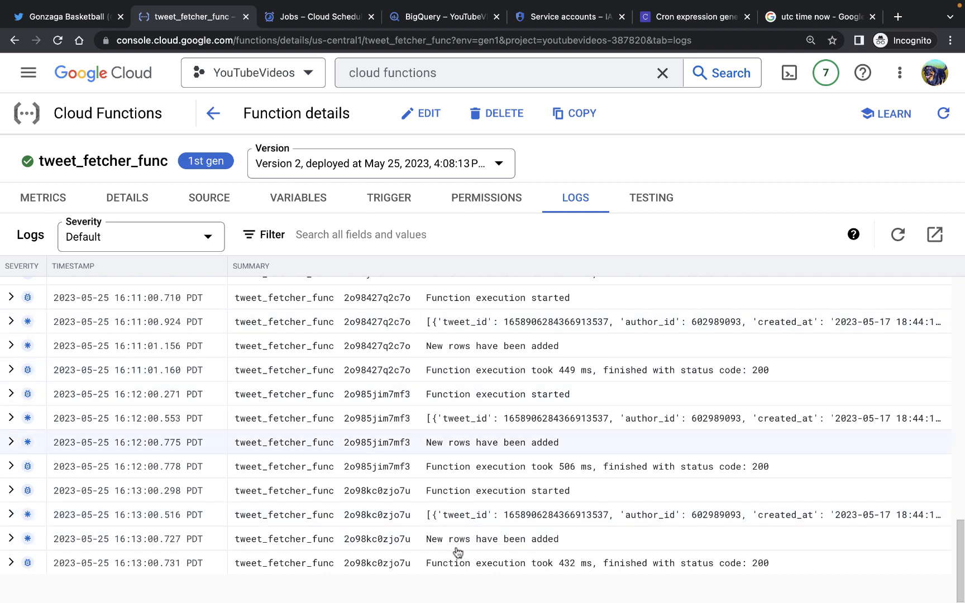
{"action": "mouse_move", "coordinate": [469, 453]}
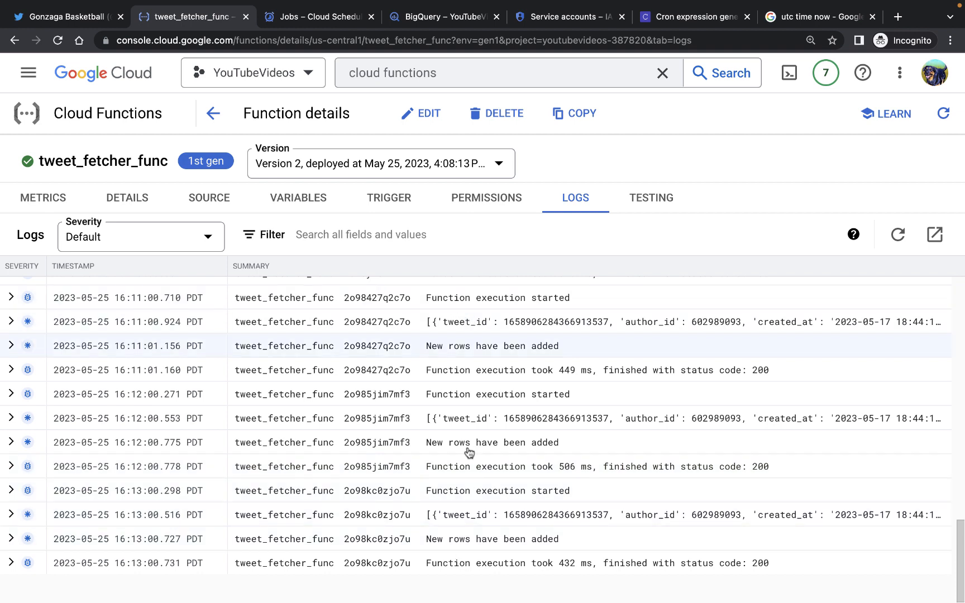
{"action": "mouse_move", "coordinate": [494, 311]}
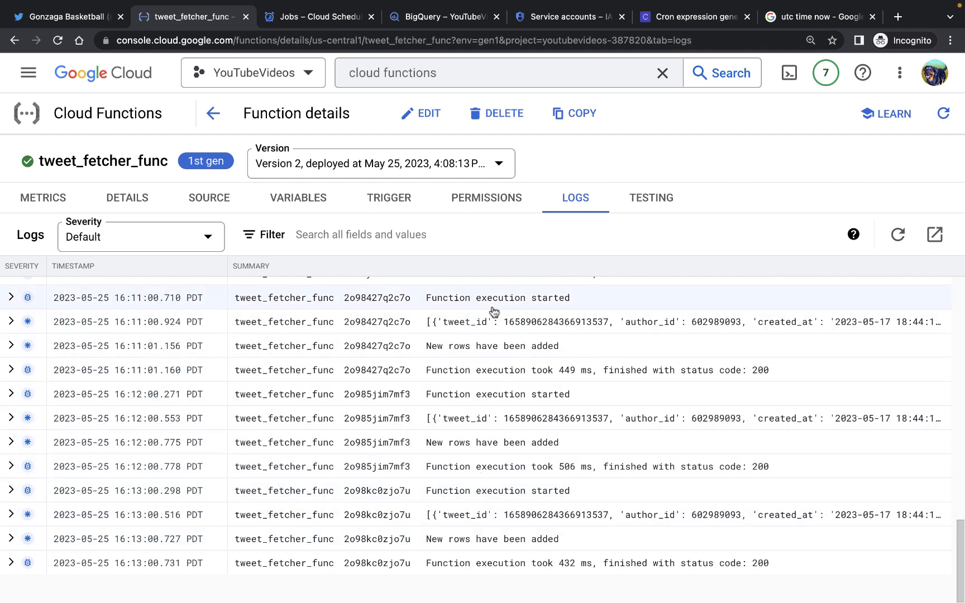
{"action": "mouse_move", "coordinate": [584, 352]}
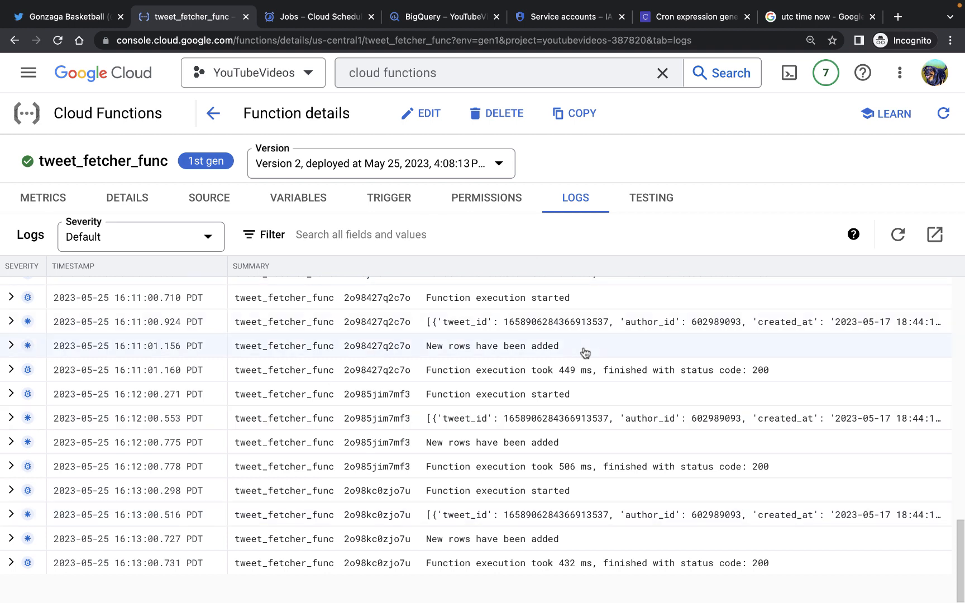
{"action": "mouse_move", "coordinate": [470, 326]}
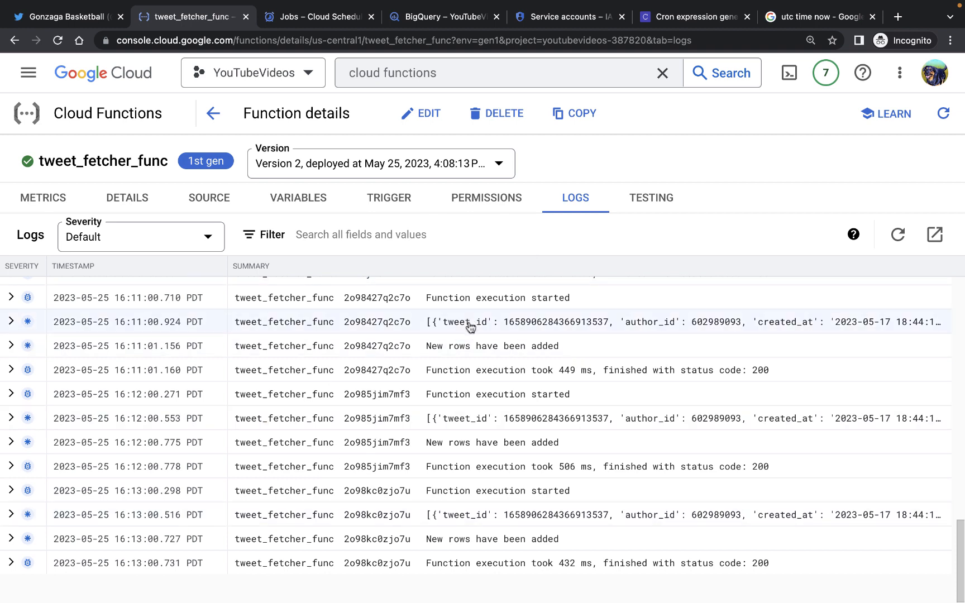
{"action": "mouse_move", "coordinate": [481, 317]}
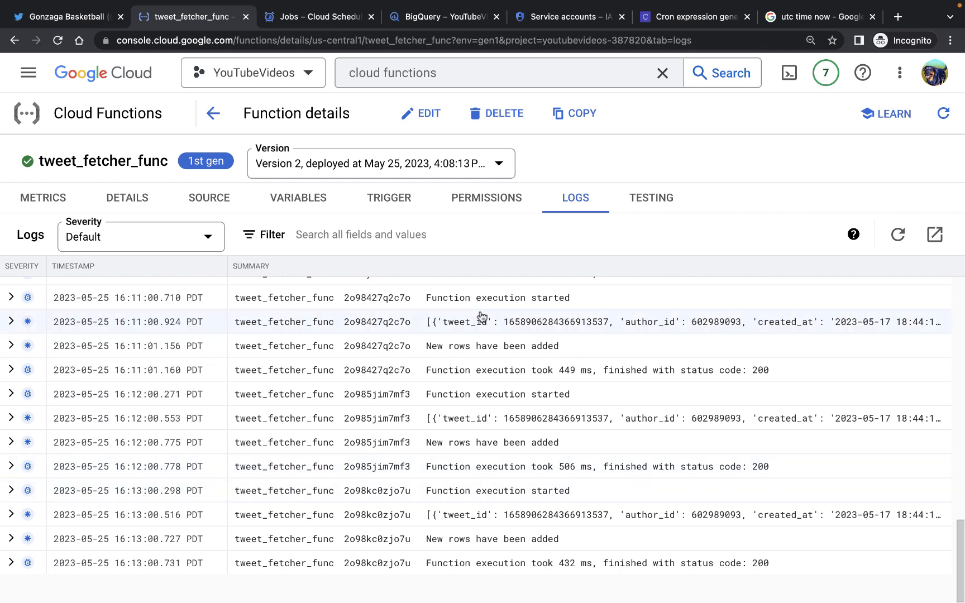
{"action": "mouse_move", "coordinate": [466, 225]}
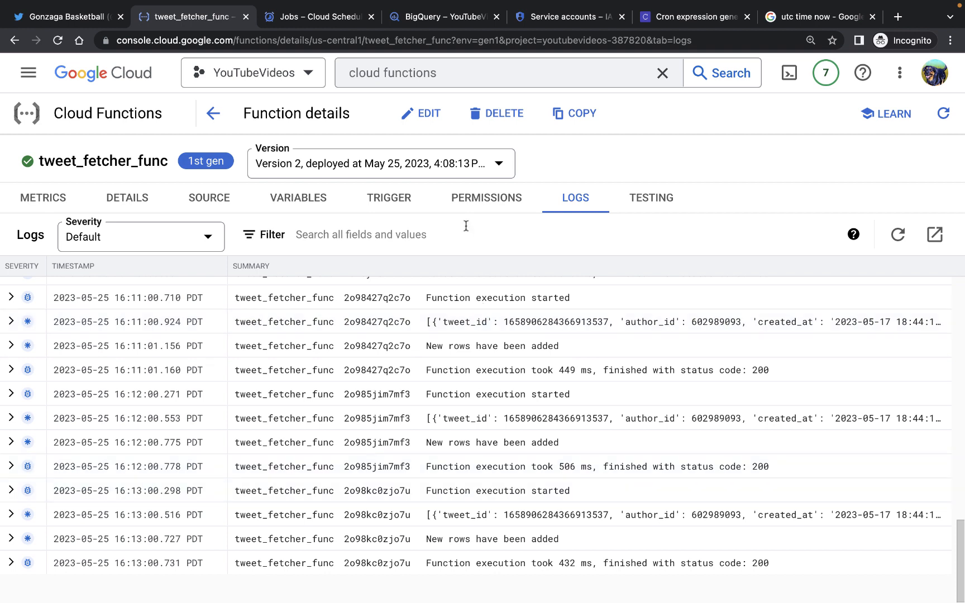
{"action": "mouse_move", "coordinate": [136, 80]}
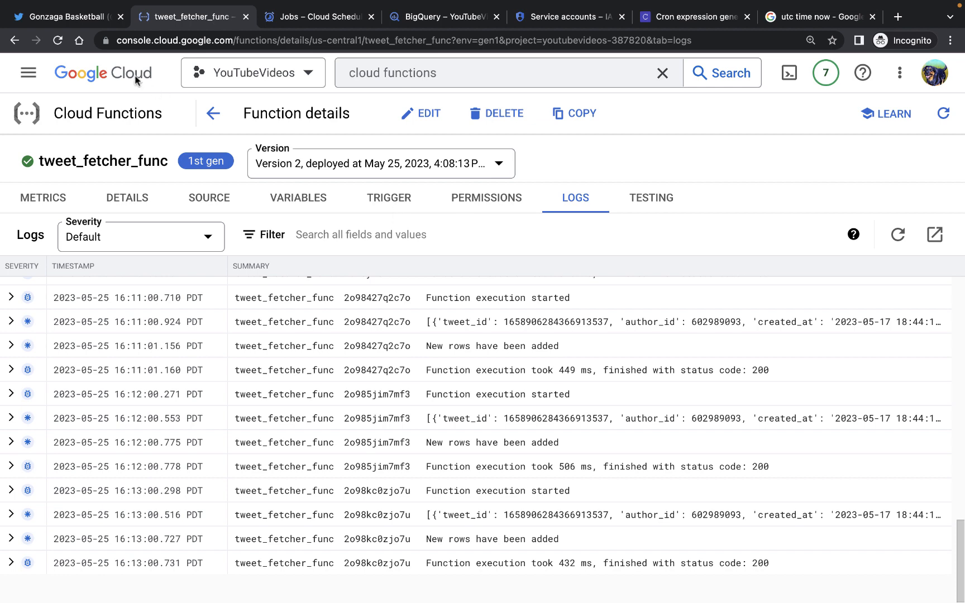
Review main.py's entry_point start_time line and its hours=24 TODO in VS Code.
{"action": "left_click", "coordinate": [65, 17]}
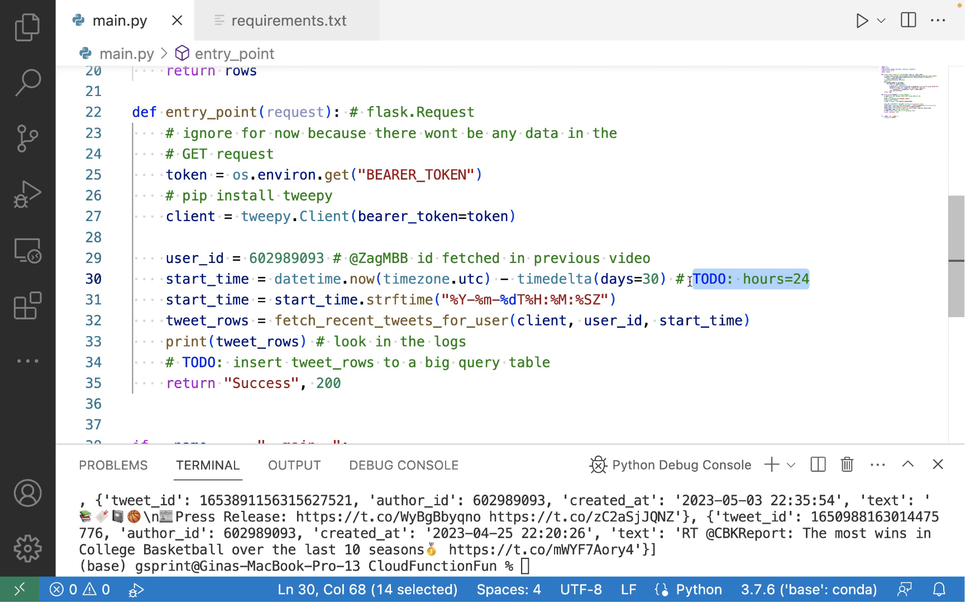
{"action": "mouse_move", "coordinate": [554, 278]}
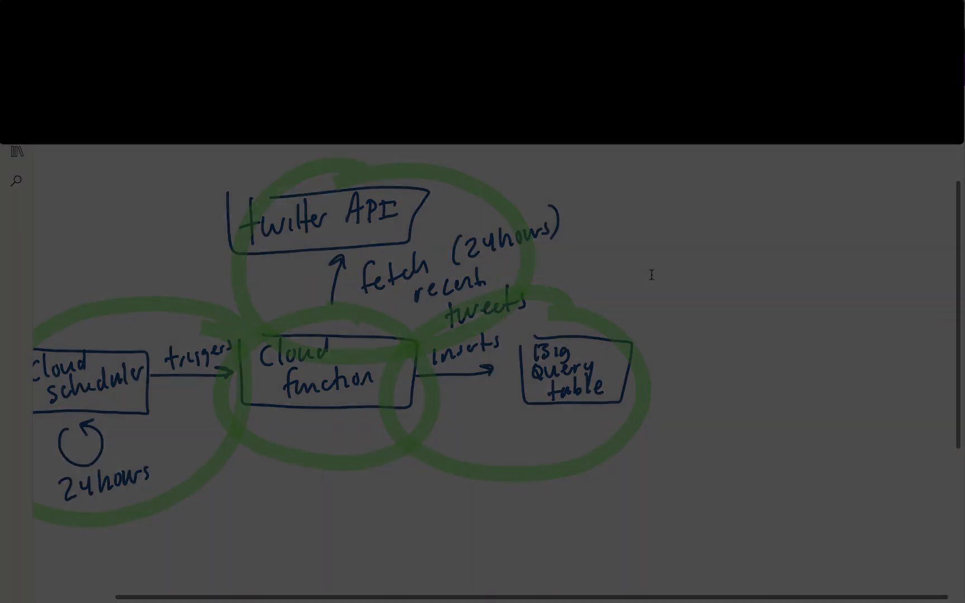
Return to the function logs showing the 2023-05-26 run that added new rows.
{"action": "left_click", "coordinate": [166, 16]}
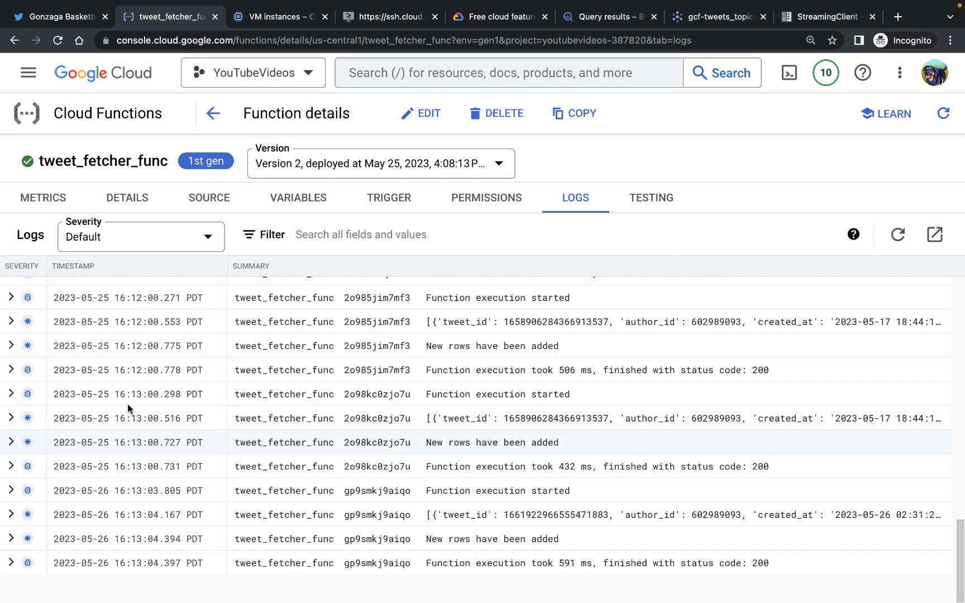
{"action": "mouse_move", "coordinate": [107, 477]}
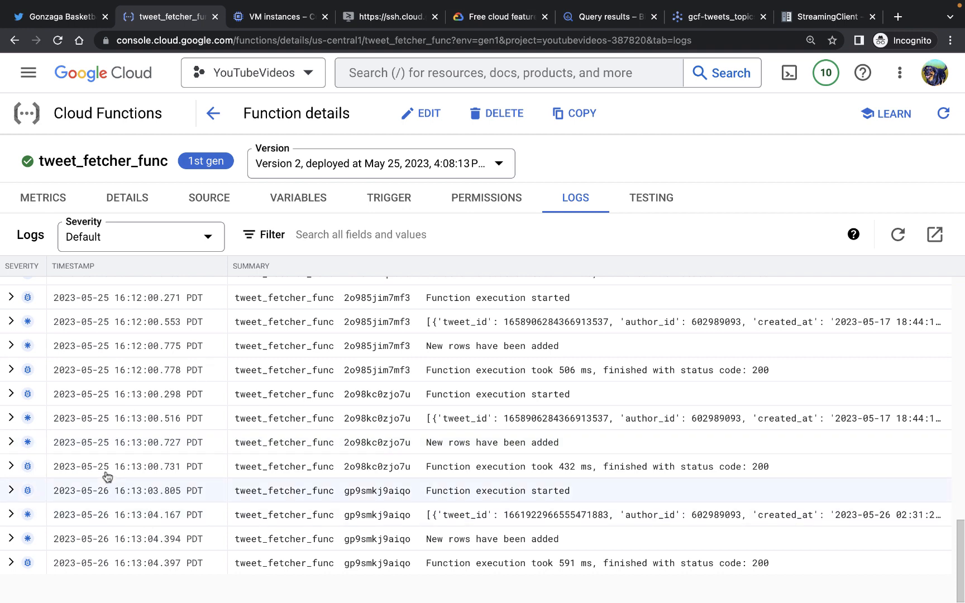
{"action": "mouse_move", "coordinate": [105, 439]}
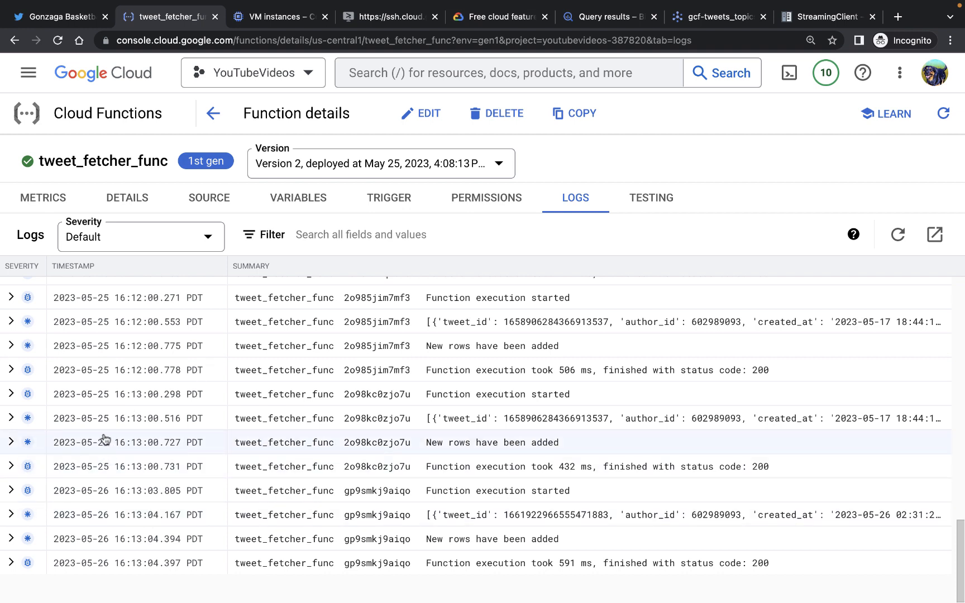
{"action": "mouse_move", "coordinate": [119, 423]}
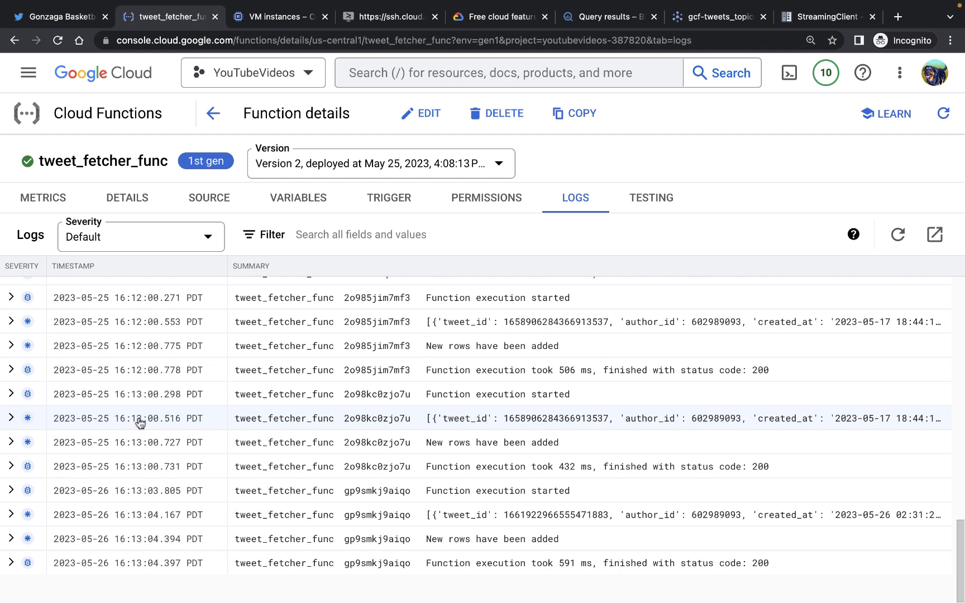
{"action": "mouse_move", "coordinate": [138, 466]}
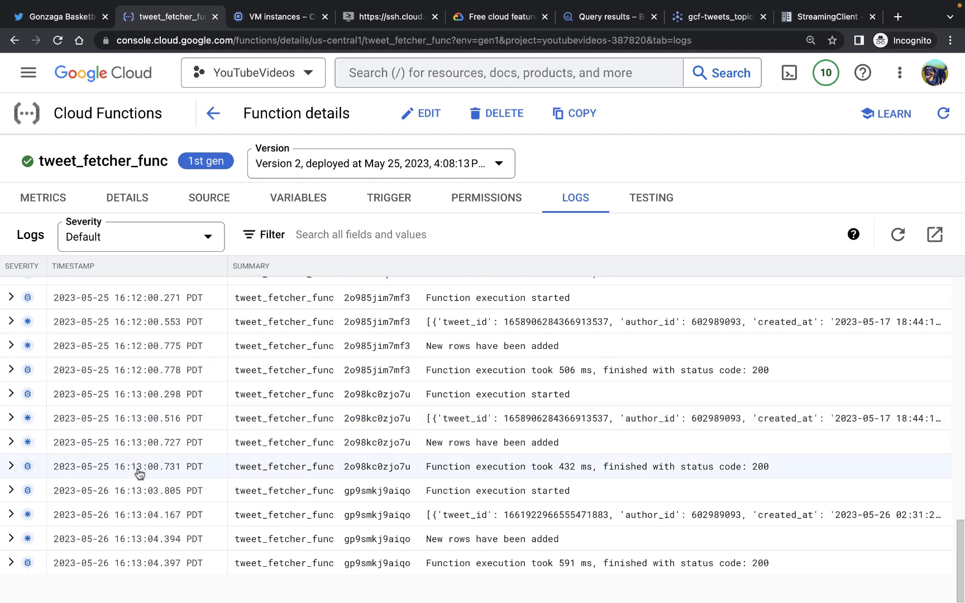